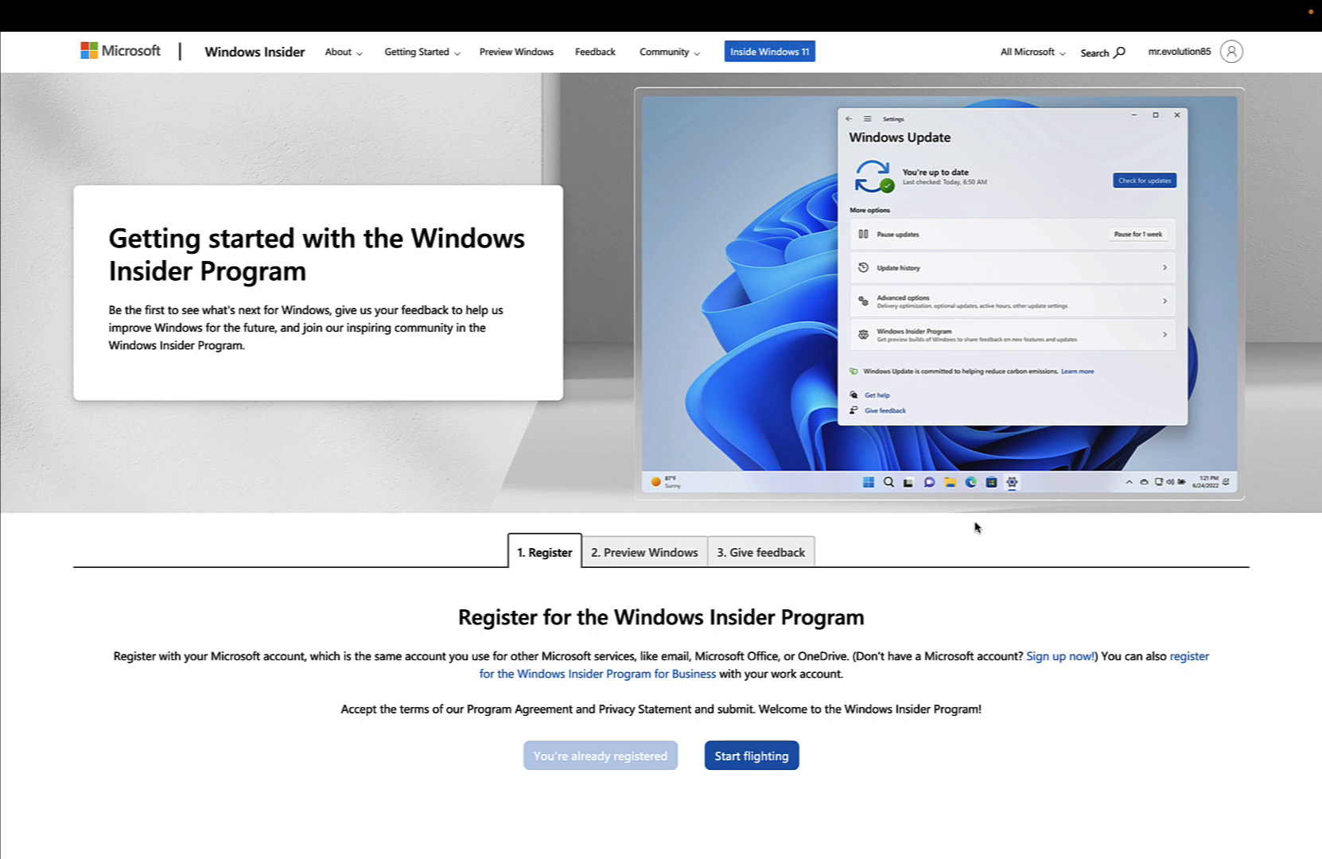
Step: Show the Preview Windows steps and follow the Windows Insider Preview ISO link
click(643, 552)
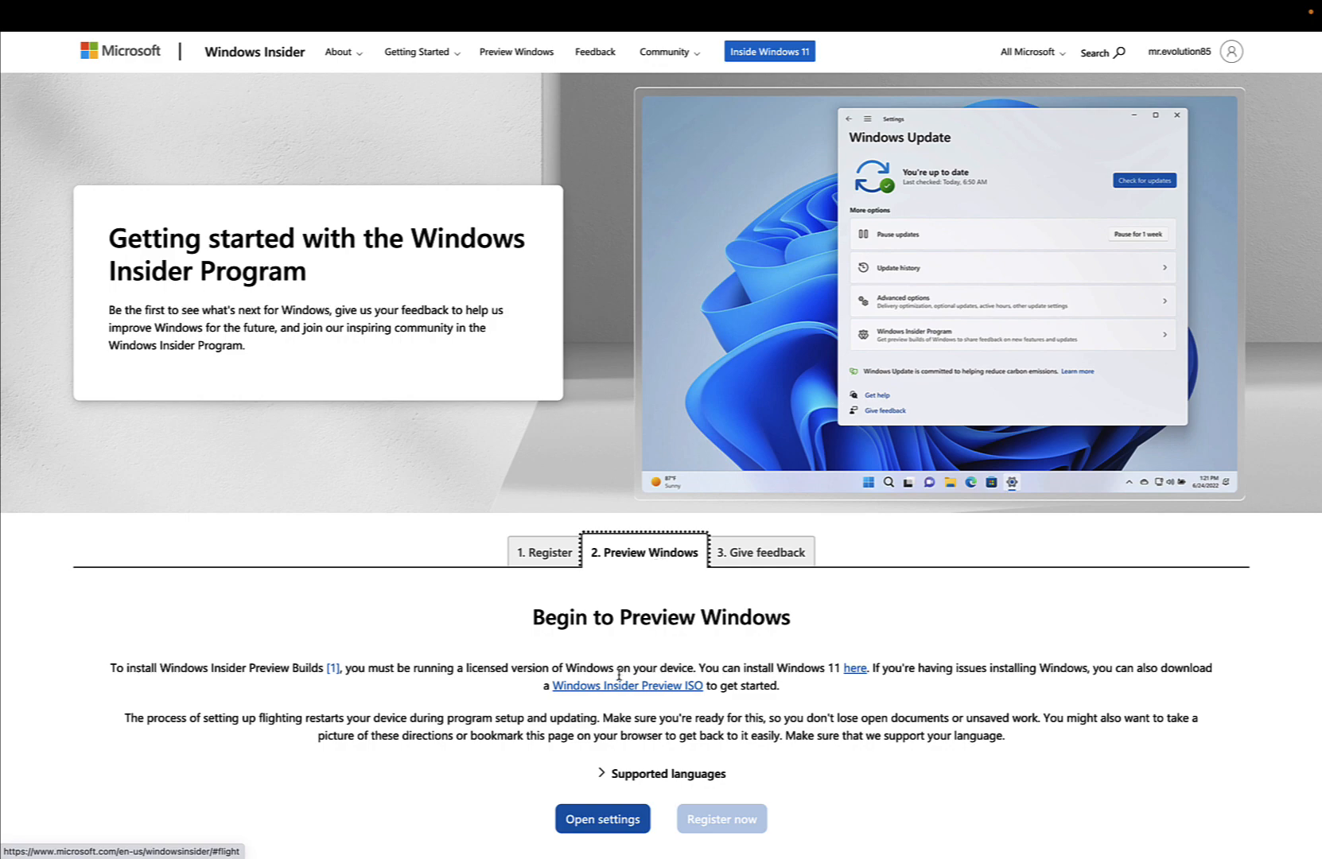
click(625, 685)
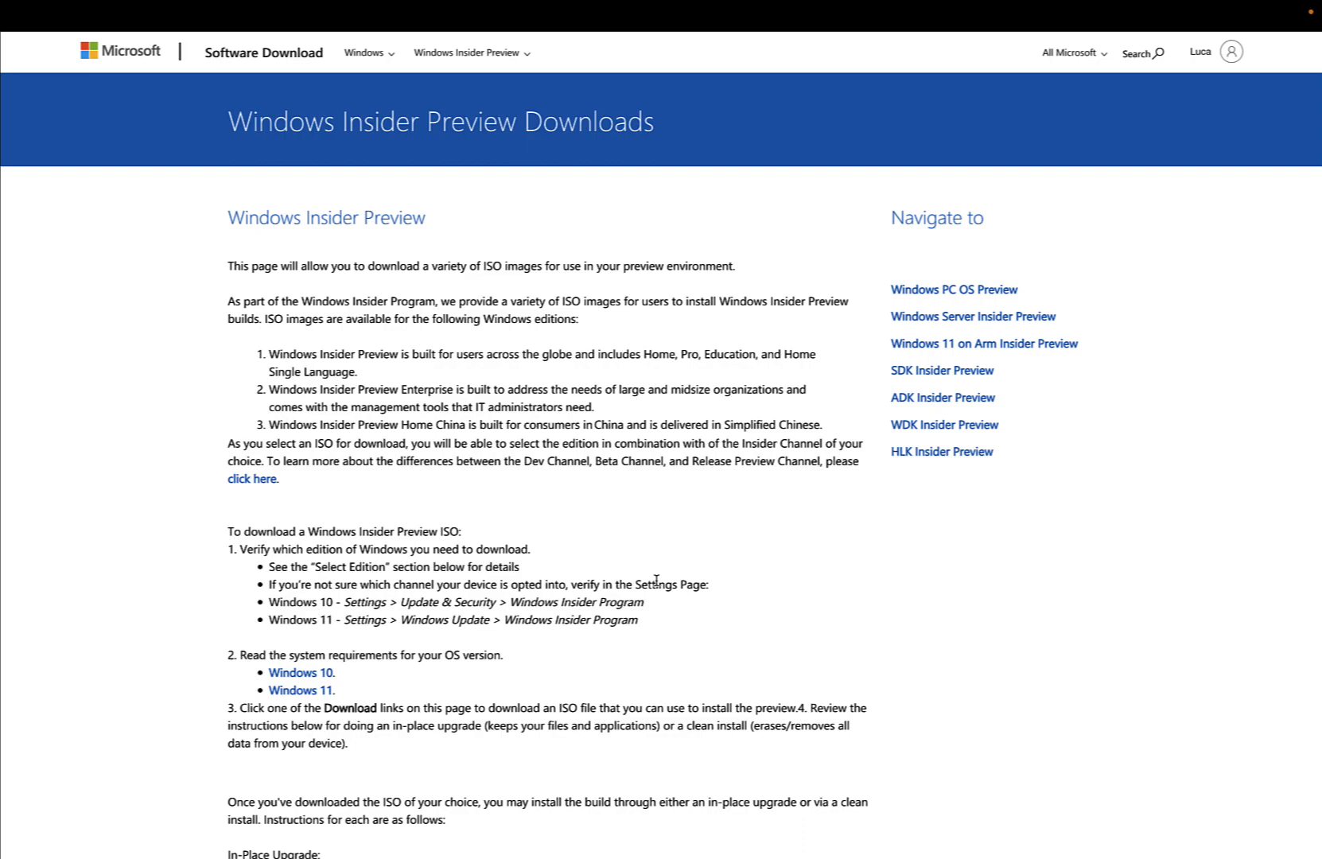
Step: Go to the Windows 11 on Arm Insider Preview downloads section
scroll(down, 3)
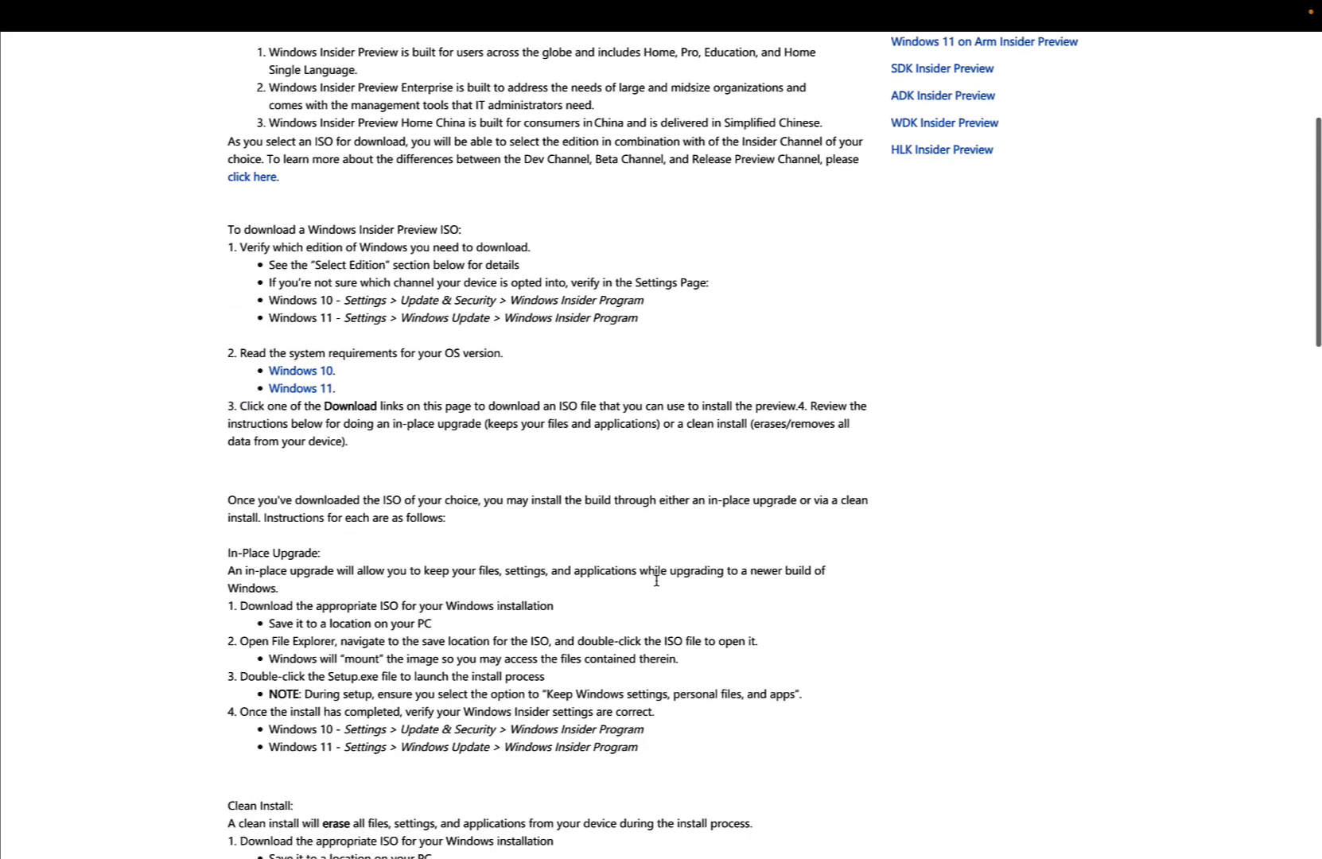
scroll(down, 3)
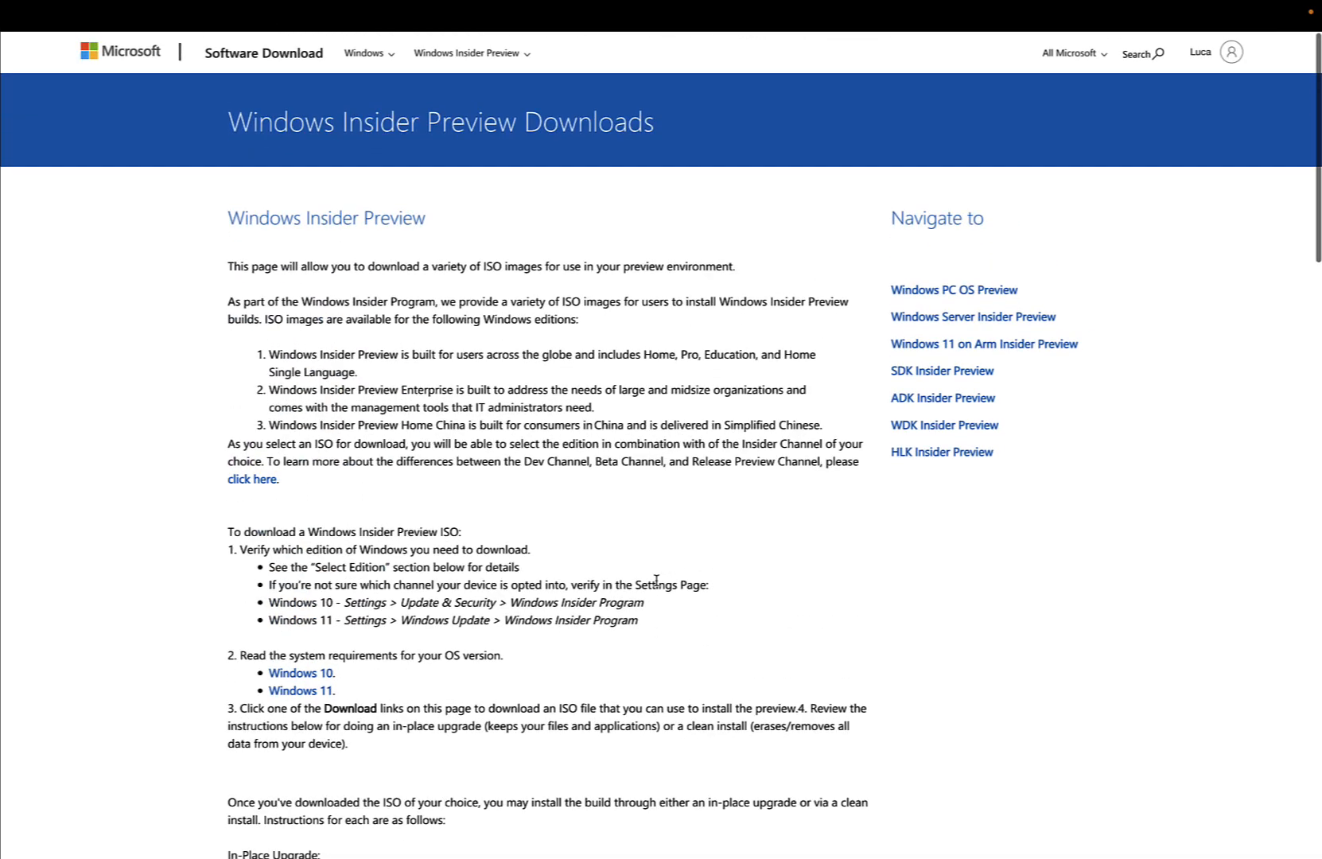
click(983, 344)
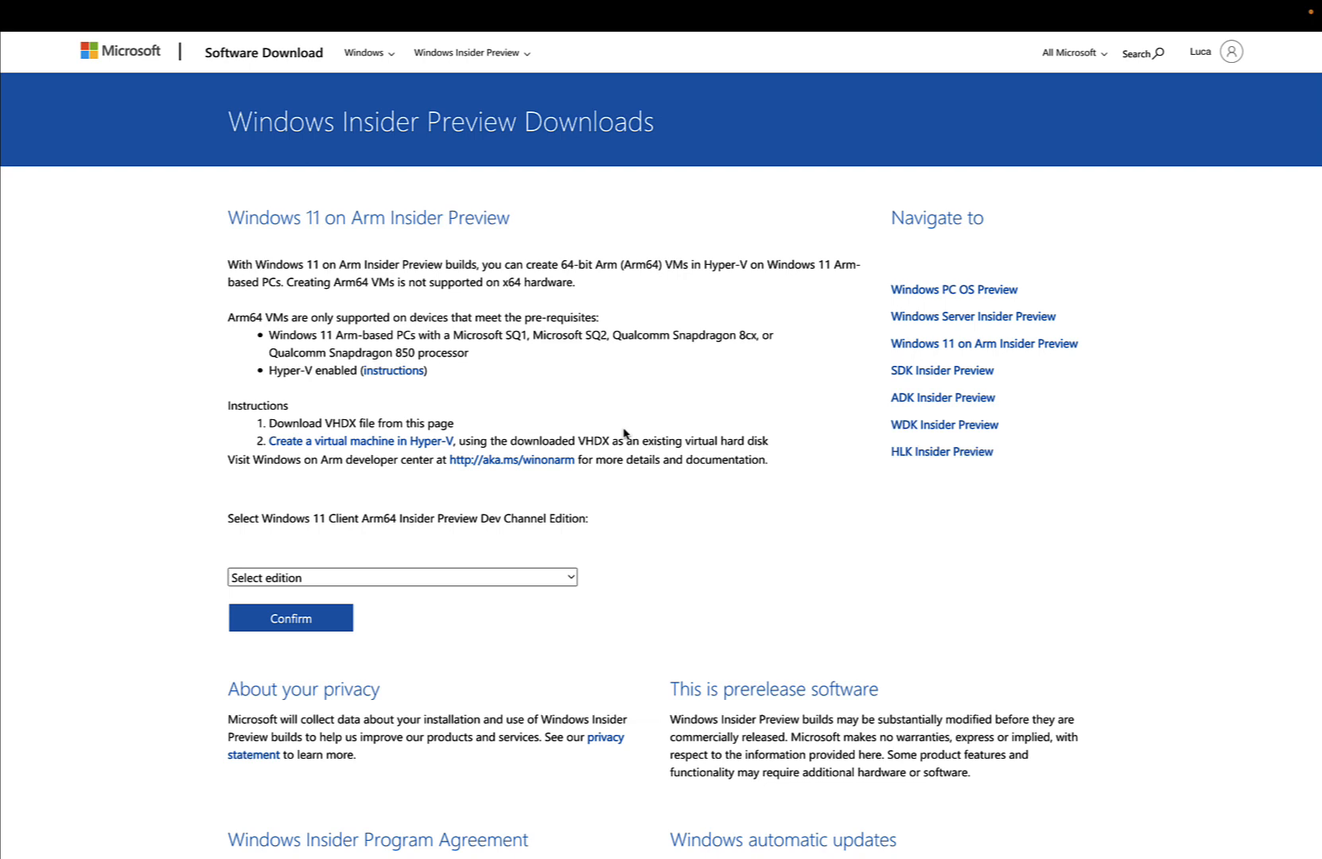
mouse_move(425, 496)
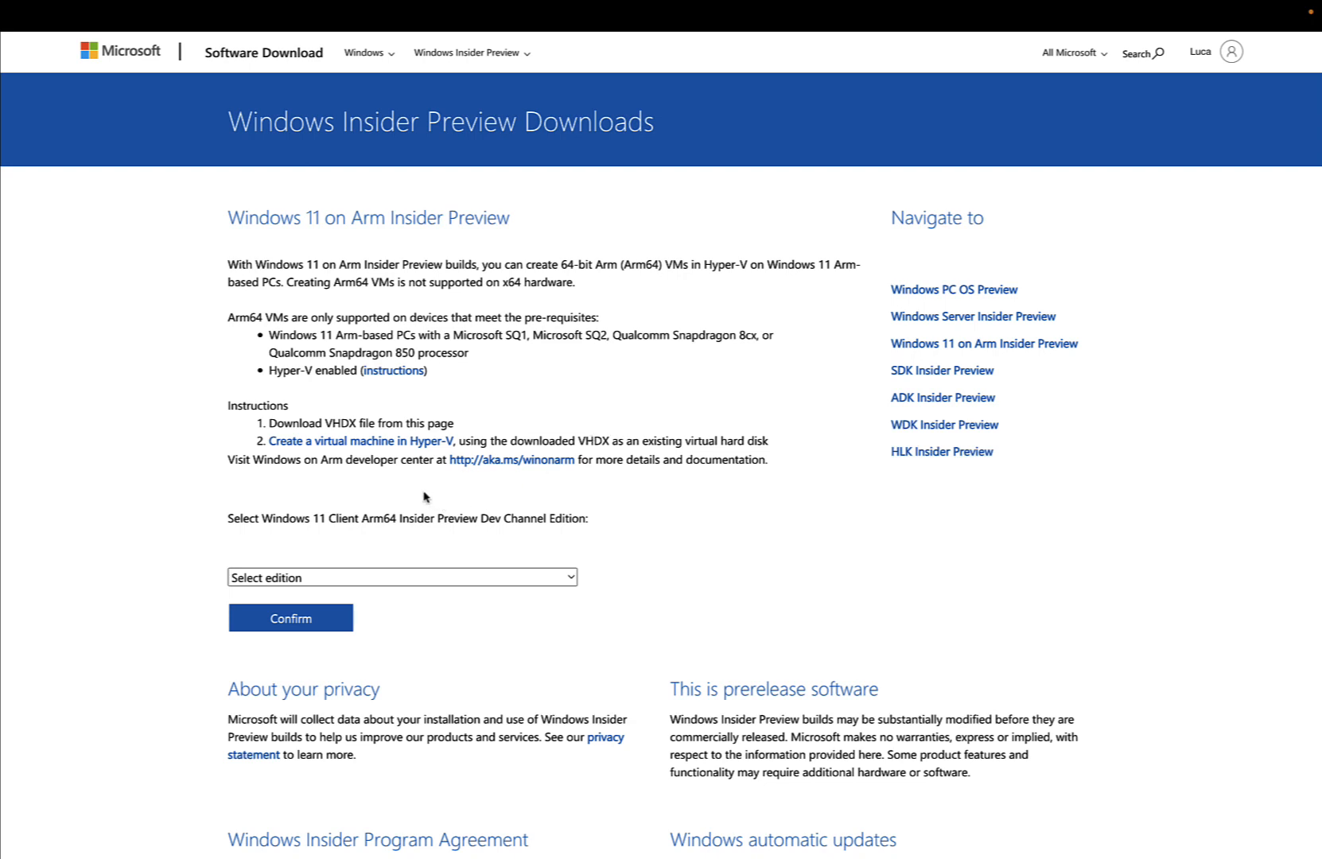
Step: Choose the Canary Build 25905 edition in English (United States) and confirm to get the link
click(401, 576)
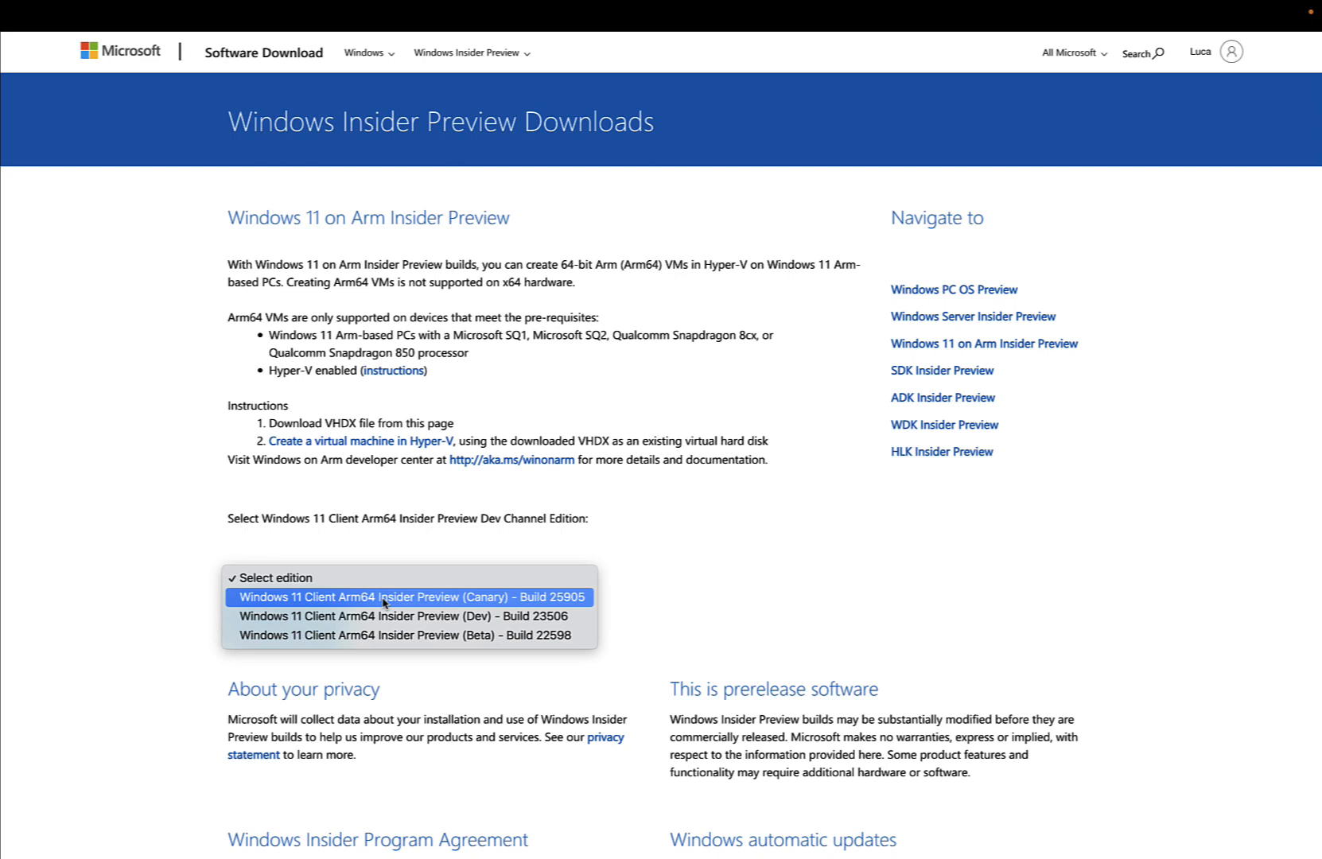
click(414, 597)
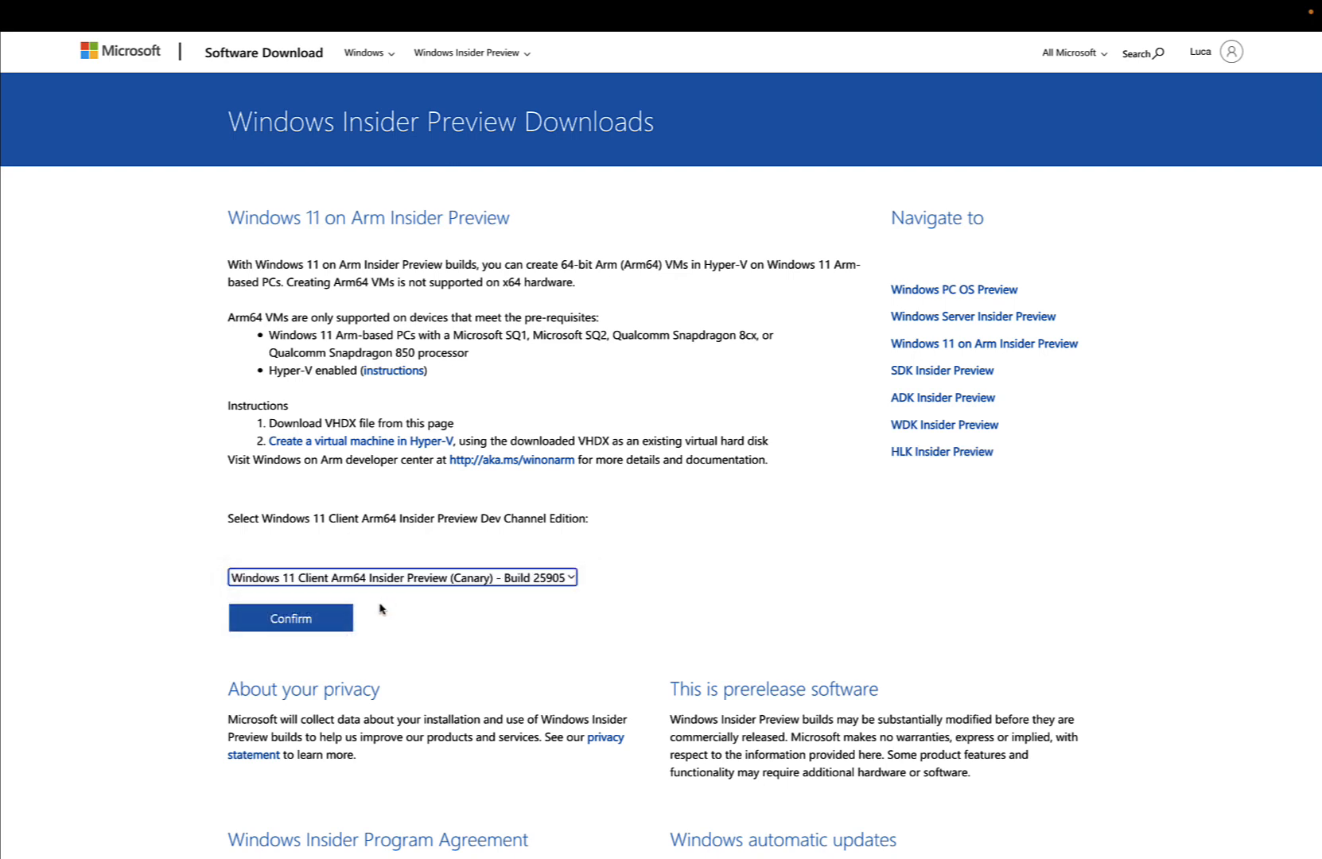
click(290, 618)
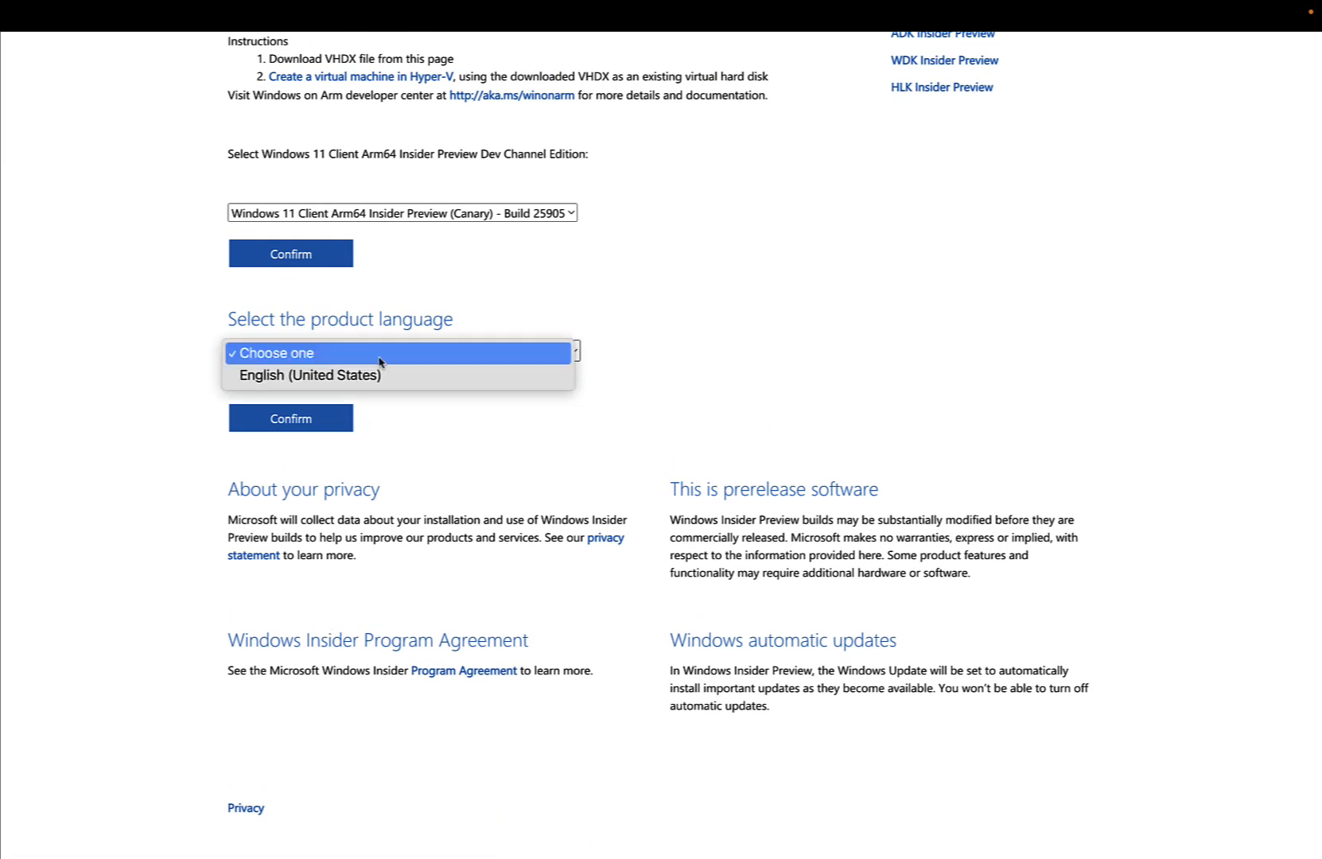
click(310, 376)
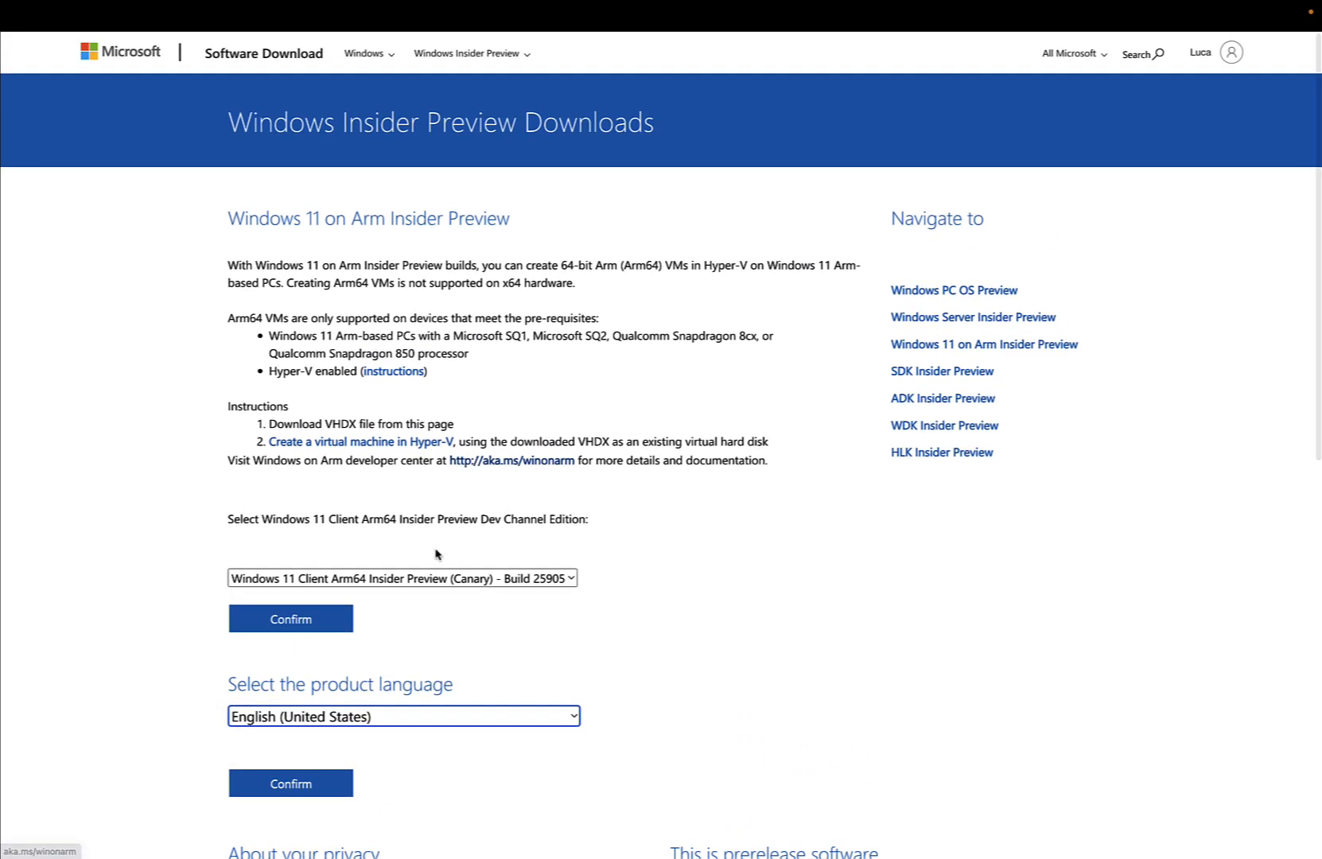
click(290, 782)
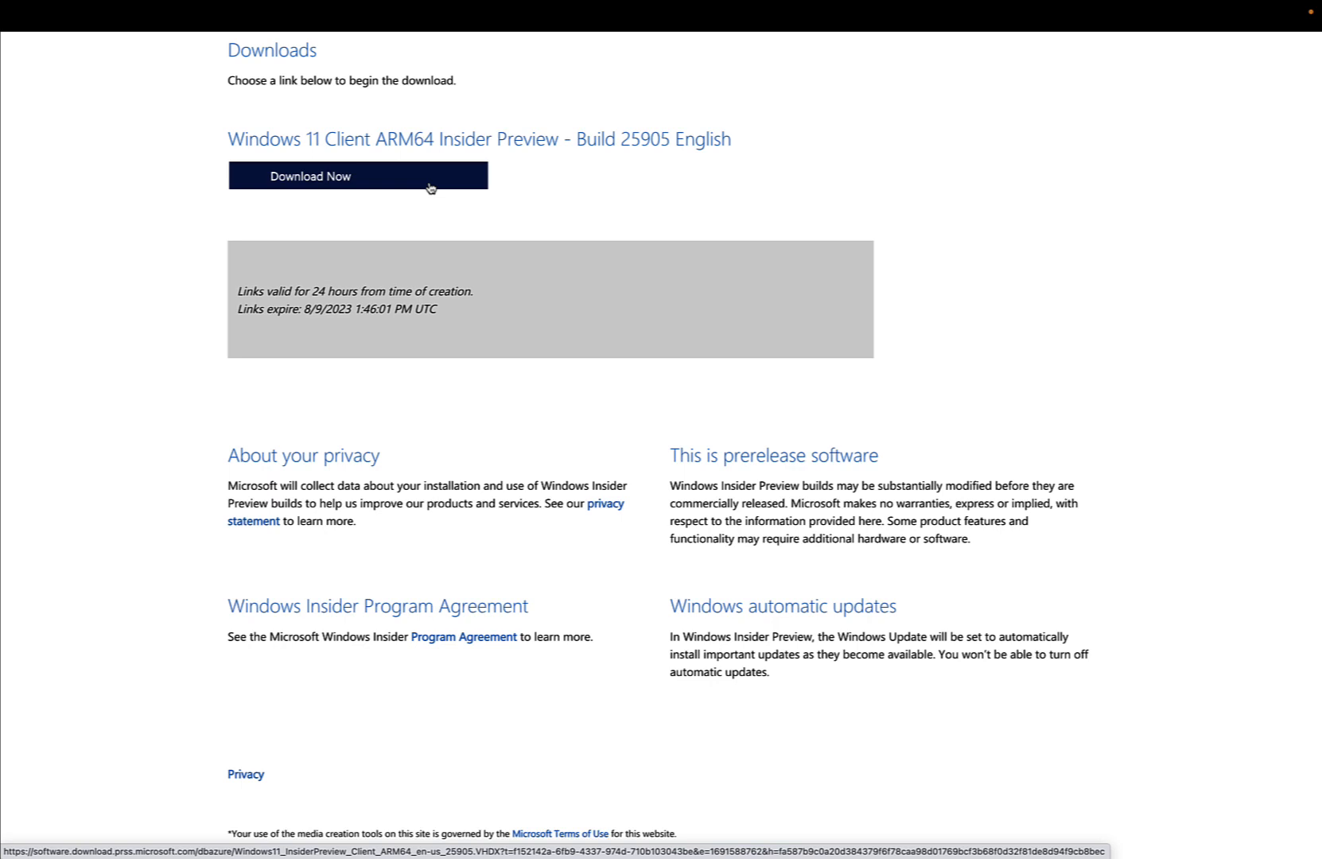
click(356, 177)
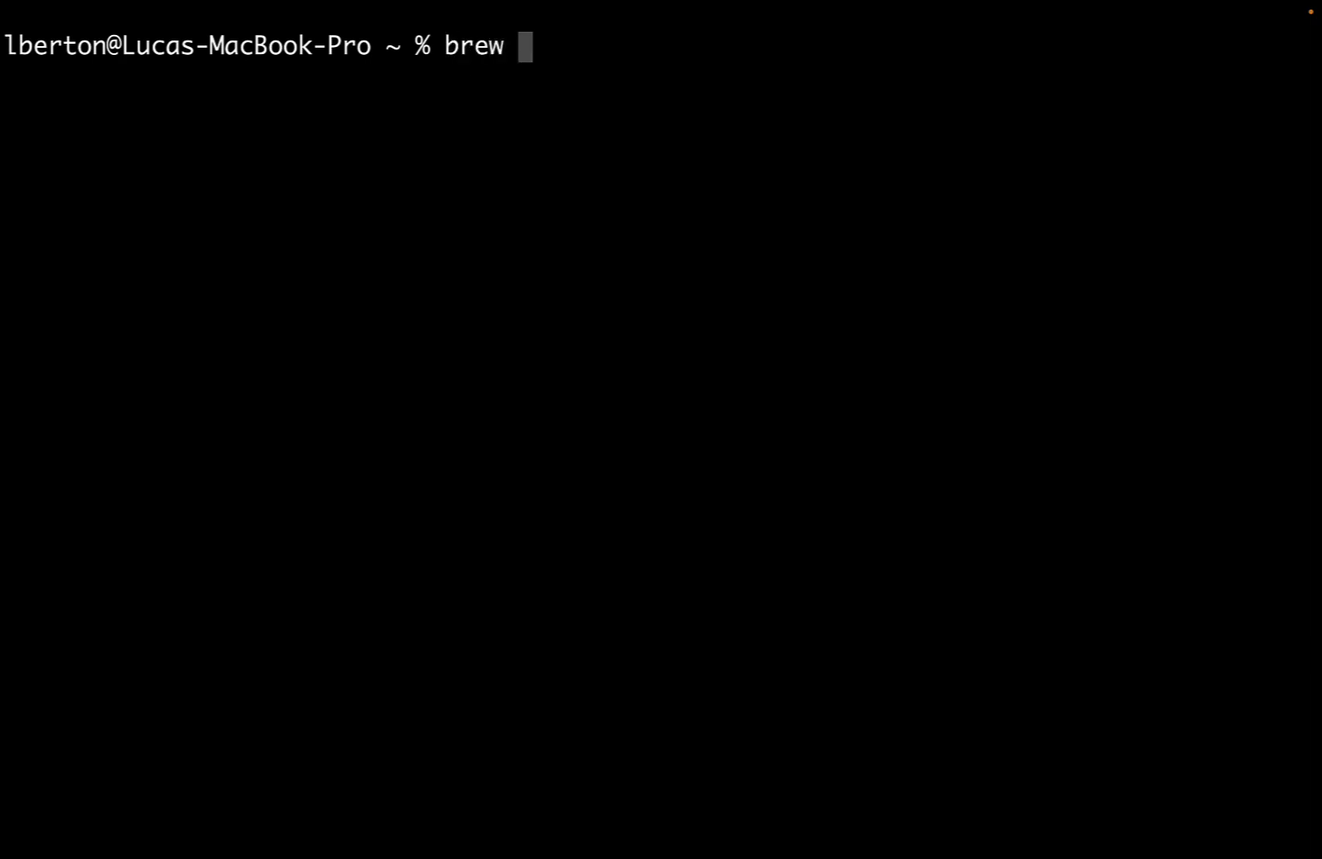
Step: Run 'brew install qemu' and let its dependencies download and install
text(install)
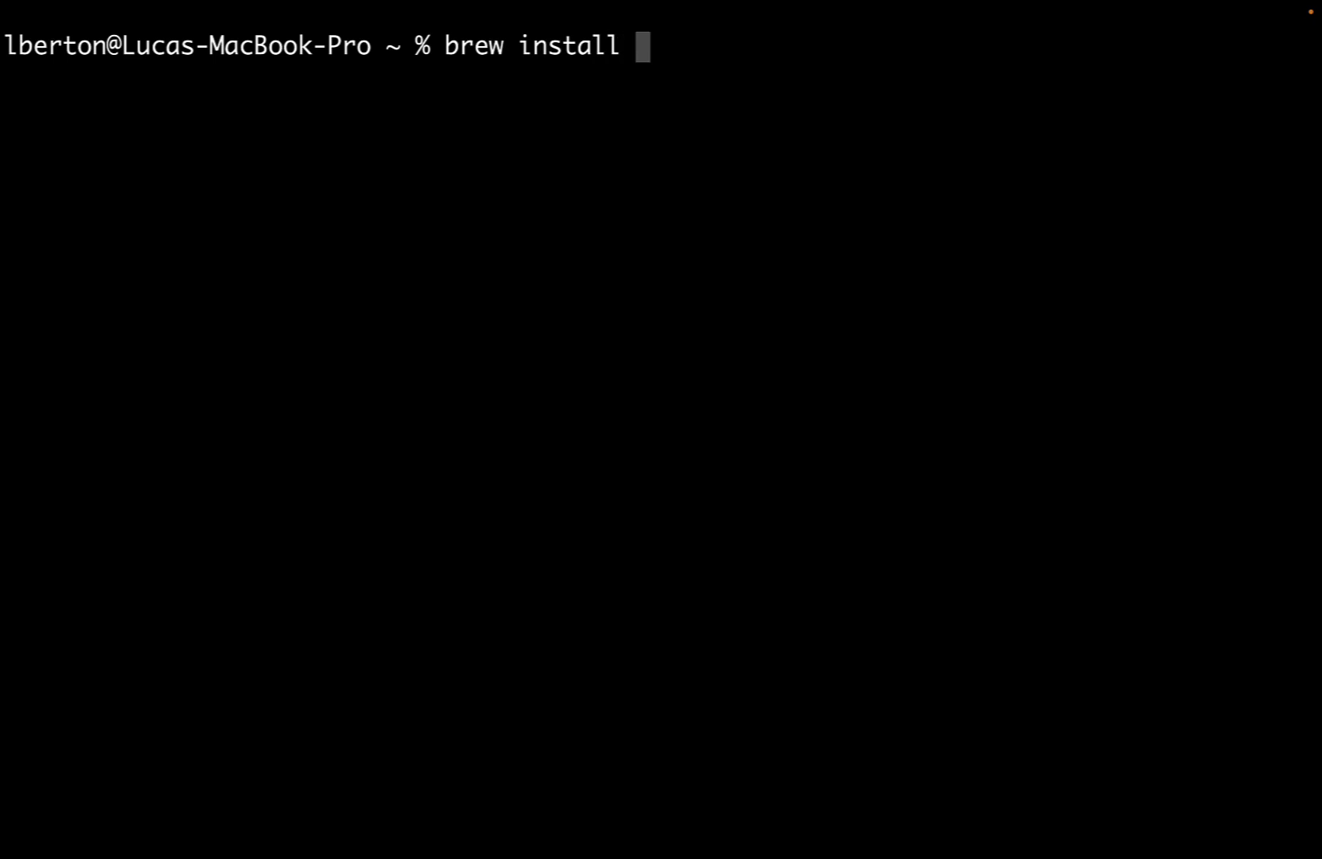
text(qemu)
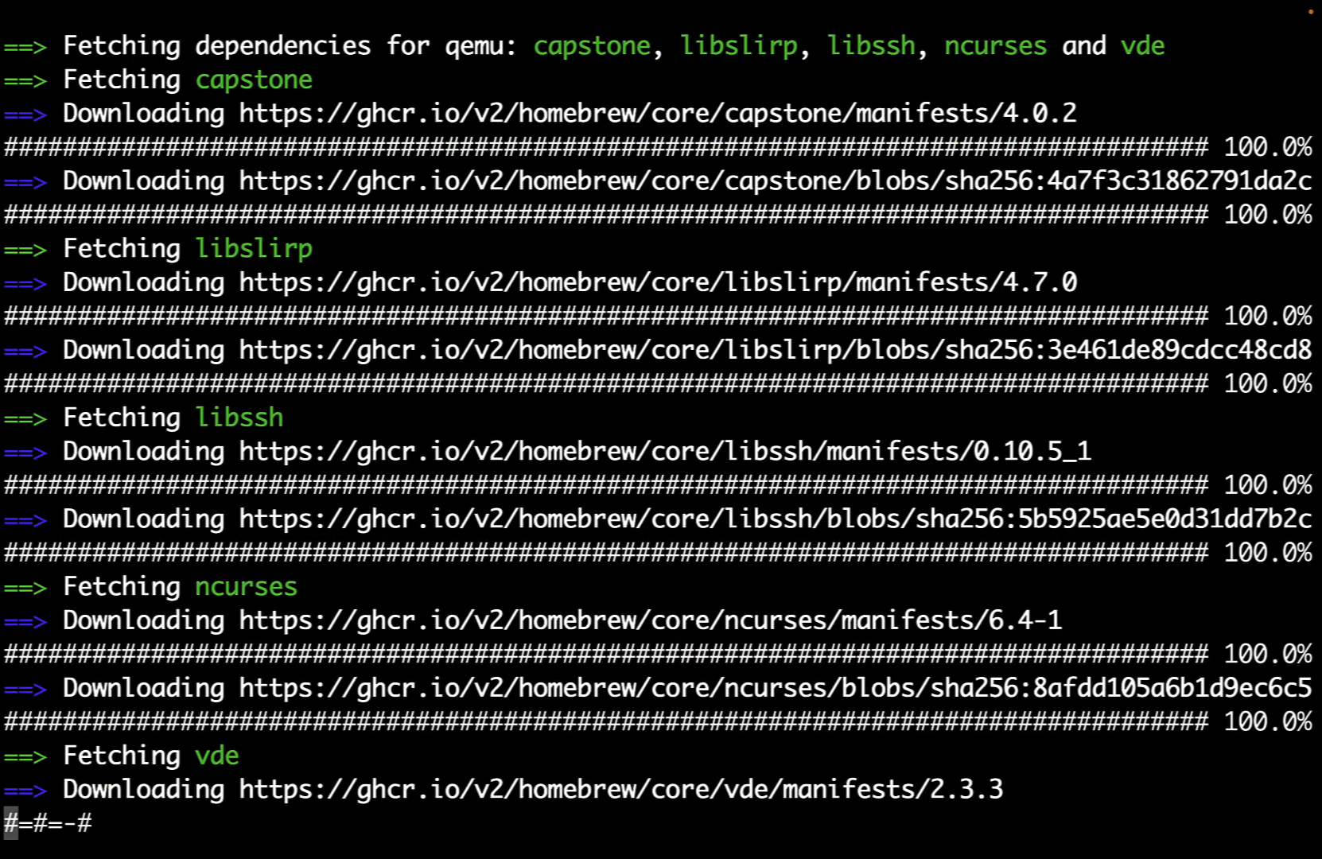
scroll(down, 3)
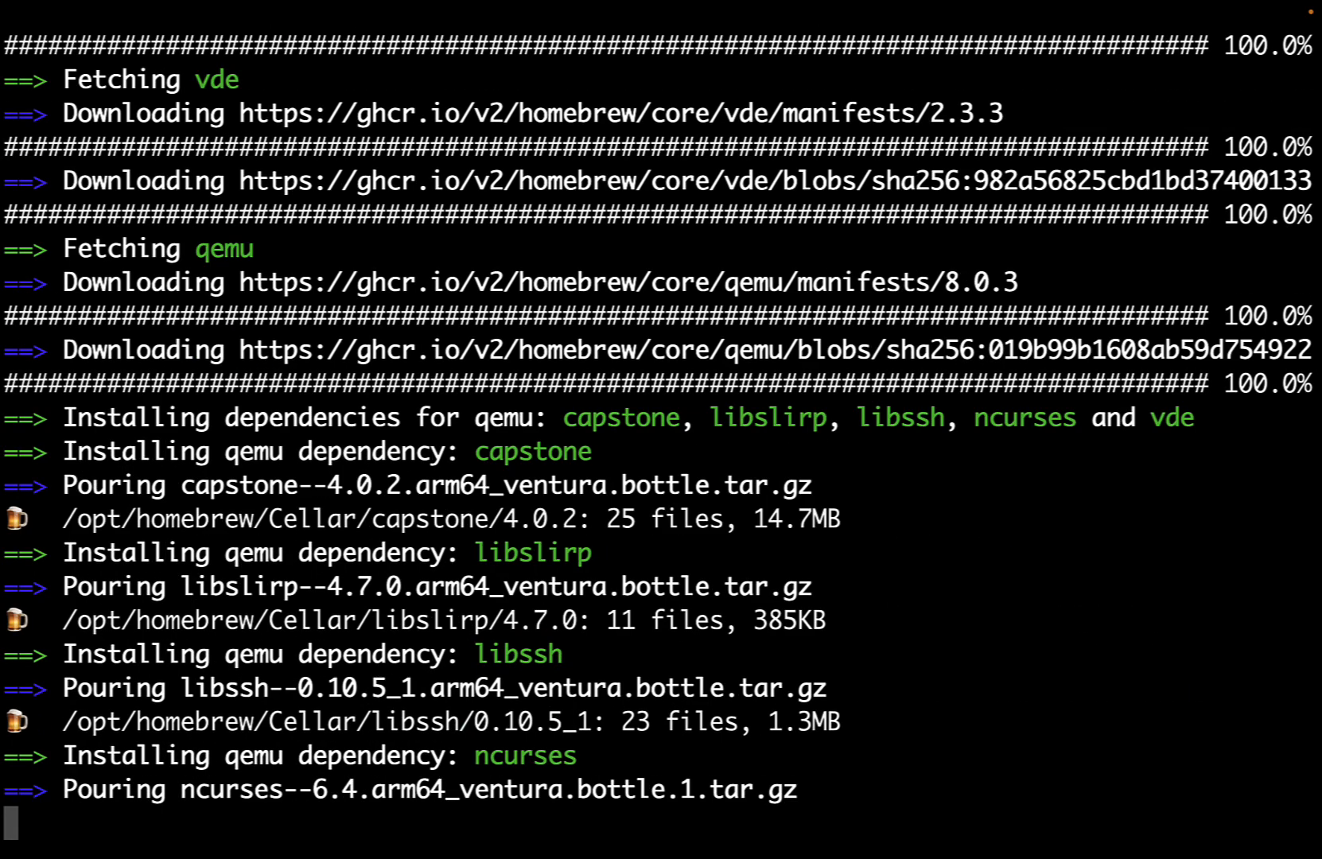
scroll(down, 3)
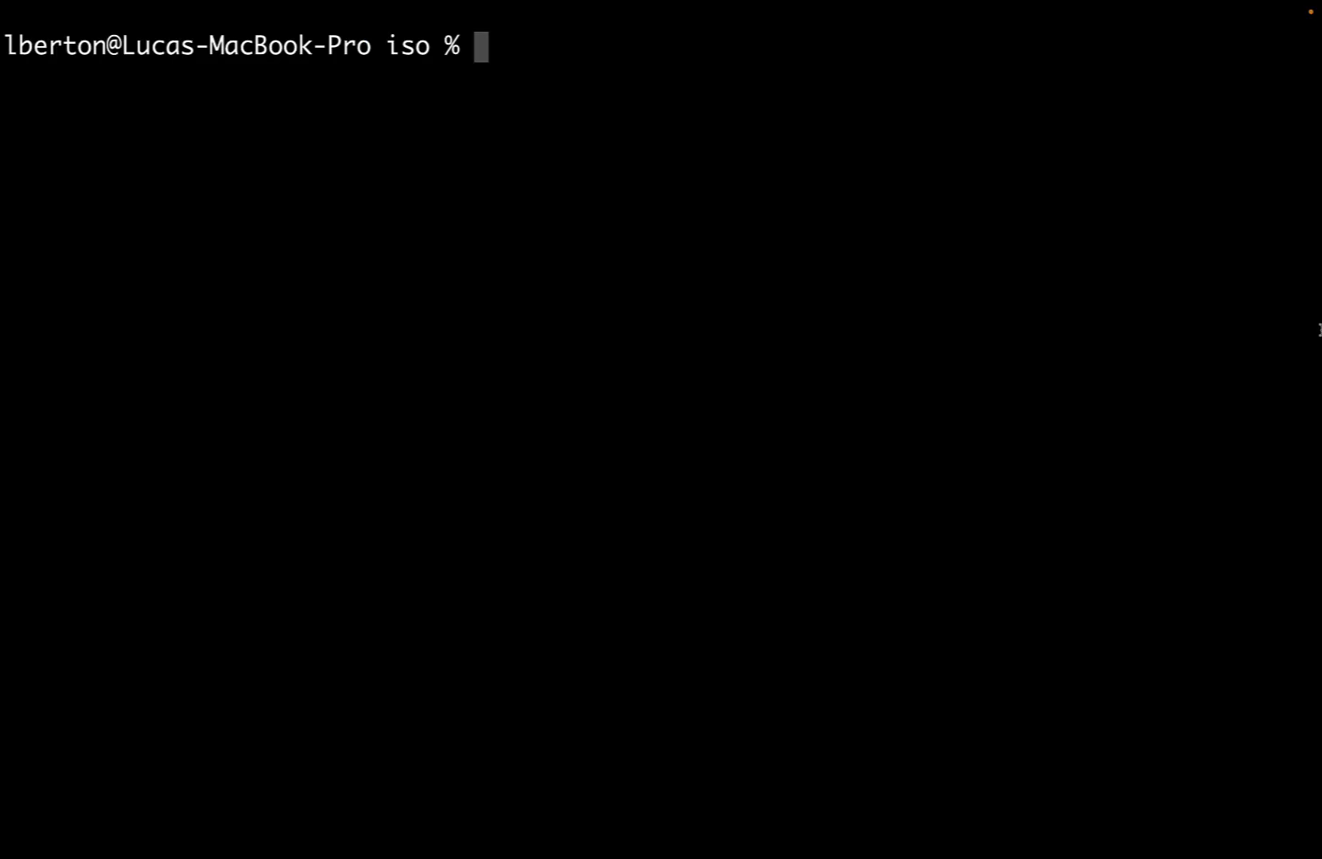
Step: Check the installed qemu-img version with 'qemu-img --version'
text(qemu-)
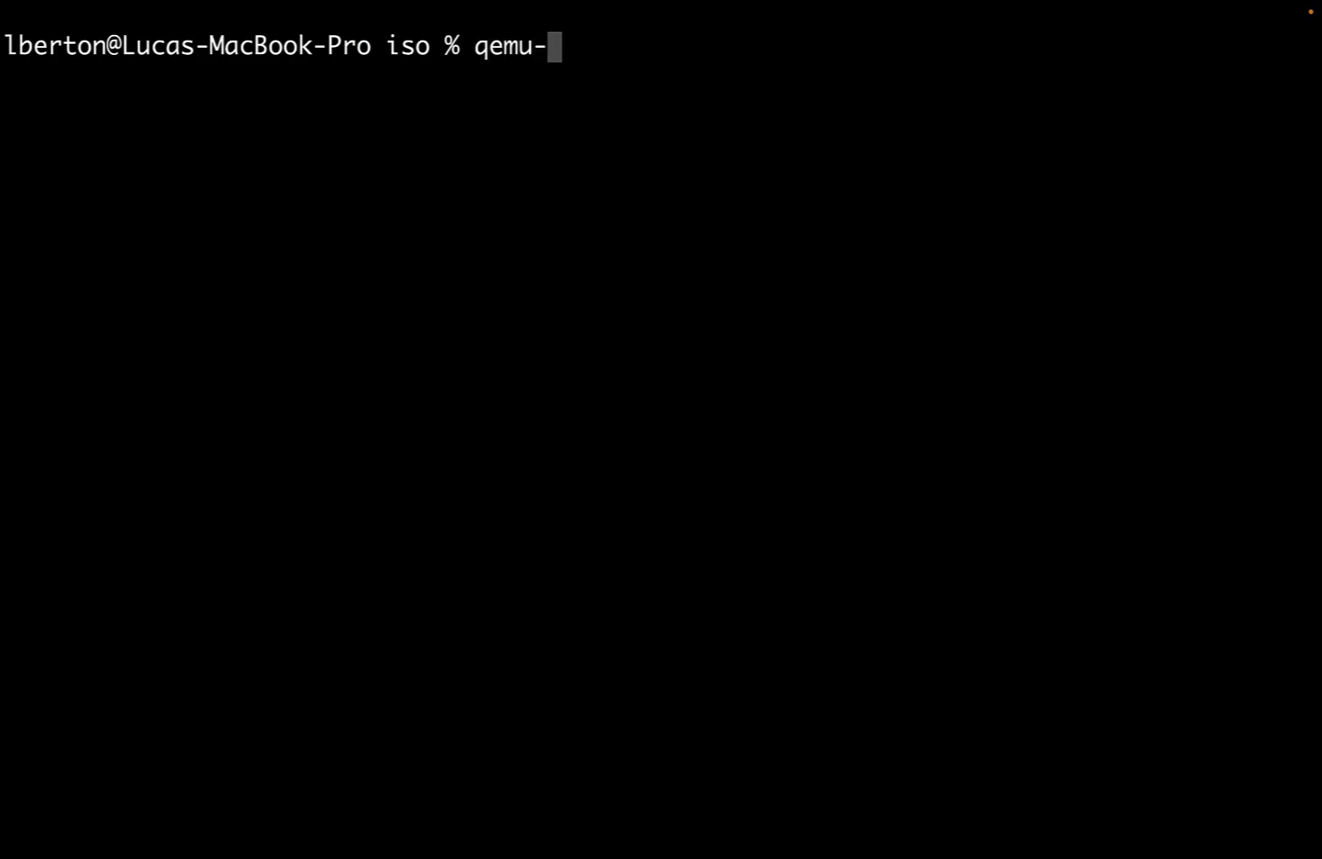
text(img --v)
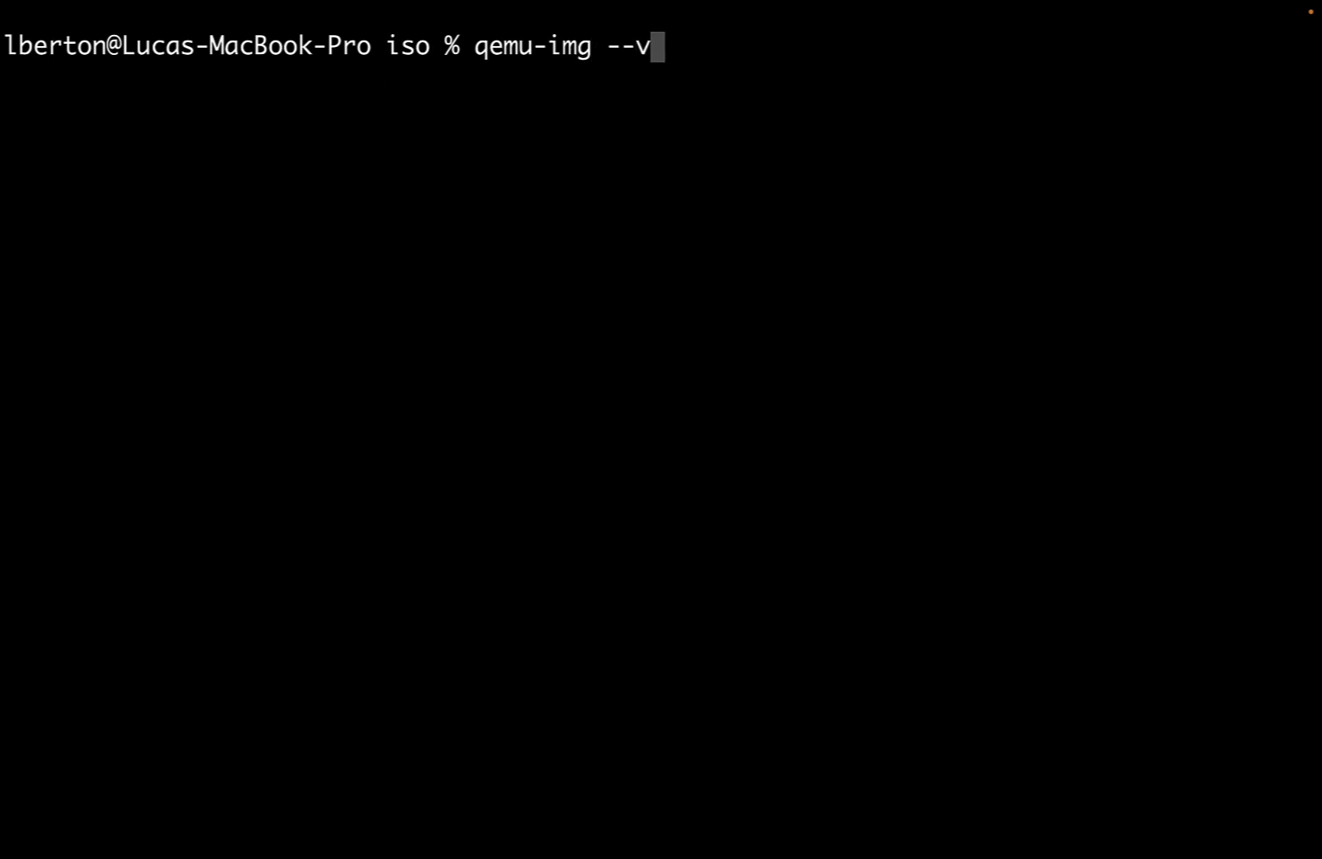
text(ersion)
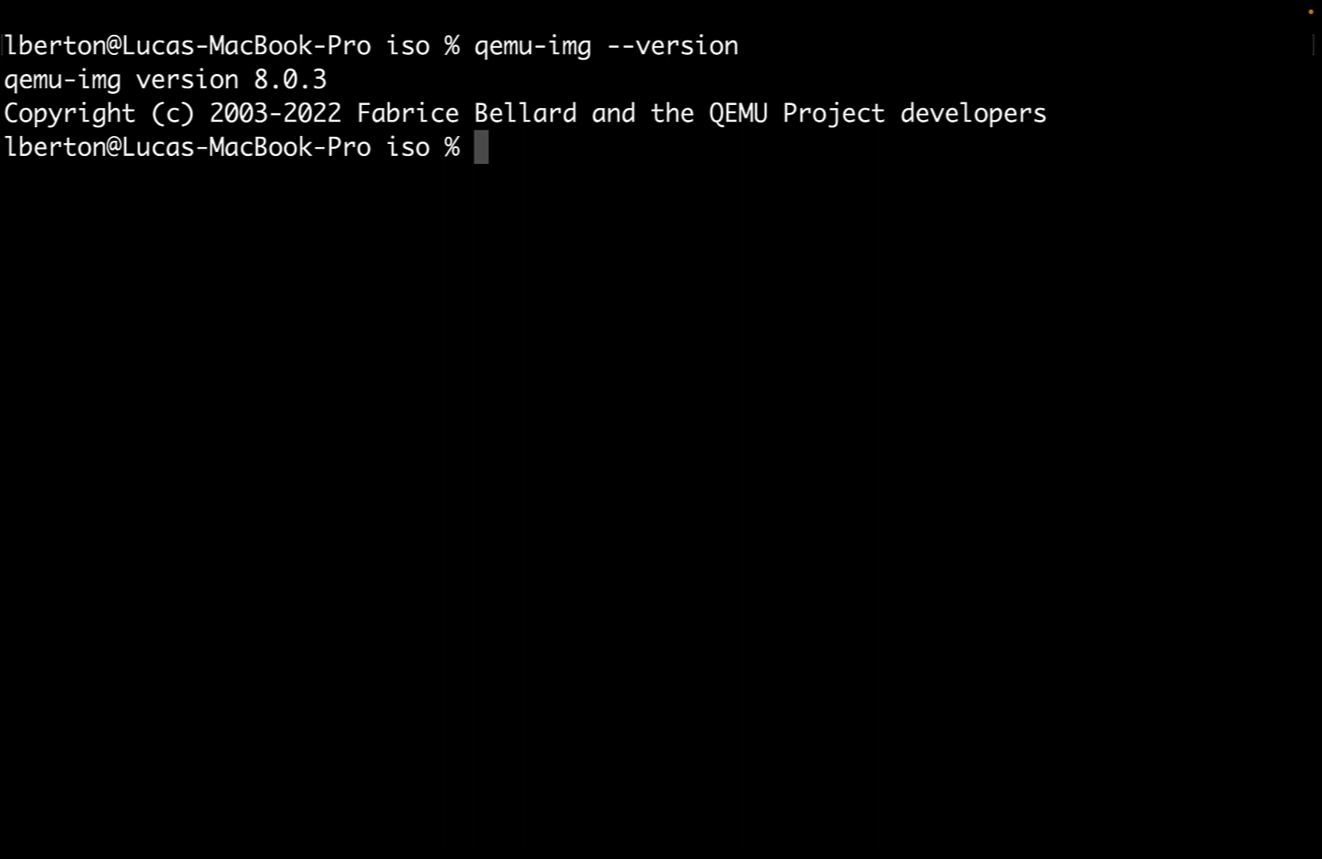
Step: Convert Windows11_InsiderPreview_Client_ARM64_en-us_25905.VHDX to a .vmdk with 'qemu-img convert -O vmdk'
text(q)
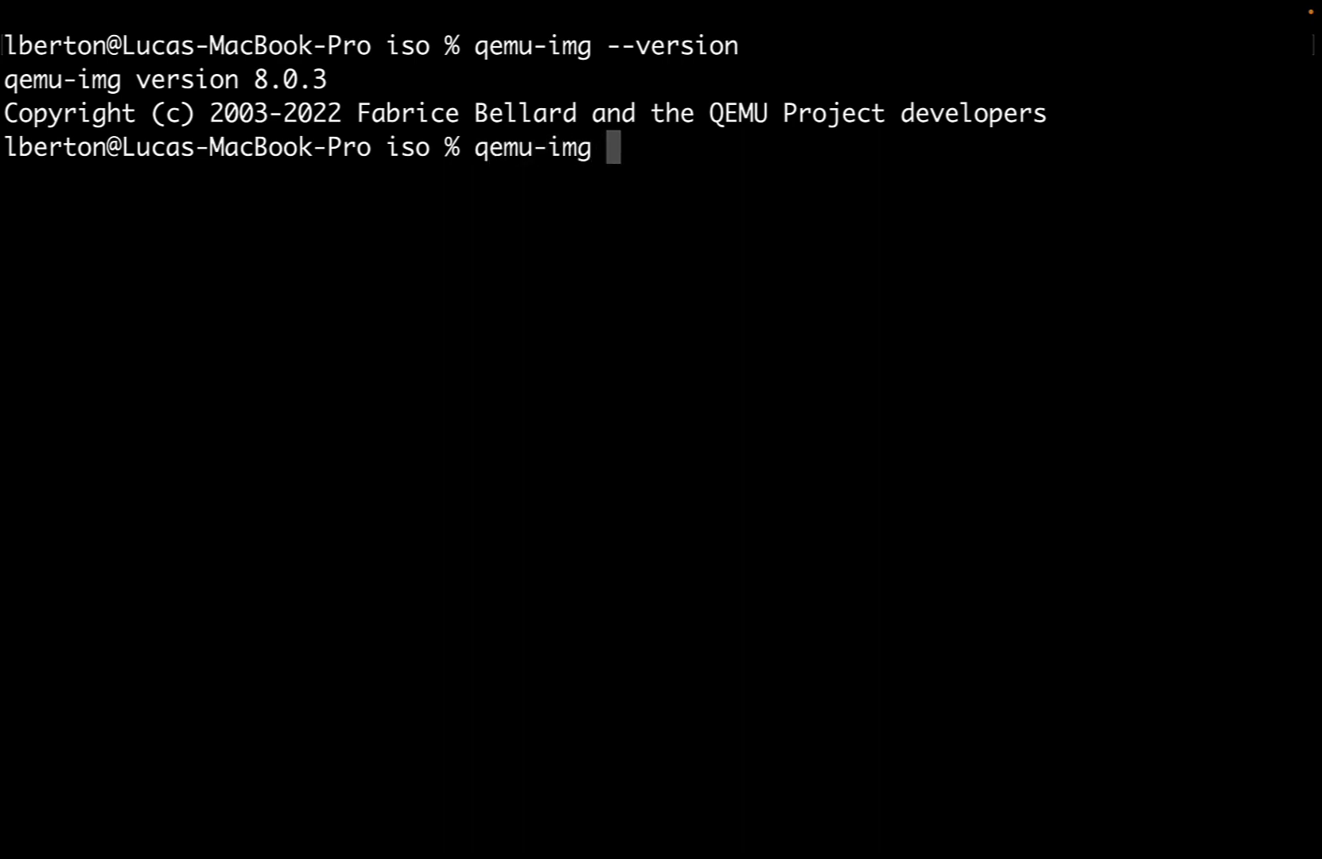
text(convert -)
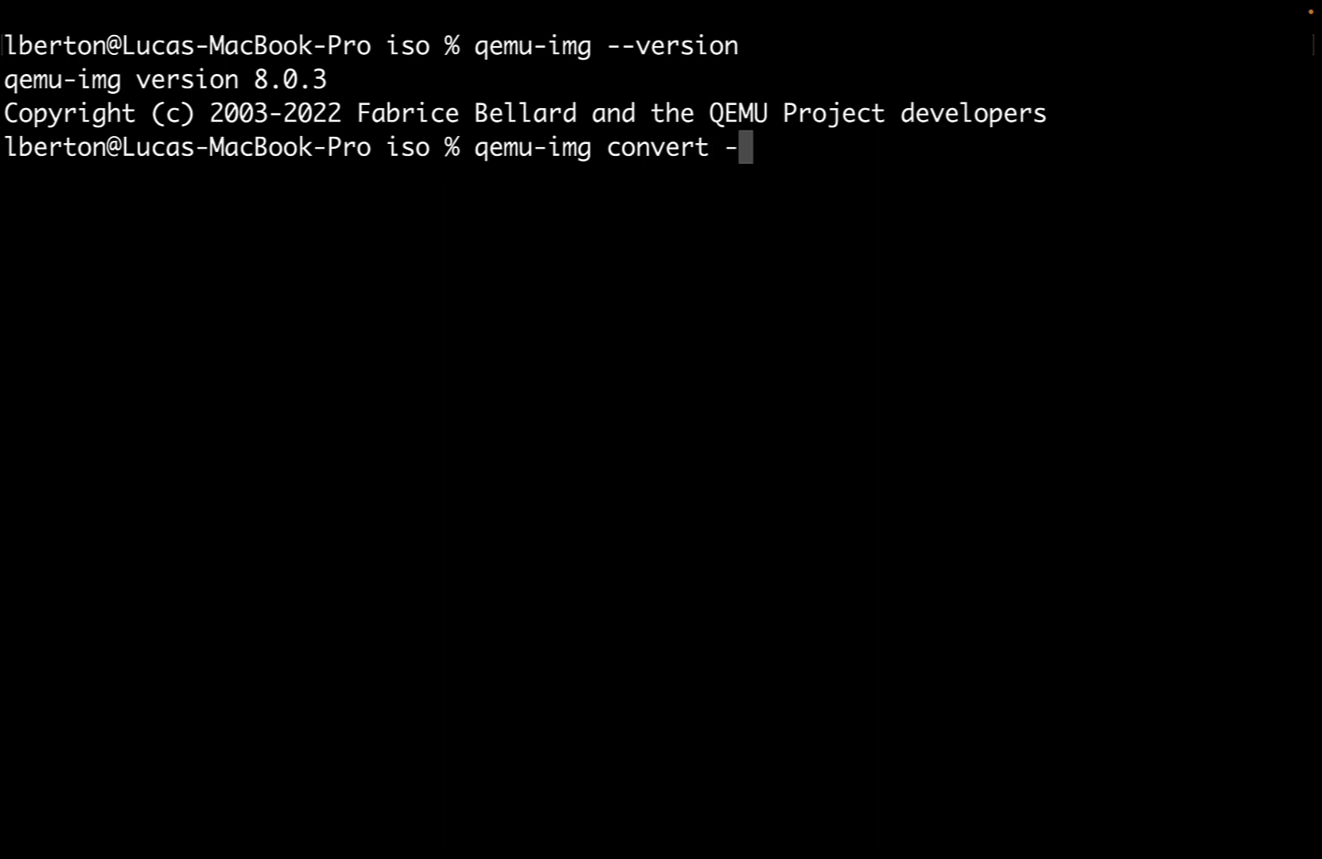
text(O vmdk W)
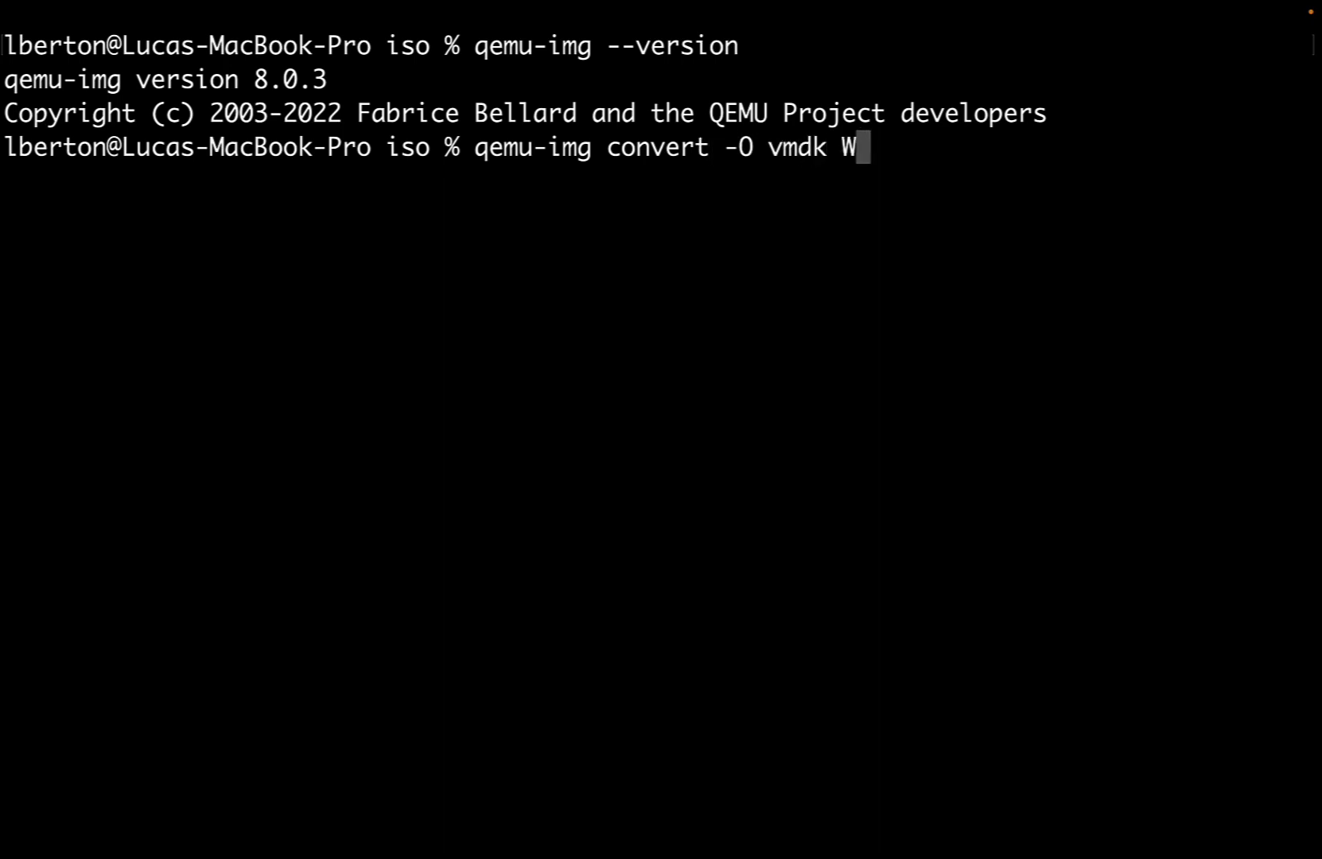
text(indows11_InsiderPreview_Client_ARM64_en-us_25905.VHDX)
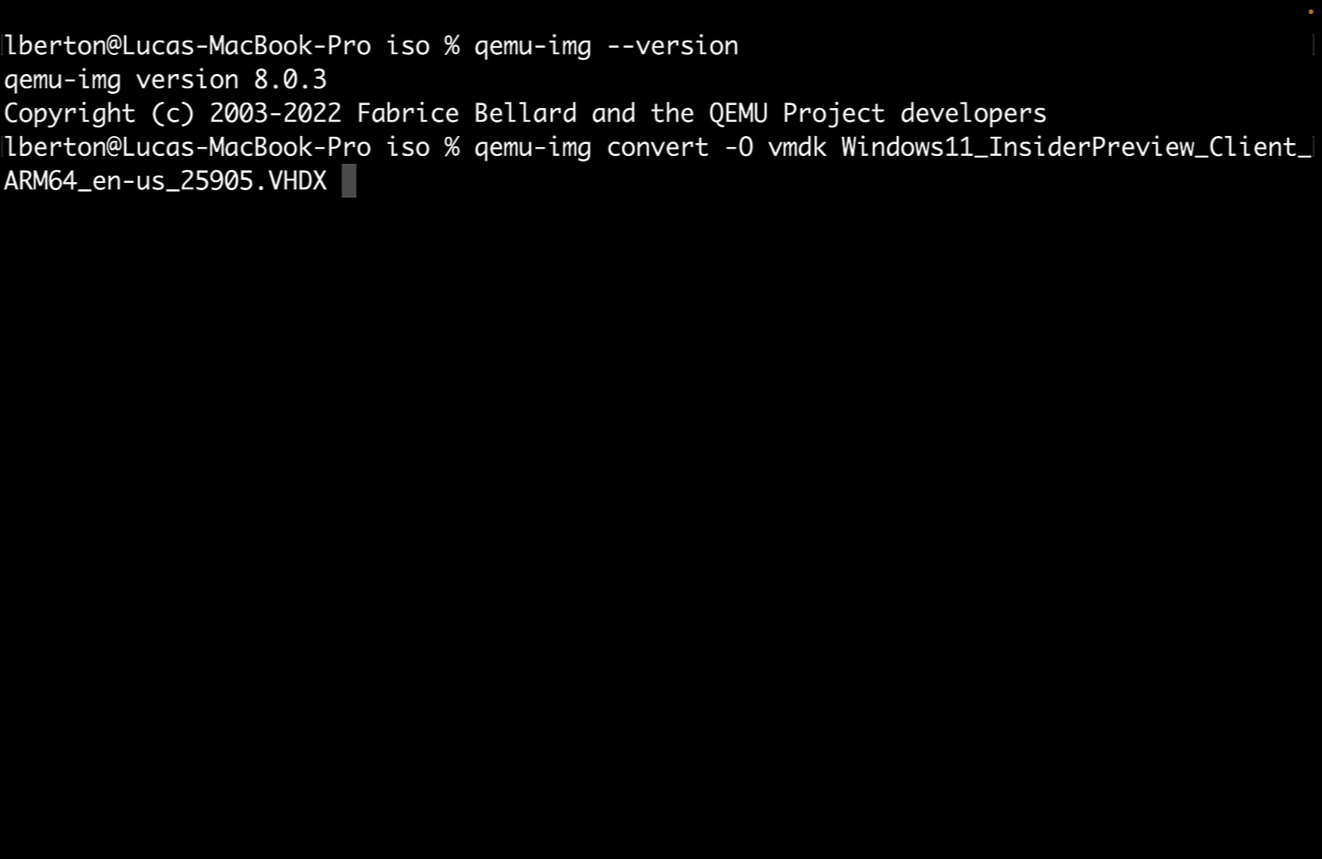
text(Windows11_InsiderPreview_Client_ARM64_en-us_25905.)
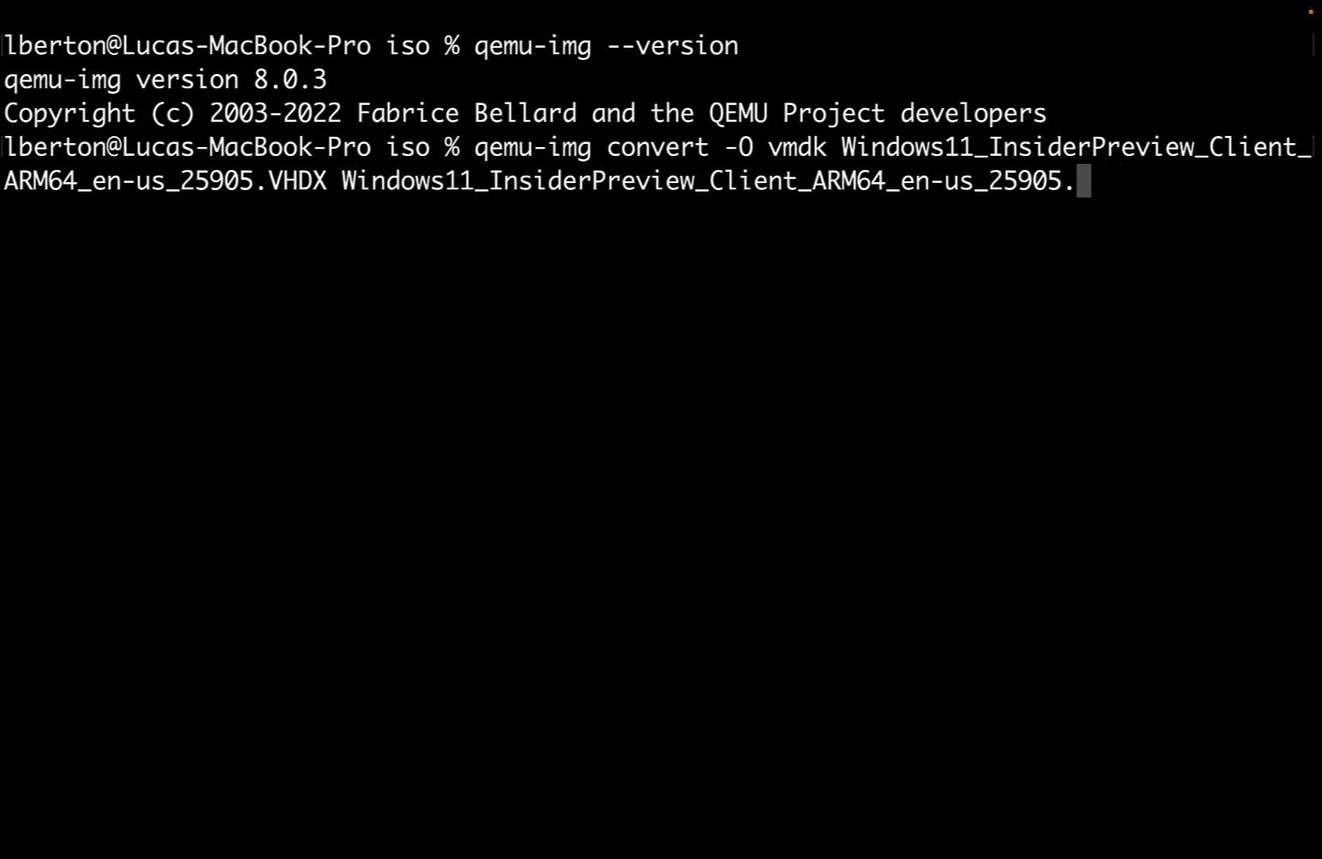
text(vmdk)
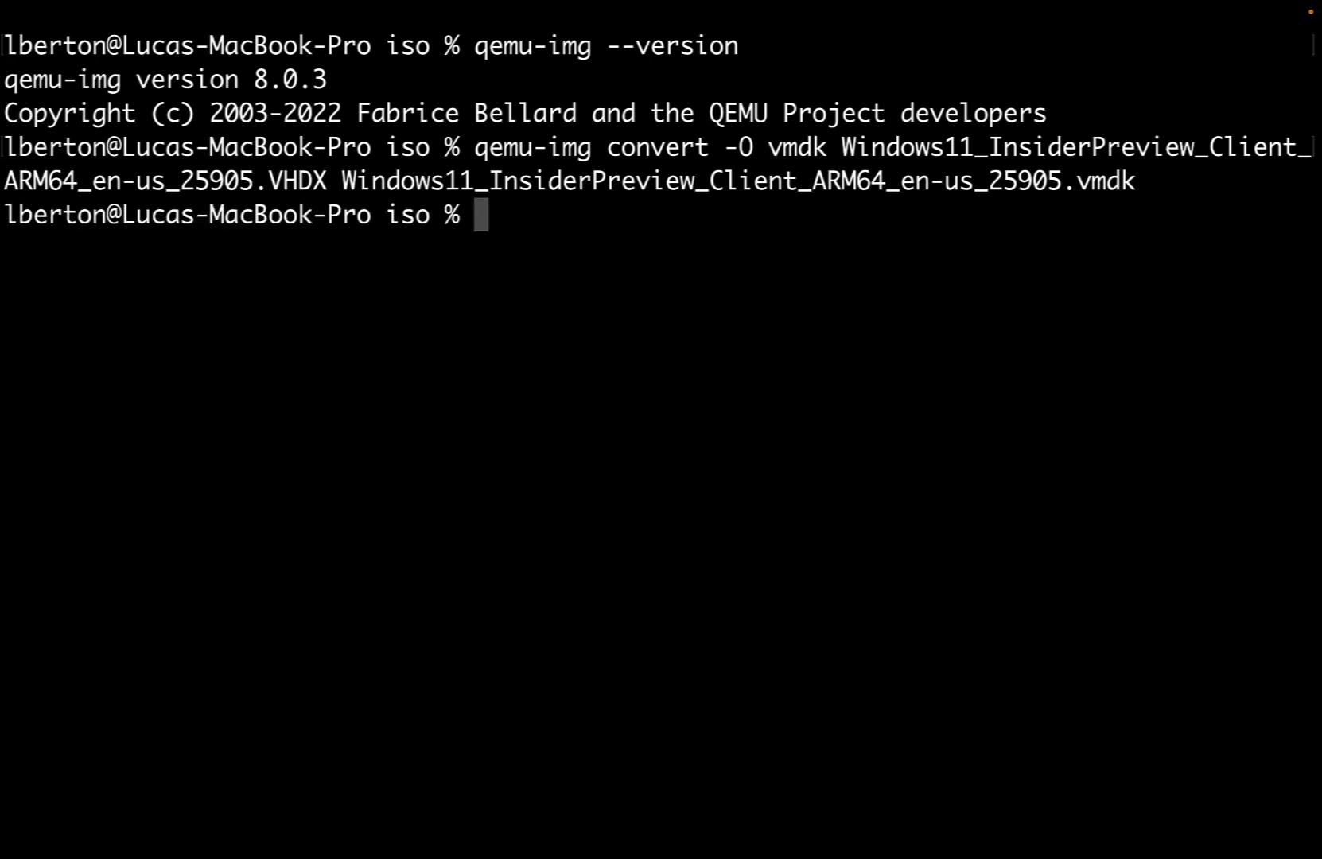
Step: Check the resulting .vmdk size with 'du -hs', confirming 9.7G
text(du -hs)
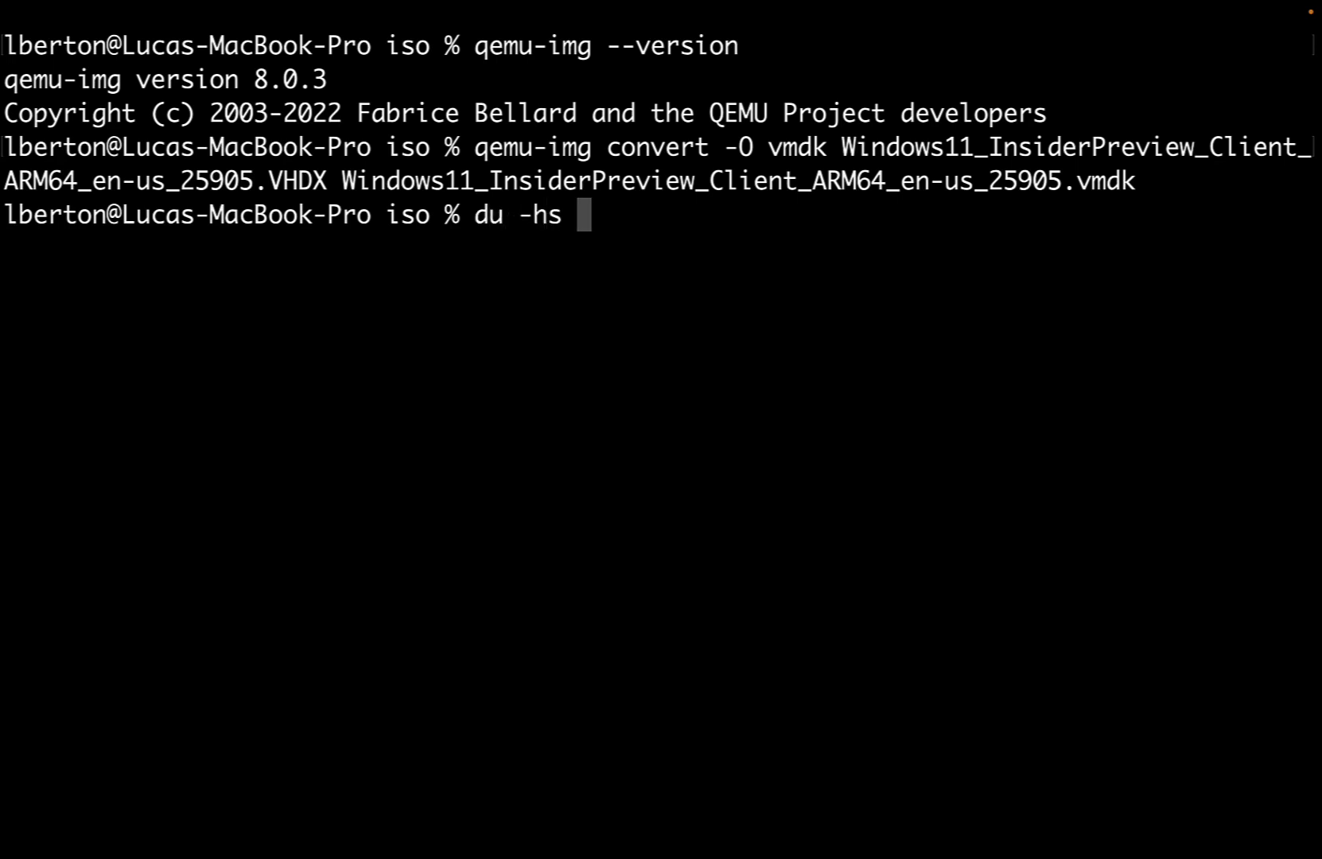
text(Windows11_InsiderPreview_Client_ARM64_en-us_25905.vmdk)
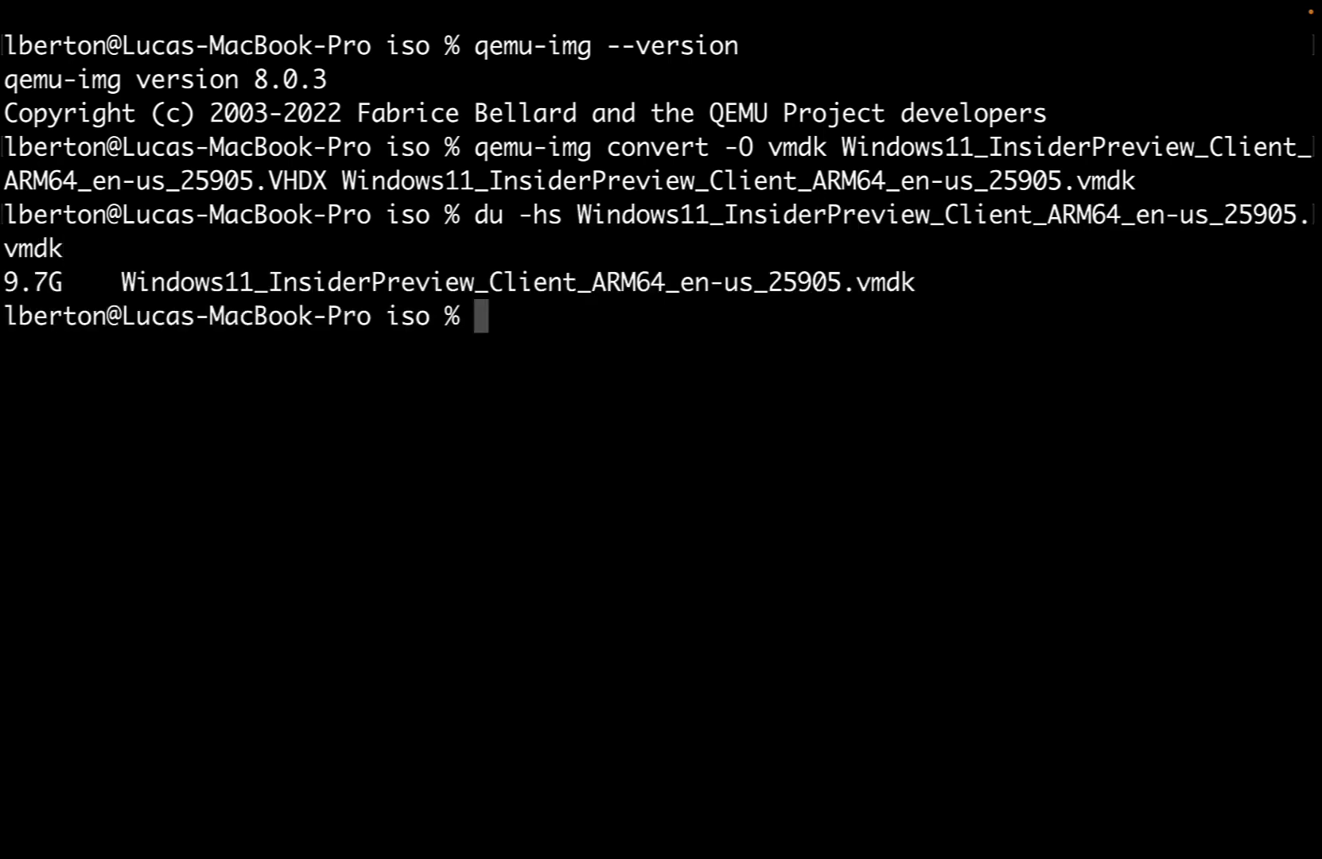
text(du -hs)
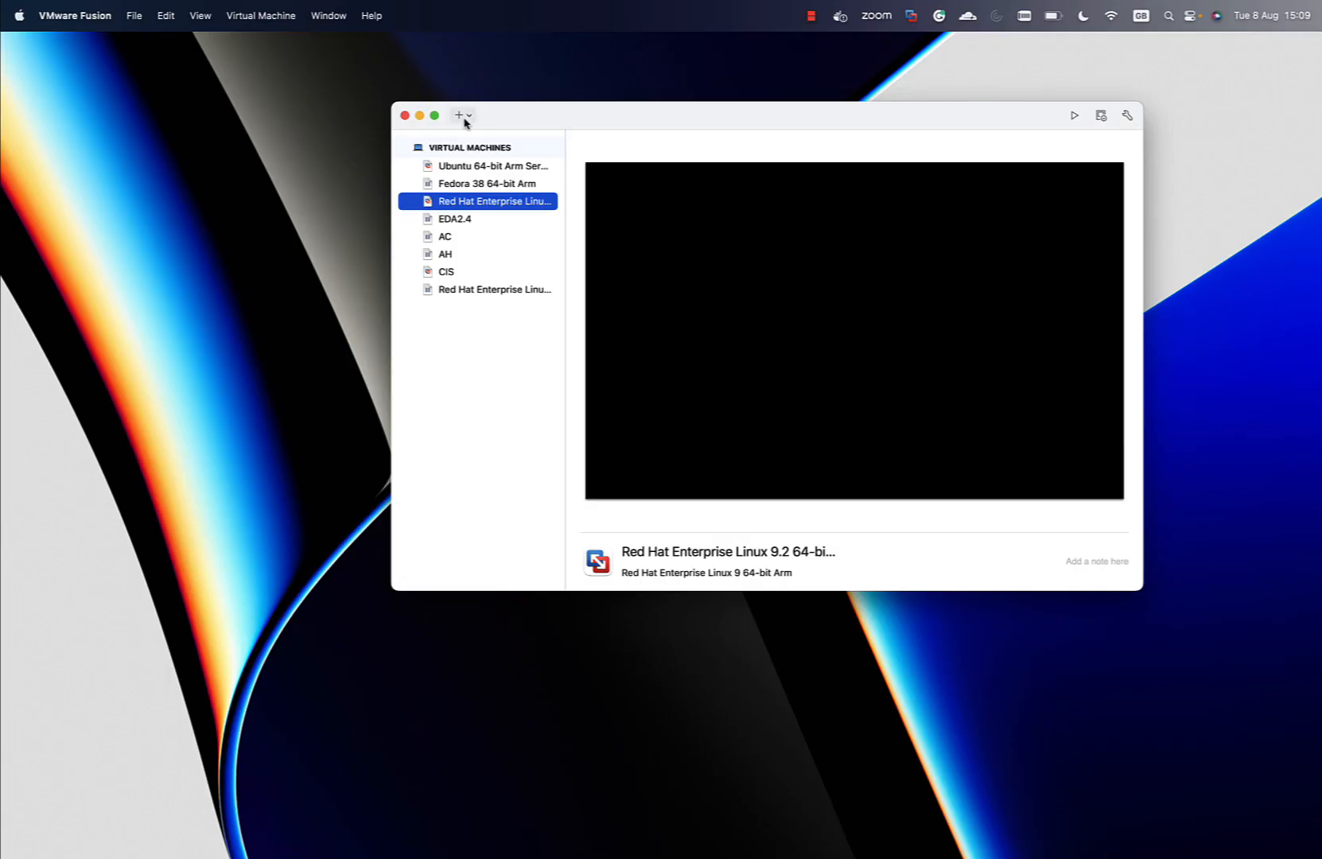
Step: Check the installed VMware Fusion version, then start creating a new virtual machine
click(458, 116)
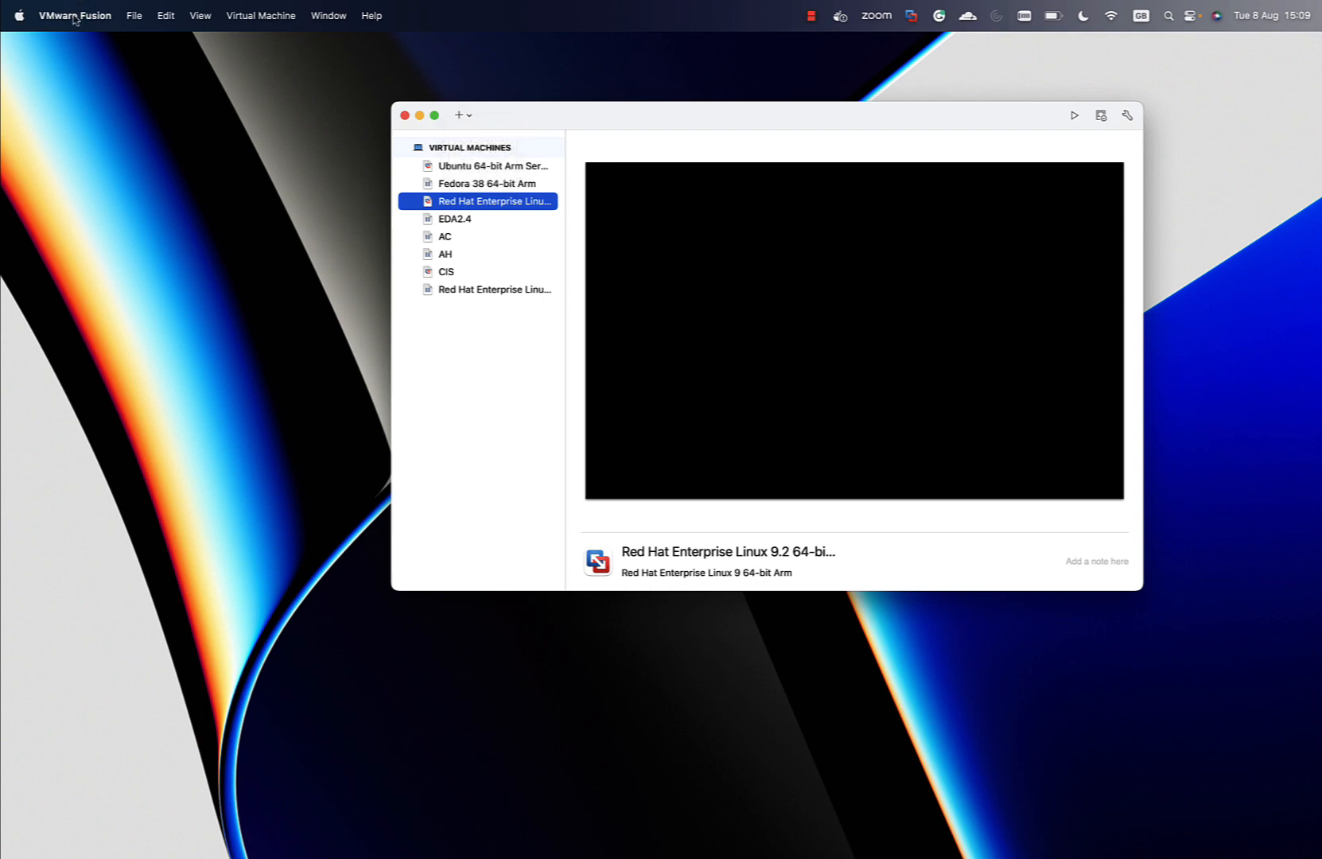
click(75, 16)
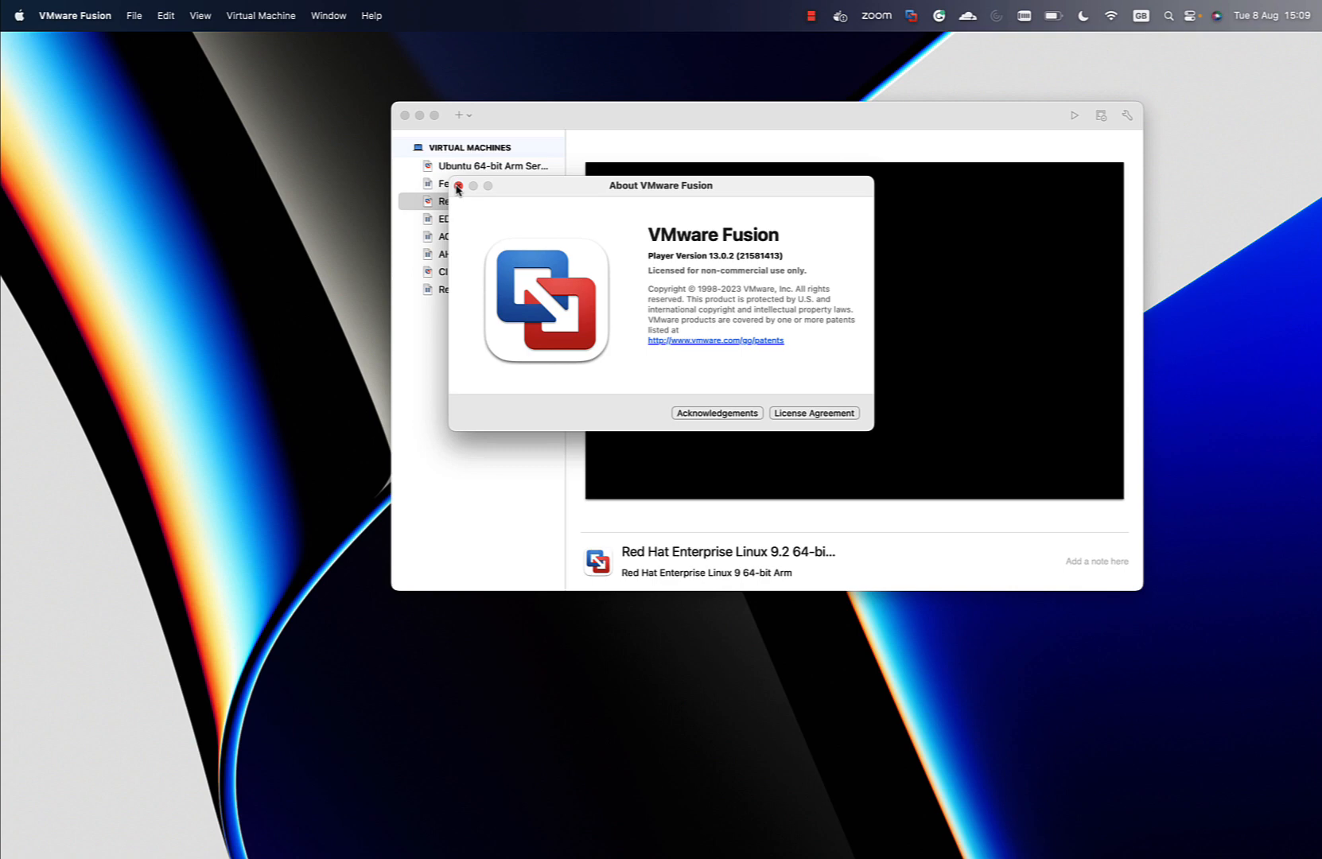
click(461, 116)
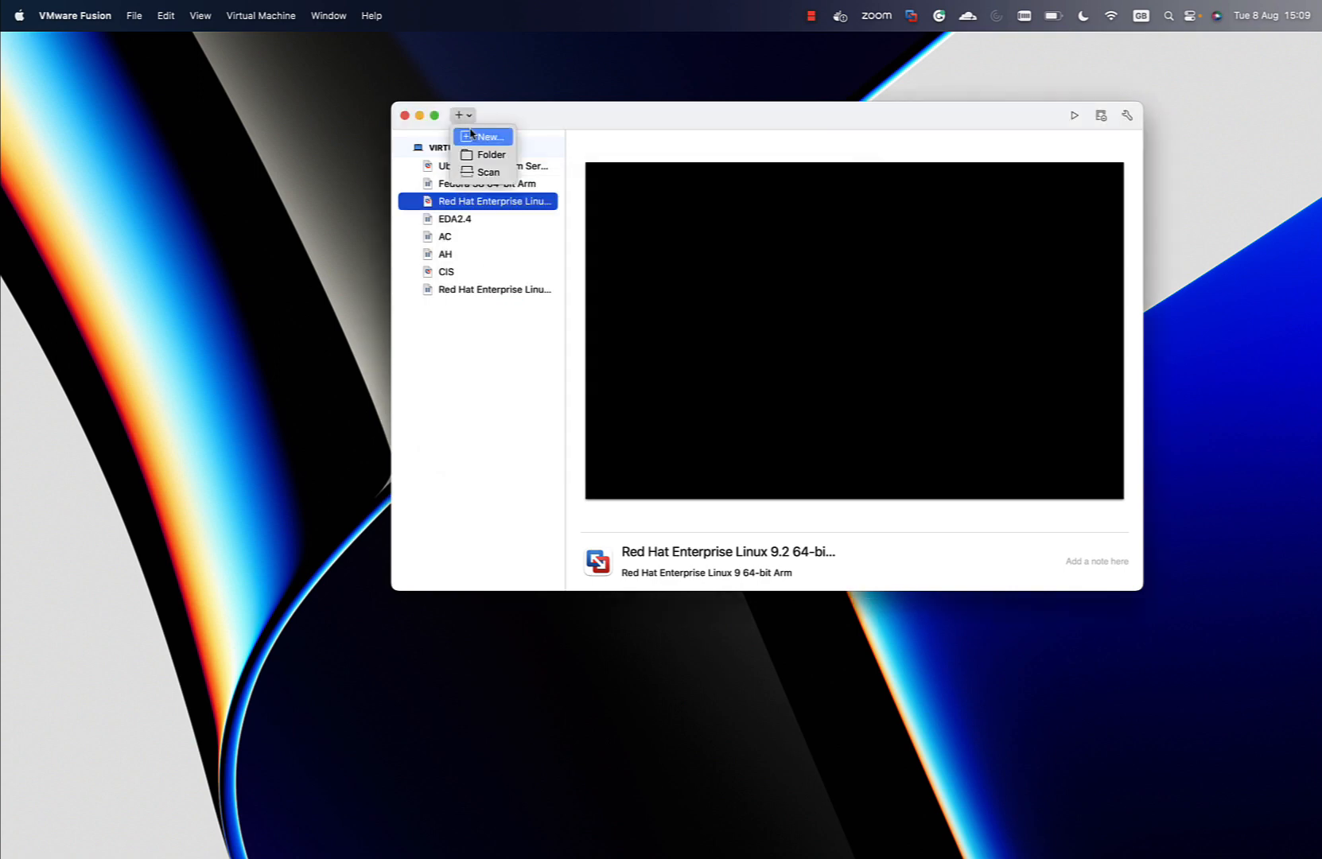
click(482, 135)
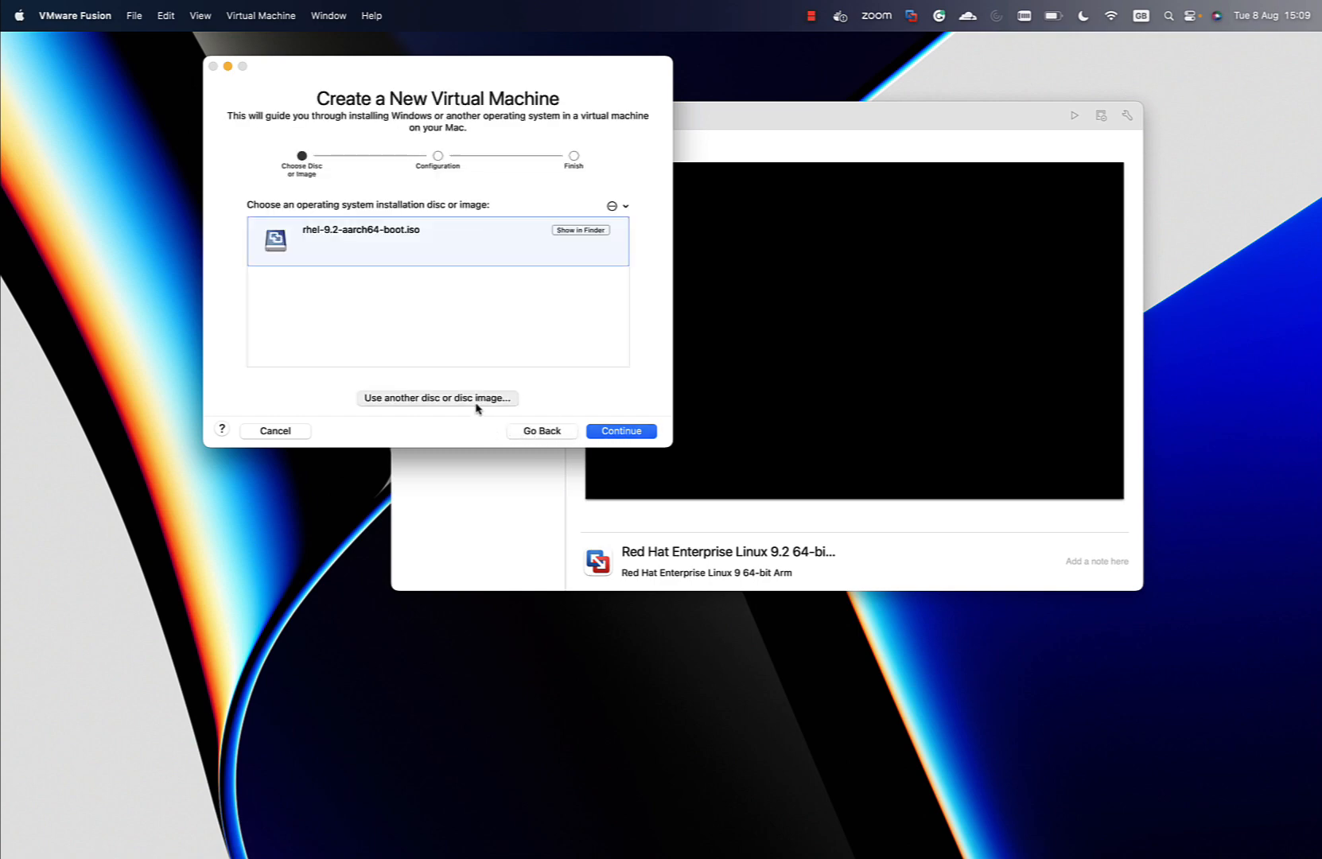
Step: Abandon the installation disc image picker and choose to create a custom virtual machine
click(437, 398)
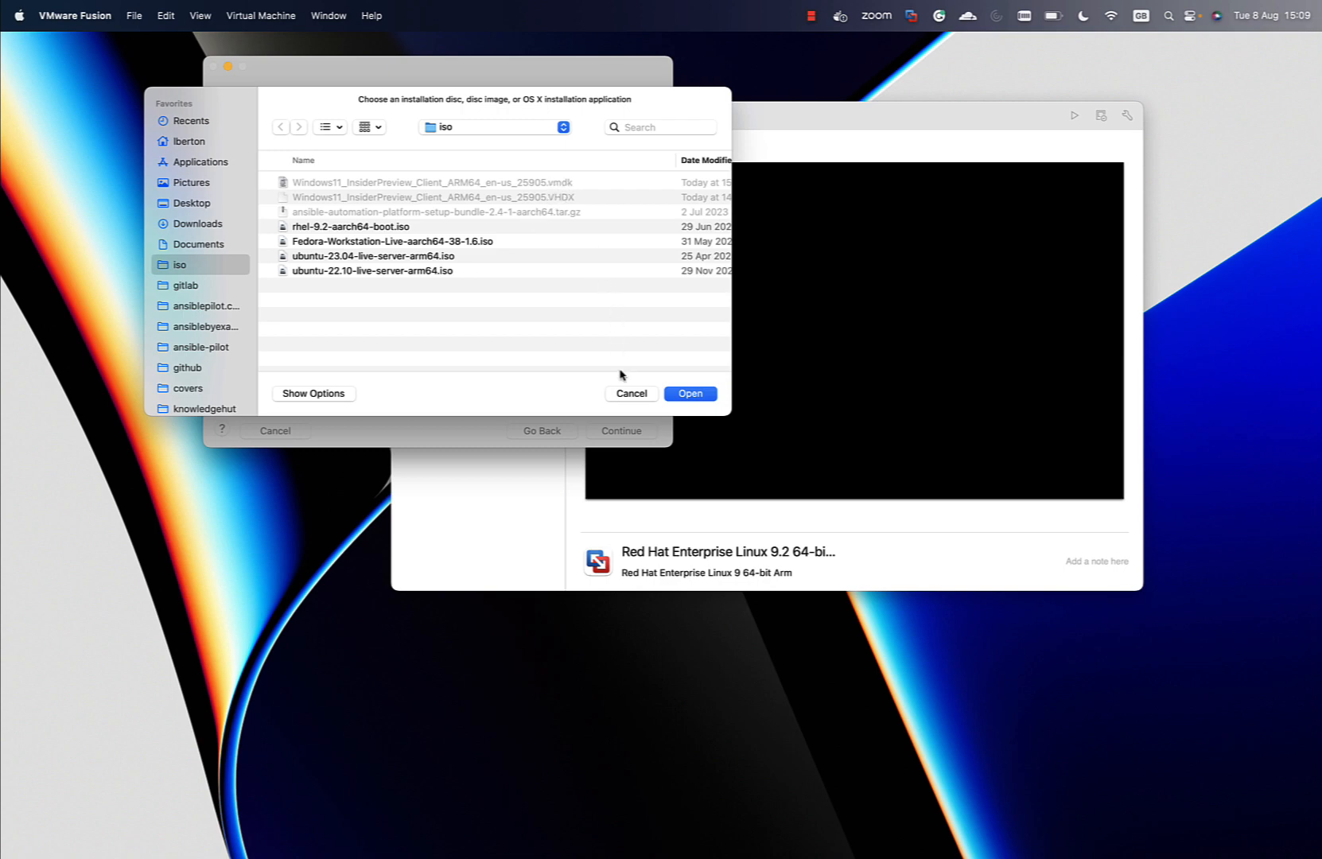
click(689, 393)
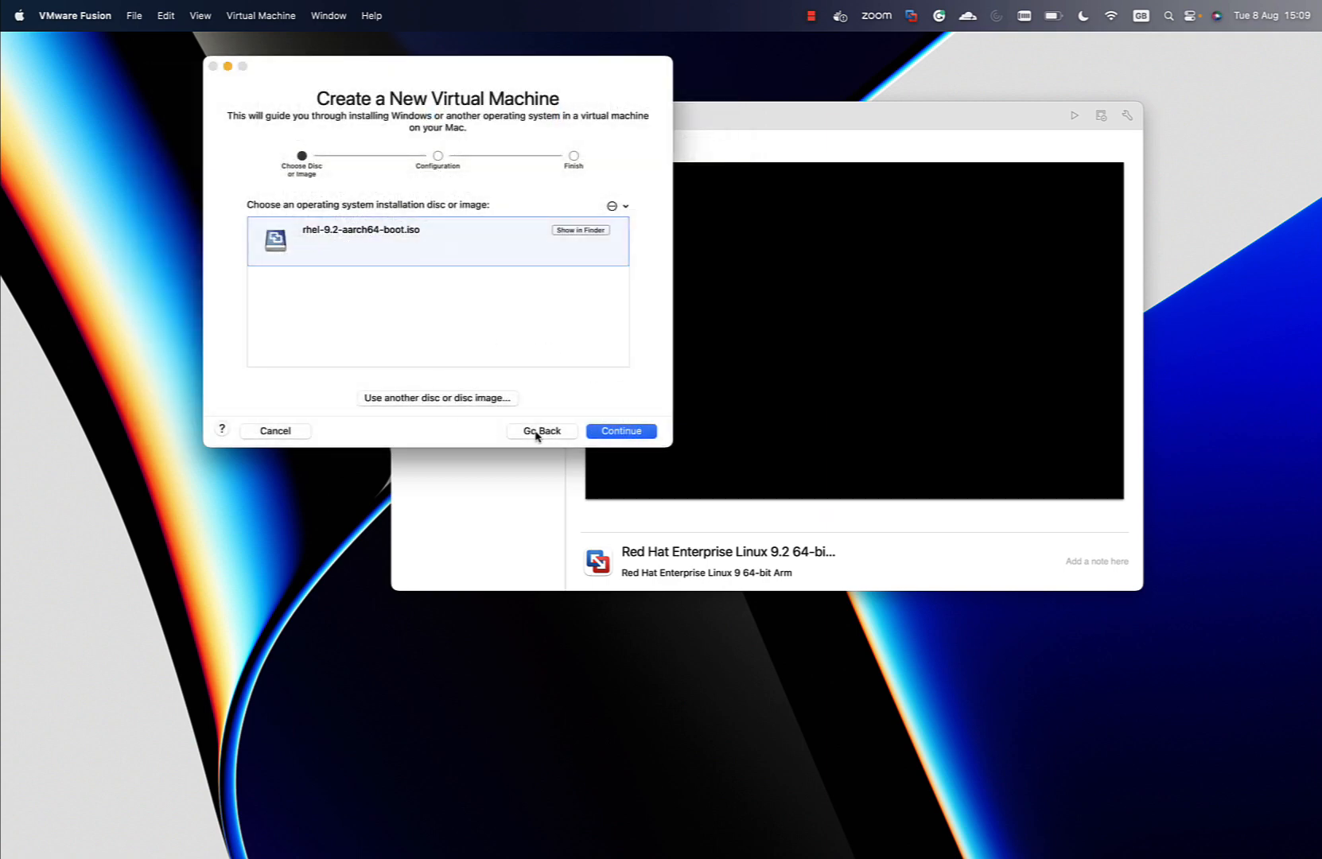
click(541, 431)
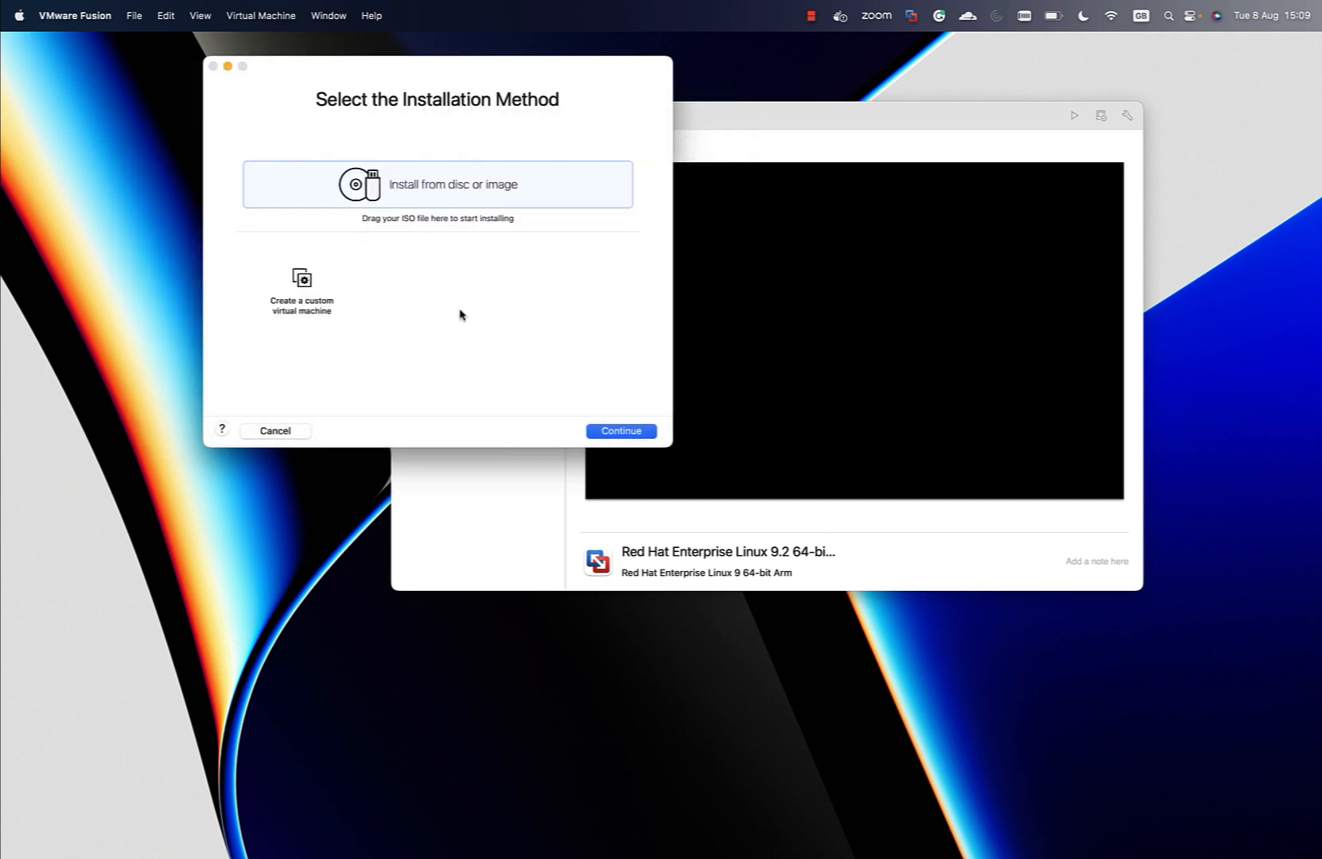
click(300, 291)
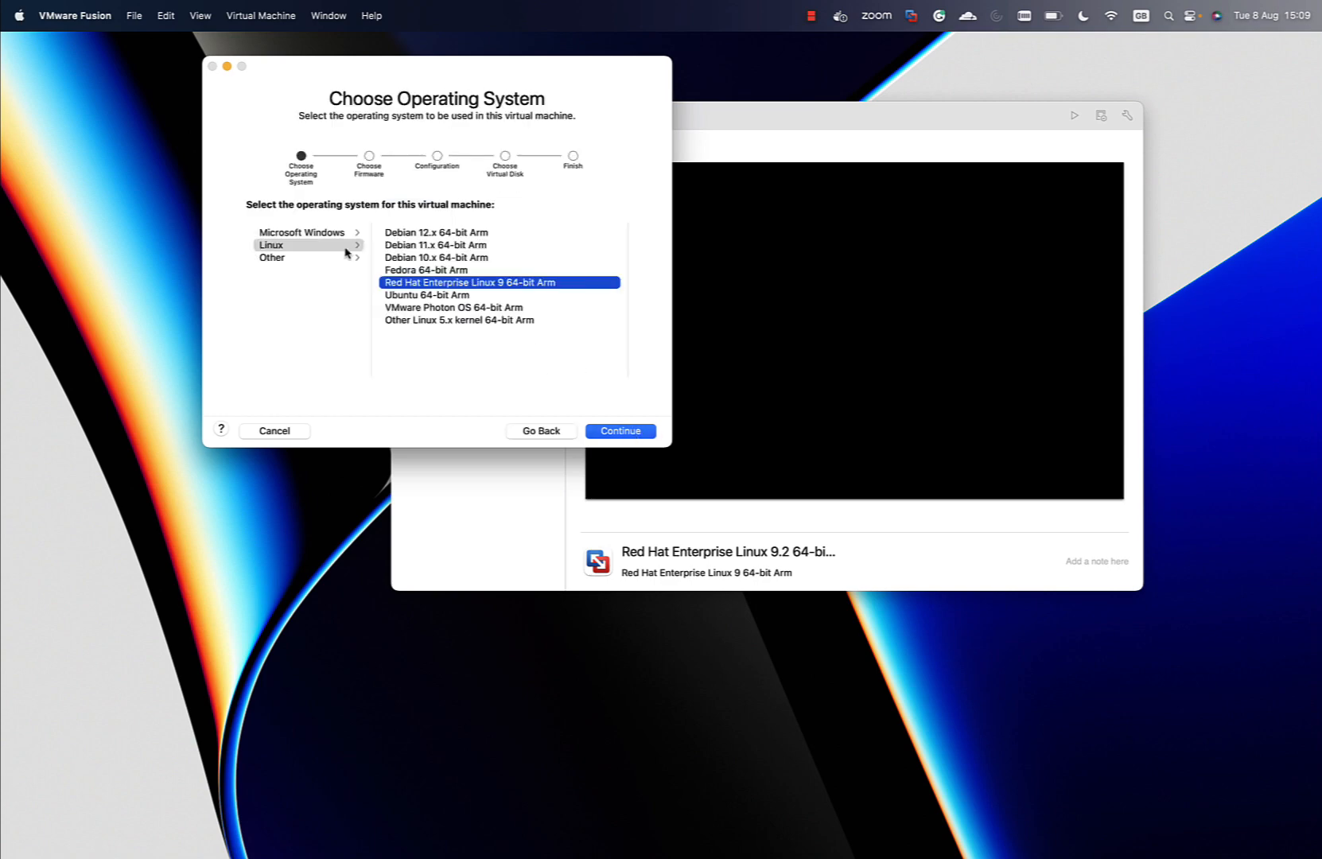
Step: Select Microsoft Windows > Windows 11 64-bit Arm as guest and keep UEFI firmware
click(305, 232)
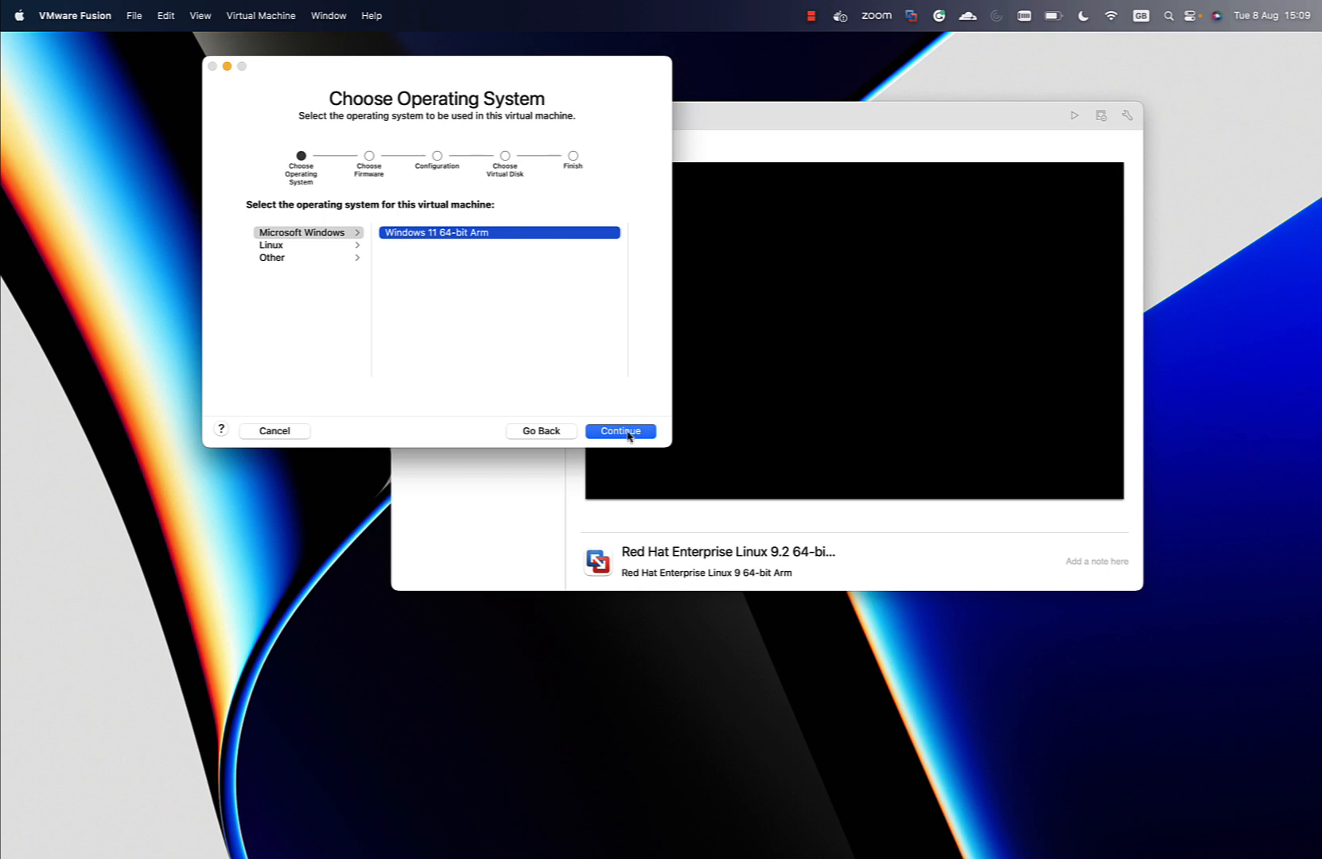
click(620, 431)
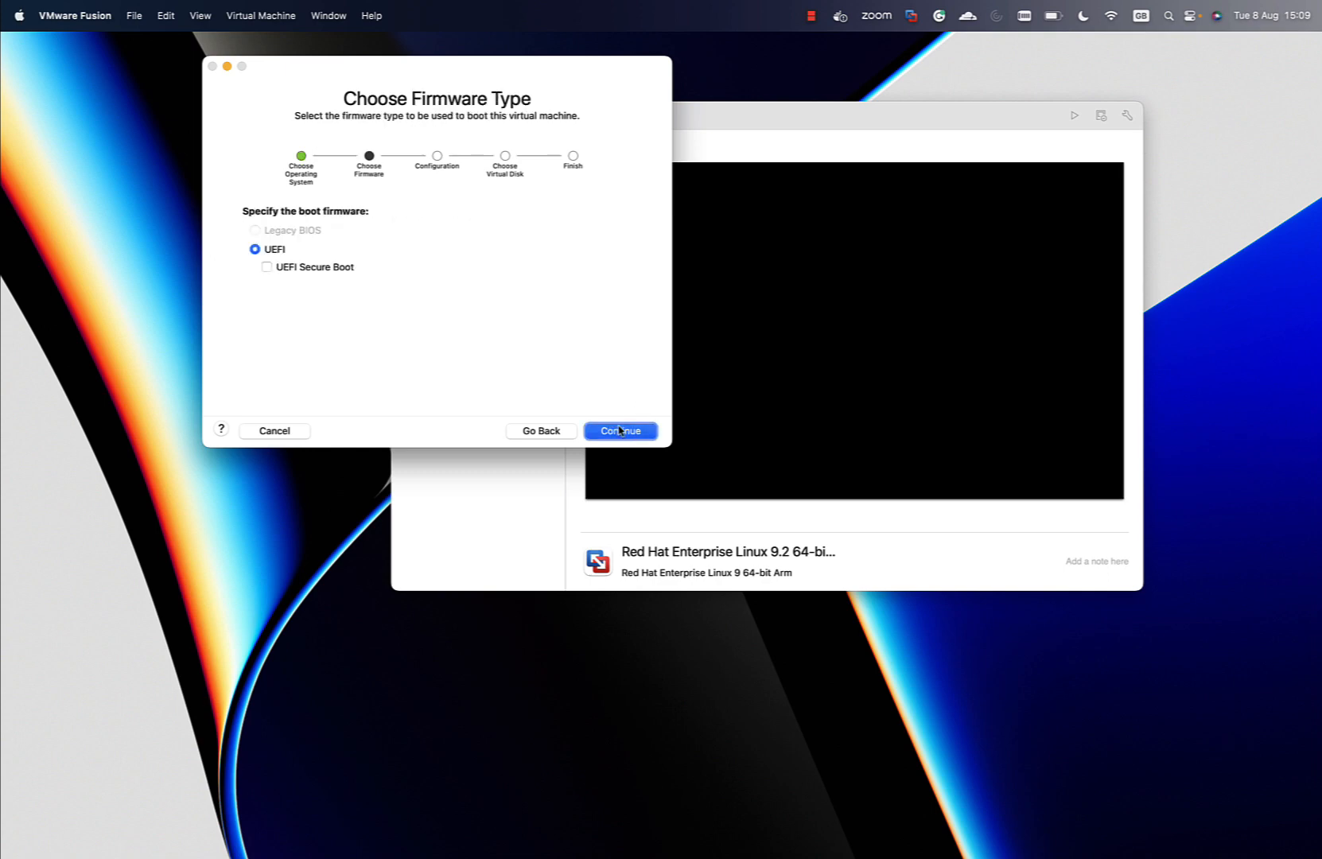
click(620, 431)
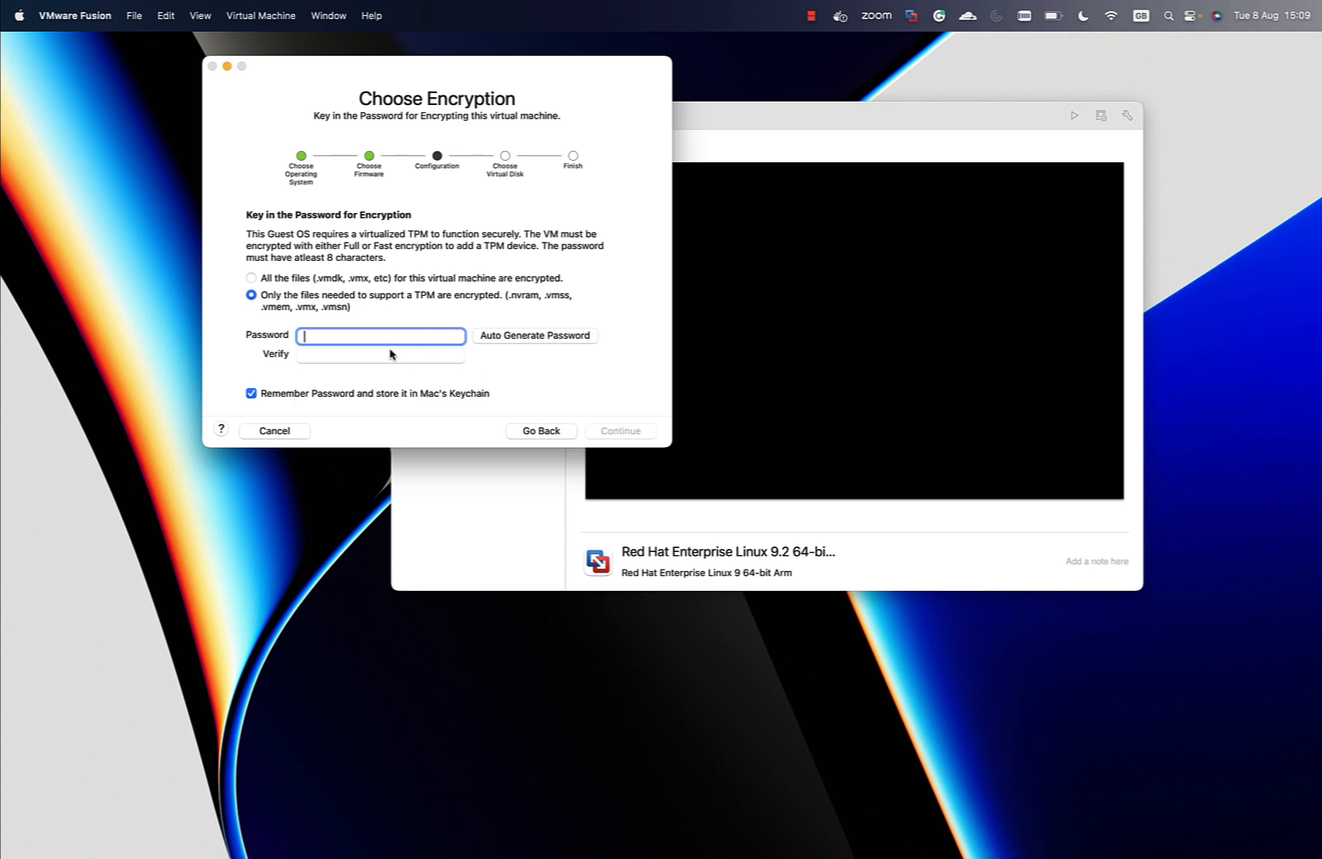
mouse_move(391, 312)
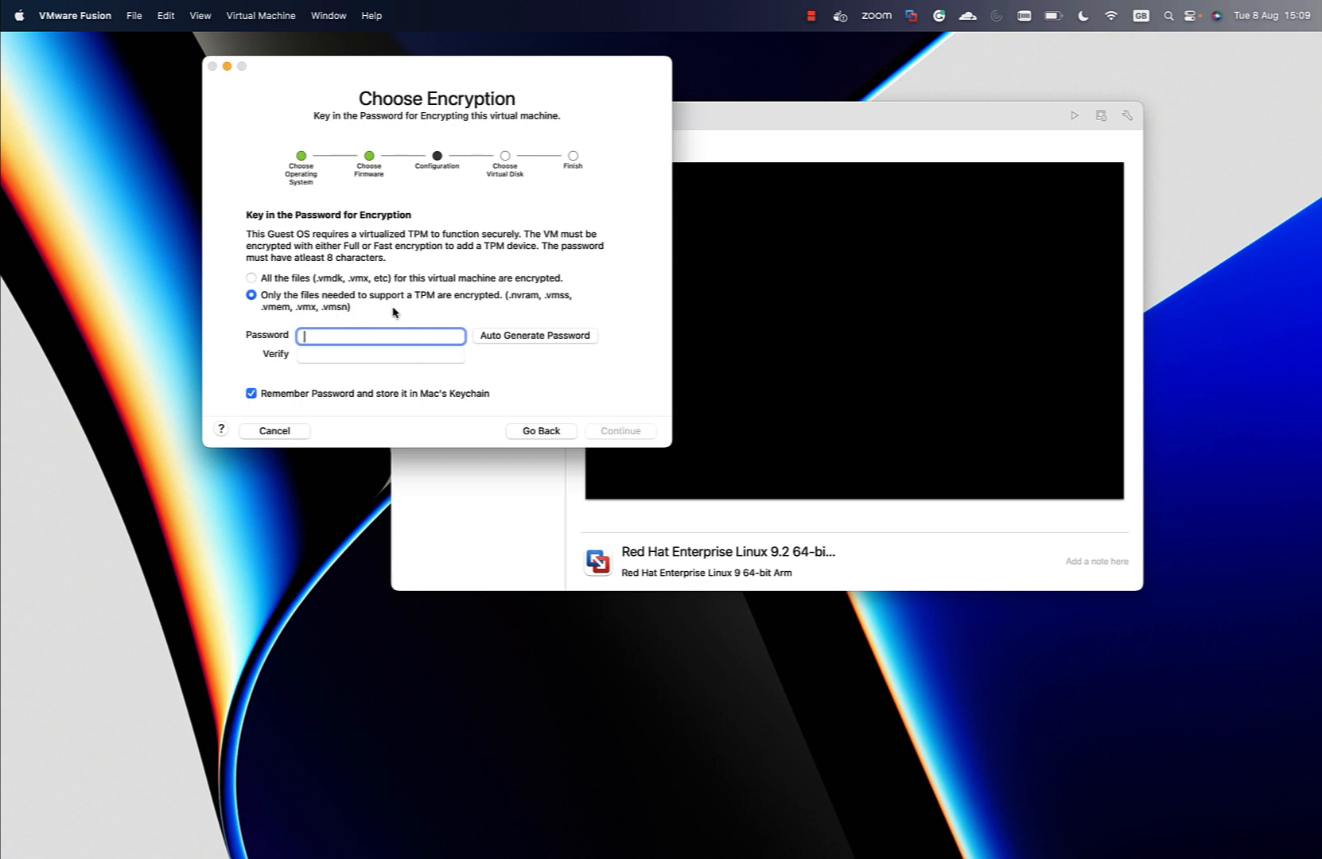
mouse_move(420, 306)
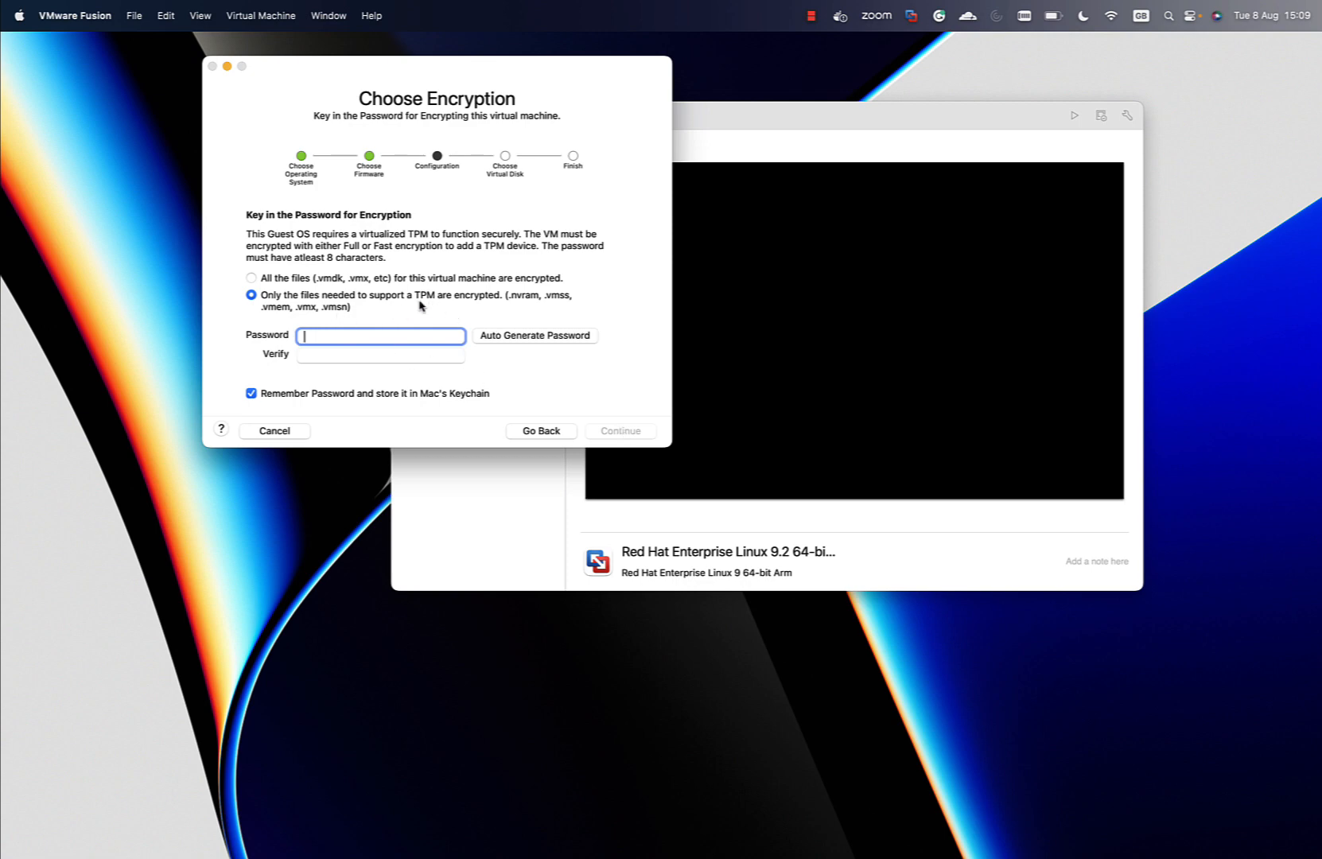
mouse_move(391, 315)
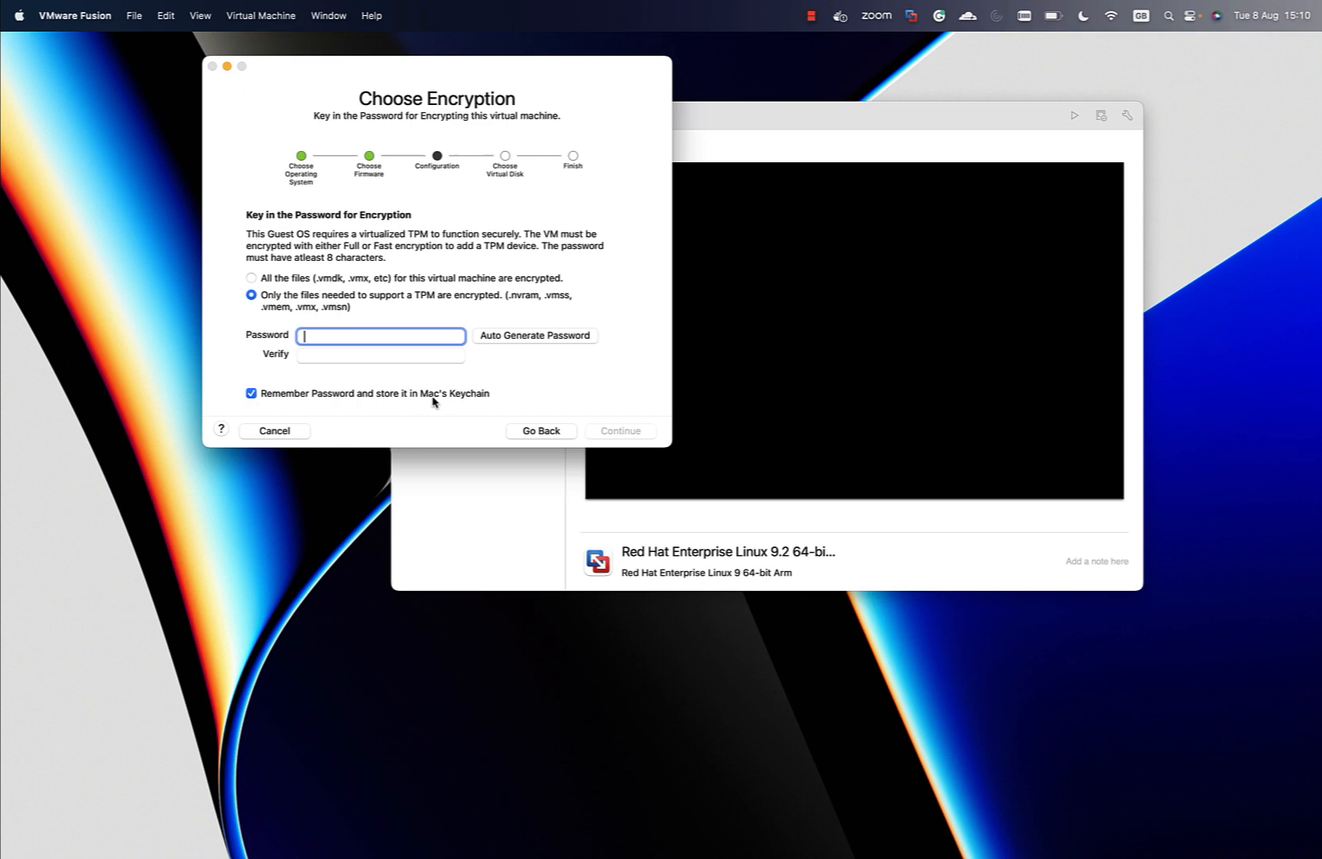
mouse_move(501, 339)
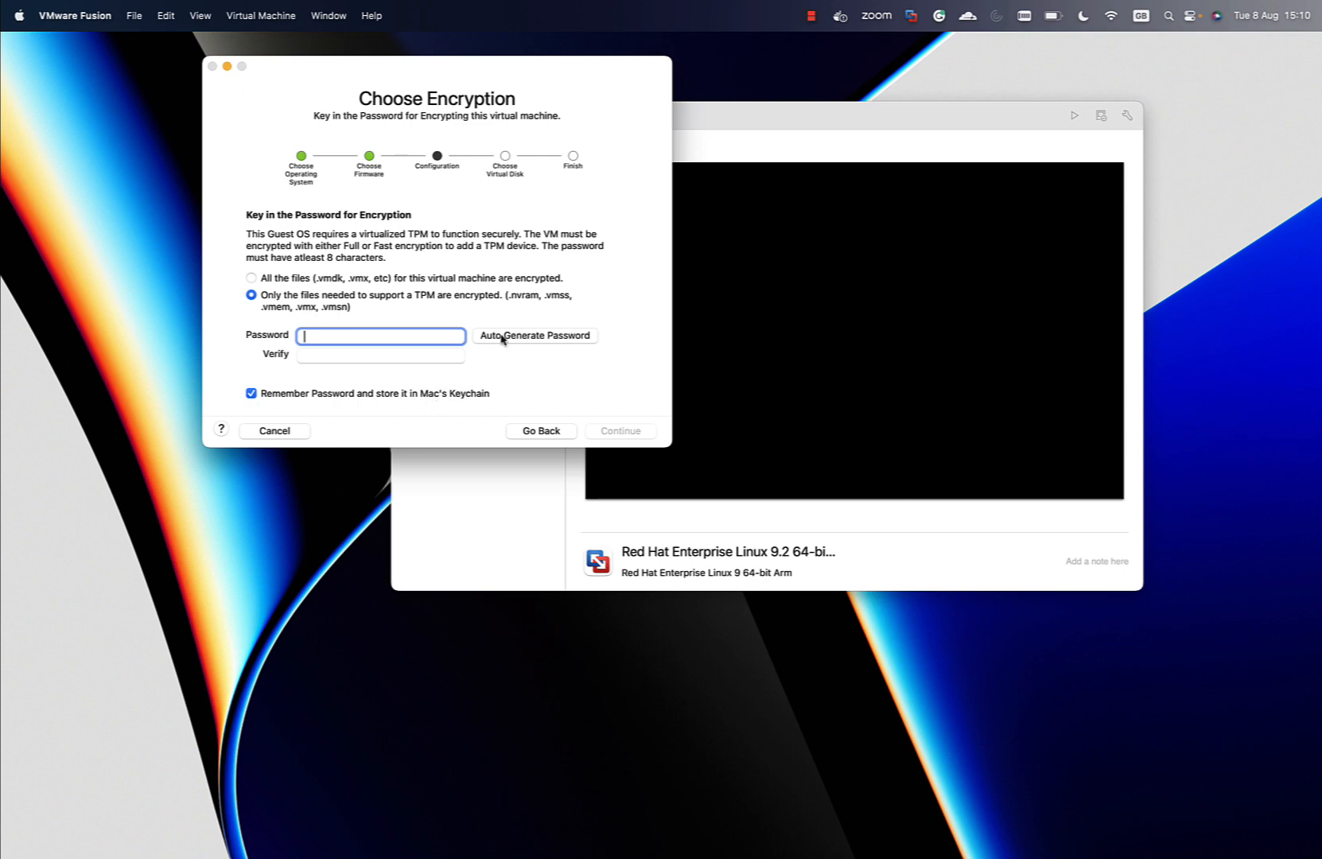
Step: Auto-generate the encryption password and accept the encryption settings
click(534, 336)
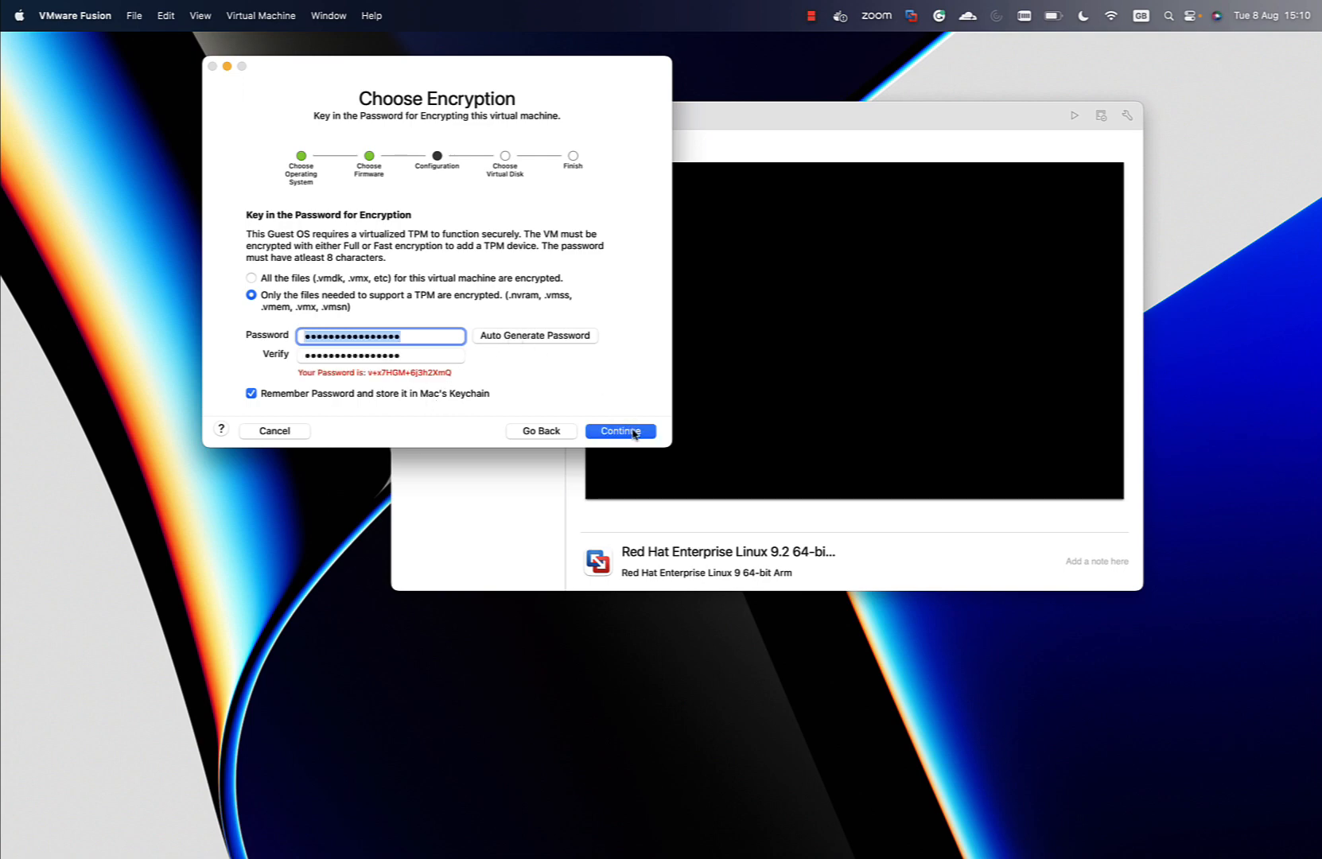
click(620, 431)
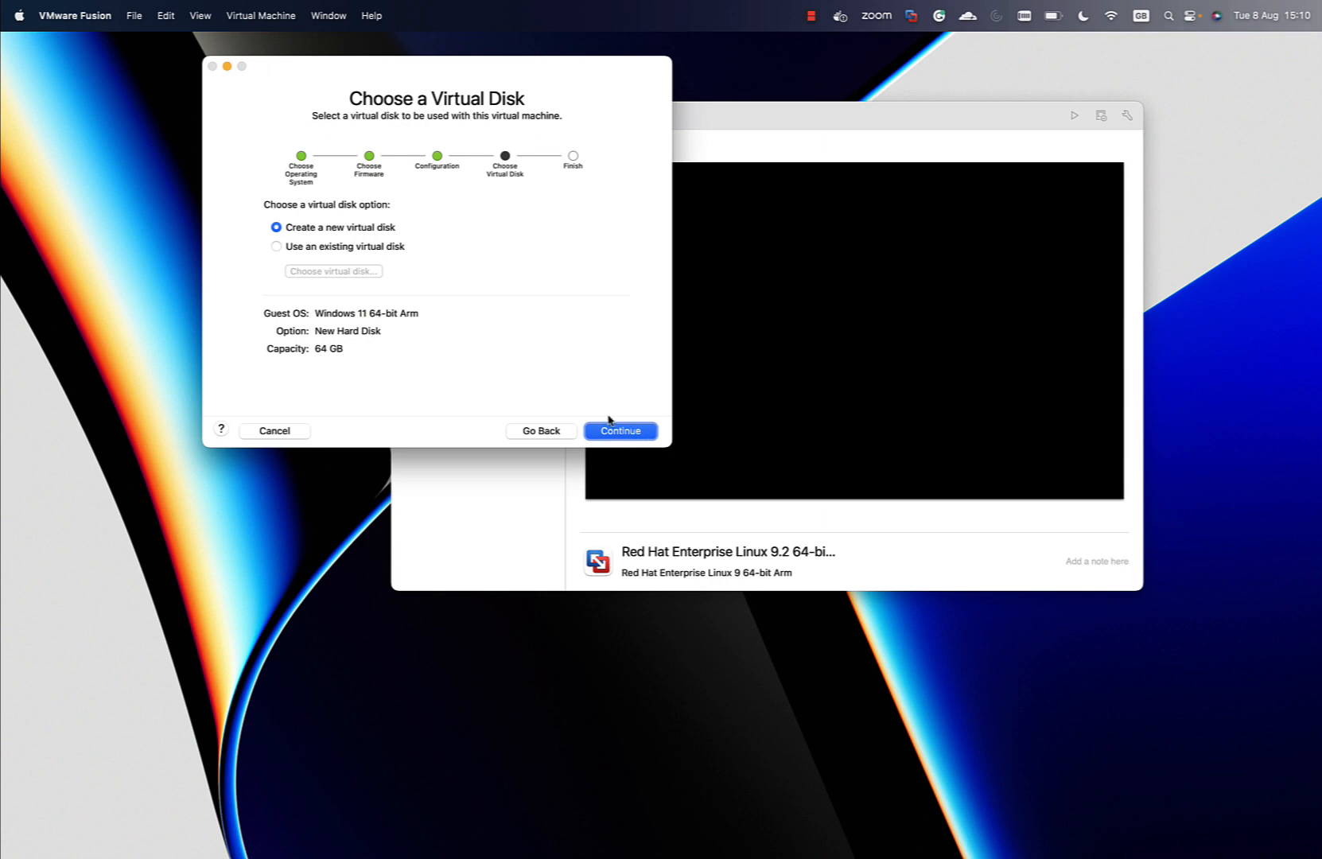
Step: Use the existing Build 25905 .vmdk as the disk, taking it away rather than copying, and continue to the summary
click(275, 247)
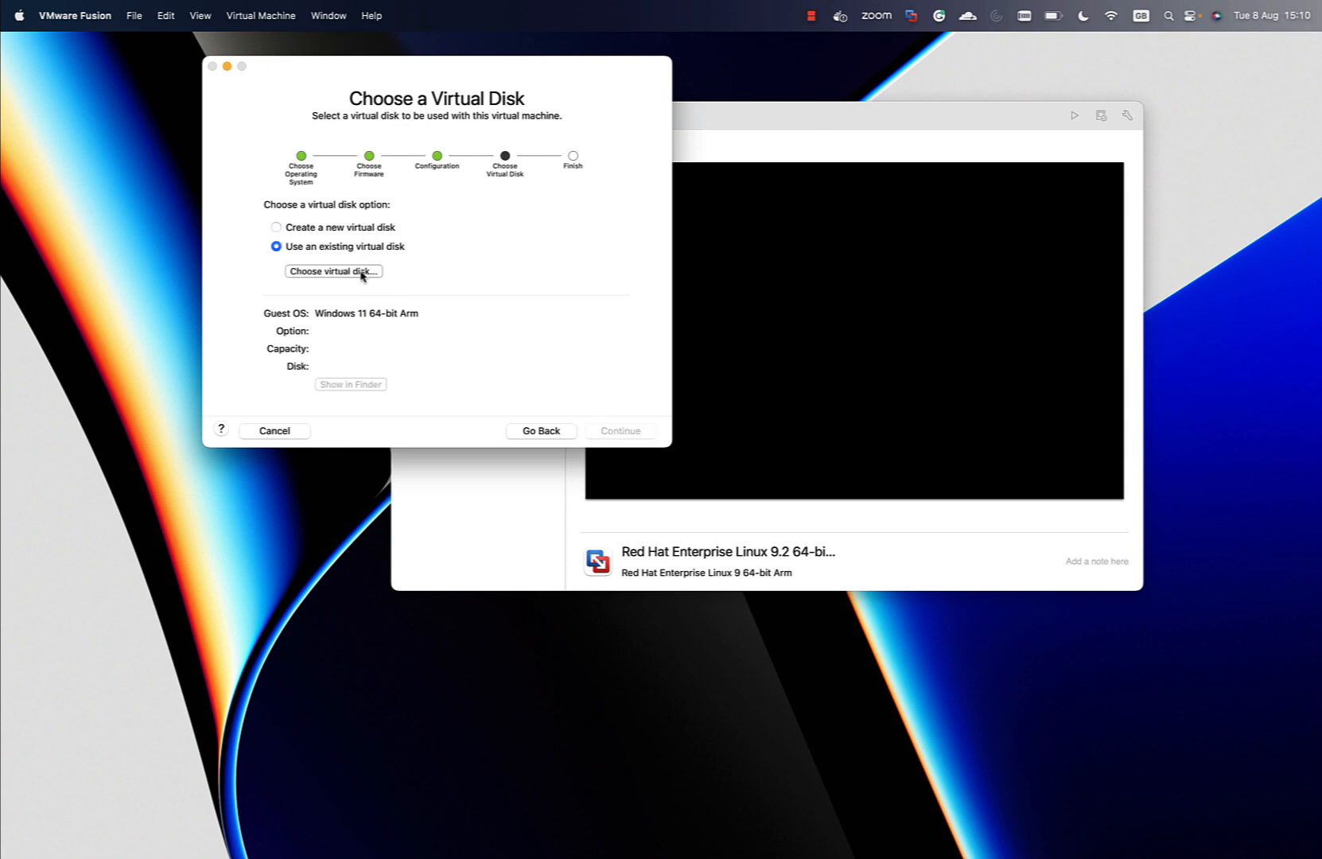
click(332, 271)
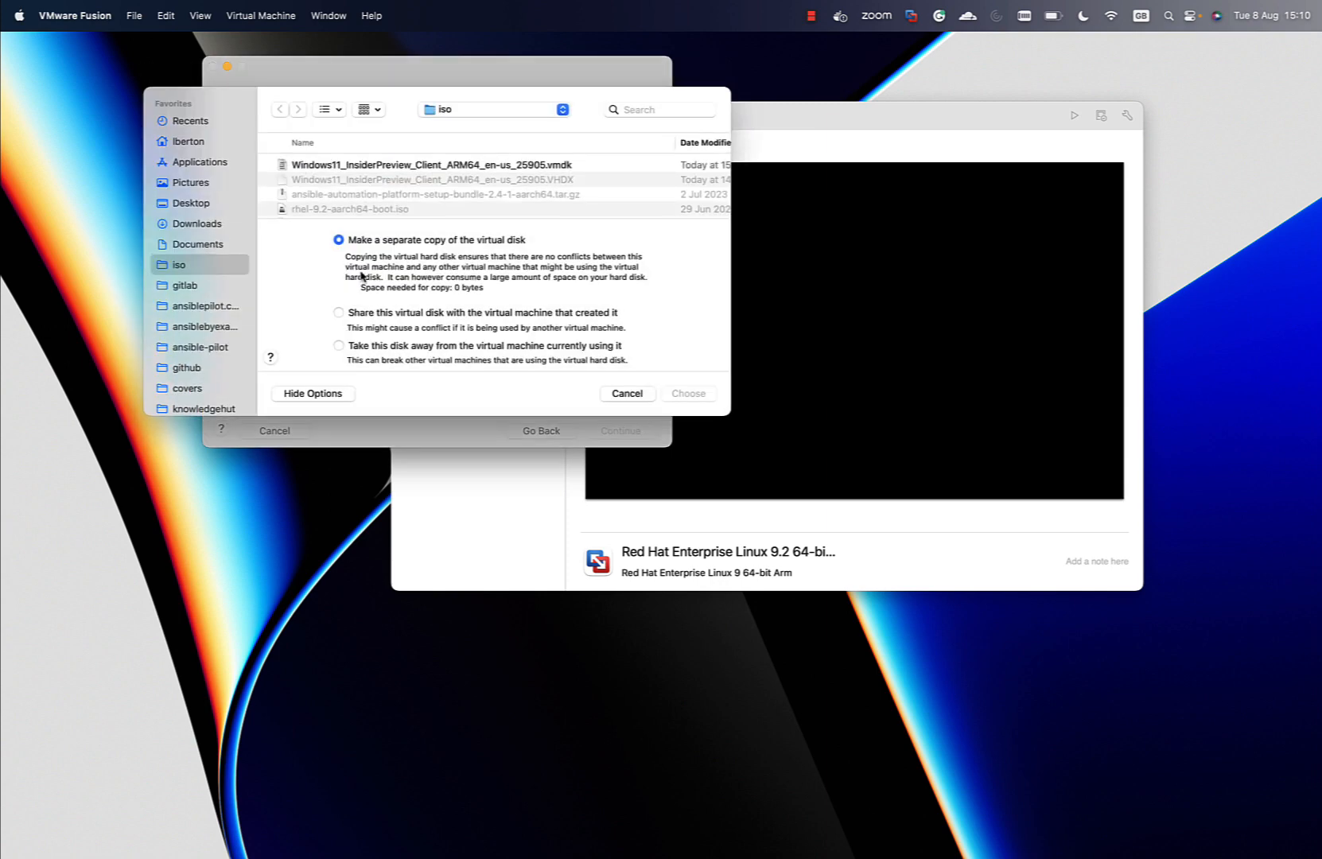
mouse_move(474, 261)
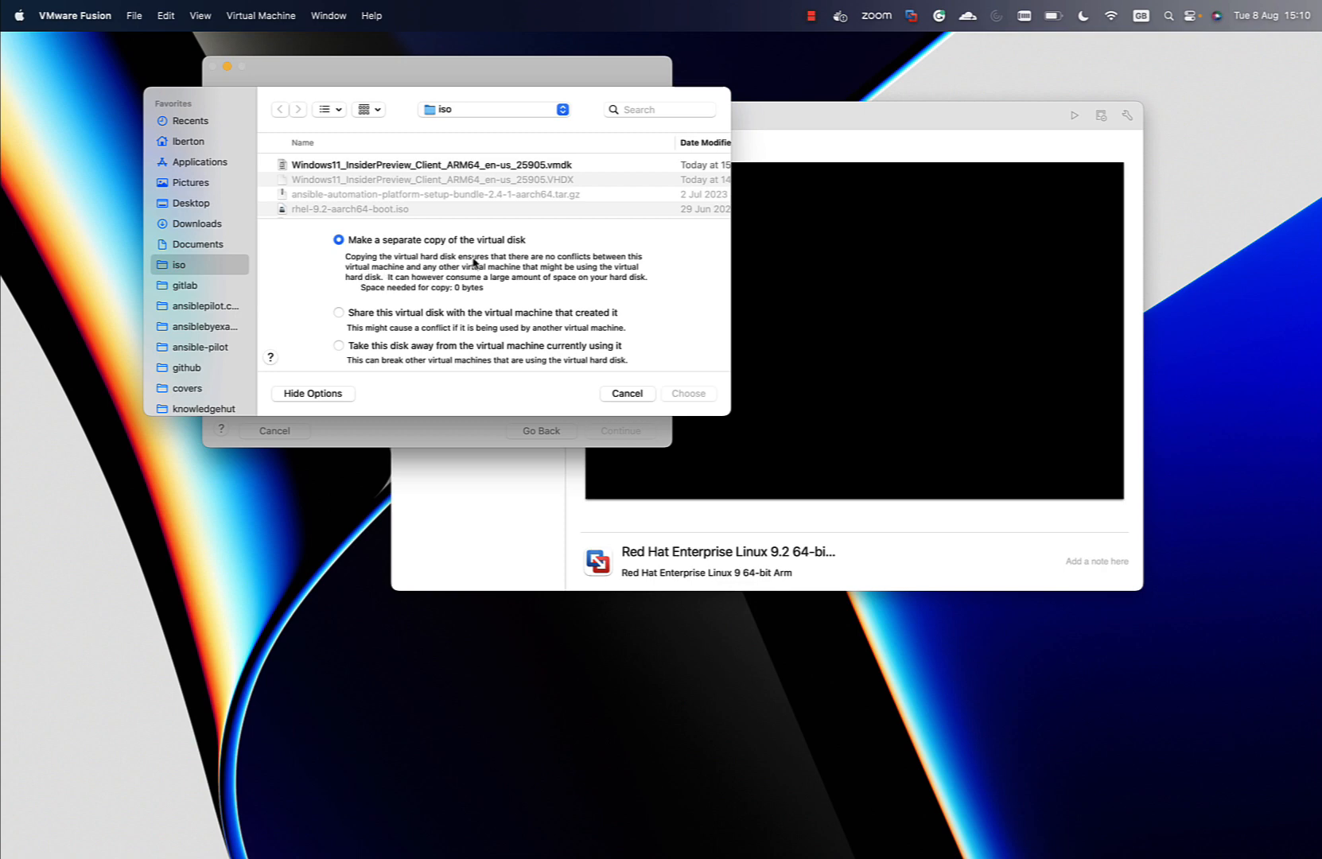
click(452, 164)
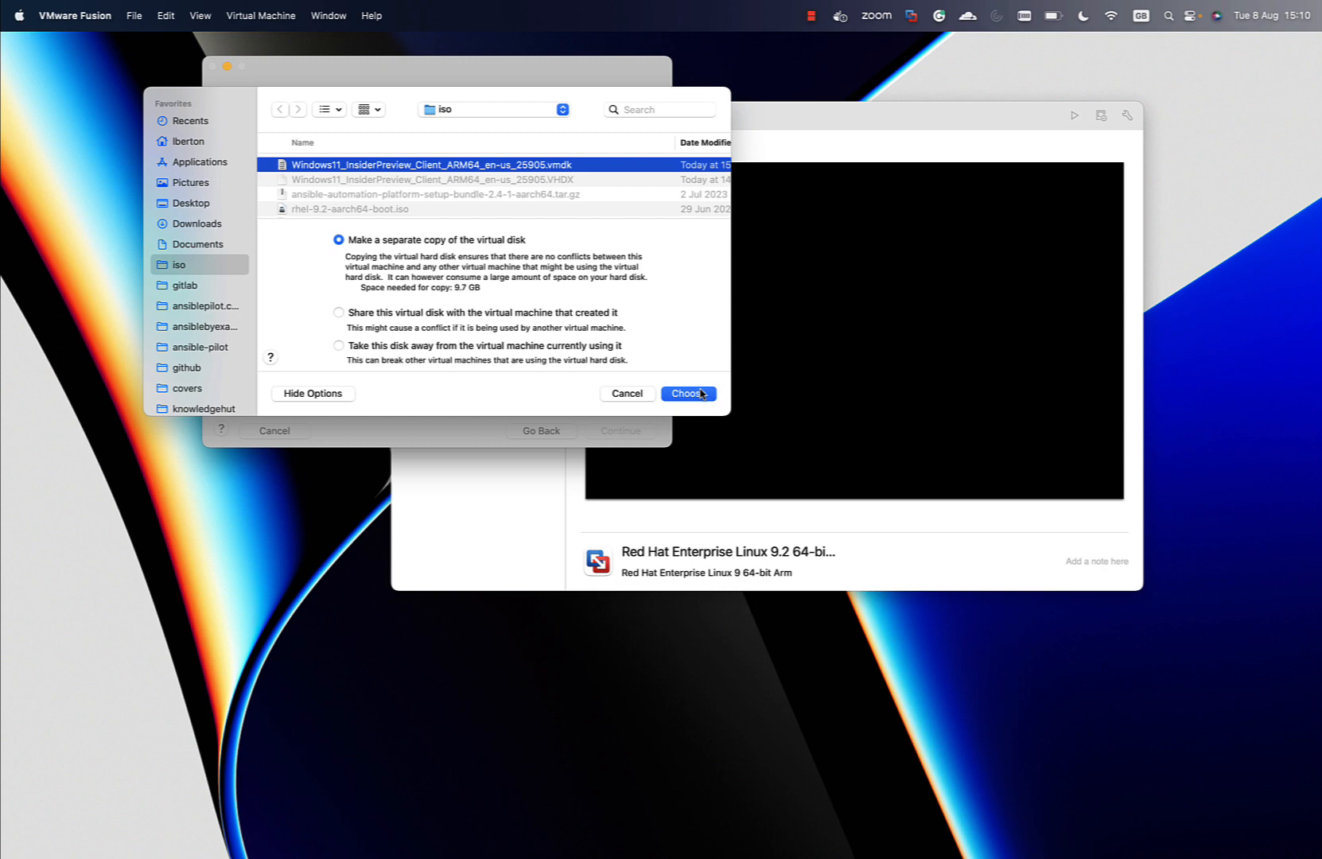
mouse_move(637, 373)
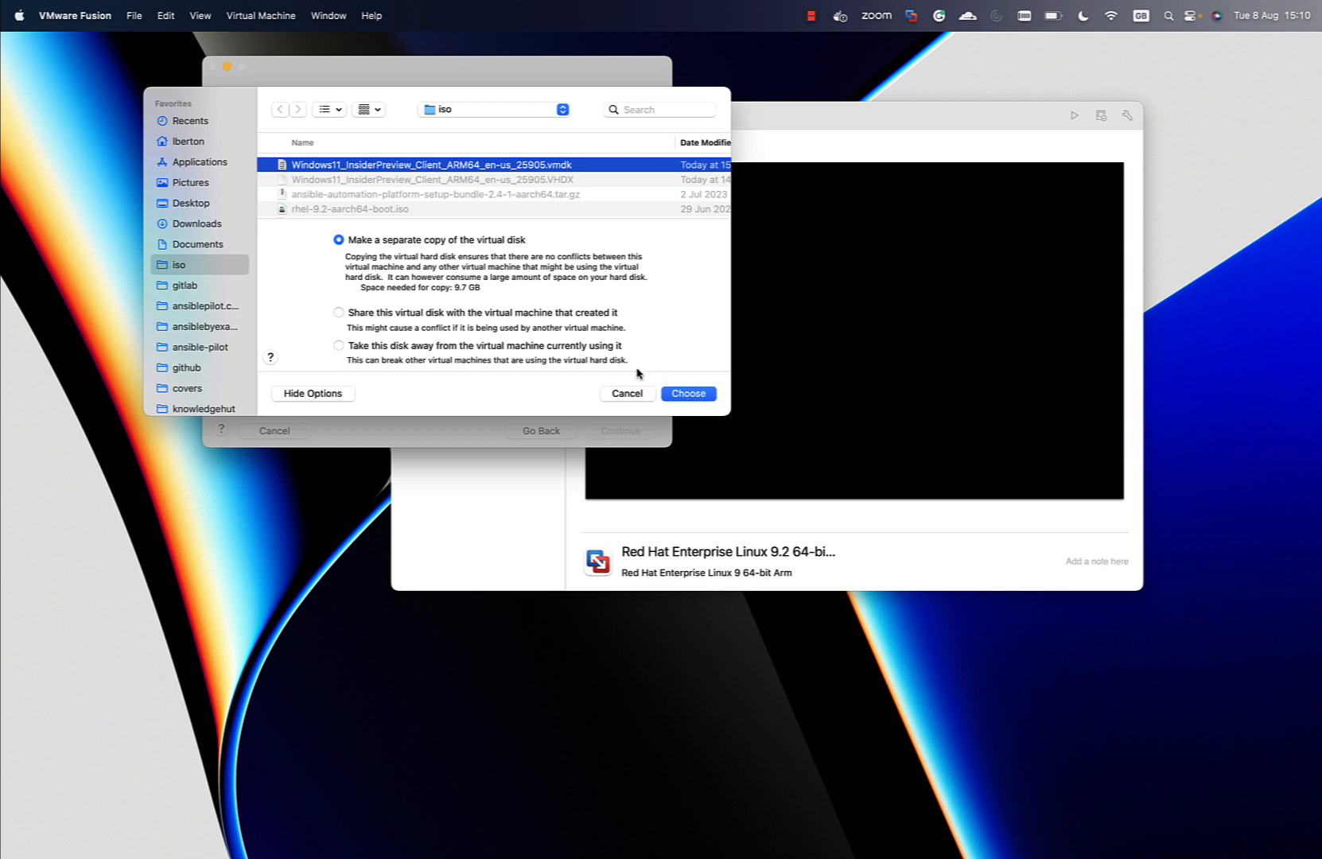
click(339, 346)
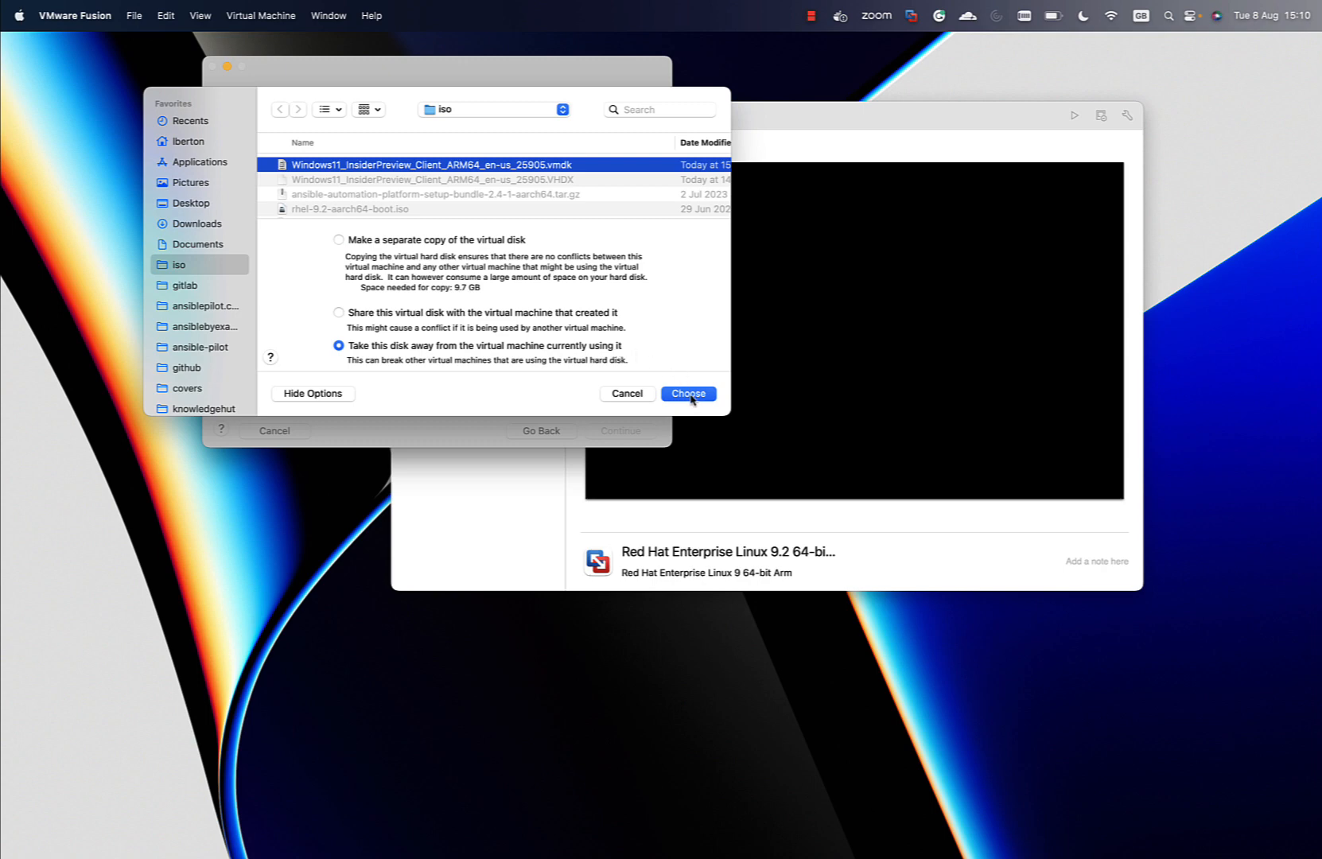
click(687, 393)
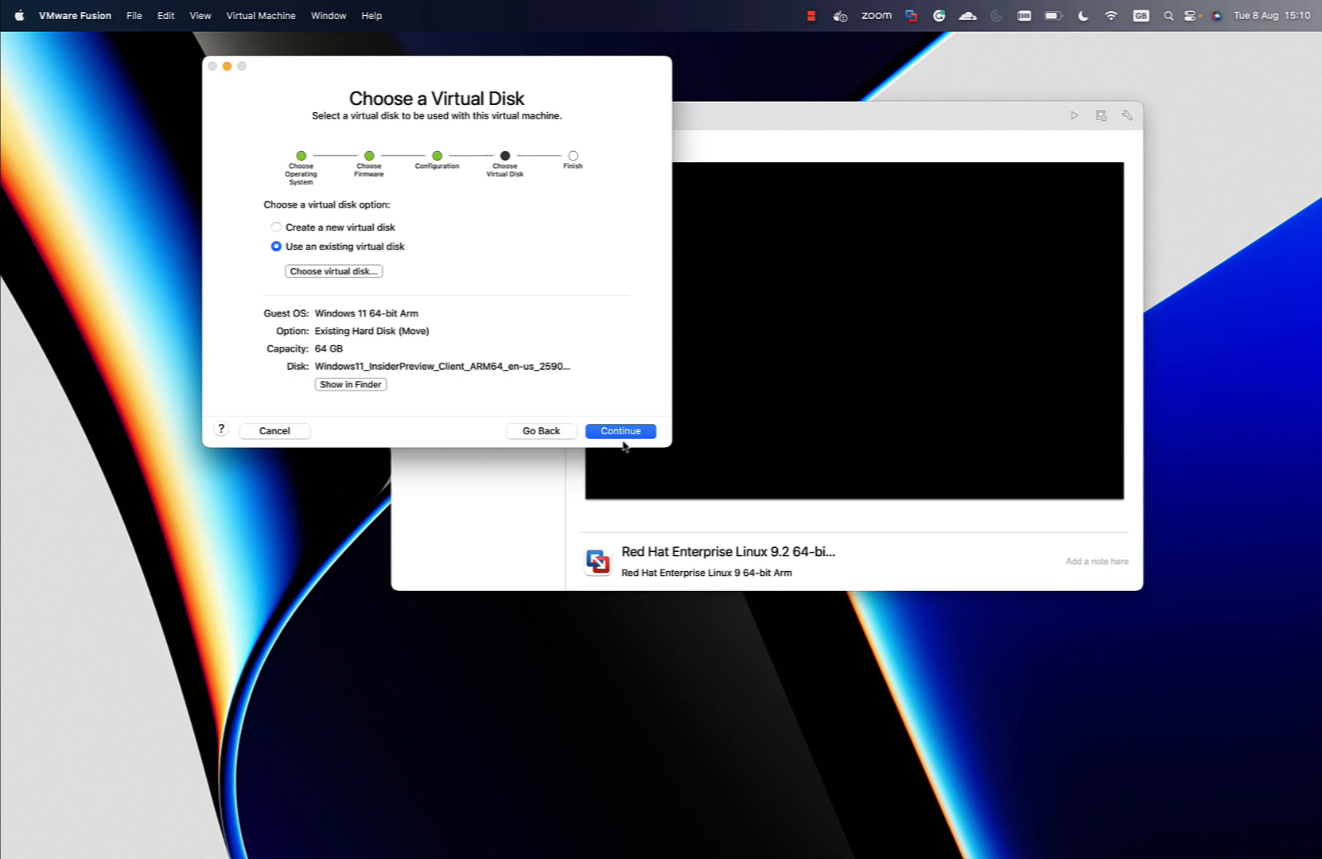
click(620, 431)
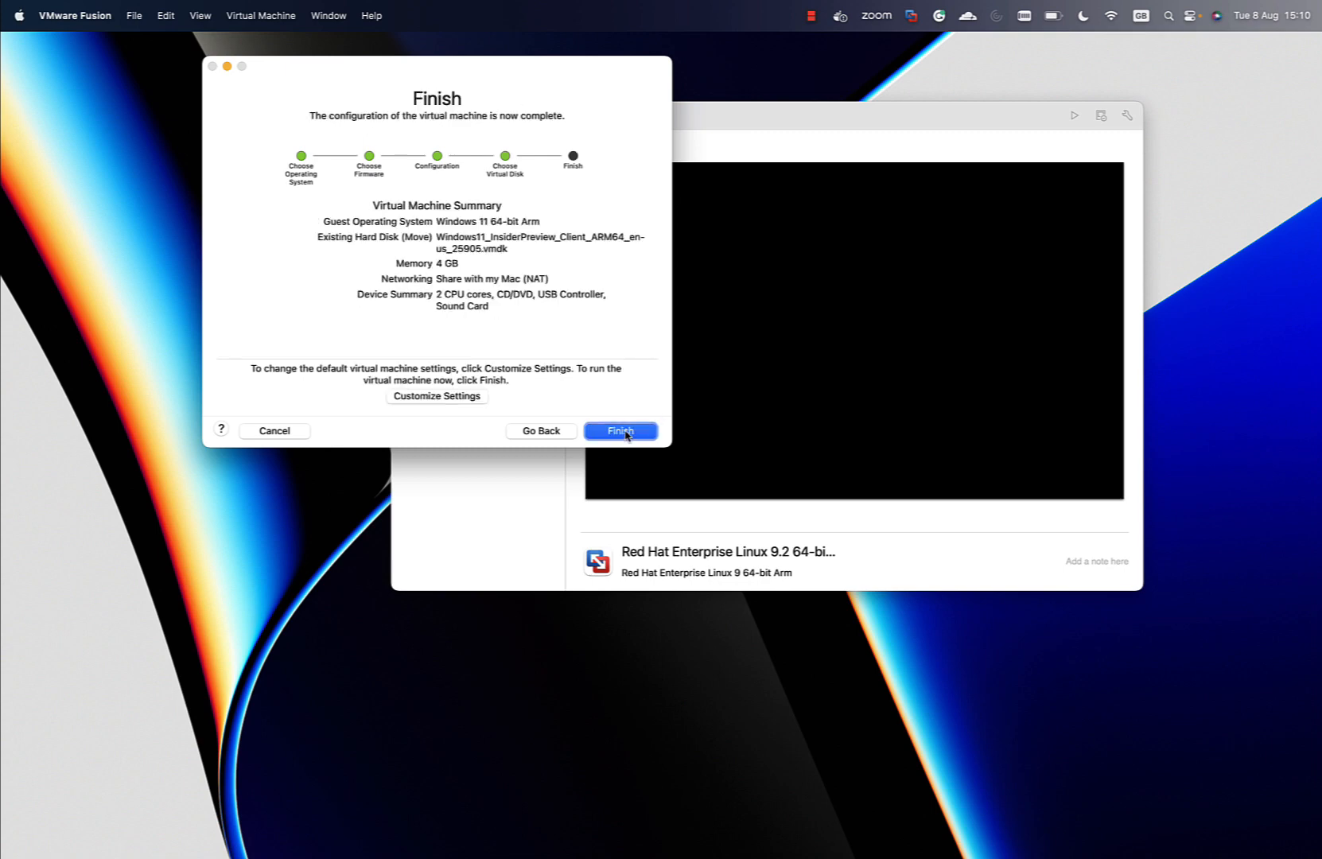
mouse_move(501, 423)
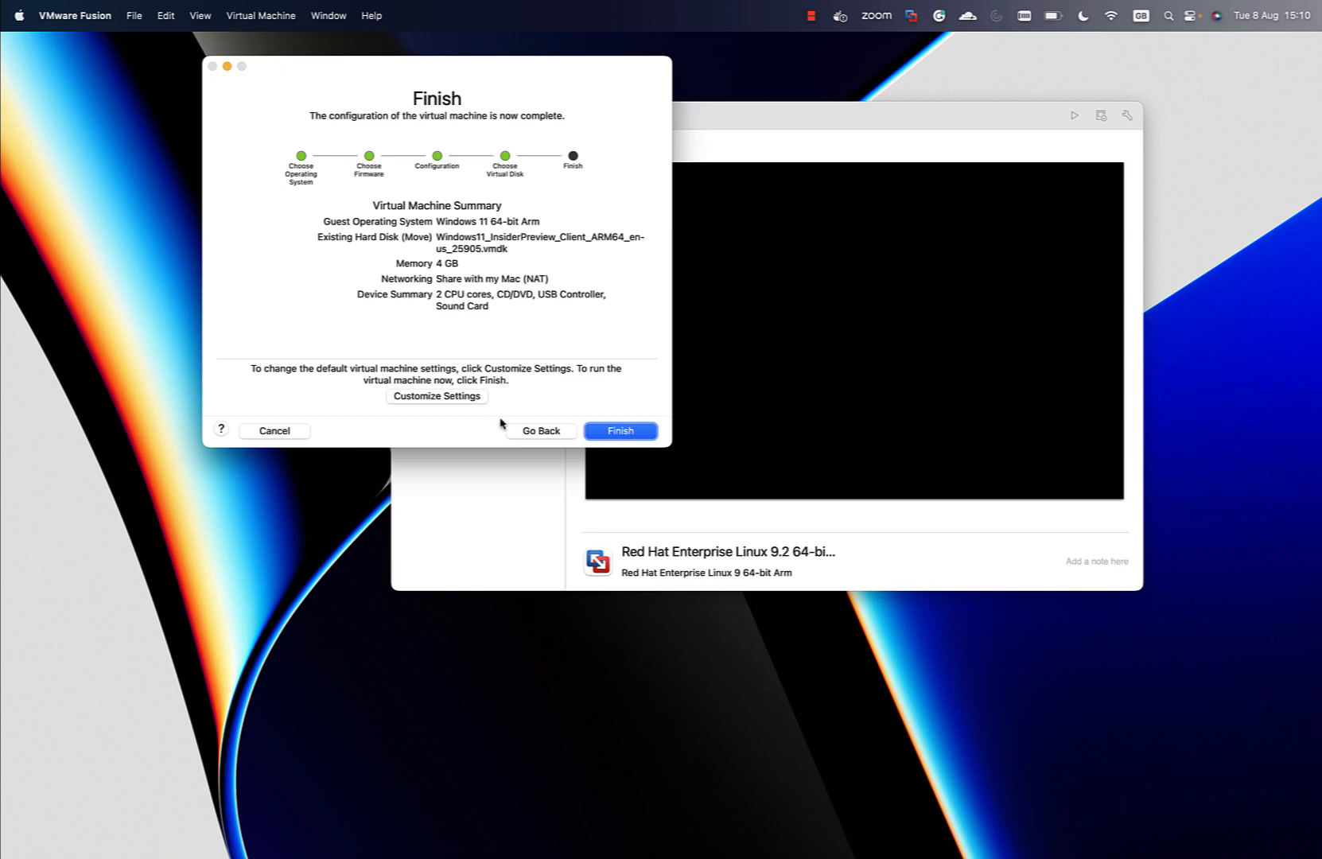
Step: Choose Customize Settings and save the machine as 'Windows 11 64-bit Arm'
click(619, 431)
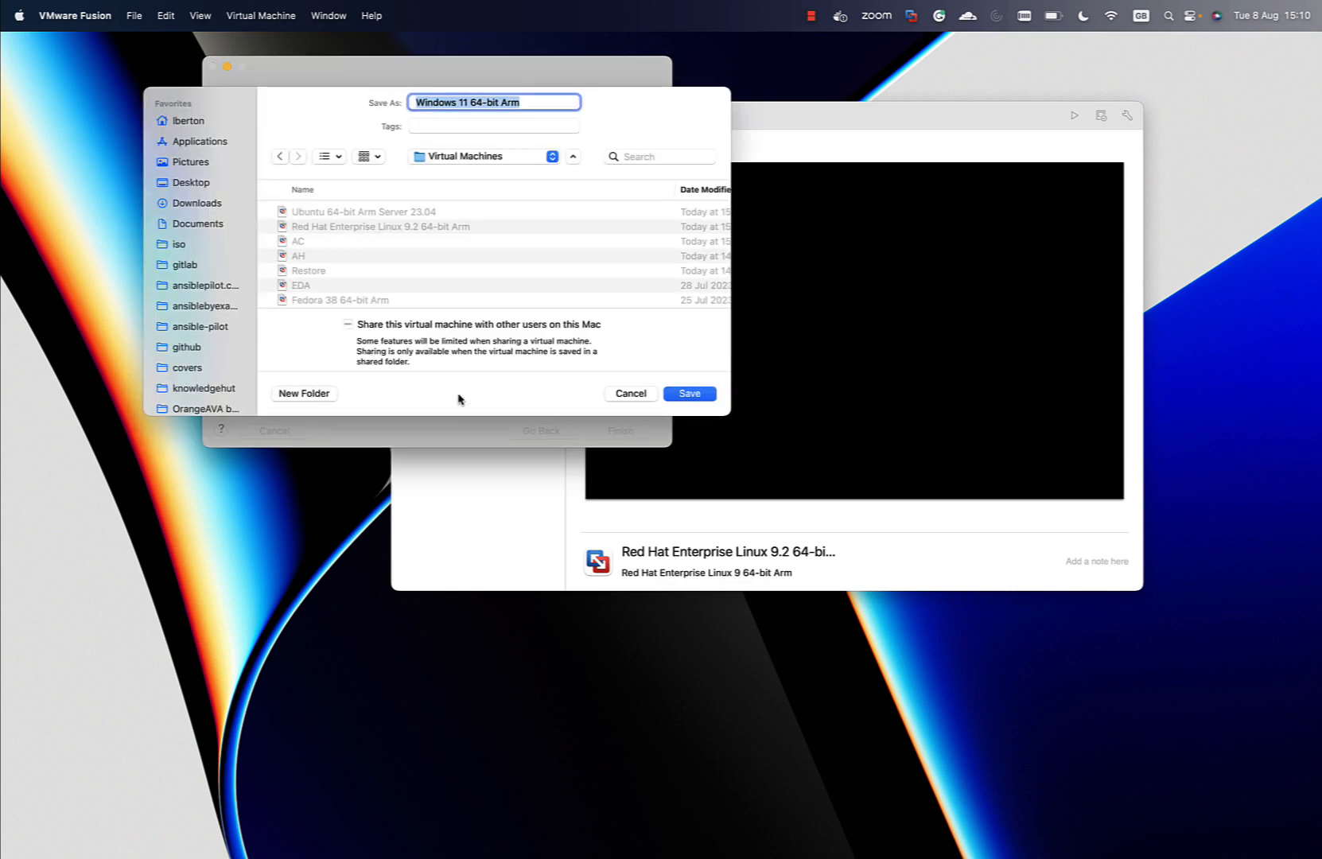
click(687, 393)
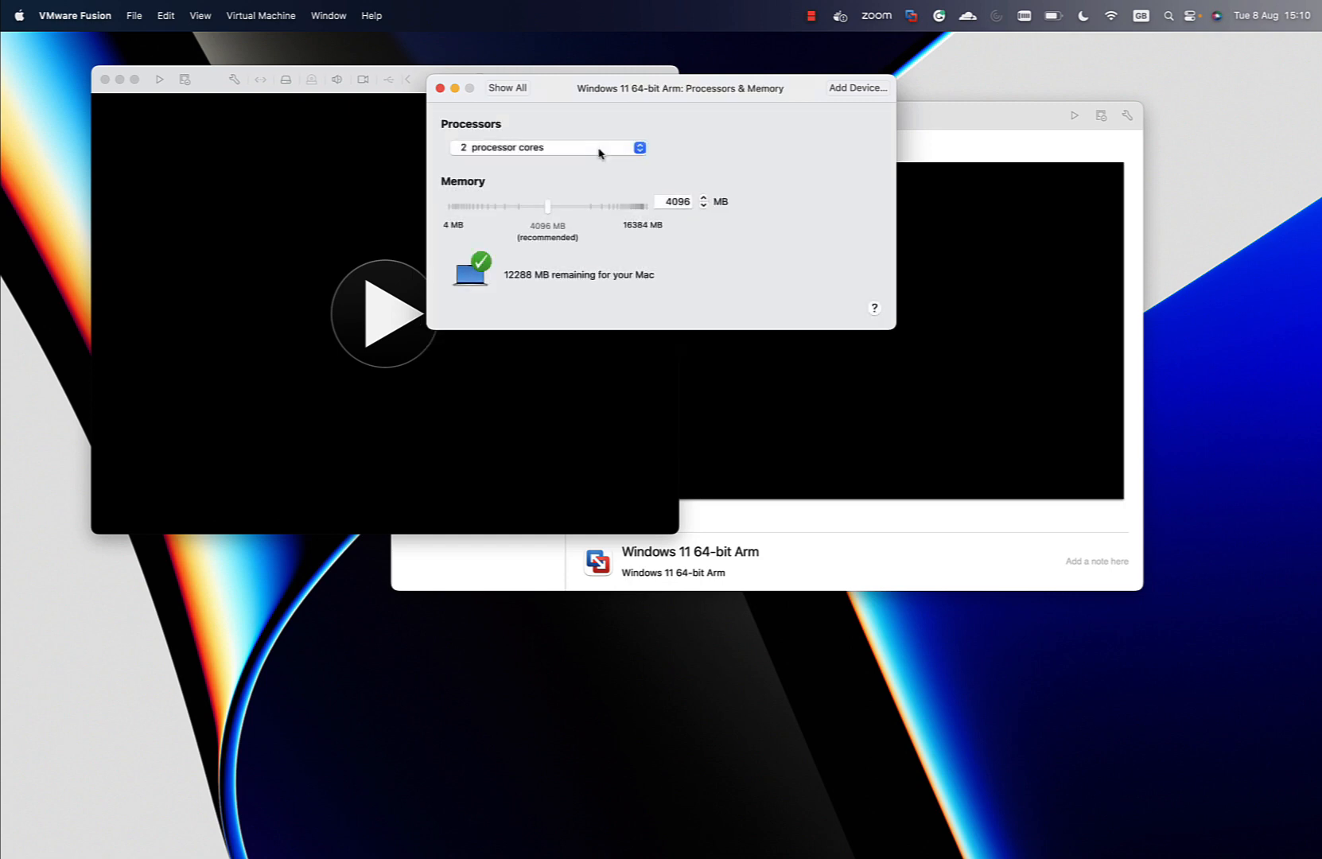
Step: Set the machine to 4 processor cores and power it on
click(548, 148)
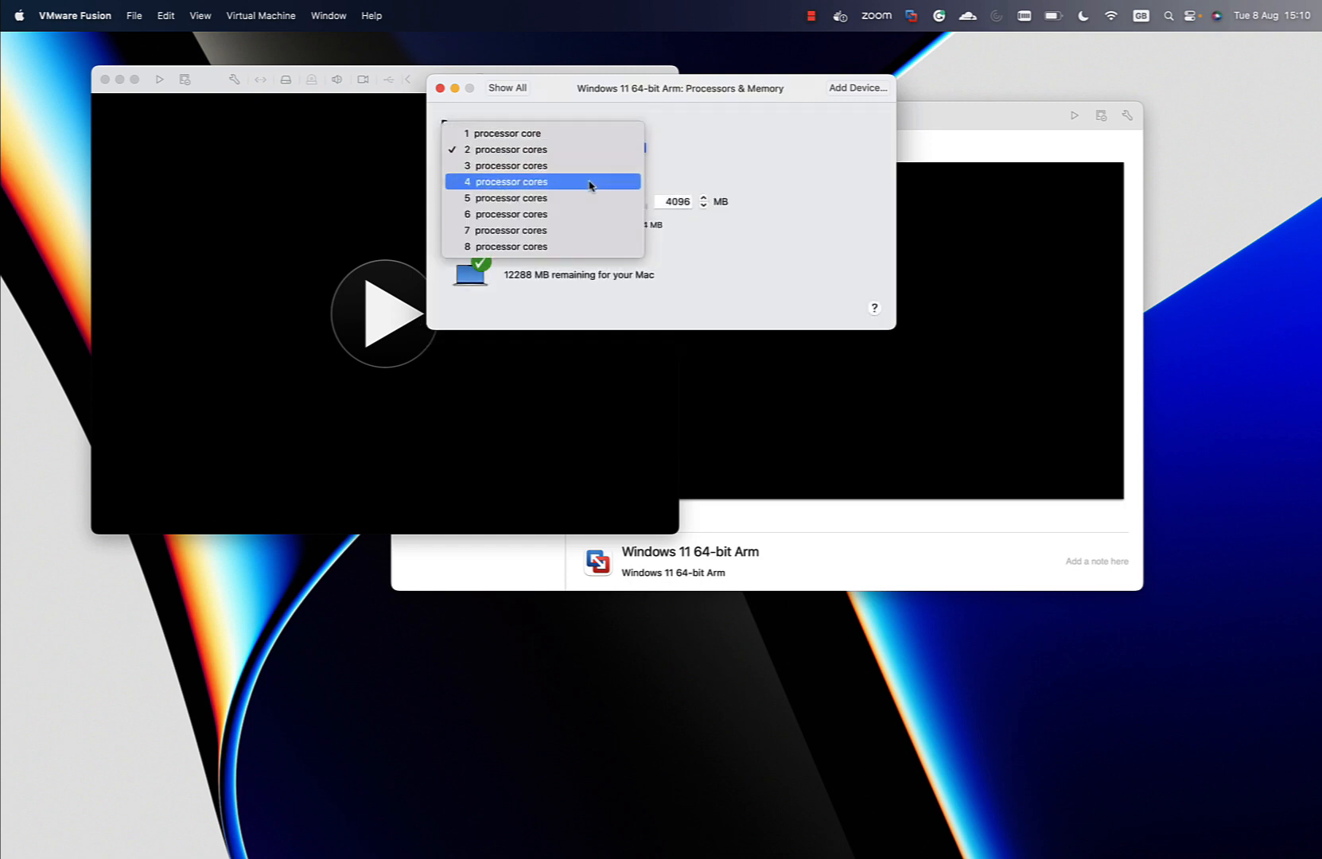
click(508, 182)
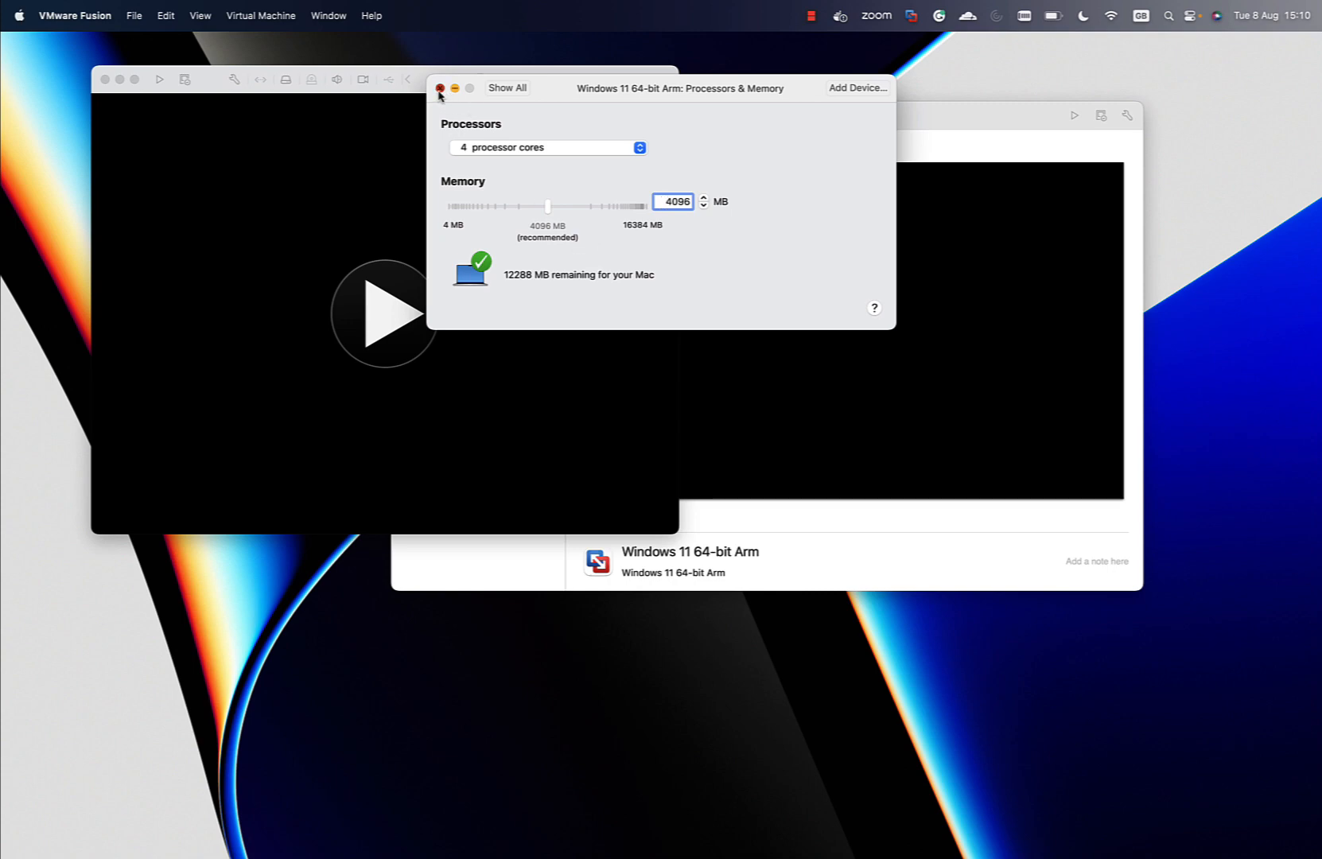
click(439, 89)
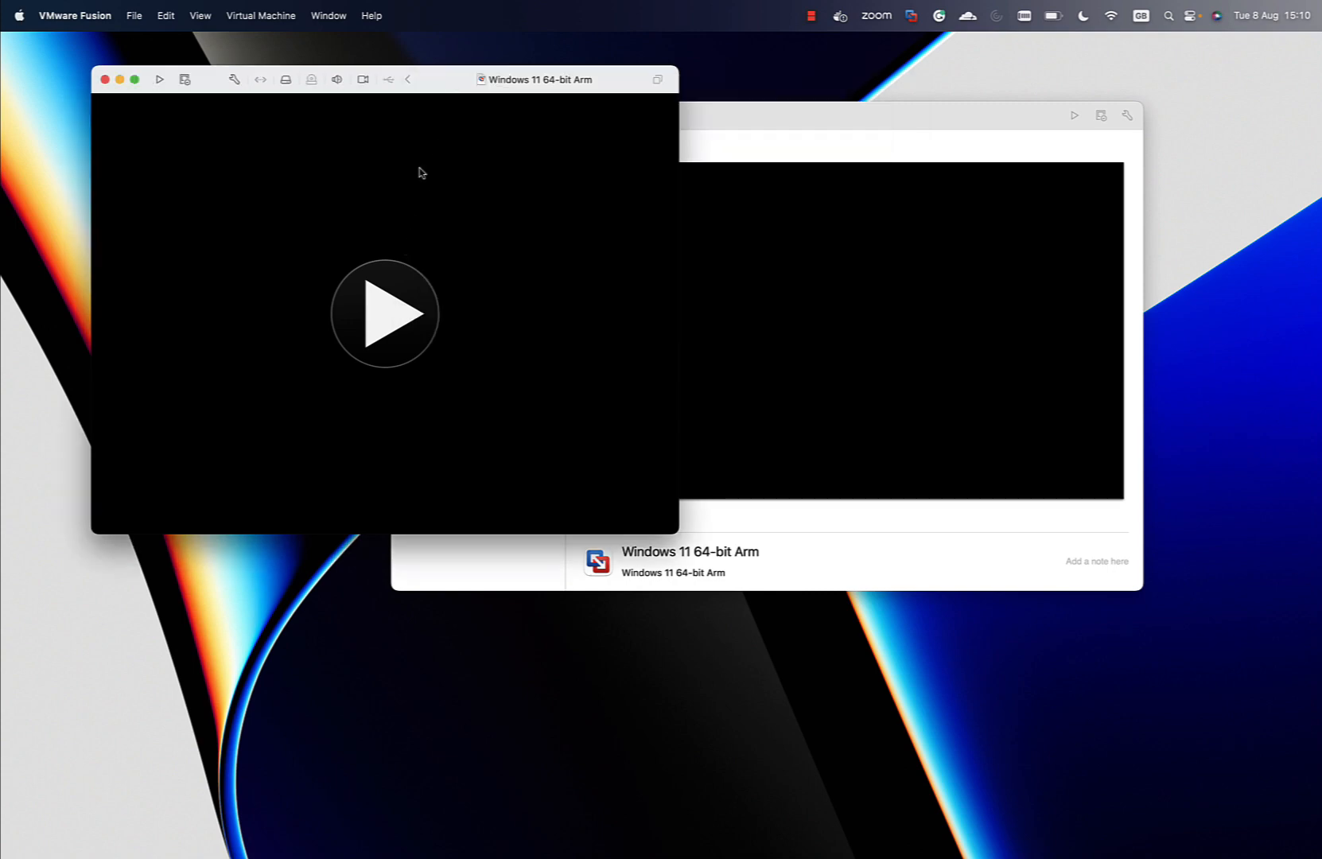
click(383, 313)
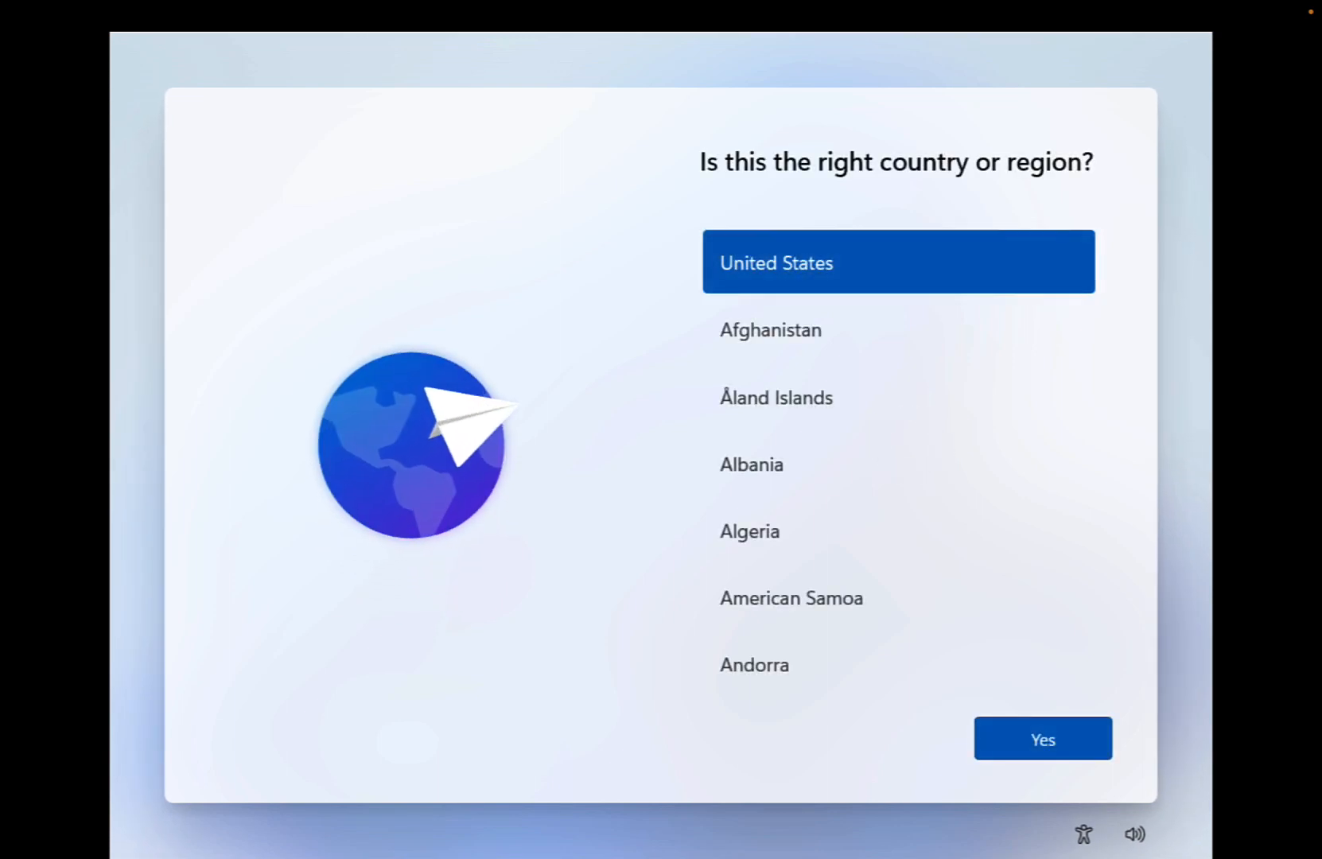
Step: Accept United States as region and US keyboard layout, skipping a second layout
click(1041, 738)
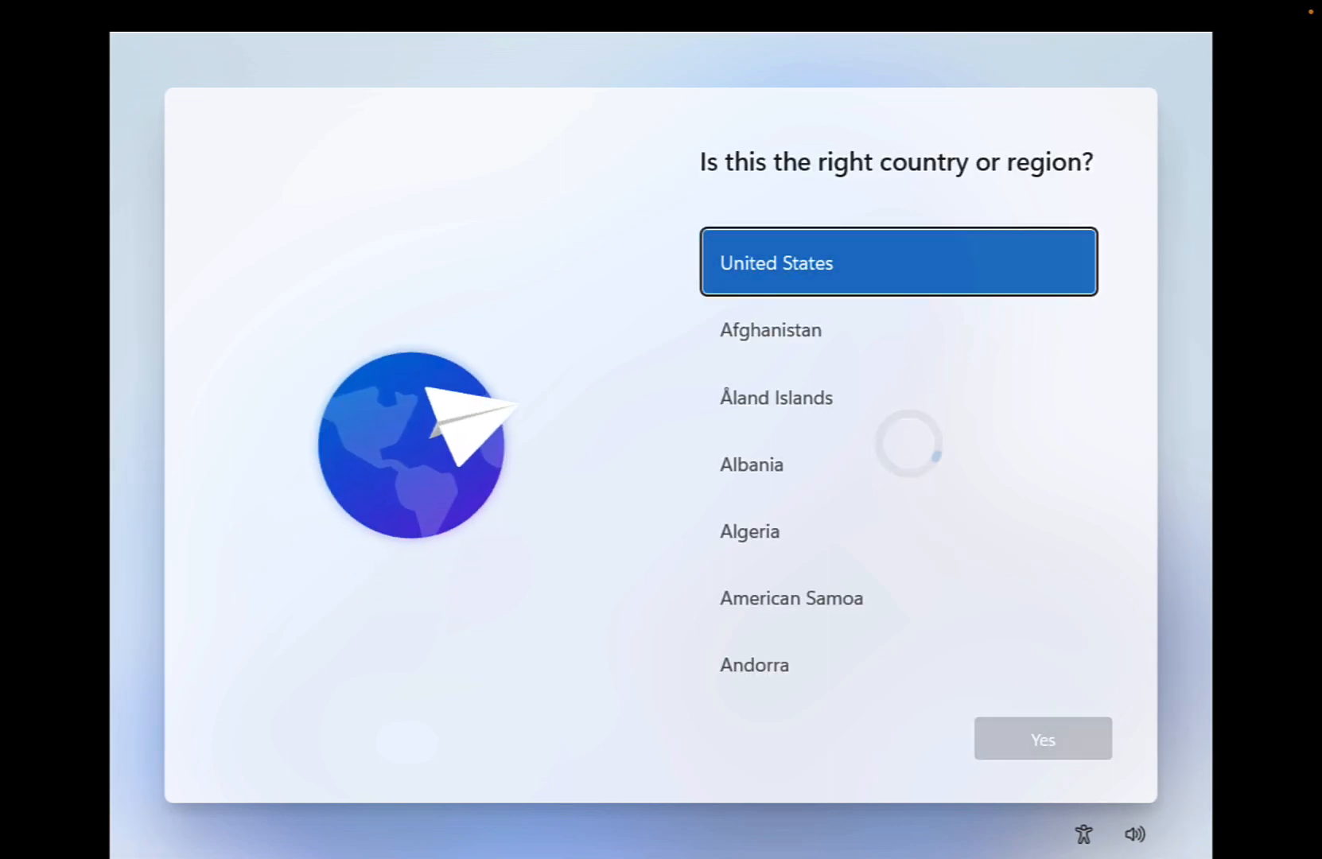
click(1041, 738)
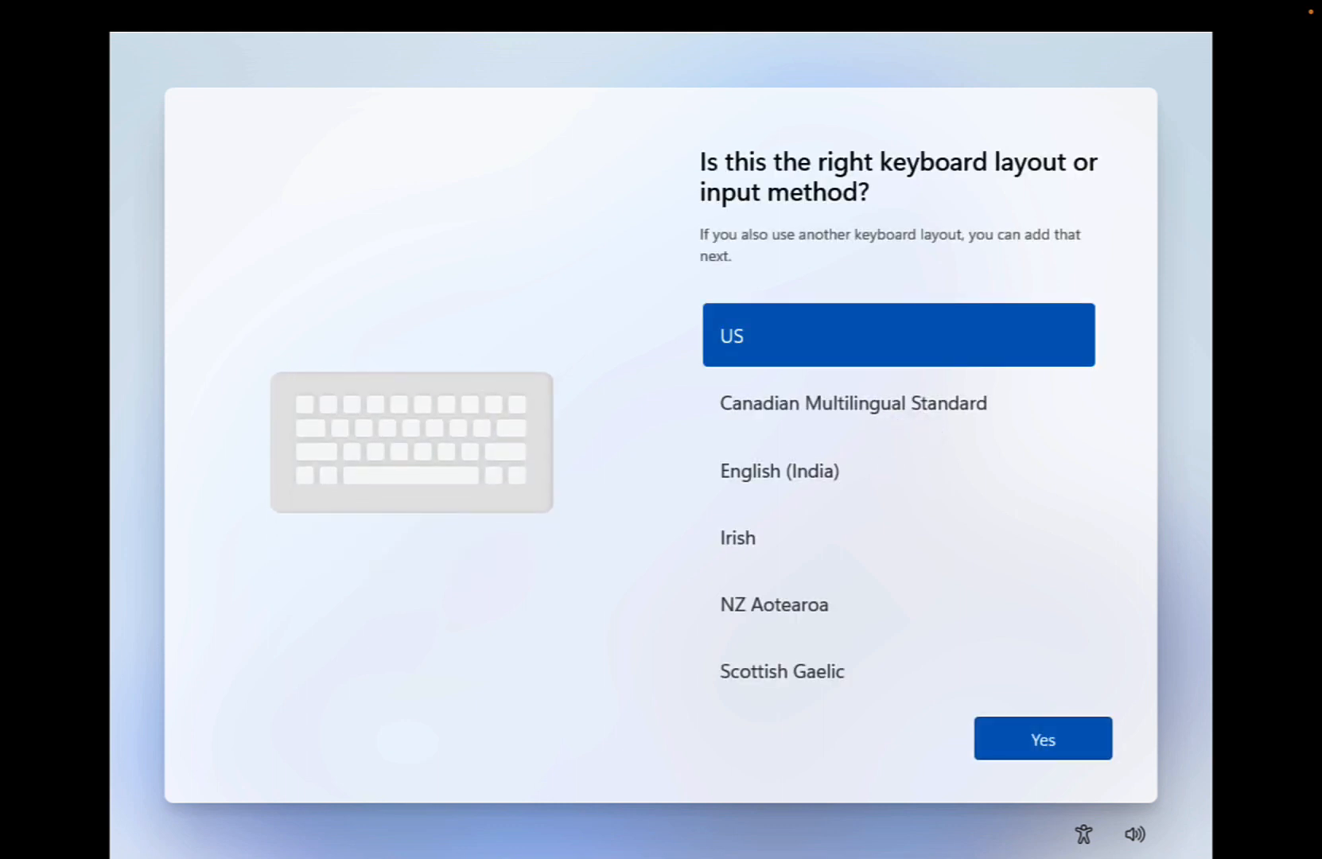
click(1042, 738)
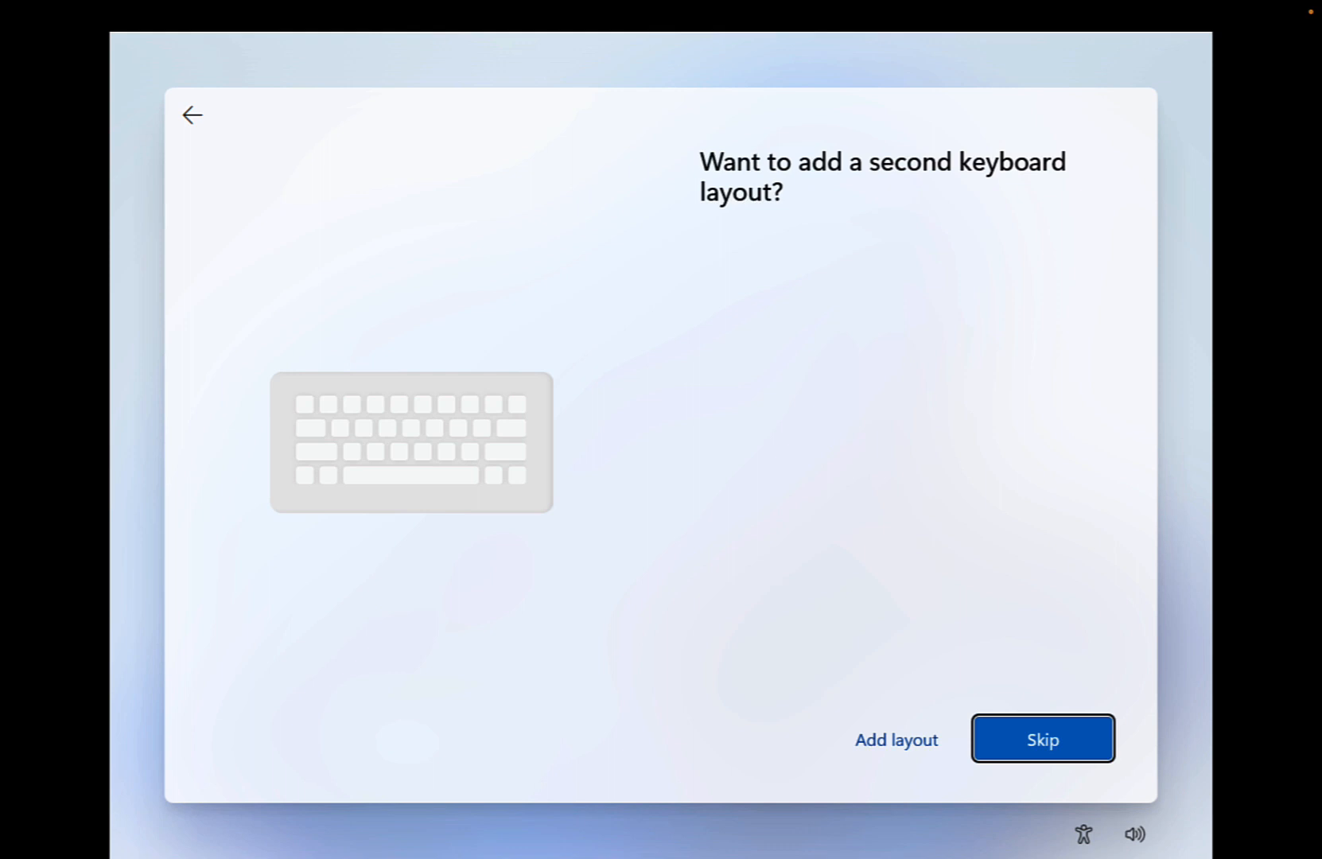
click(1042, 739)
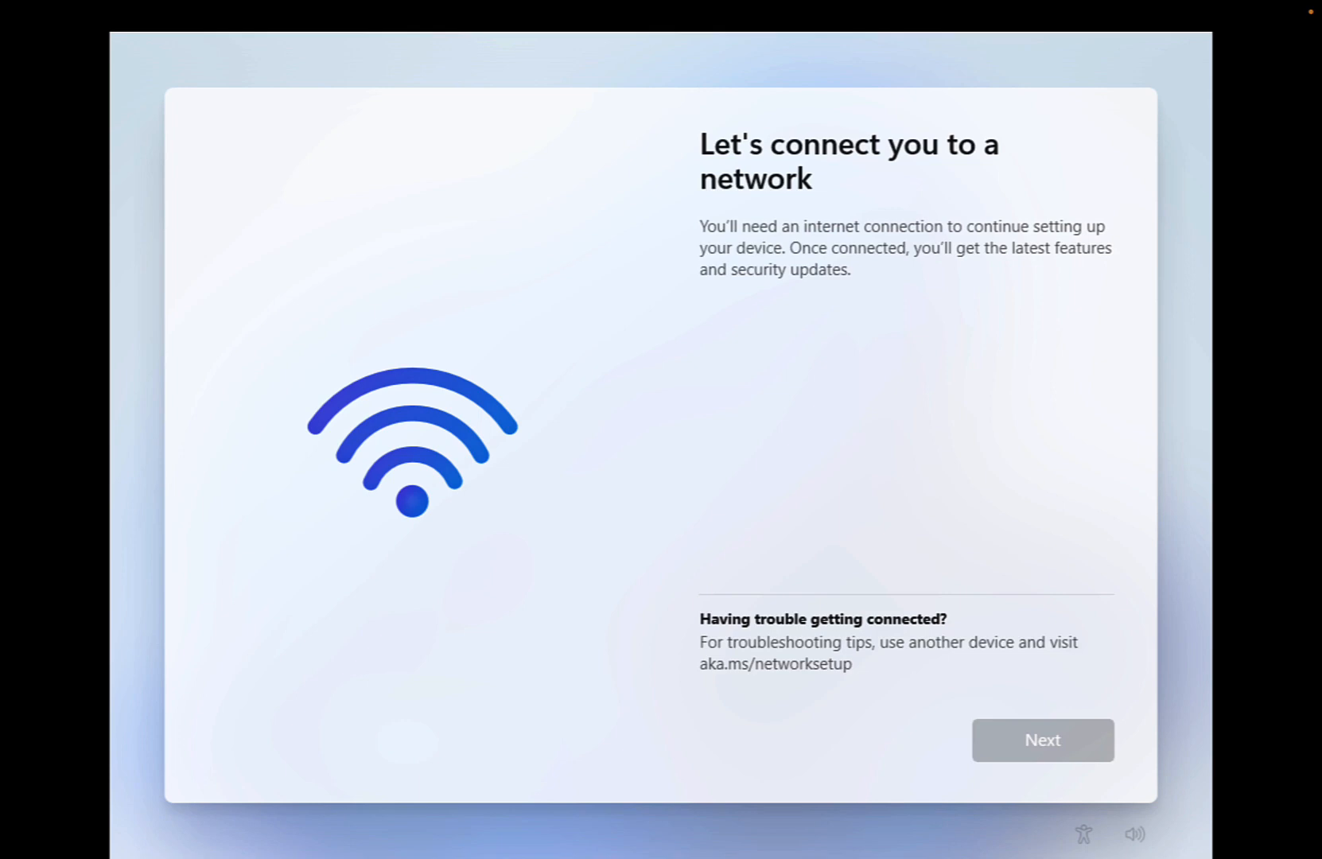
mouse_move(675, 353)
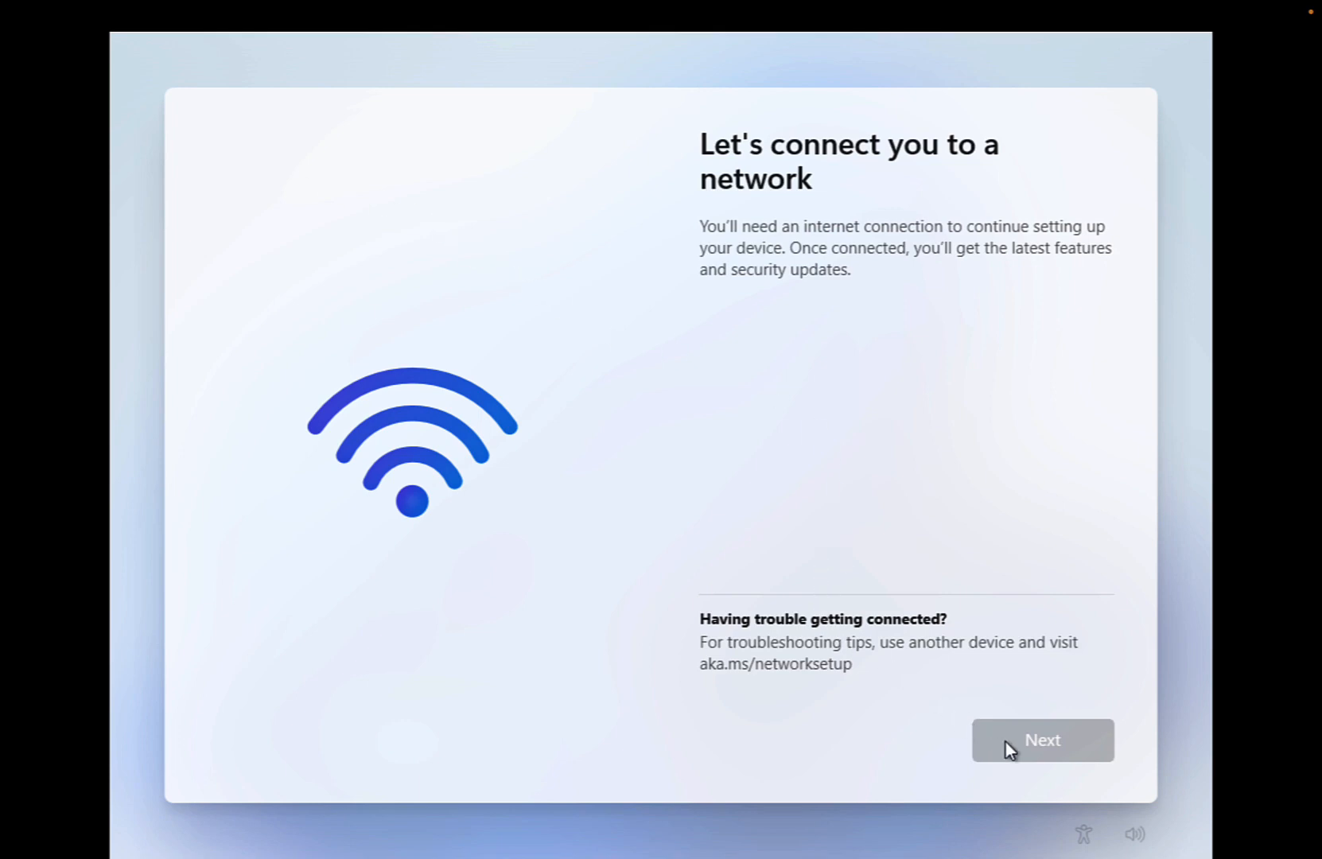
mouse_move(701, 564)
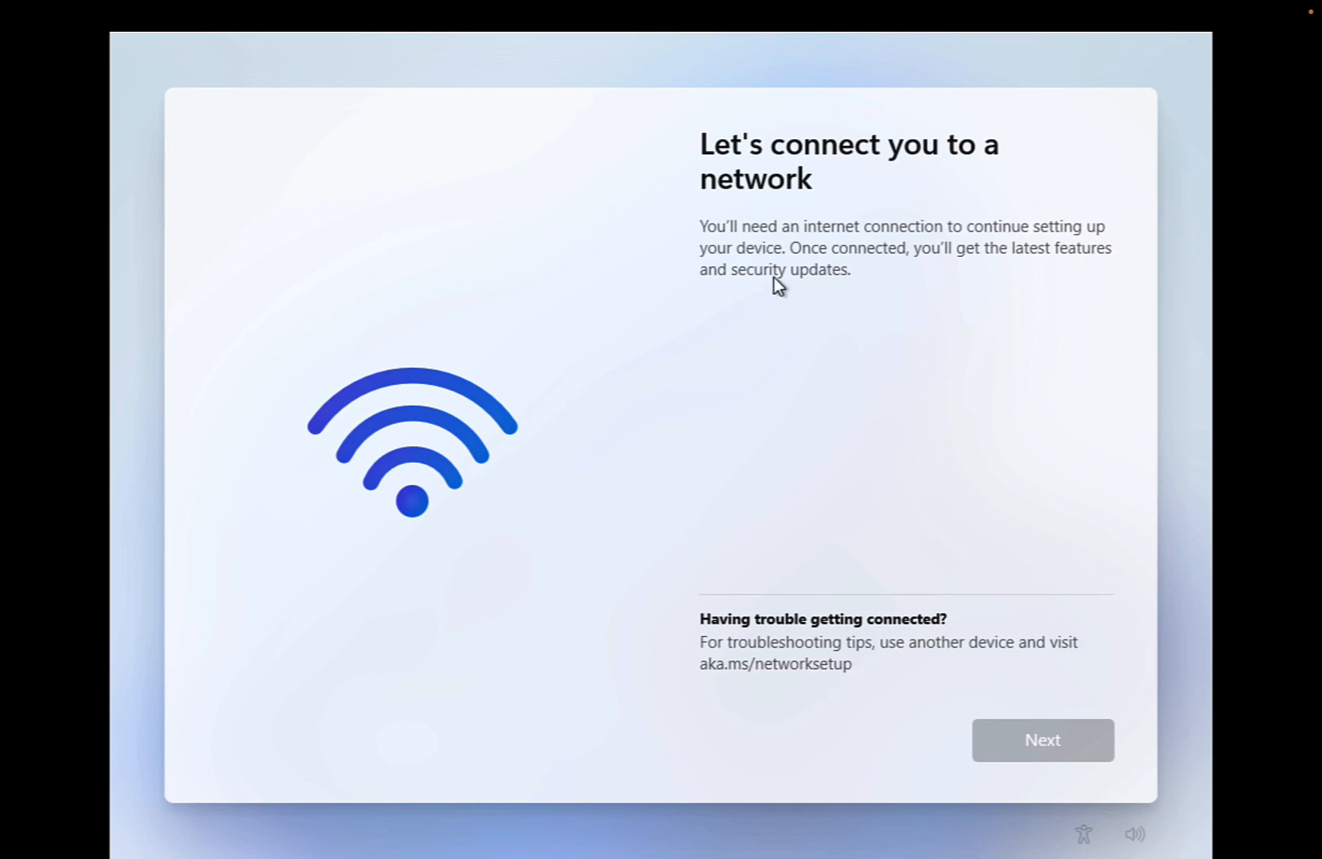
mouse_move(771, 427)
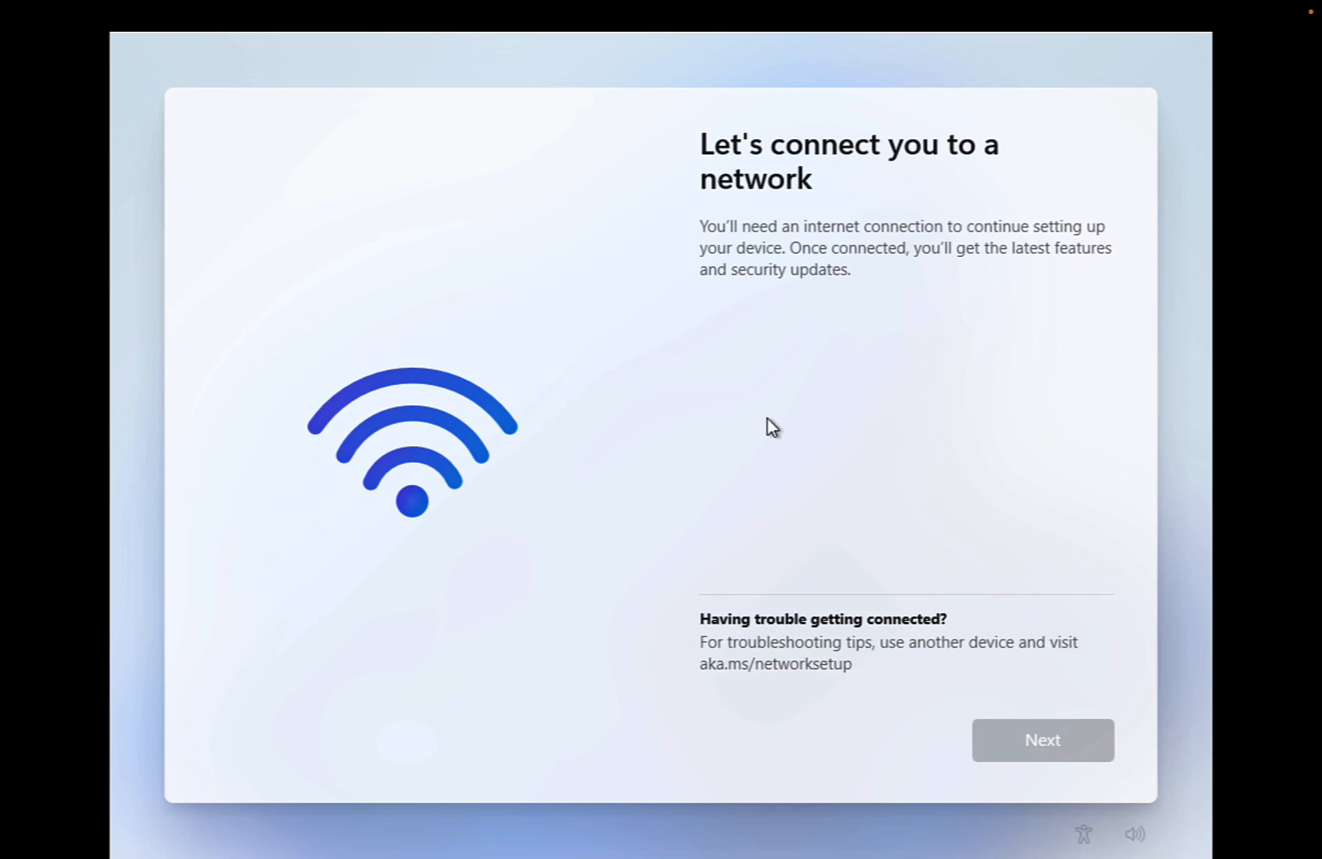
mouse_move(698, 390)
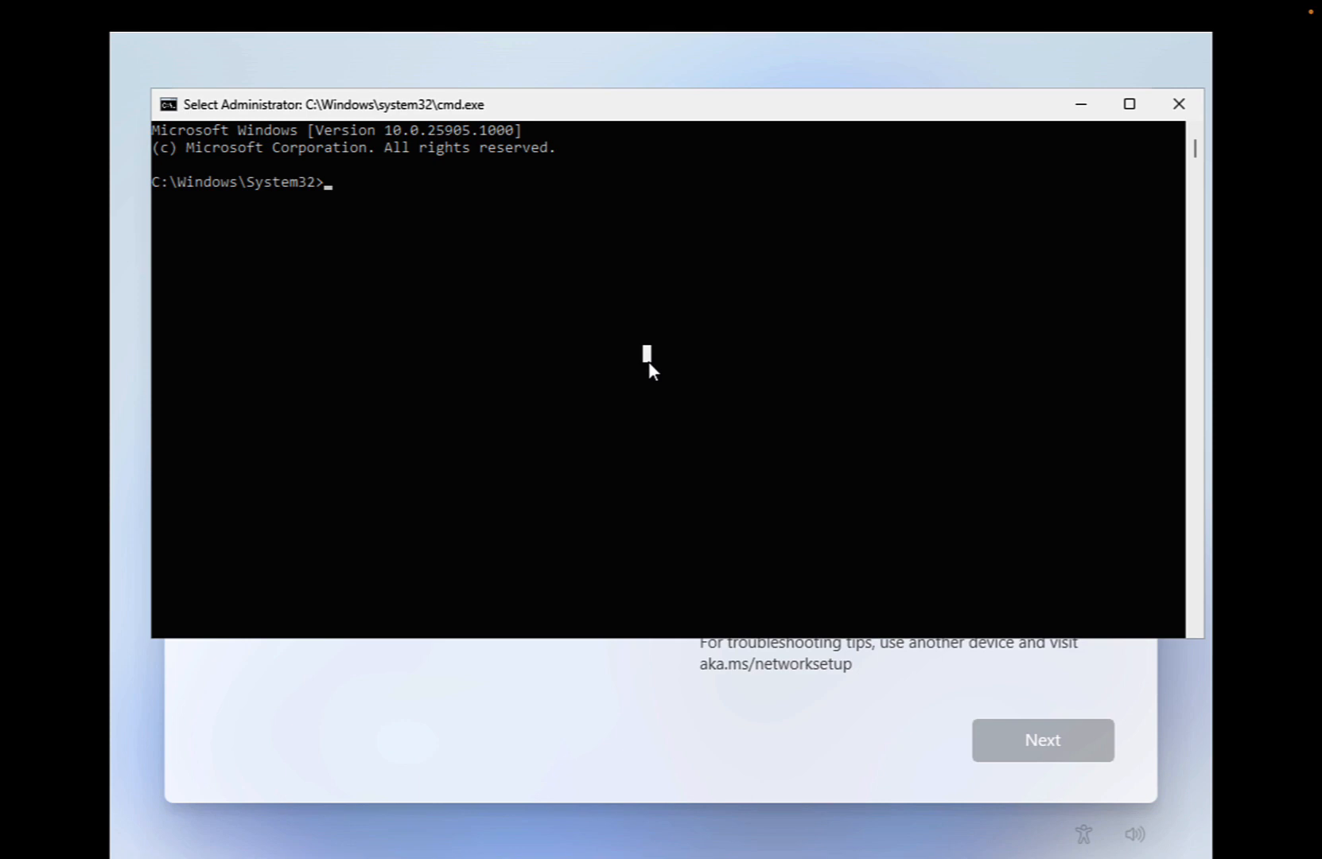
Step: Run oobe\bypassnro in Command Prompt, correcting a stray character, so setup reboots
text(oobe)
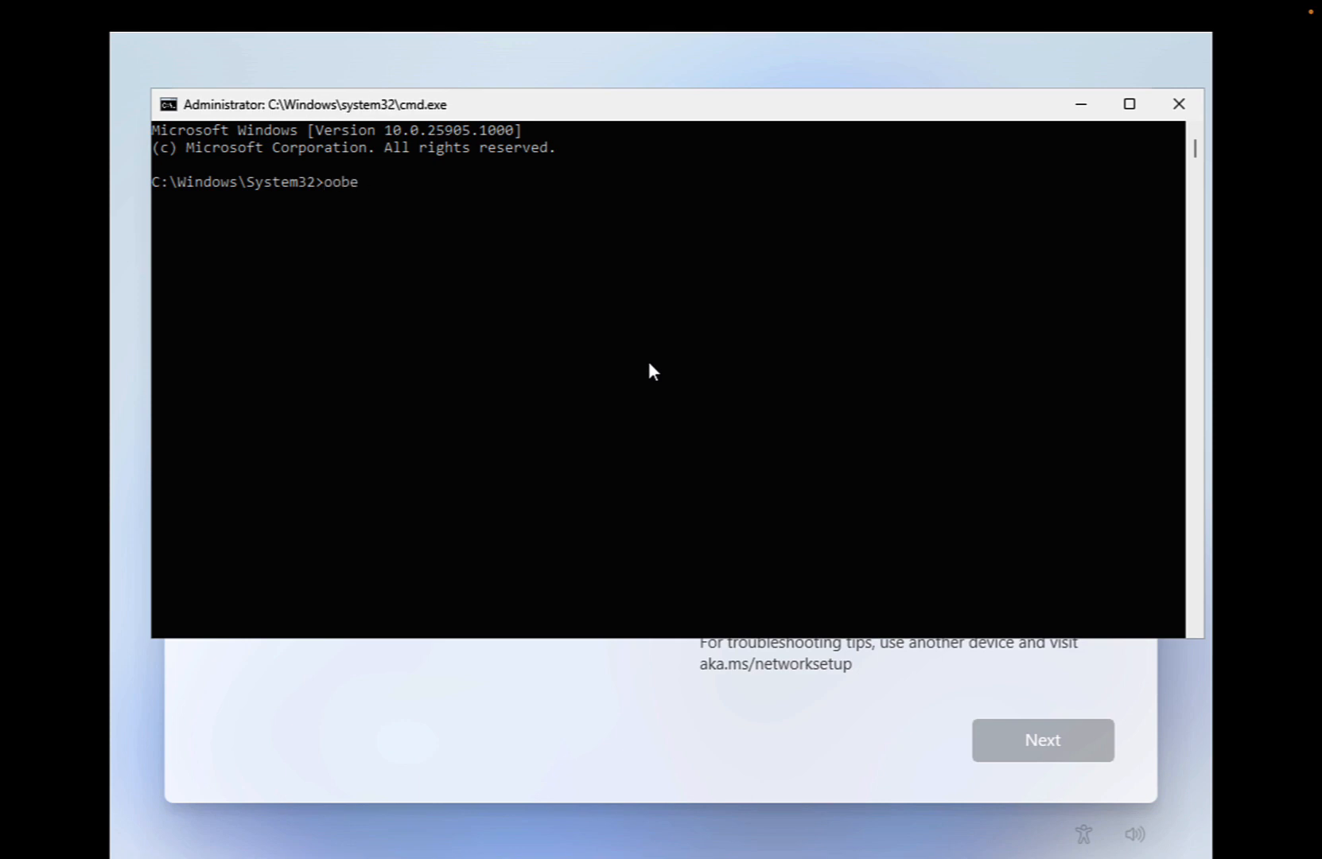
text(`)
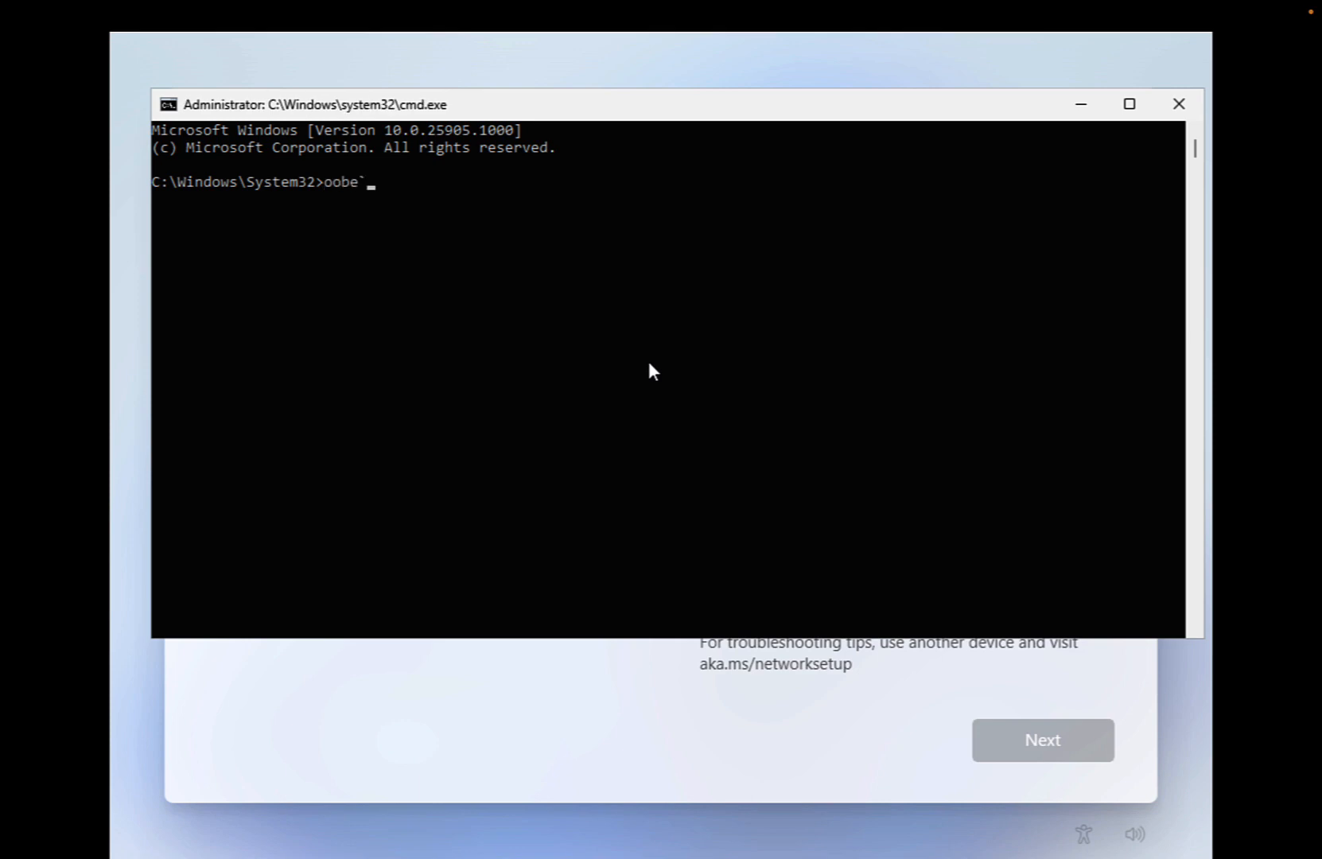
key(Backspace)
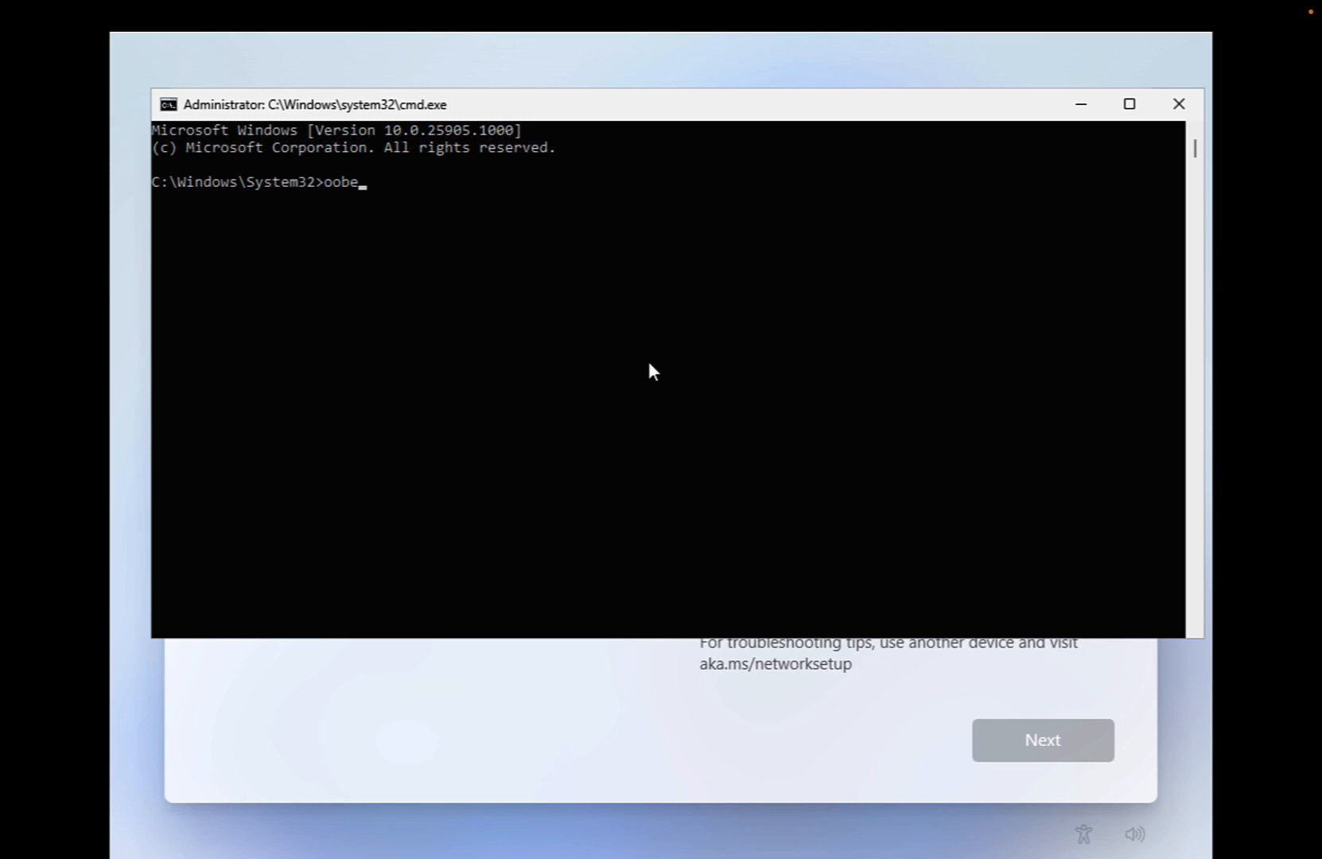
text(/)
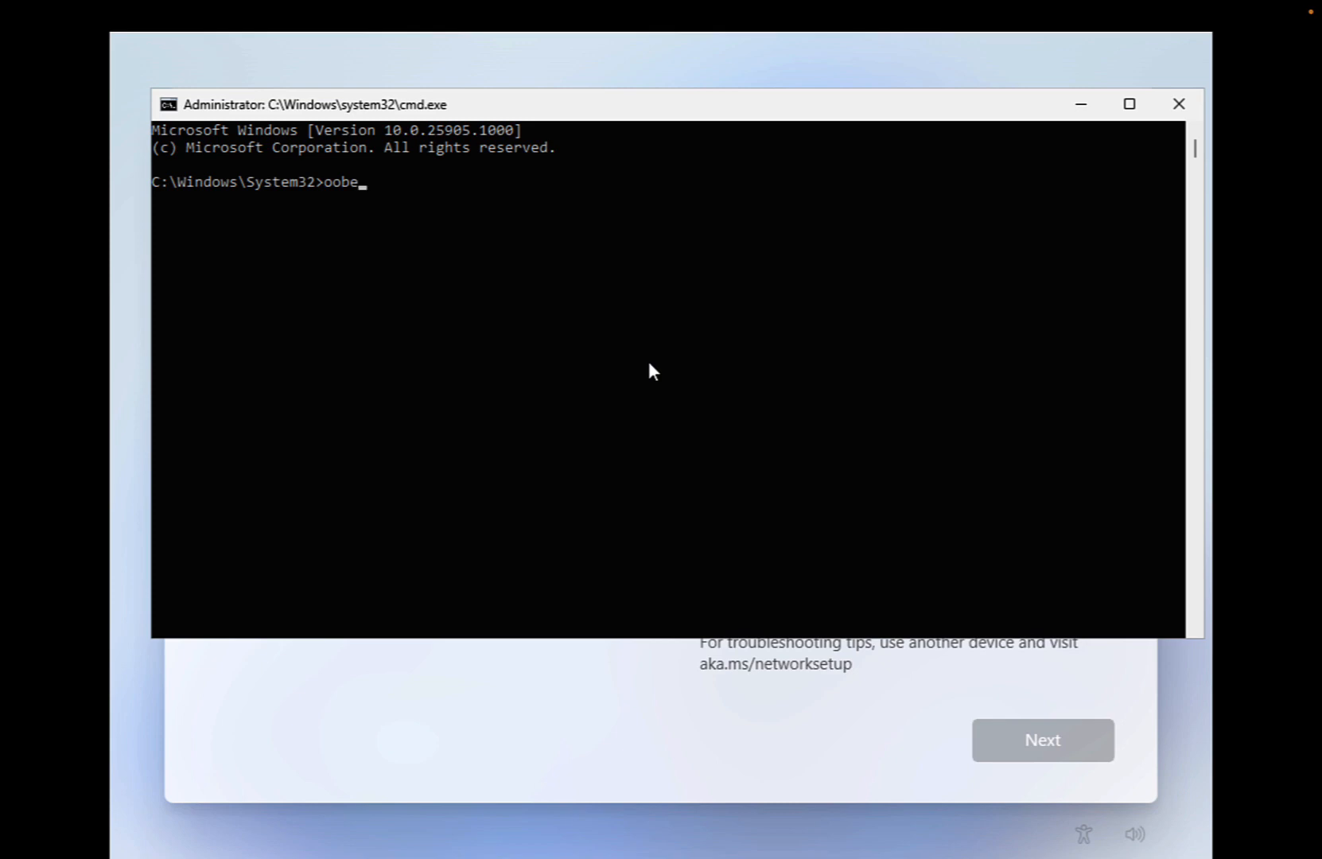
text(\)
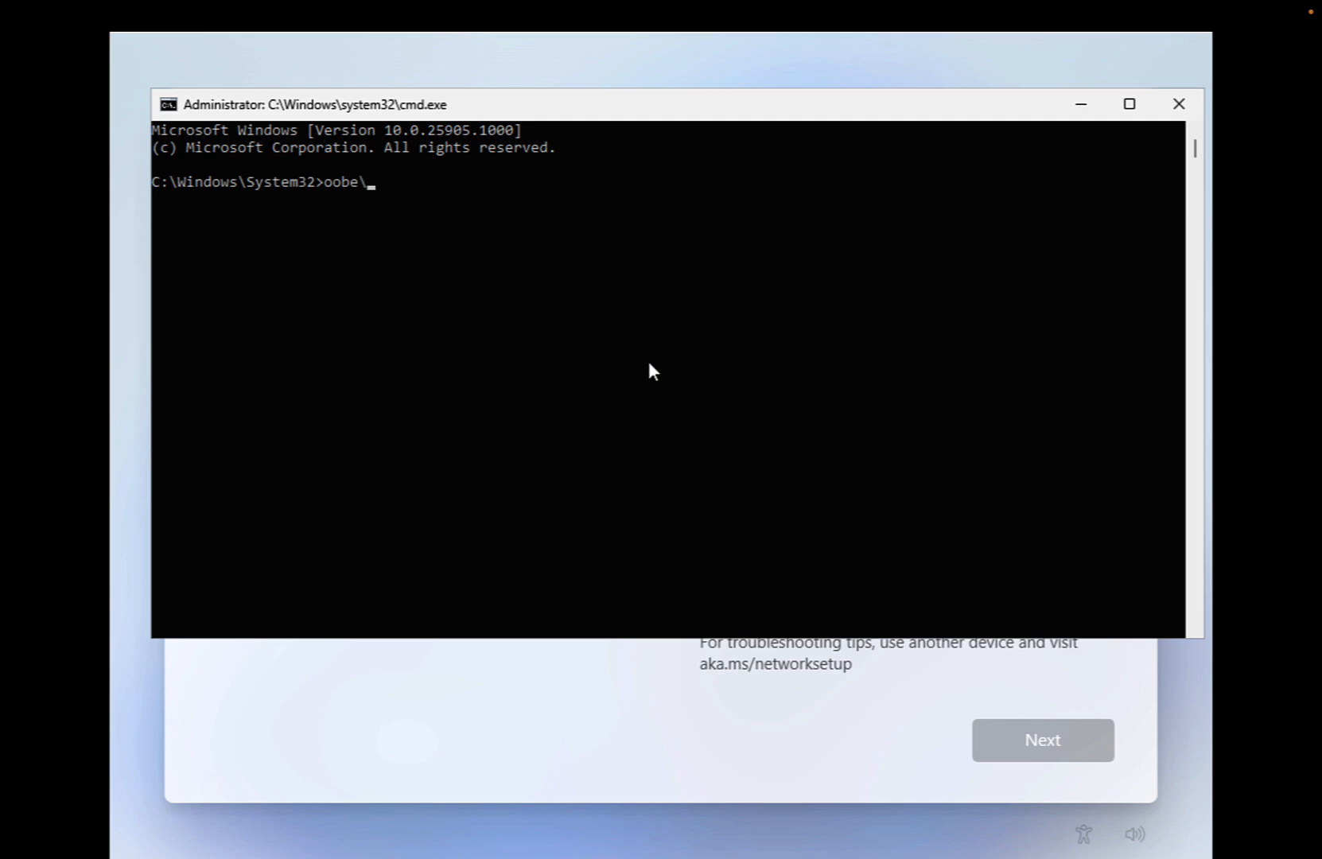
text(by)
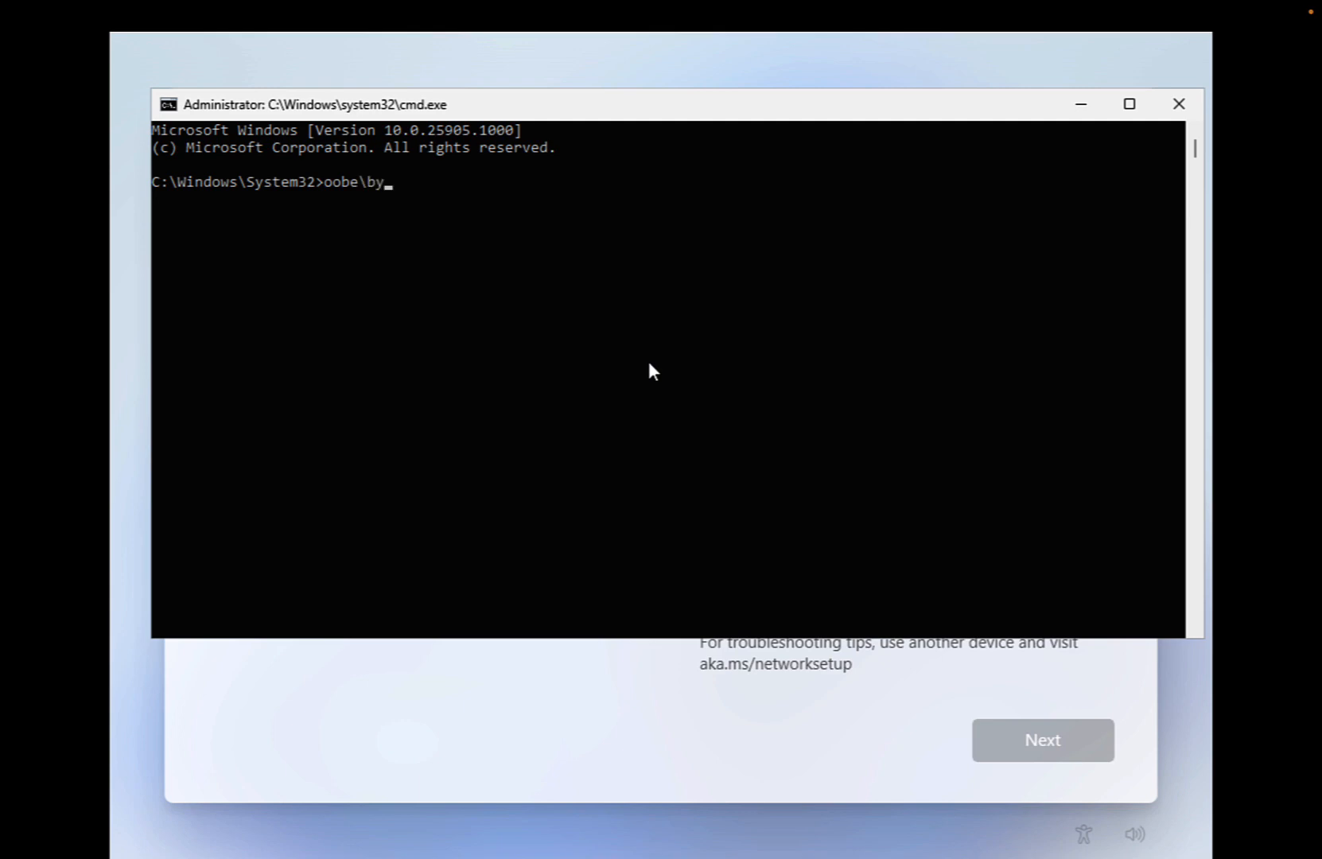
text(pass)
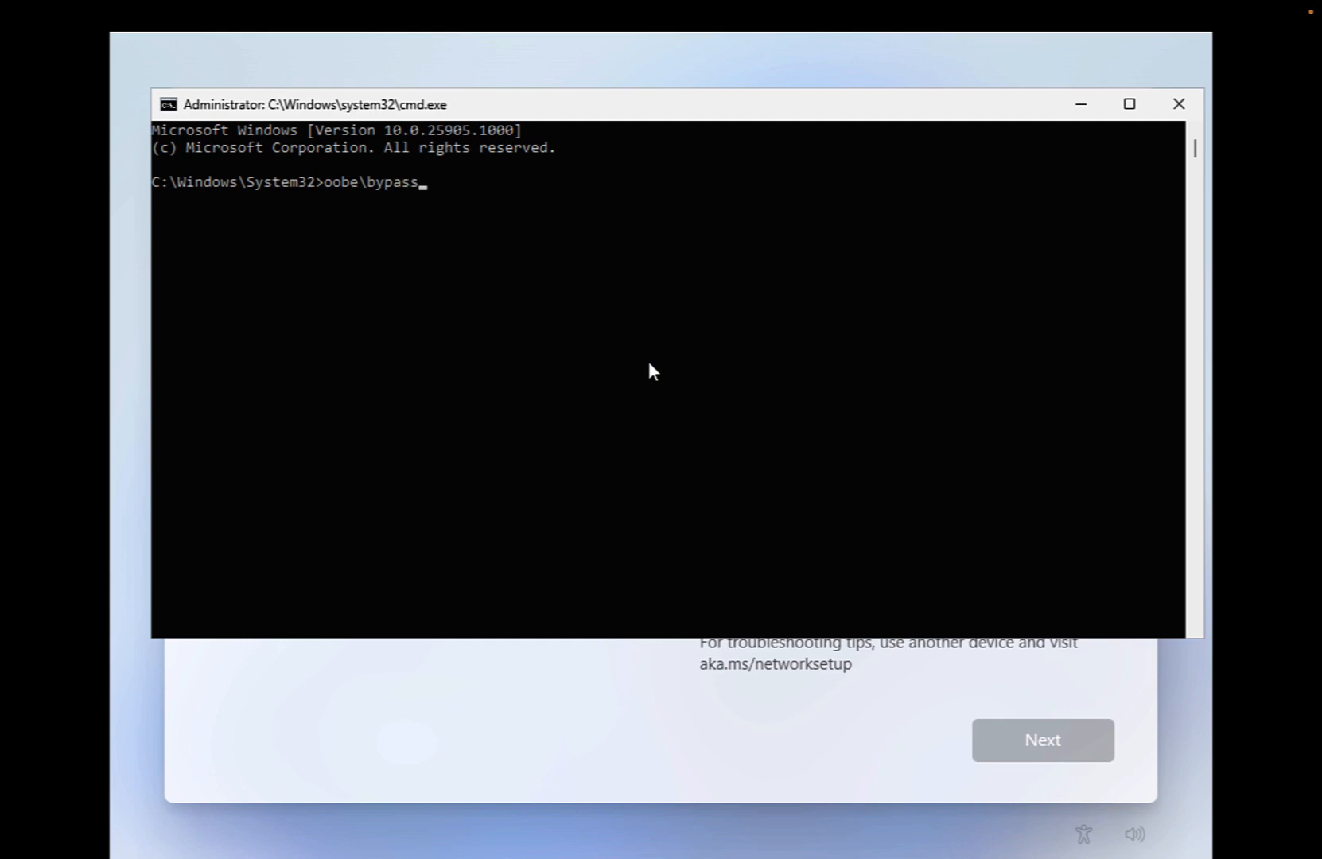
text(nro)
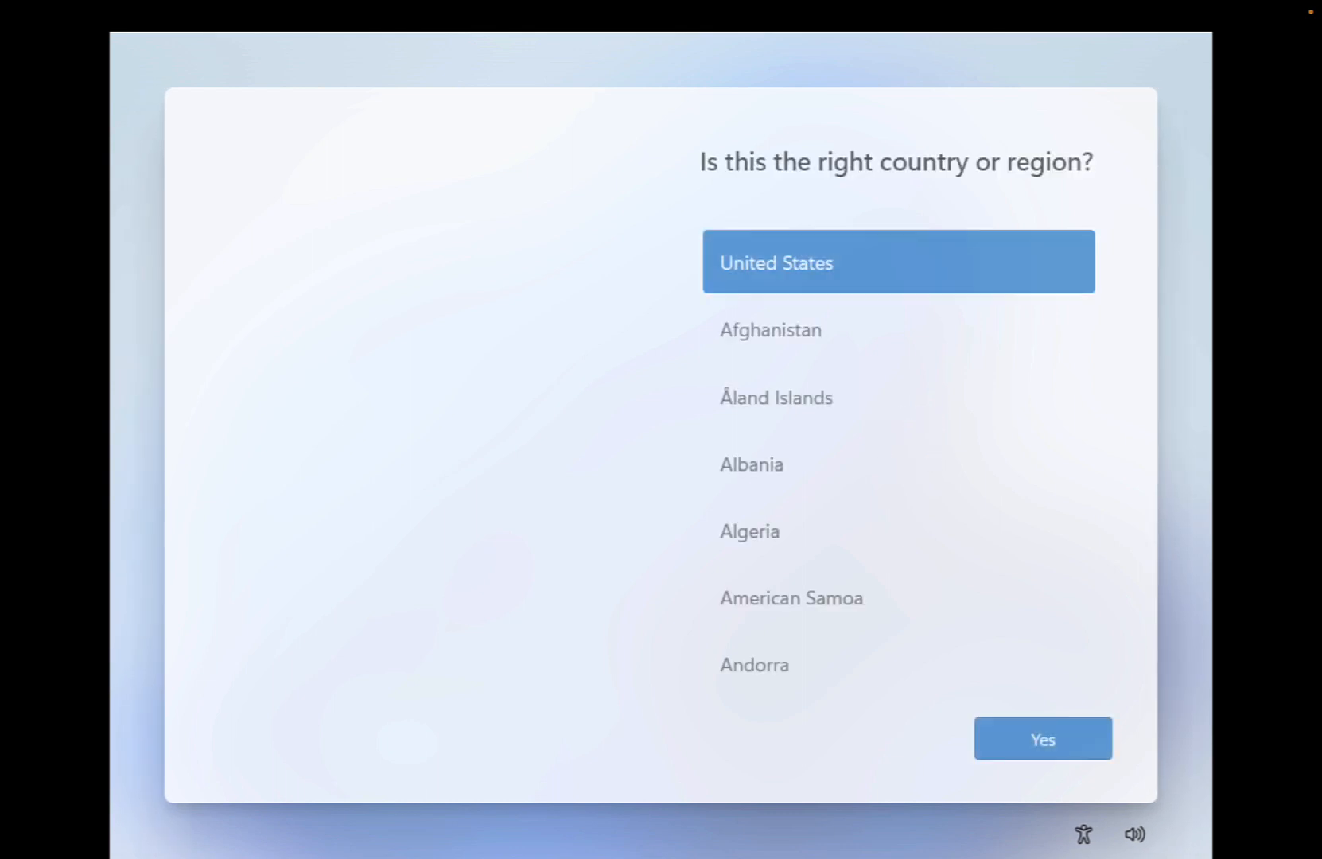
Step: Confirm United States and US keyboard, skip a second layout, continue without internet, accept the license
click(1042, 738)
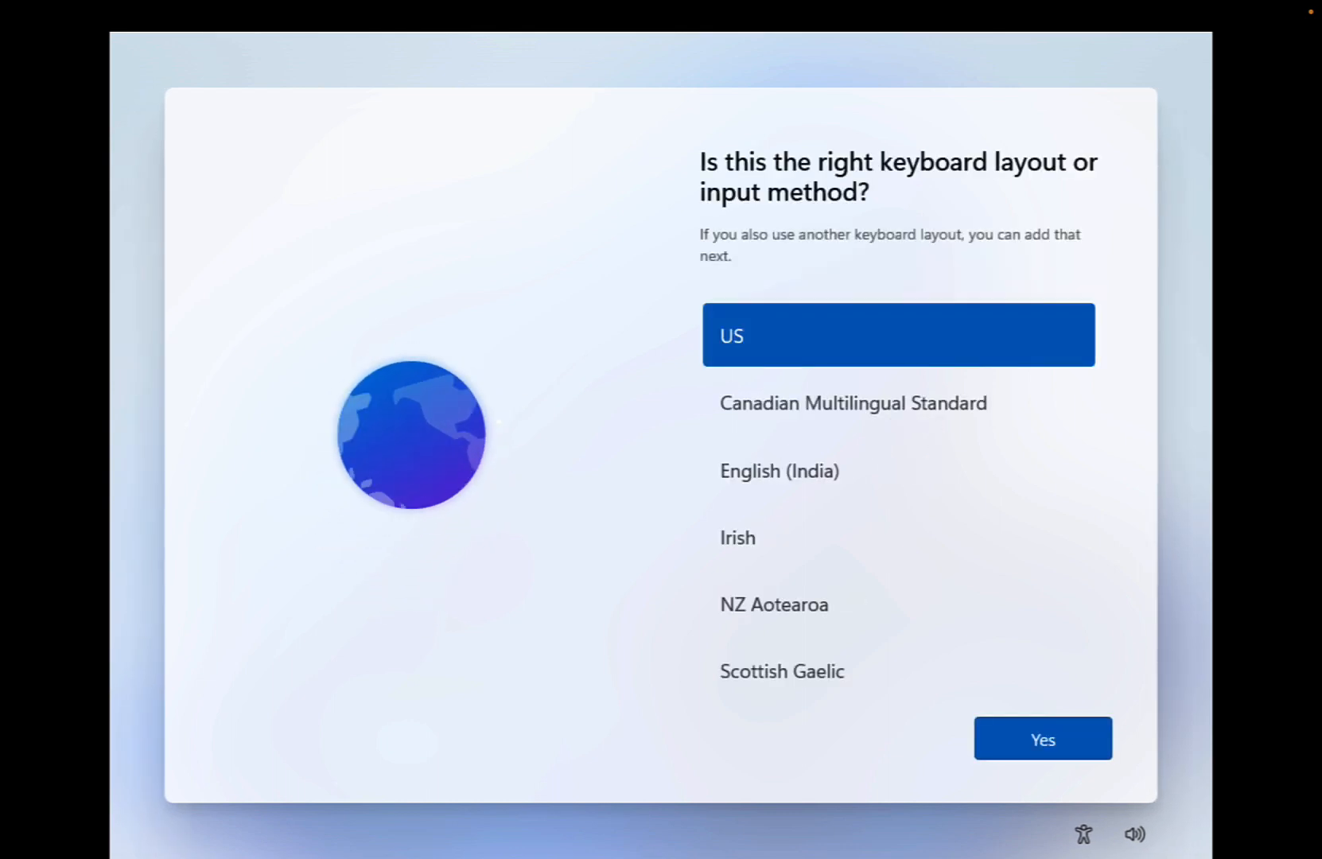
click(1042, 739)
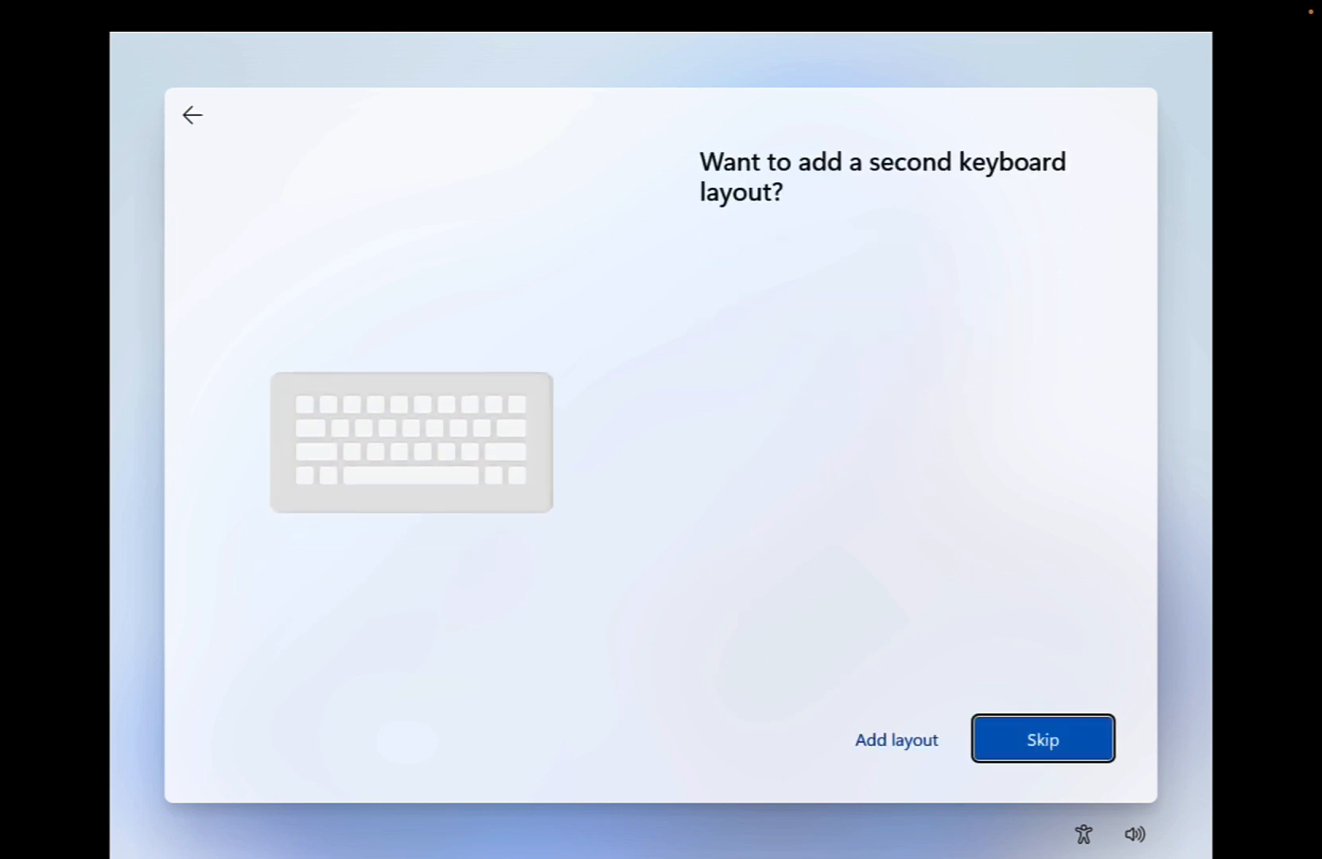
click(1041, 739)
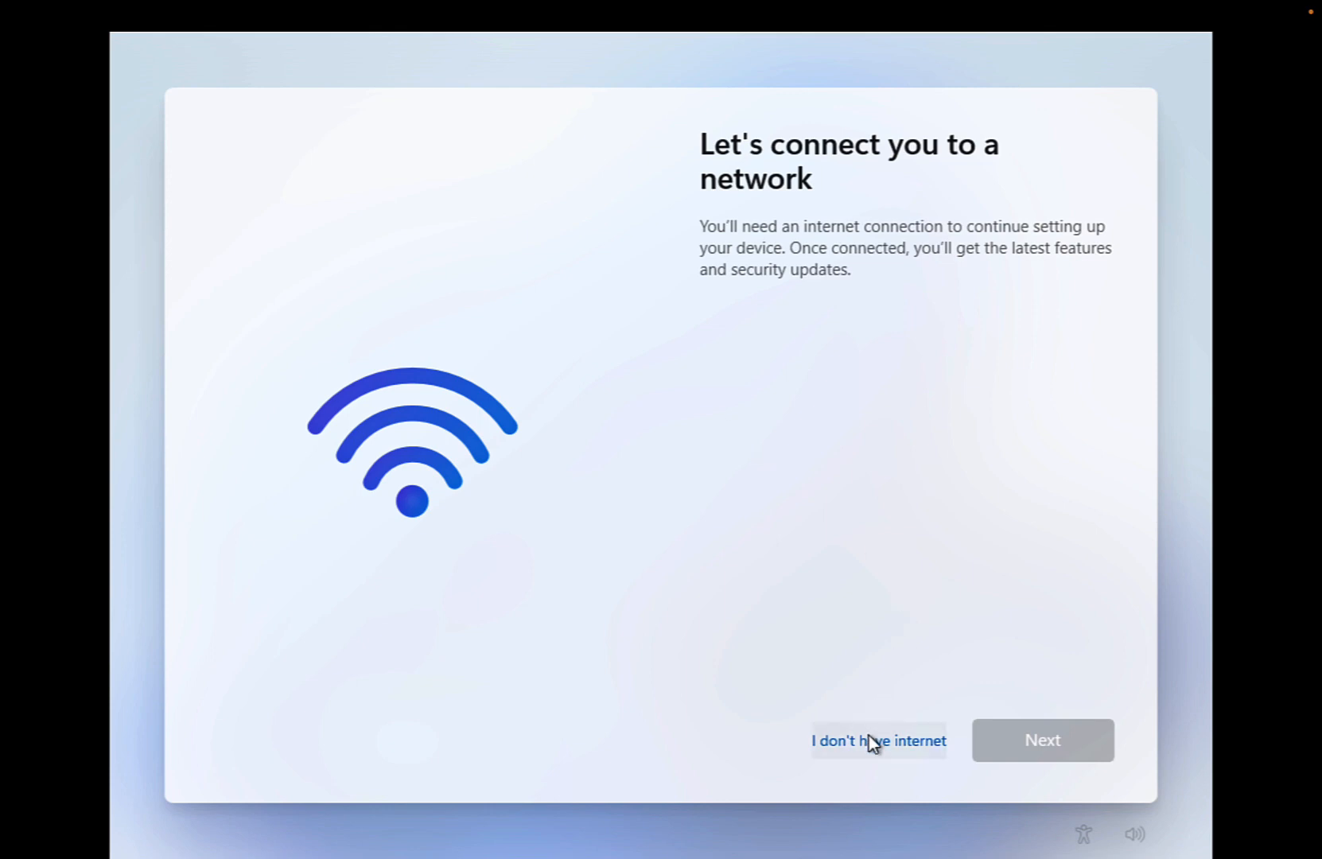
click(876, 740)
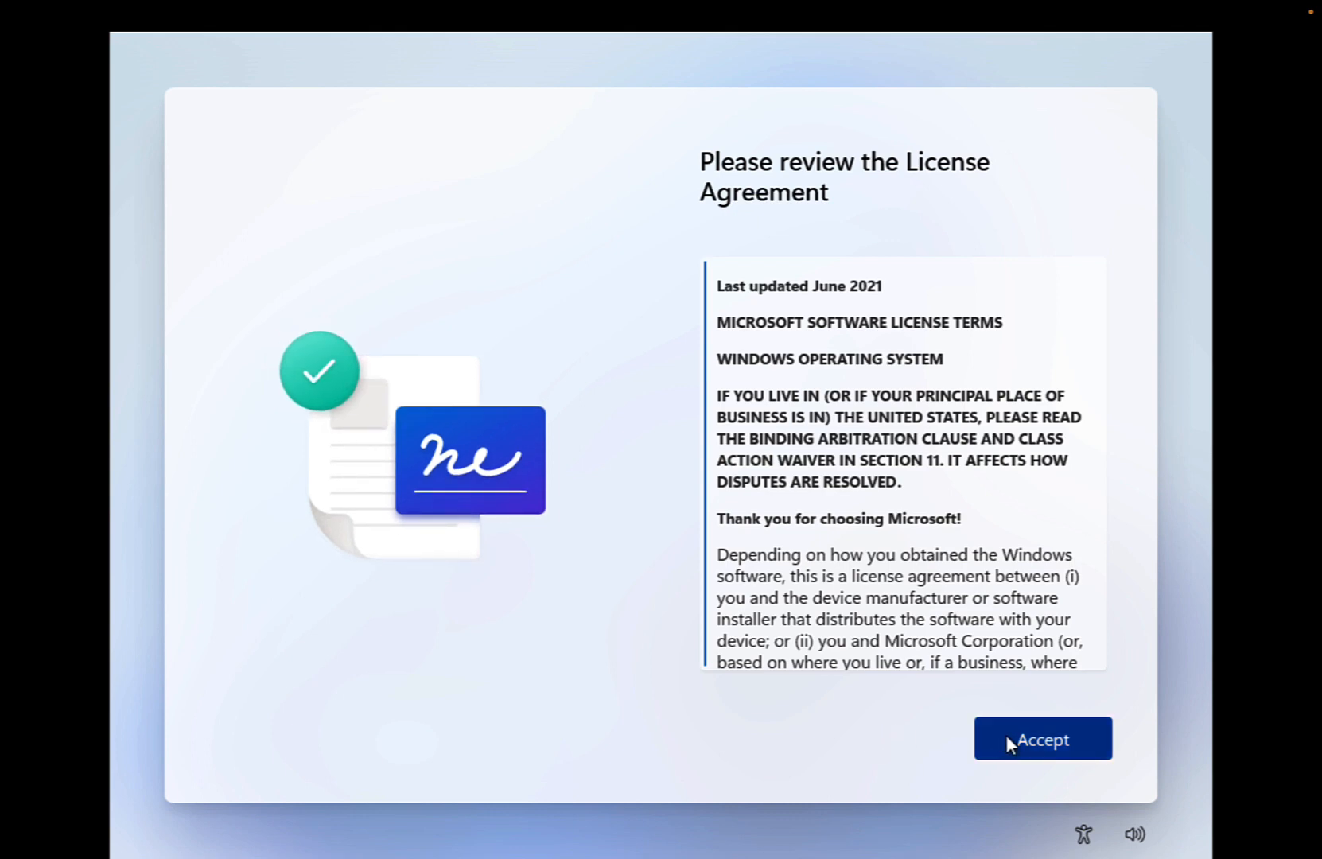
click(1042, 740)
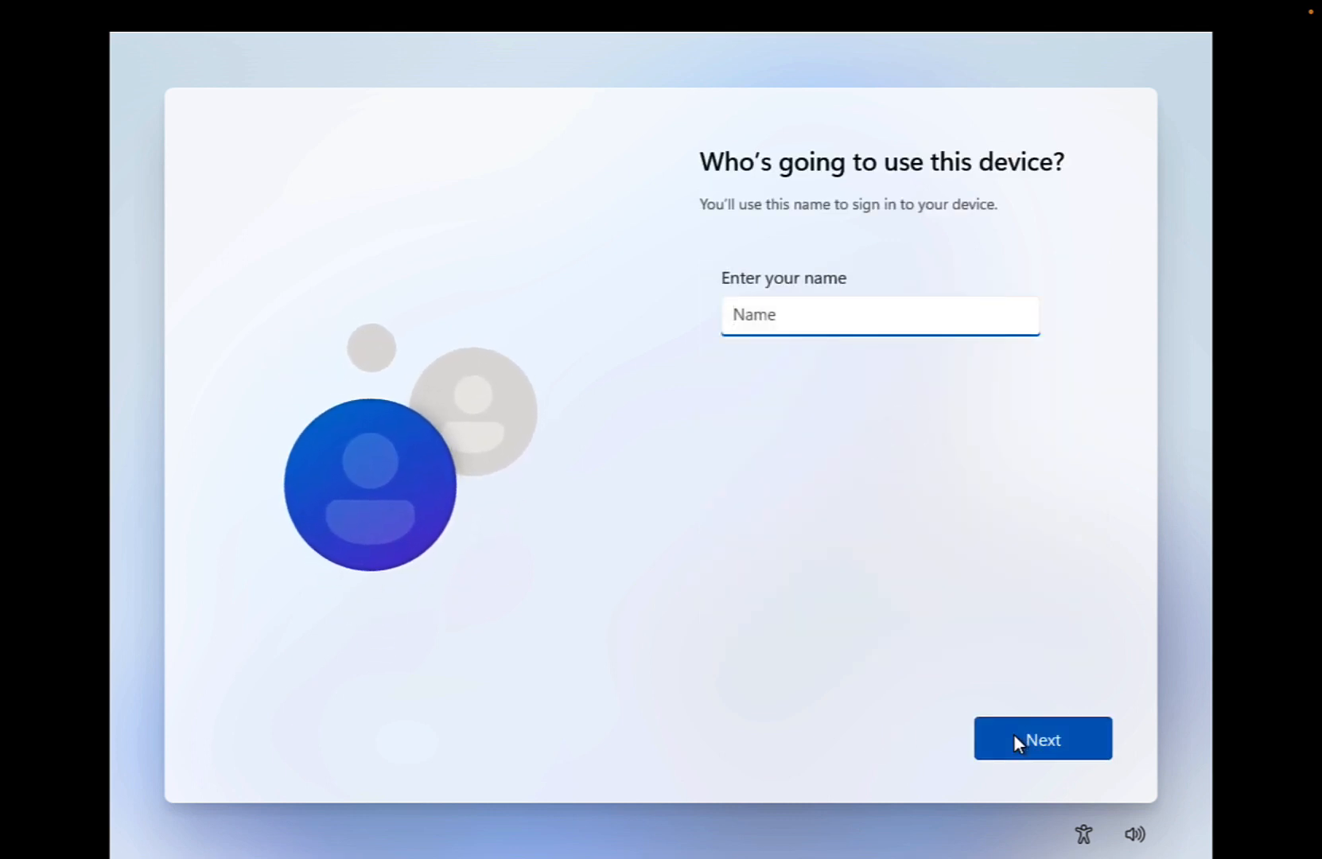
Step: Name the local account 'u' and set and confirm its password
text(u)
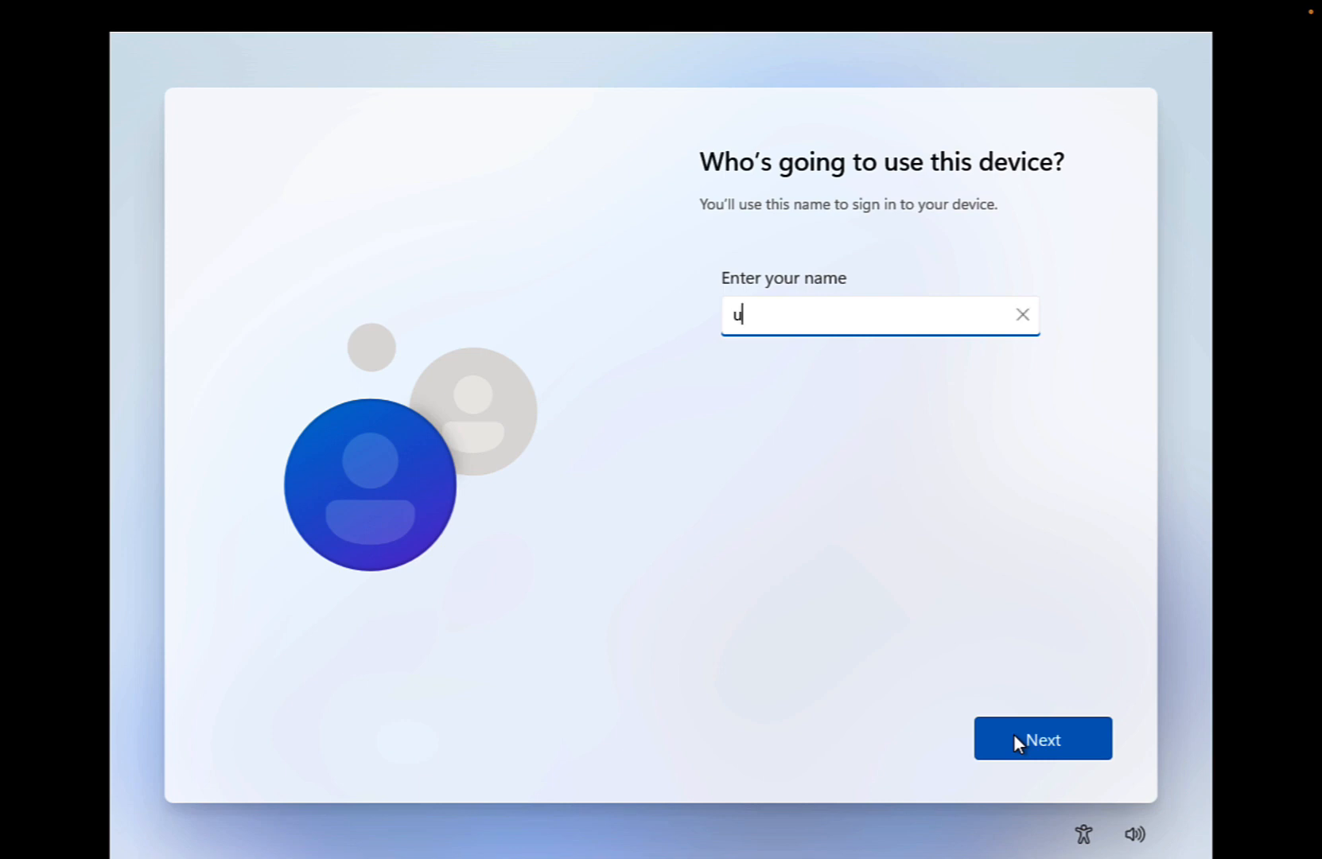
click(1042, 740)
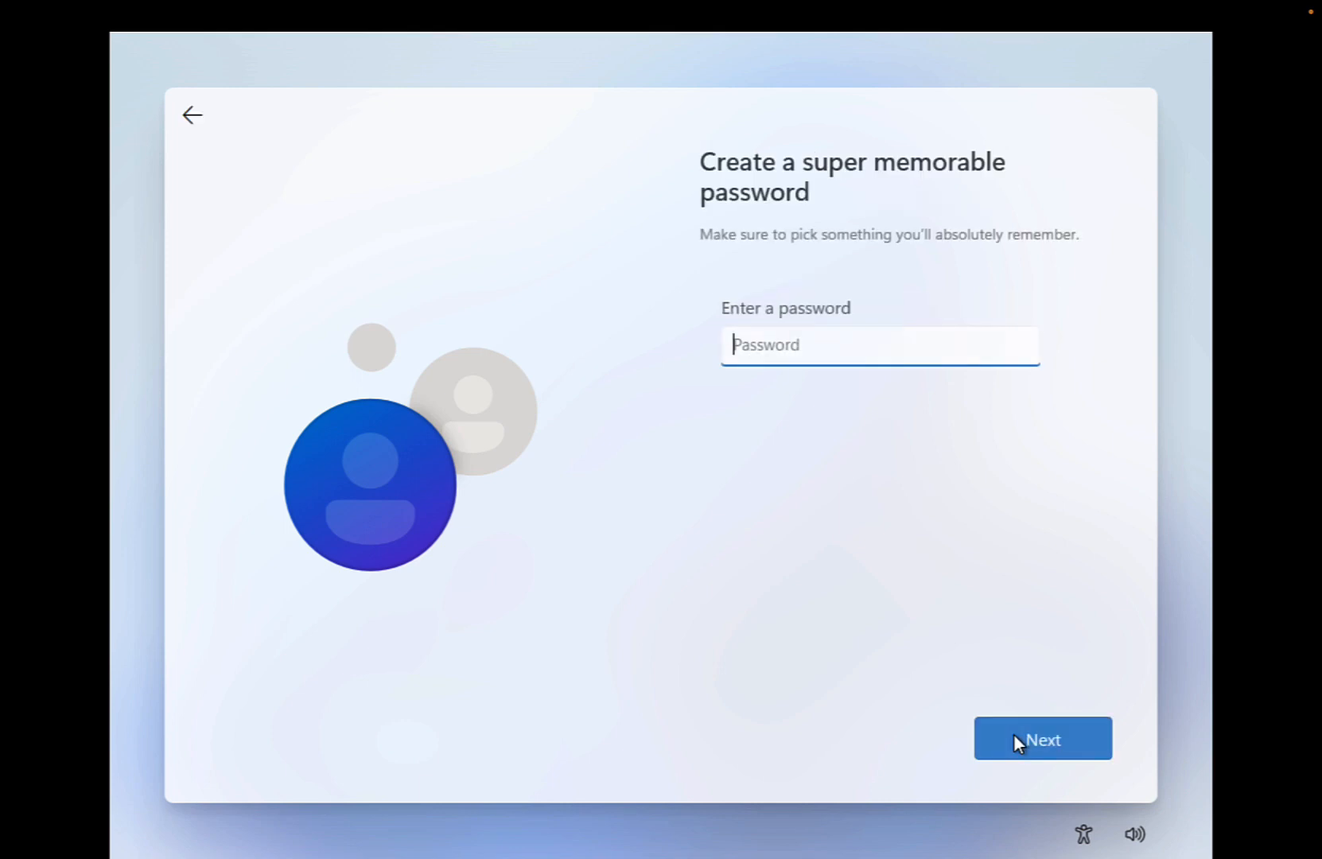
text(••)
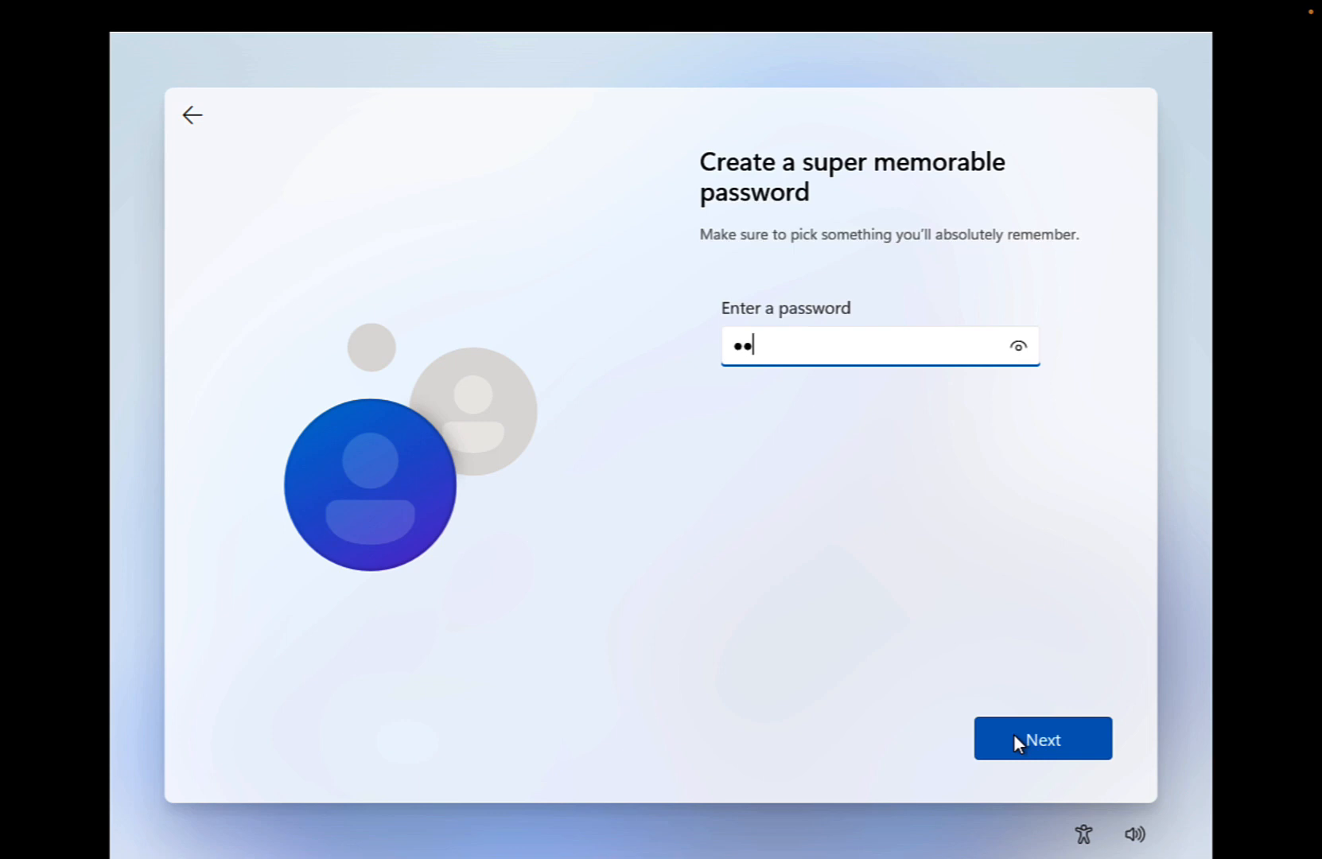
click(1042, 738)
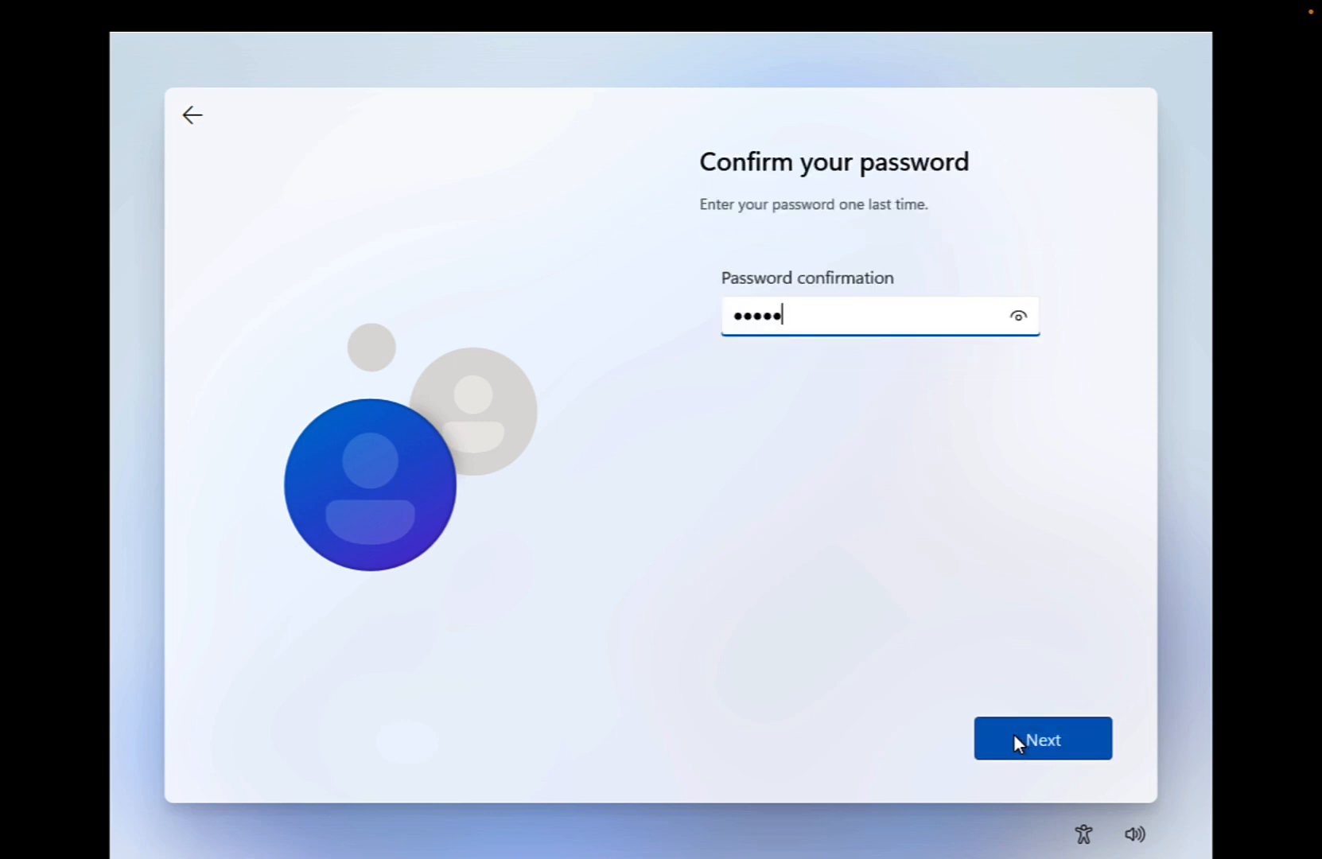
click(1041, 738)
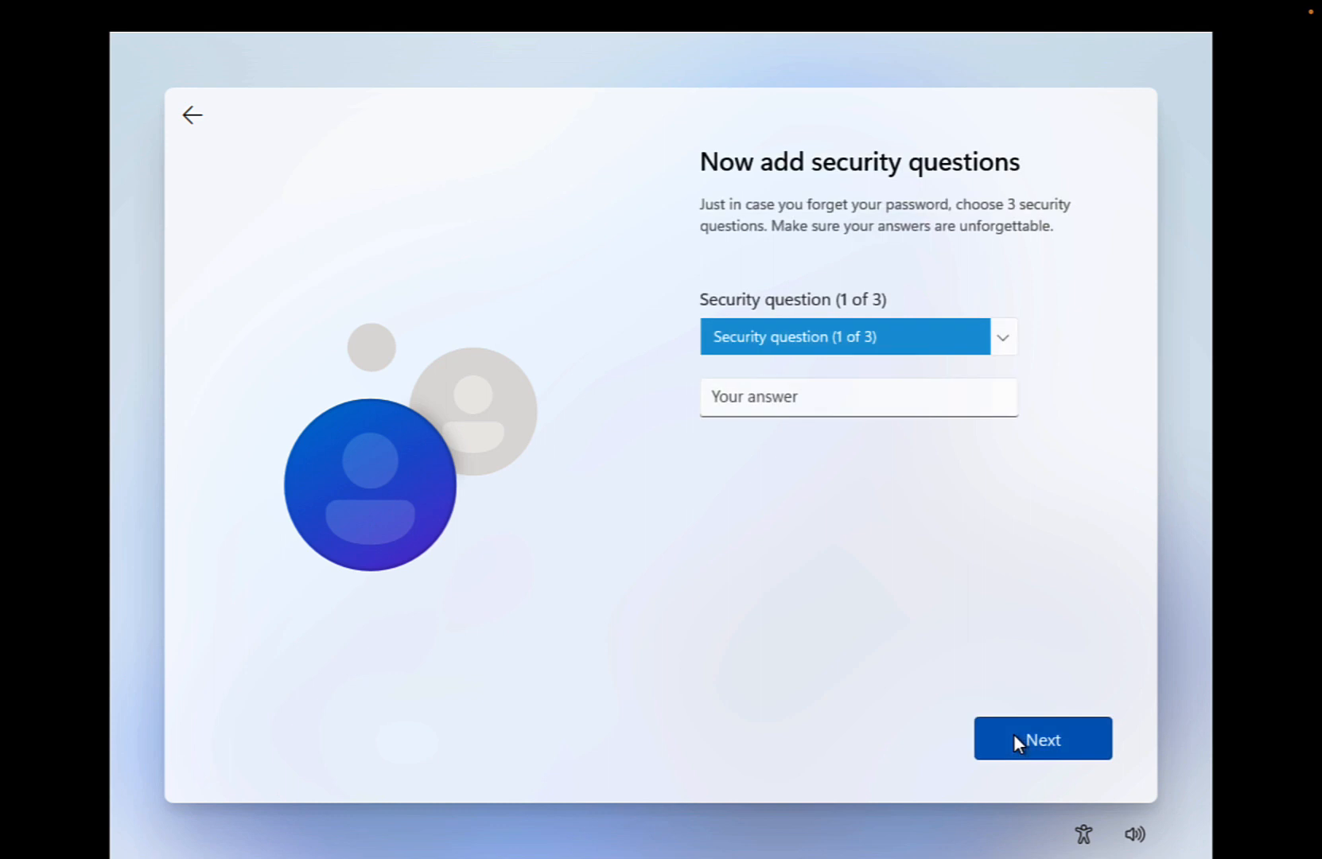
Step: Choose security questions such as first pet's name, answer them with 'password', and continue
click(1042, 738)
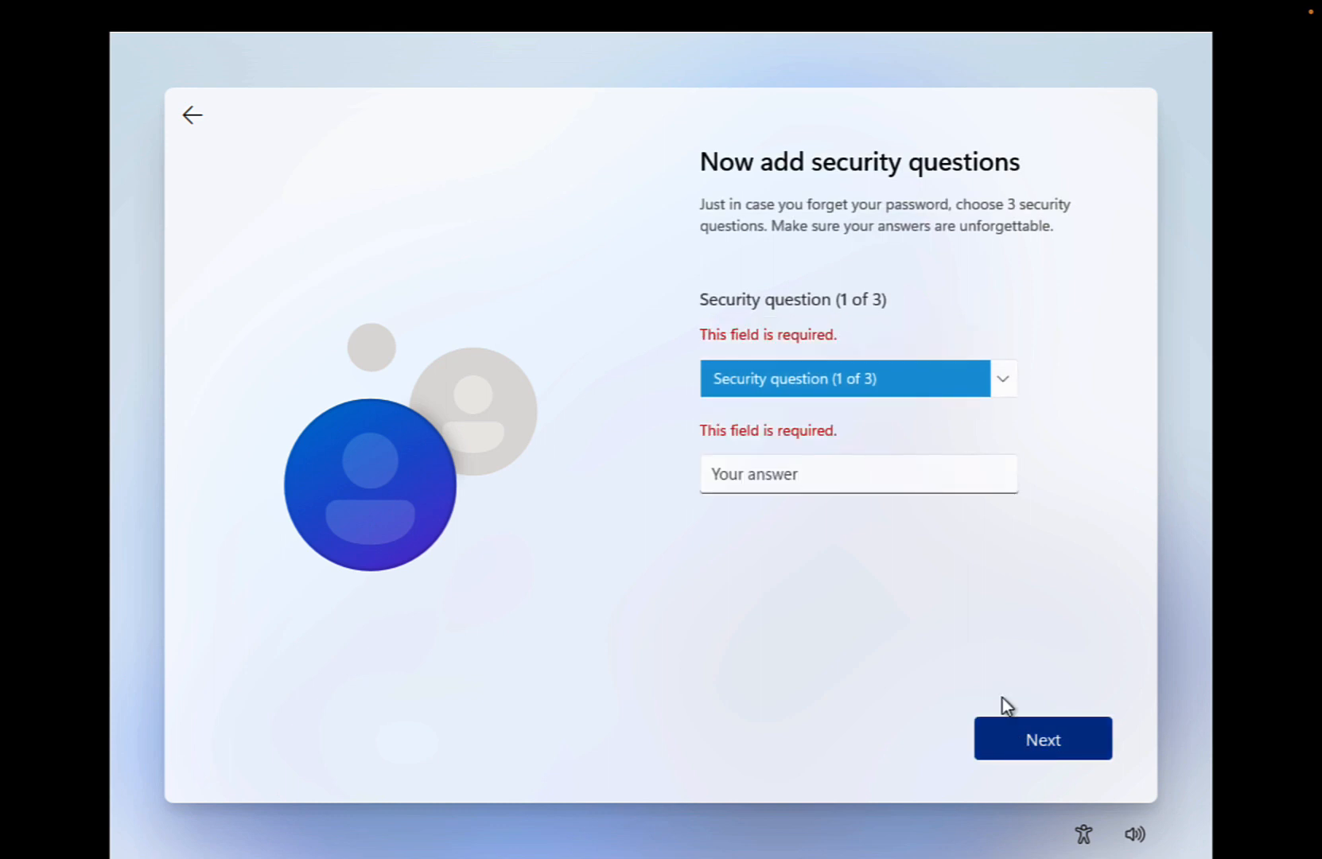
click(858, 379)
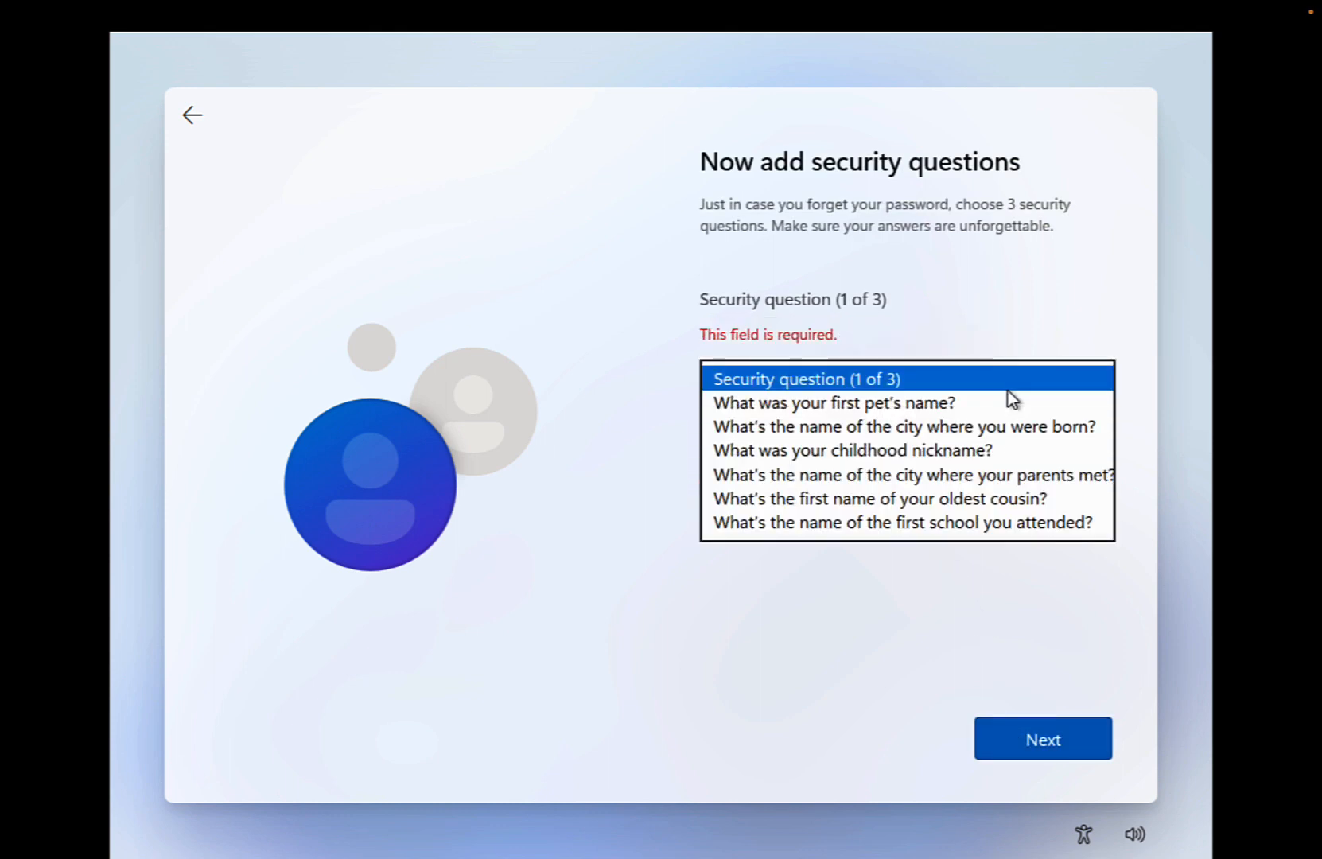
click(832, 403)
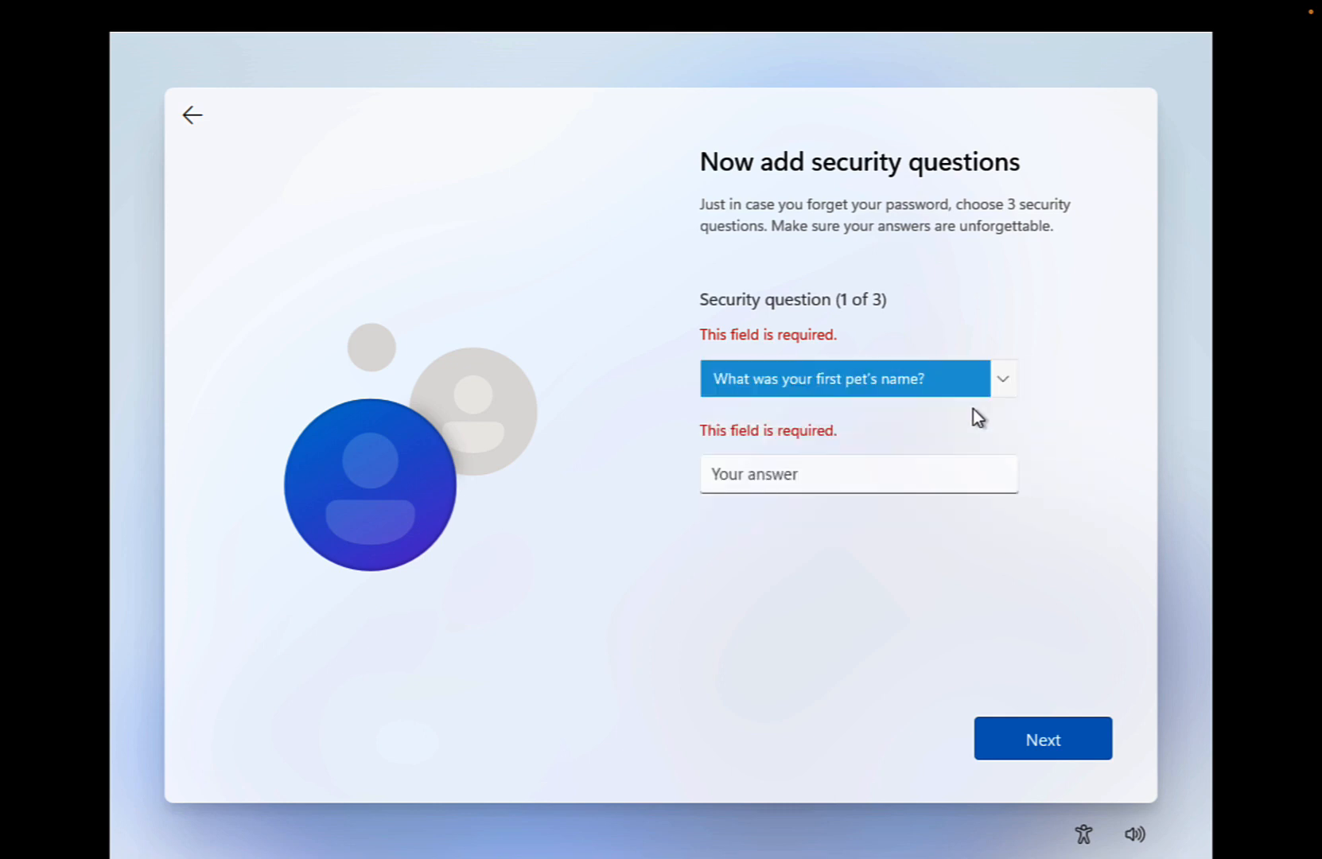
click(857, 472)
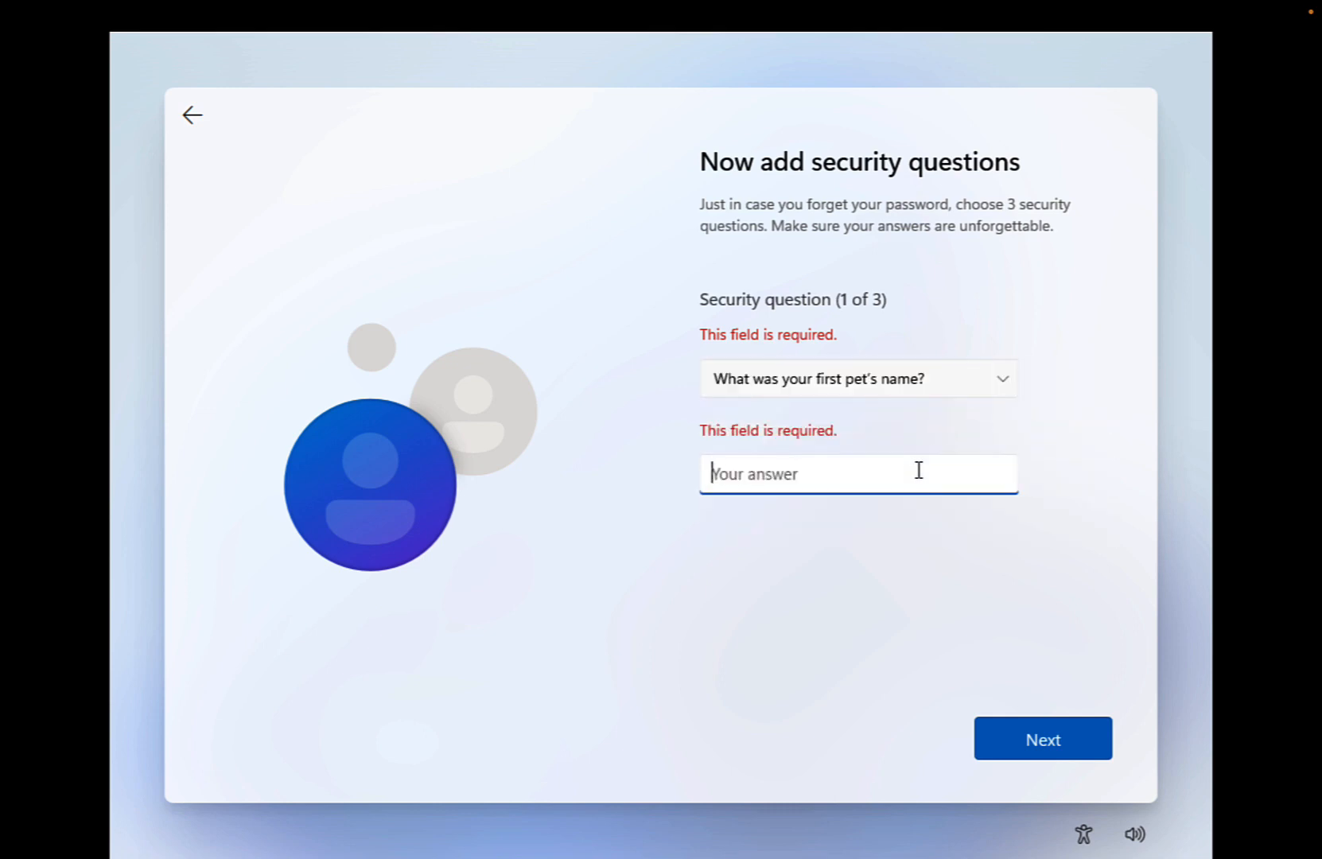
text(passw)
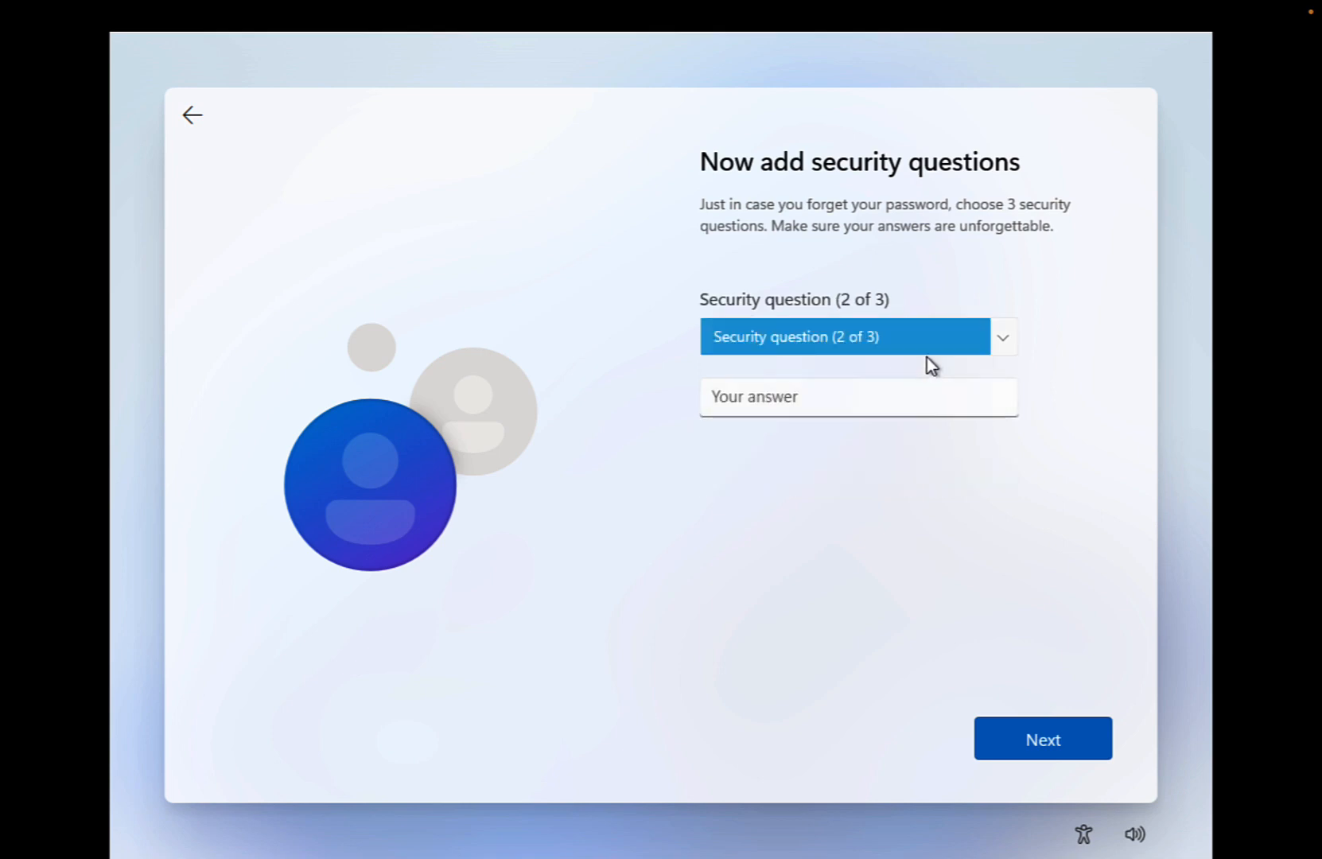
click(852, 336)
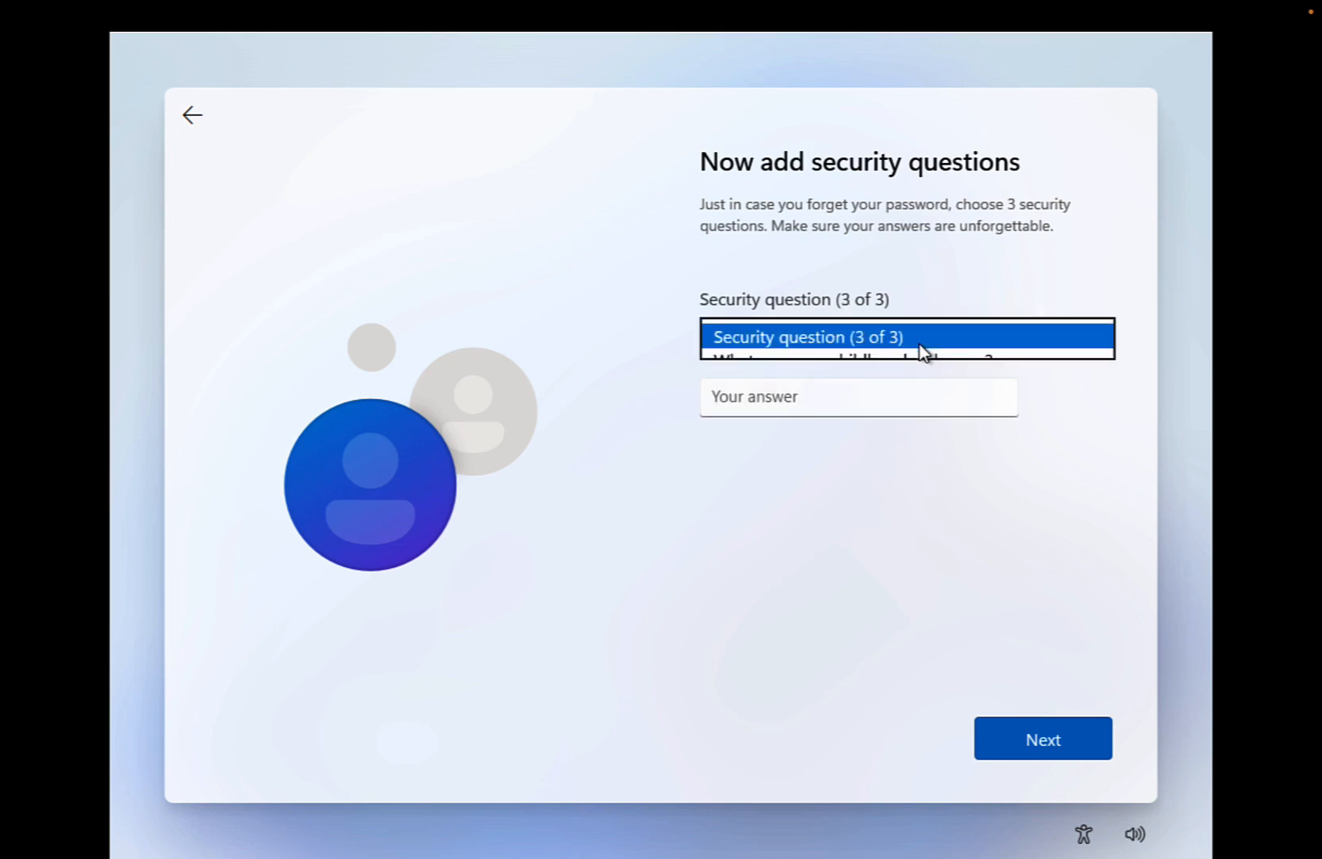
text(p)
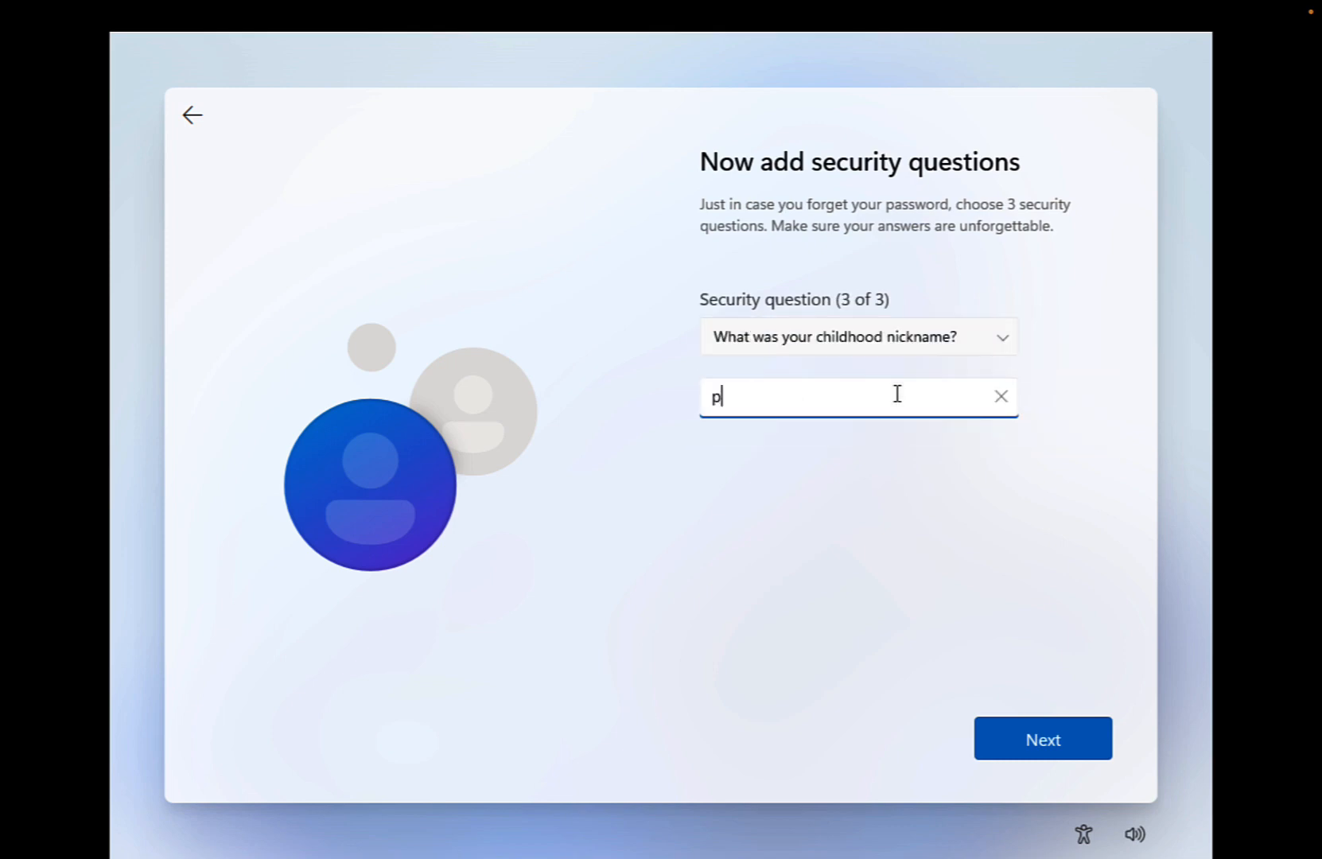
text(assword)
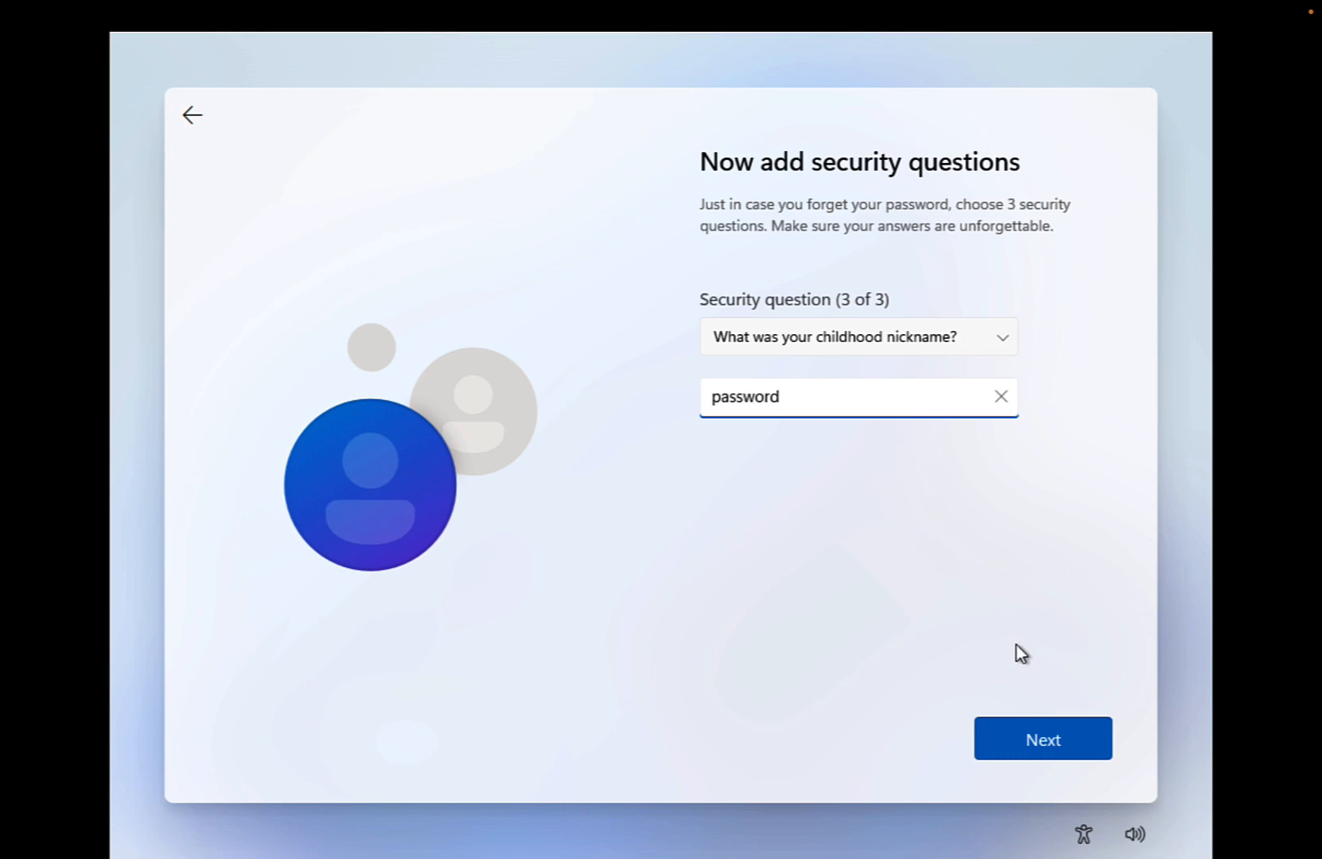
click(1042, 738)
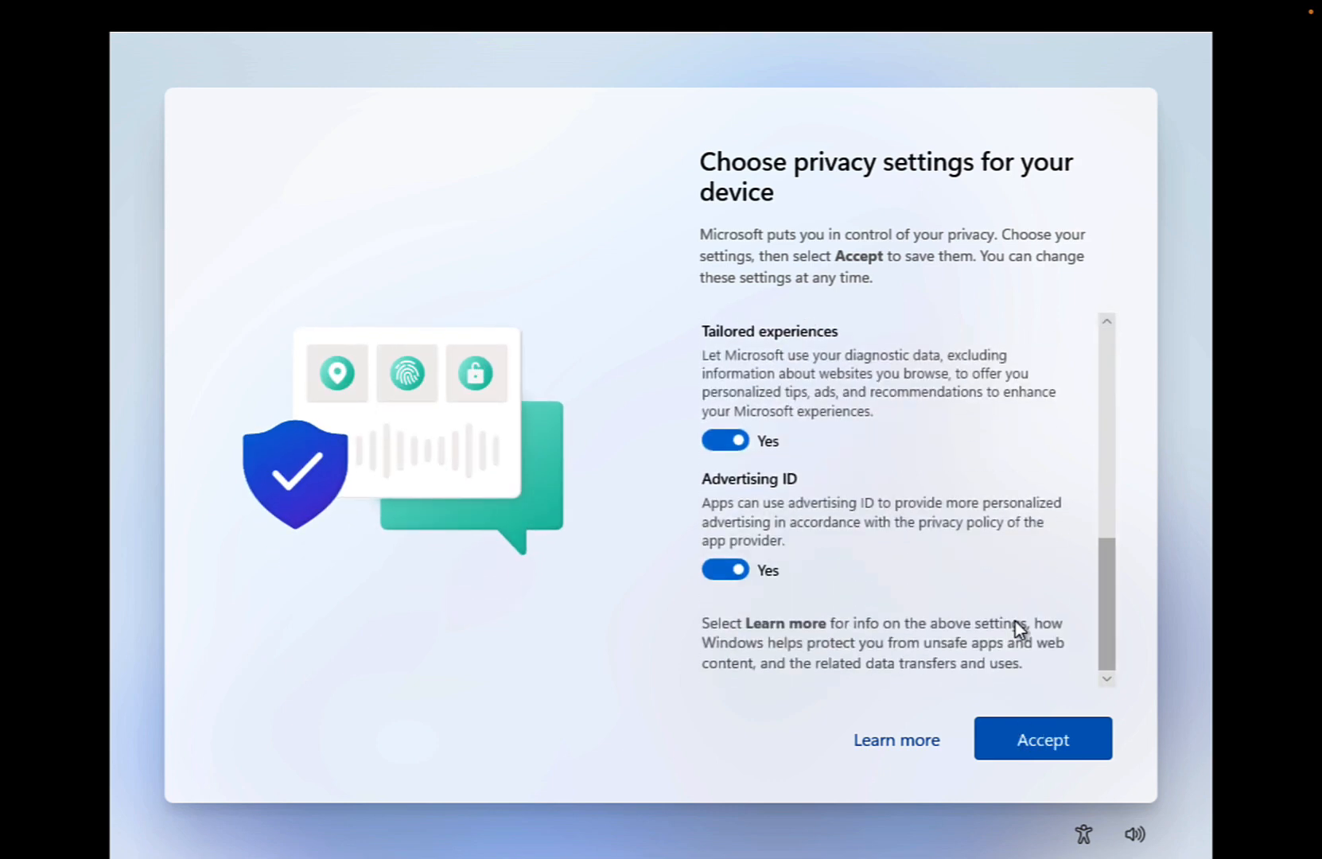
Step: Accept the privacy settings so setup finishes at the Windows 11 desktop
click(1041, 738)
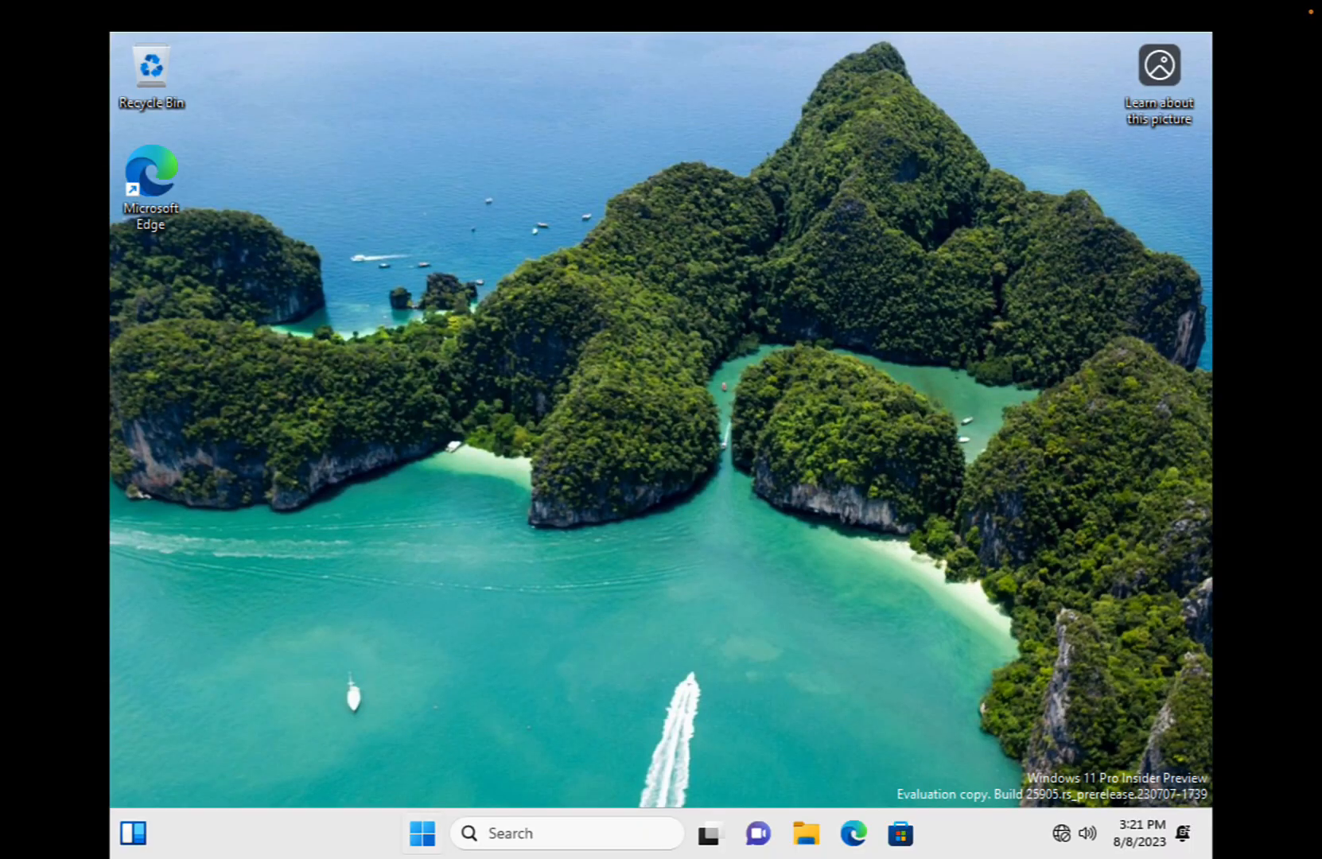
click(421, 834)
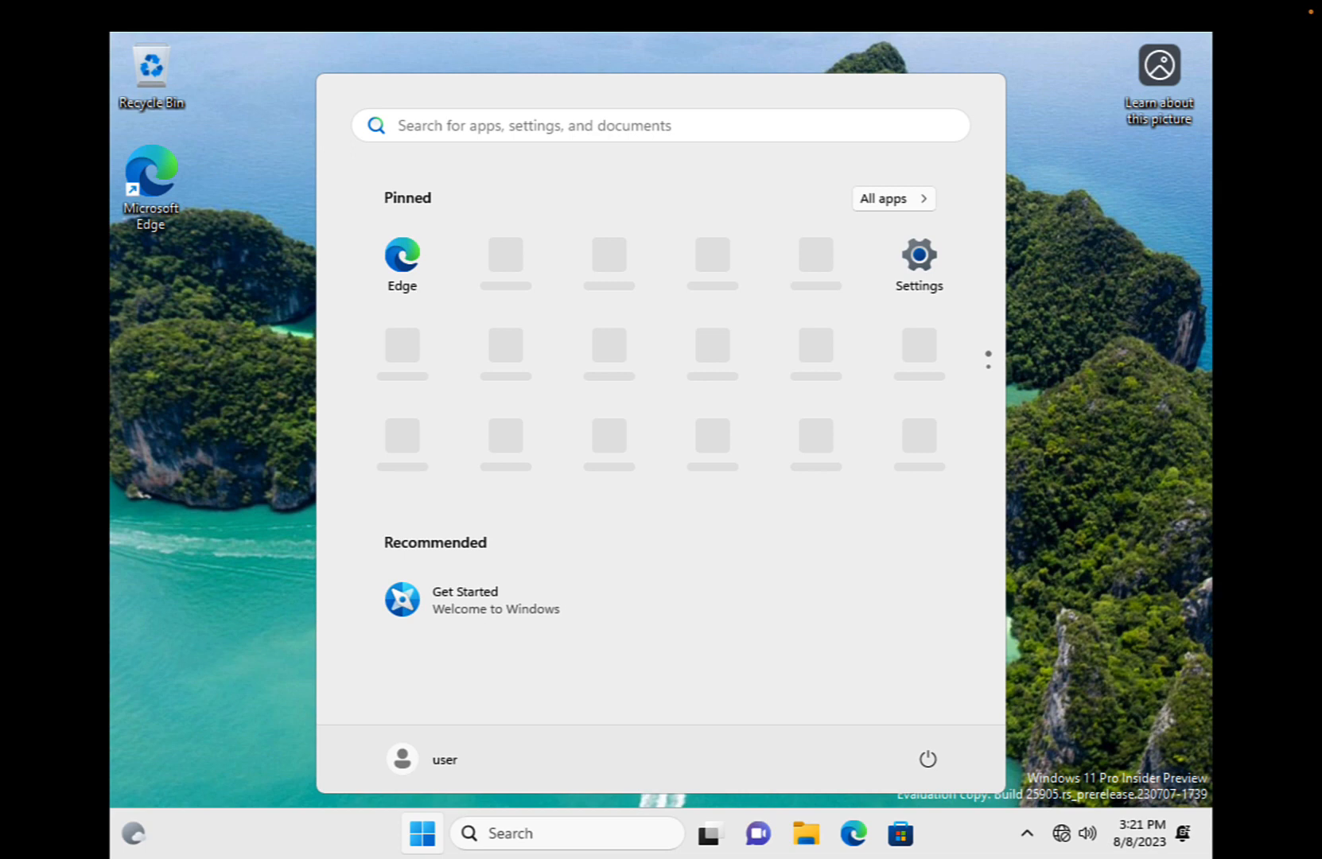
mouse_move(1037, 647)
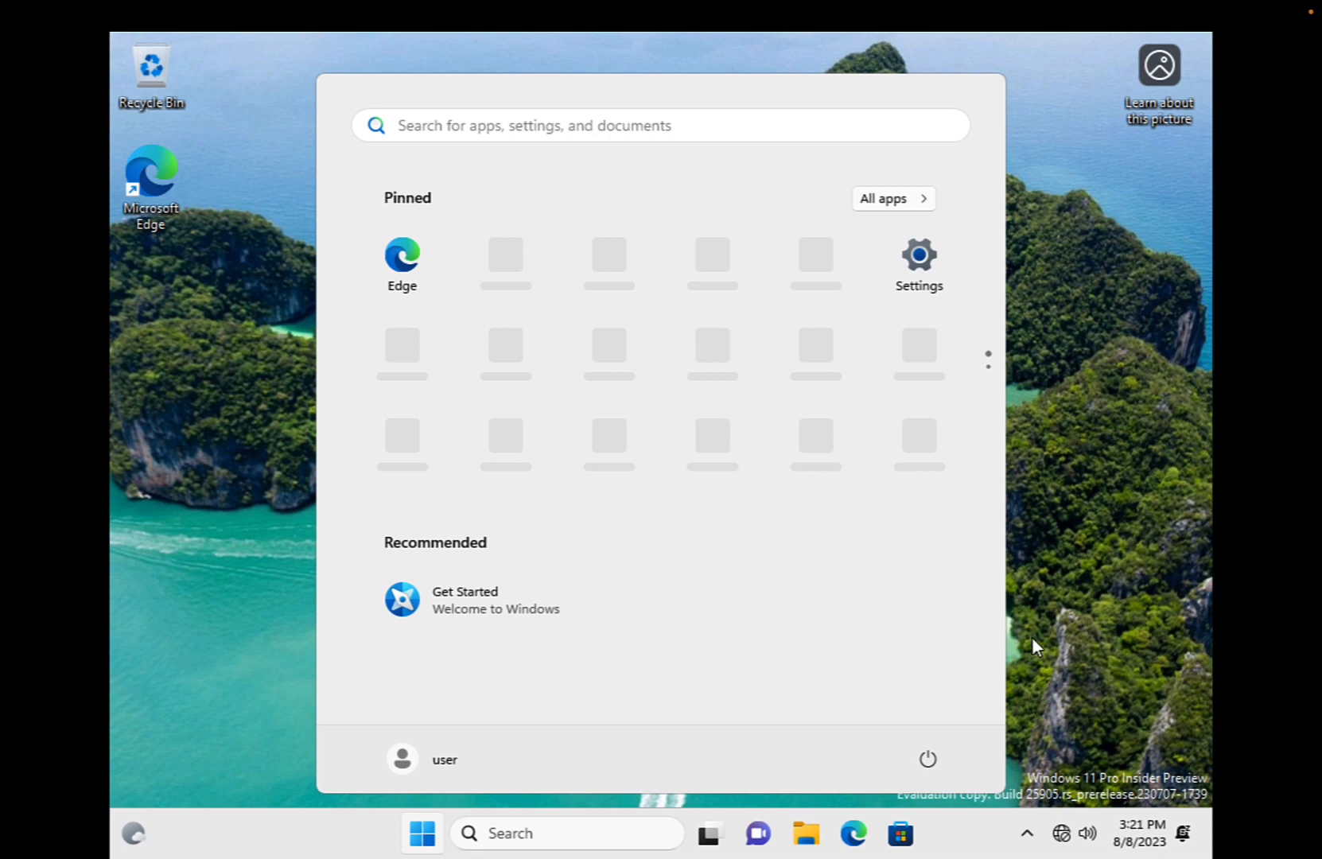
mouse_move(1036, 644)
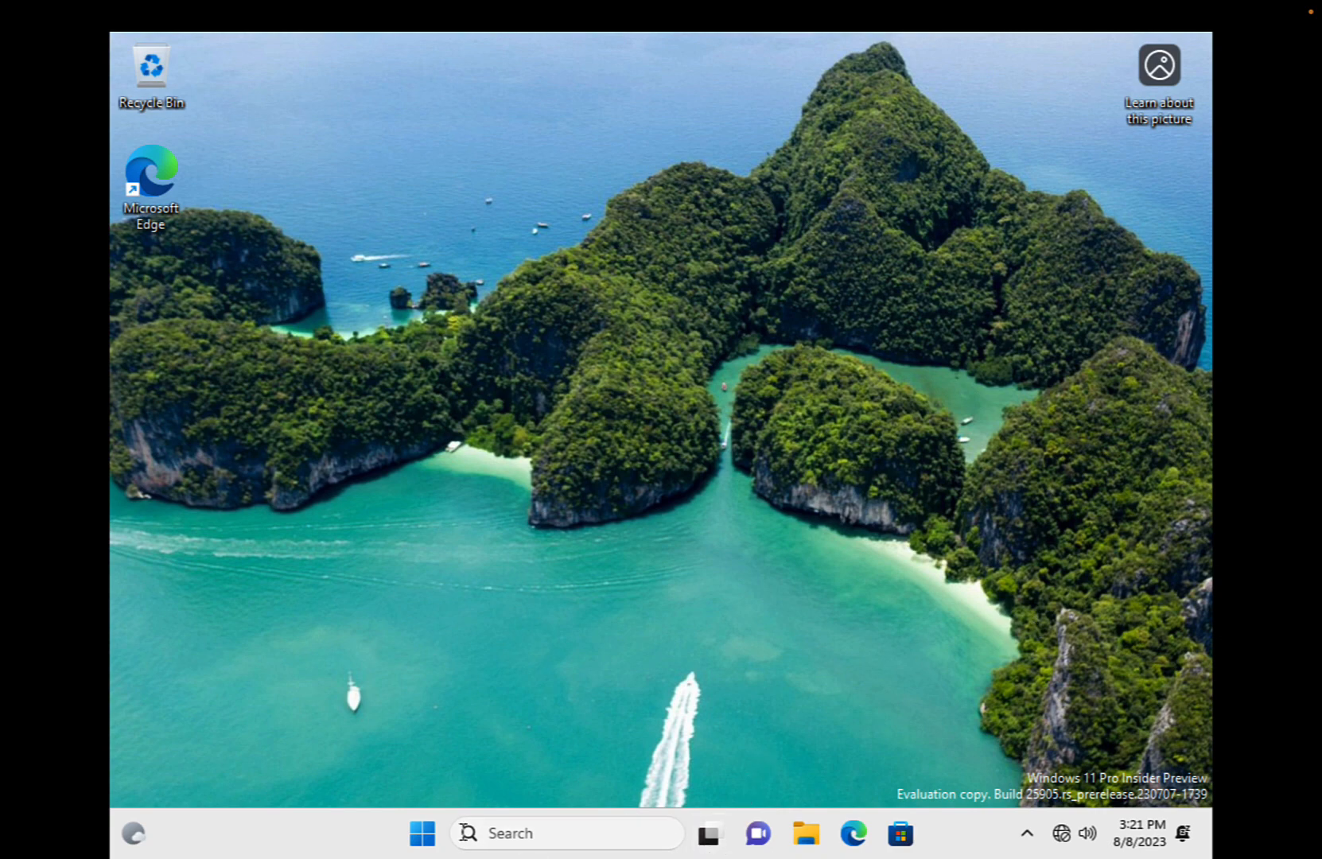
click(421, 834)
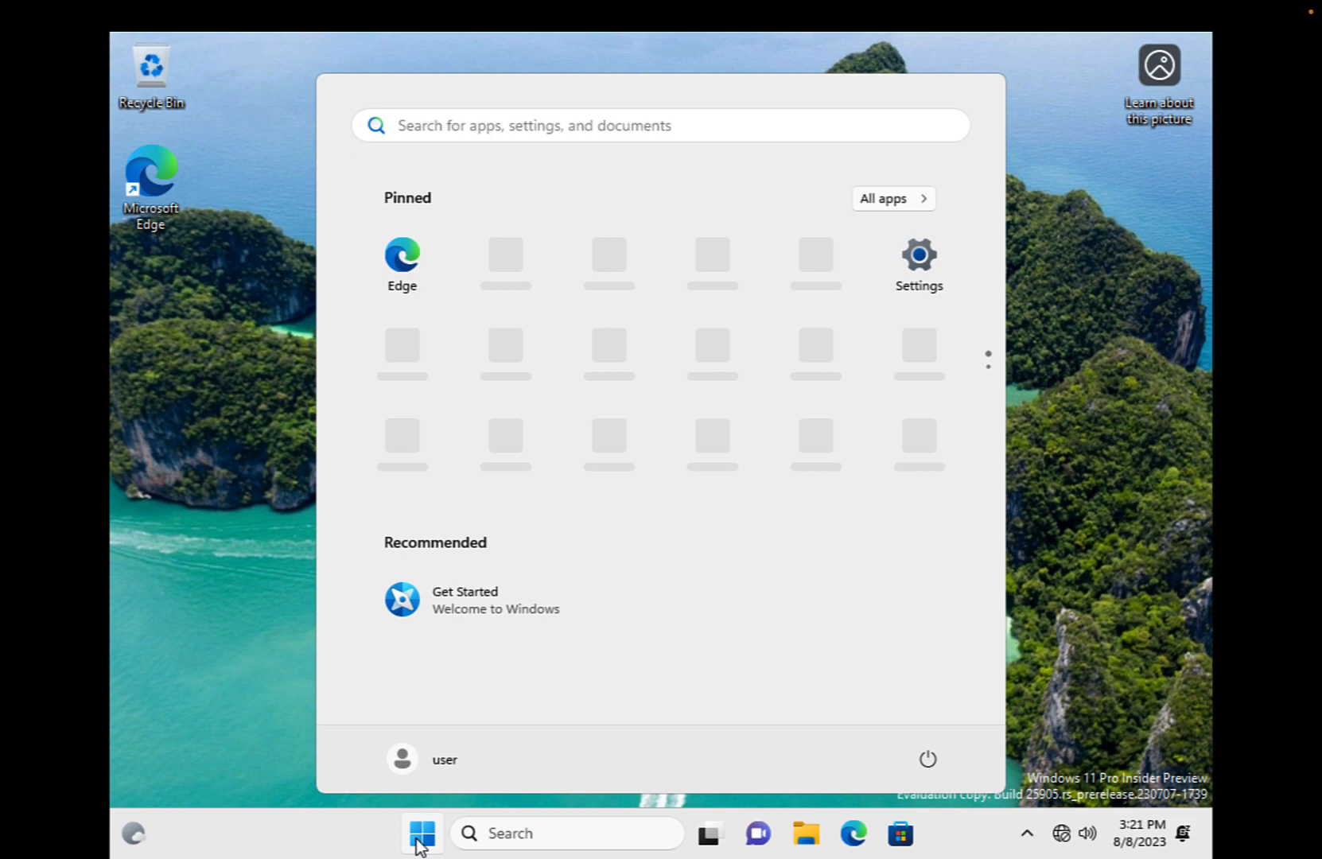
click(710, 834)
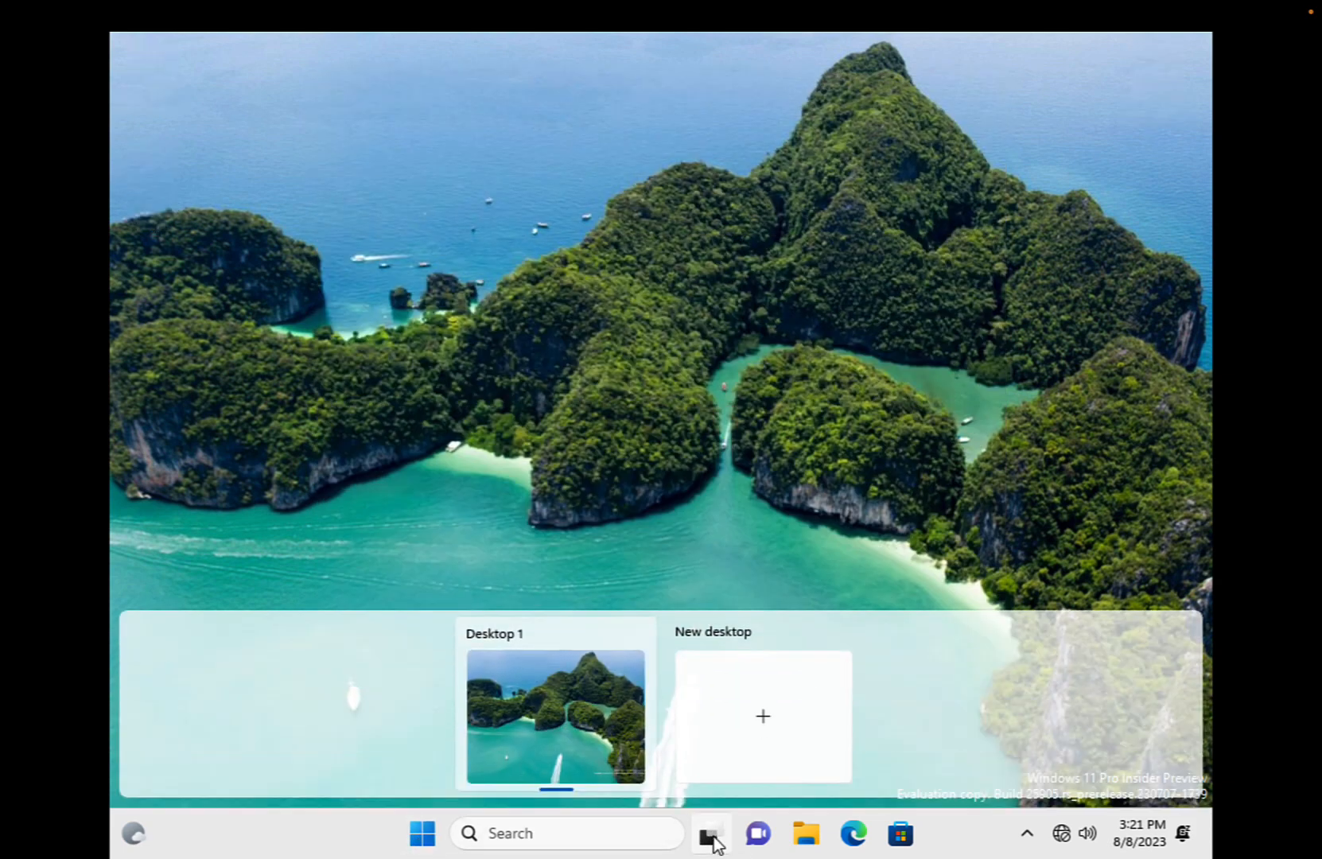
click(709, 833)
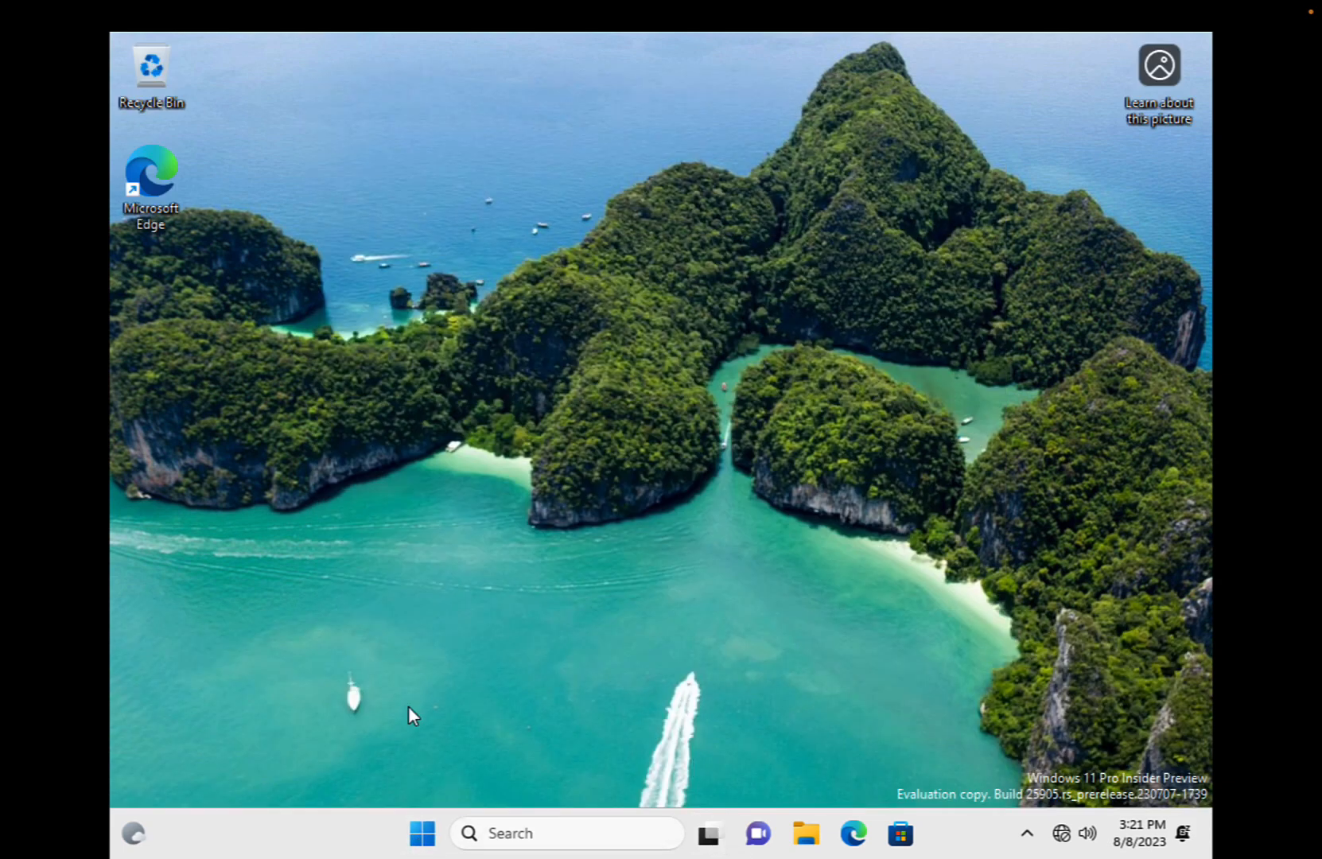
click(422, 834)
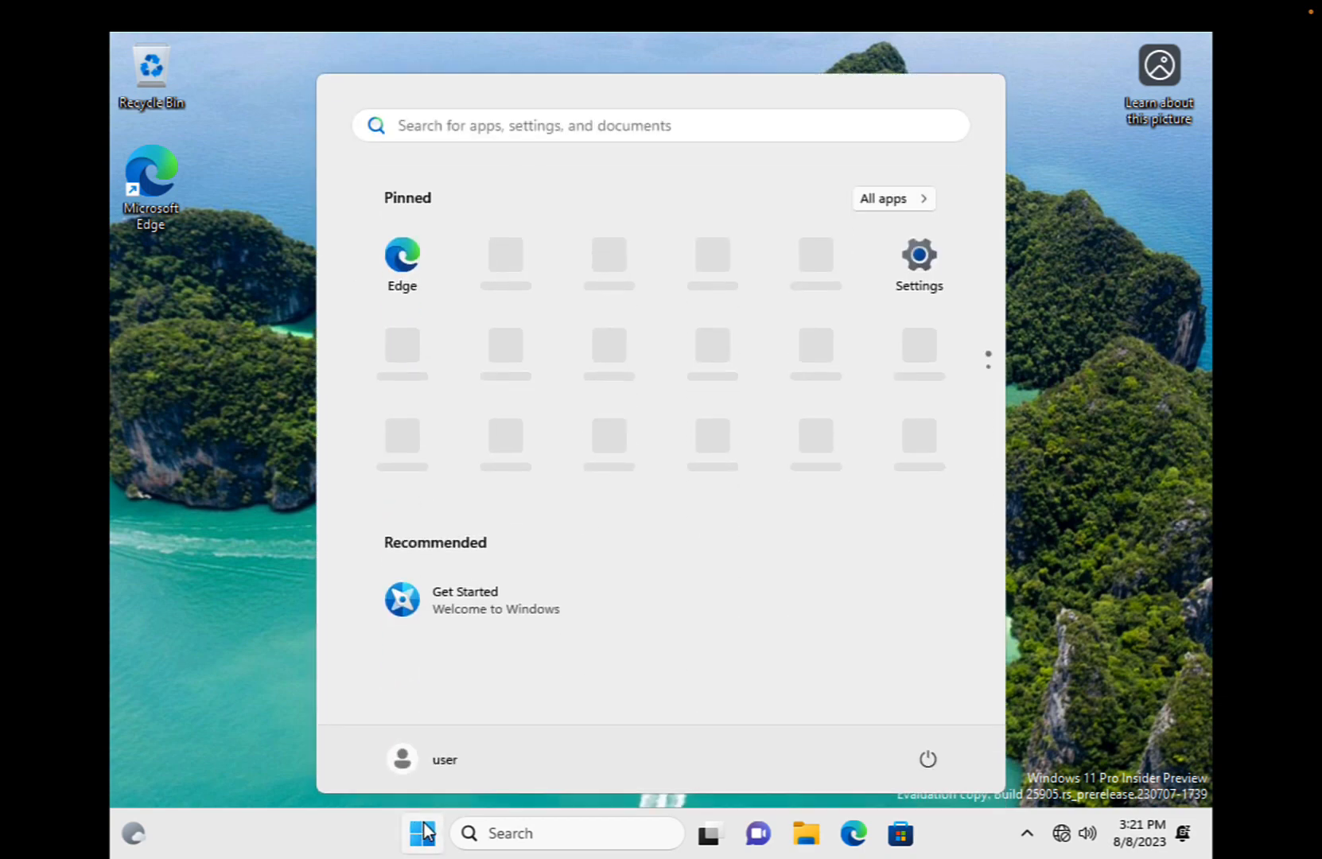
click(421, 833)
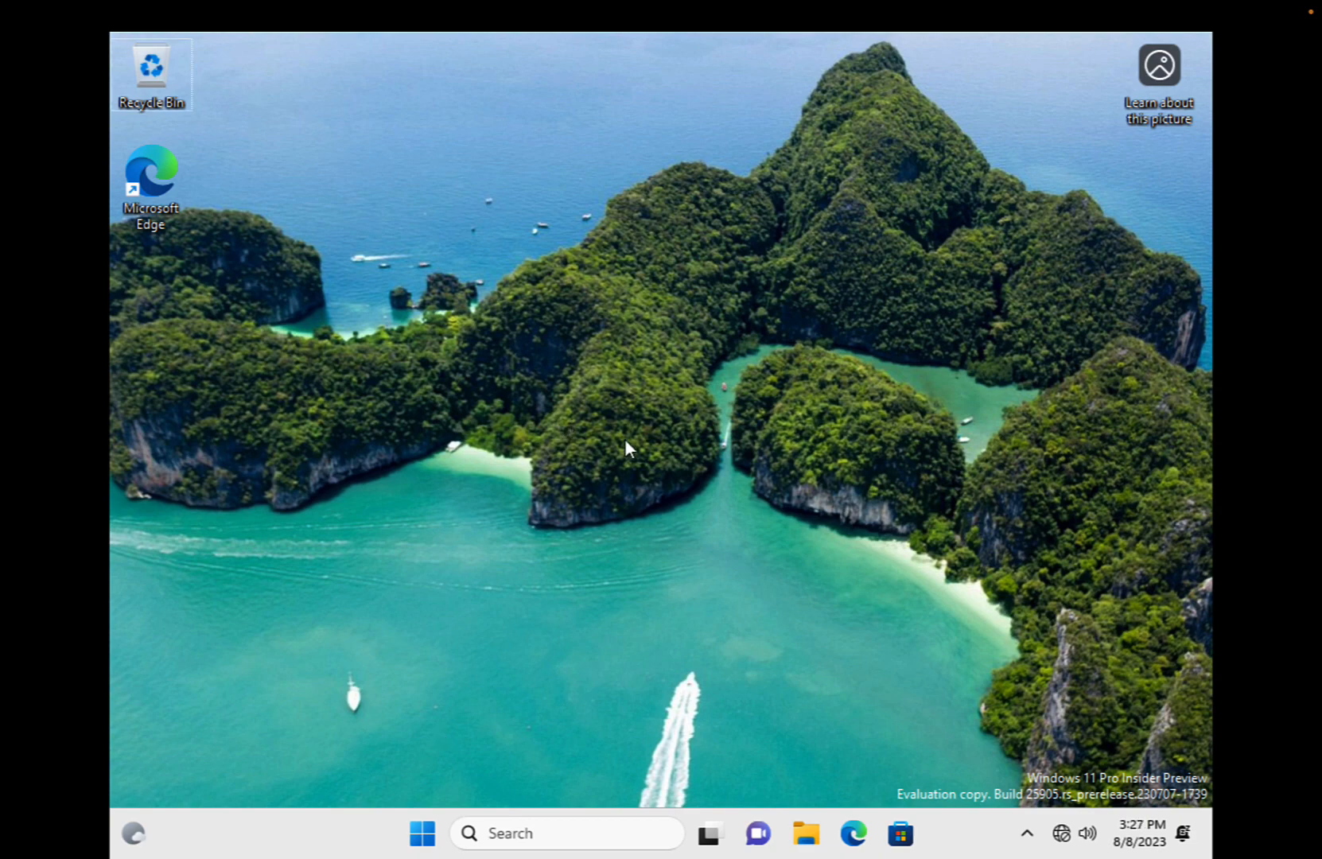
mouse_move(608, 560)
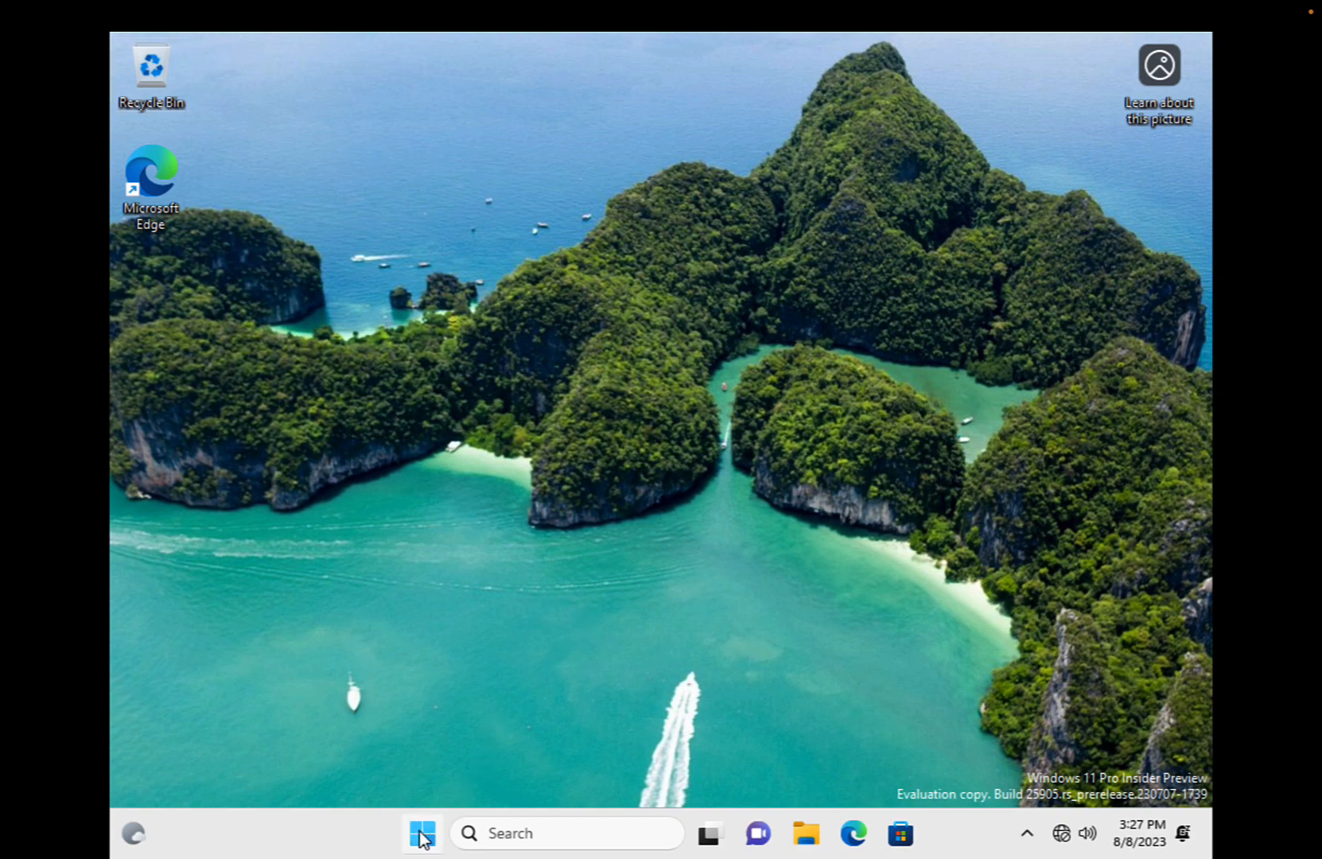
Step: Launch Windows PowerShell as administrator from Start search 'power' and approve the UAC prompt
text(power)
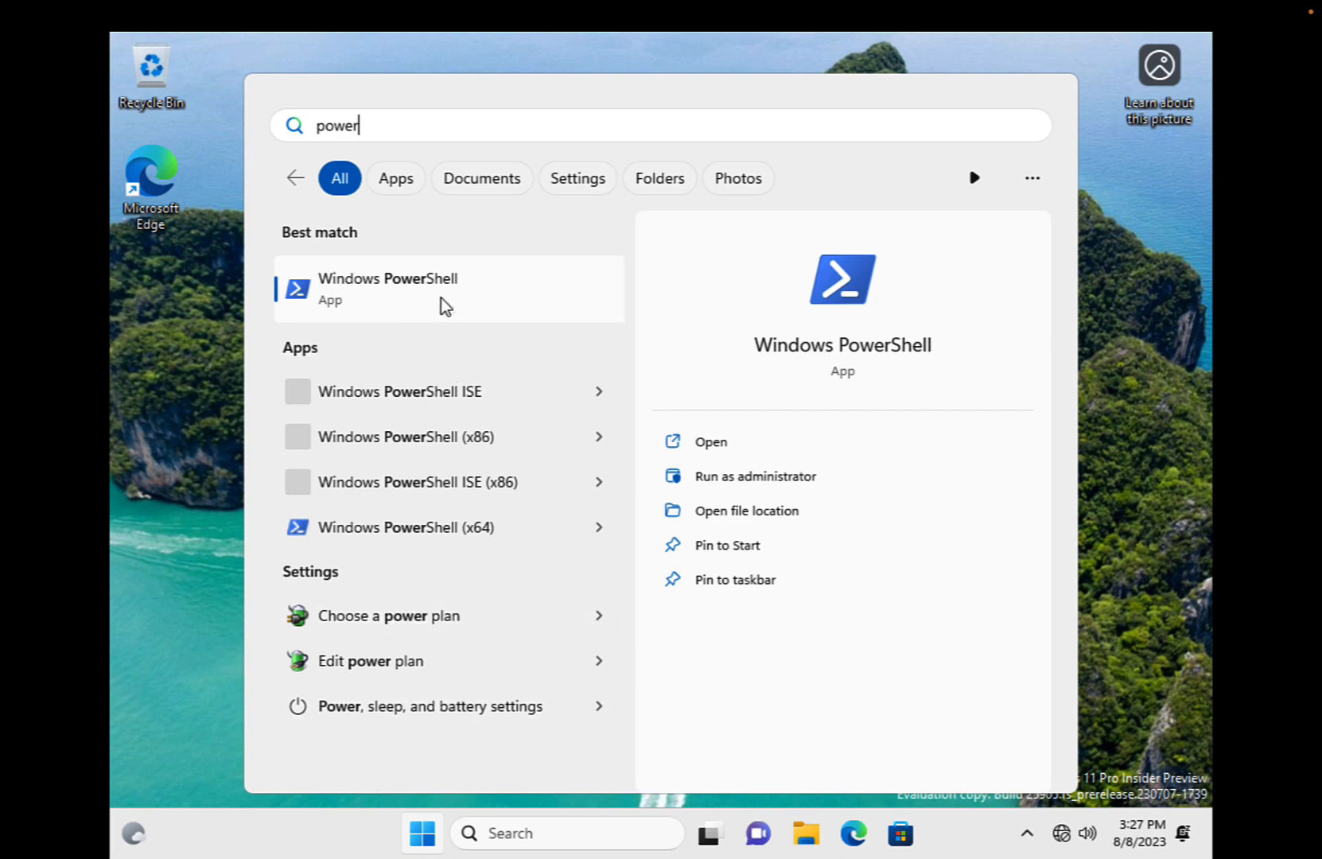
right_click(414, 287)
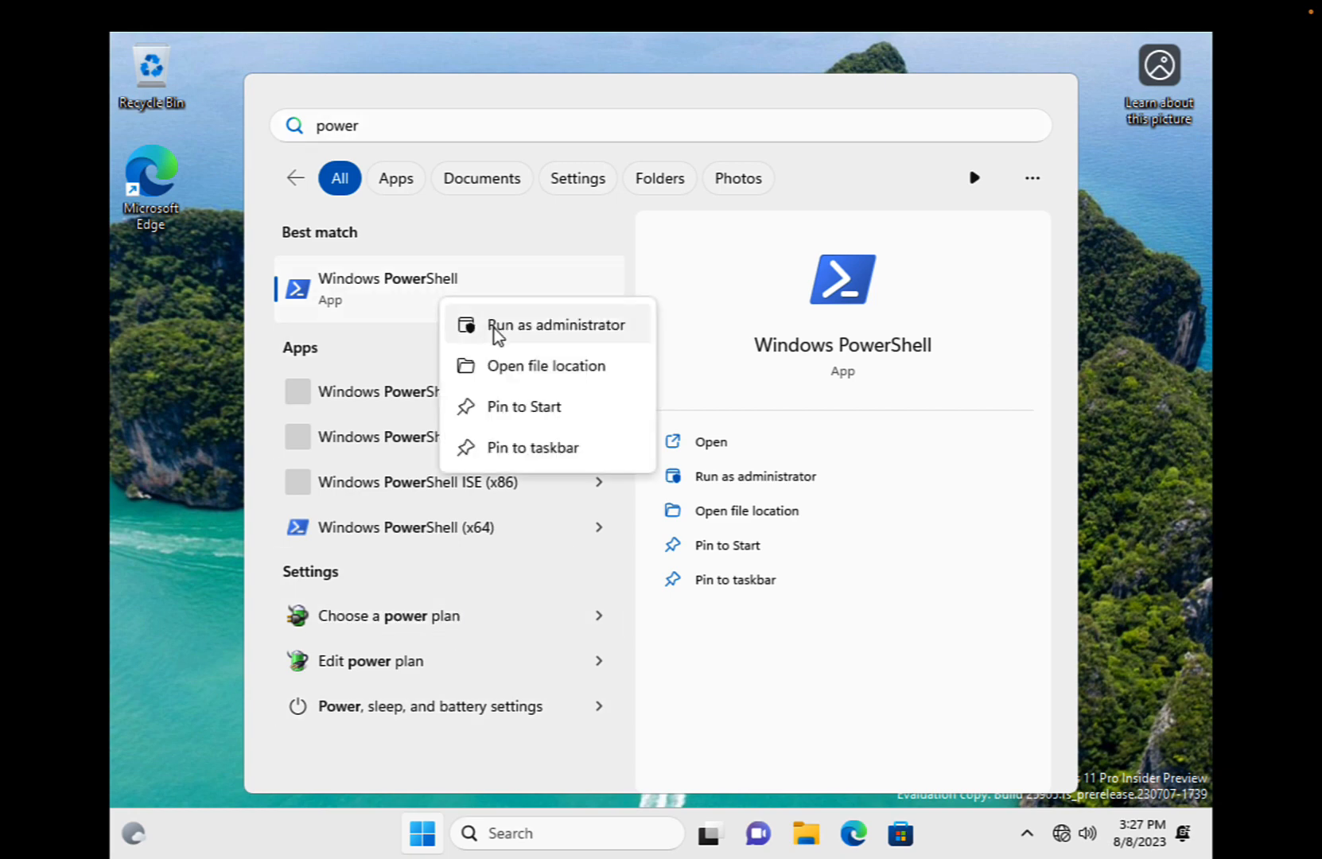
click(555, 324)
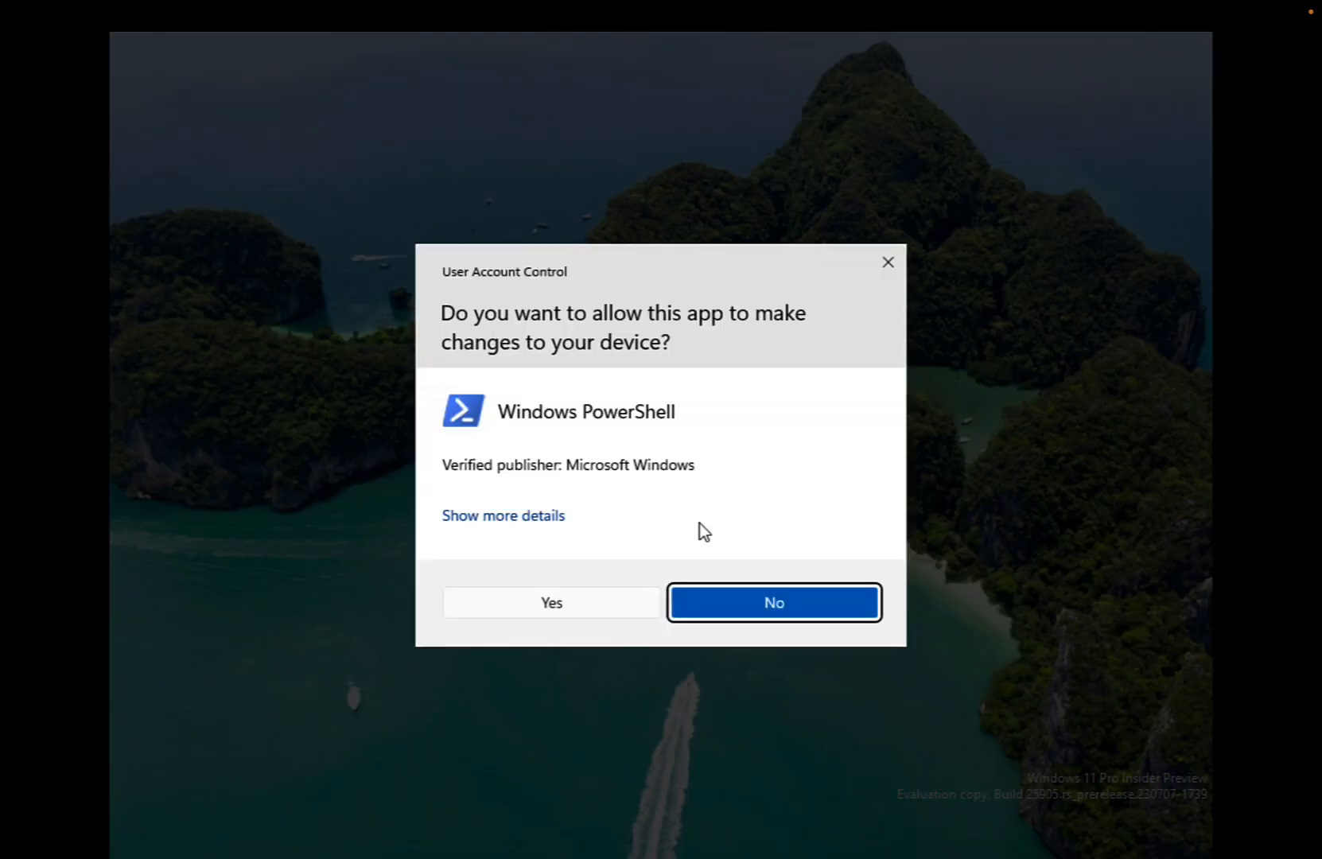
click(551, 601)
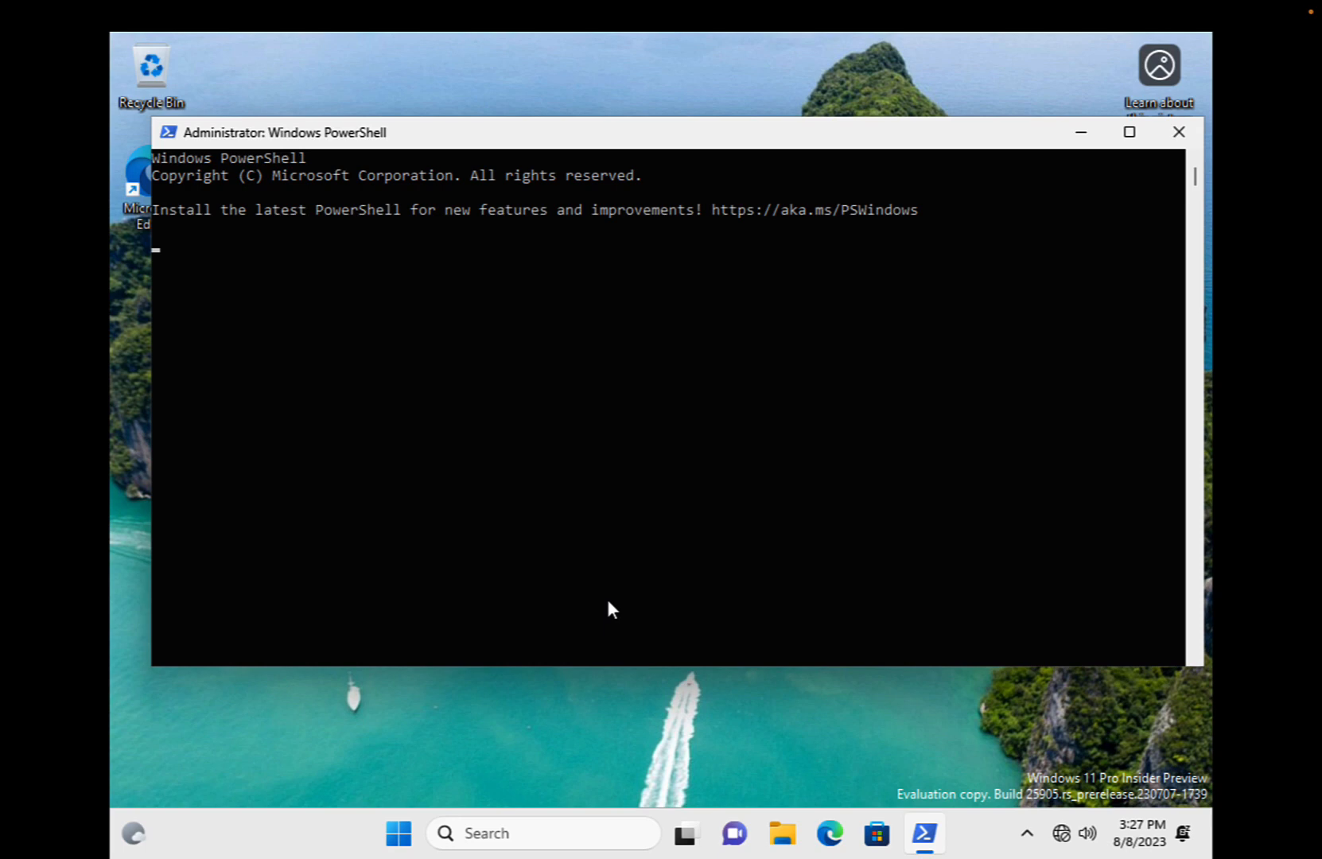
Step: Run set-executionpolicy remotesigned and answer A (Yes to All)
text(se)
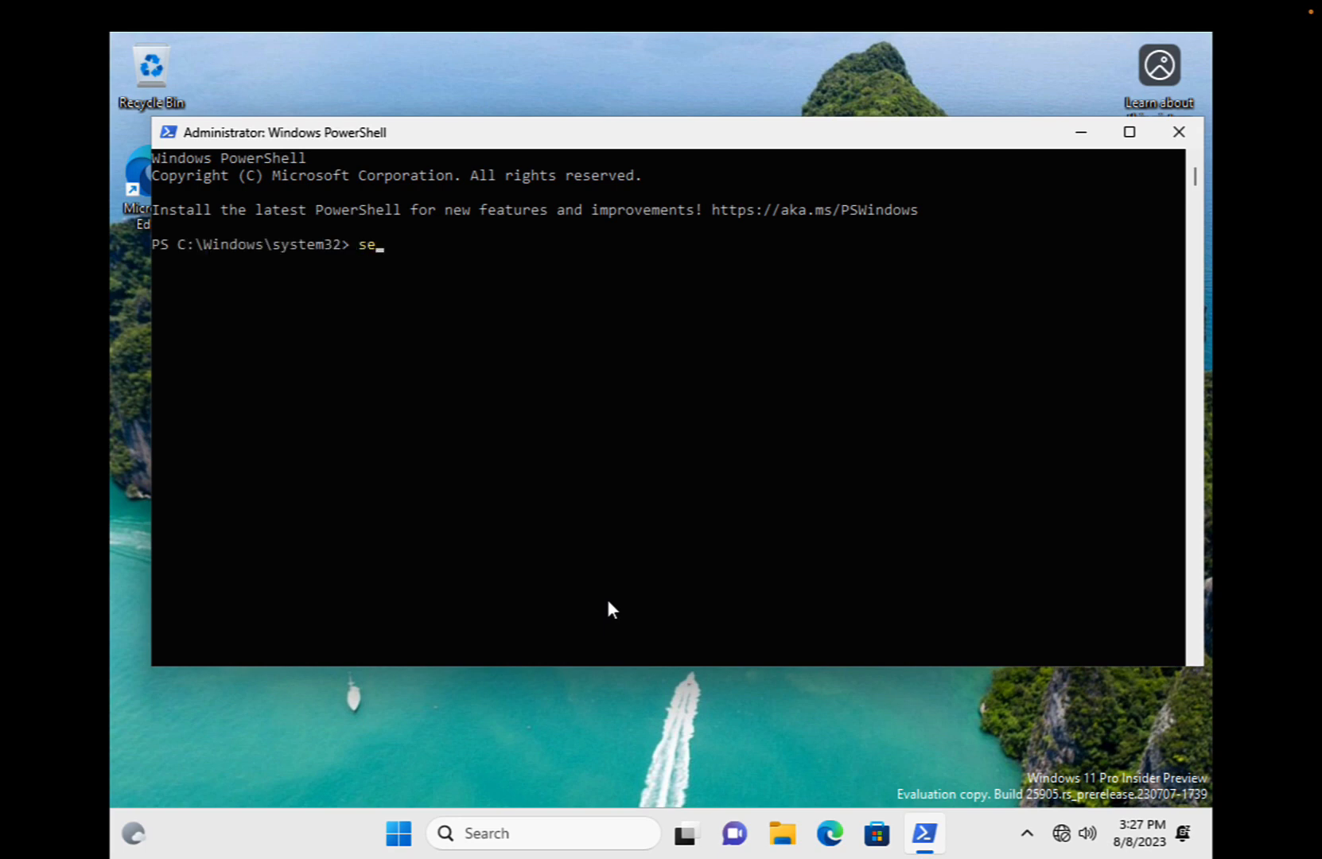
text(t-)
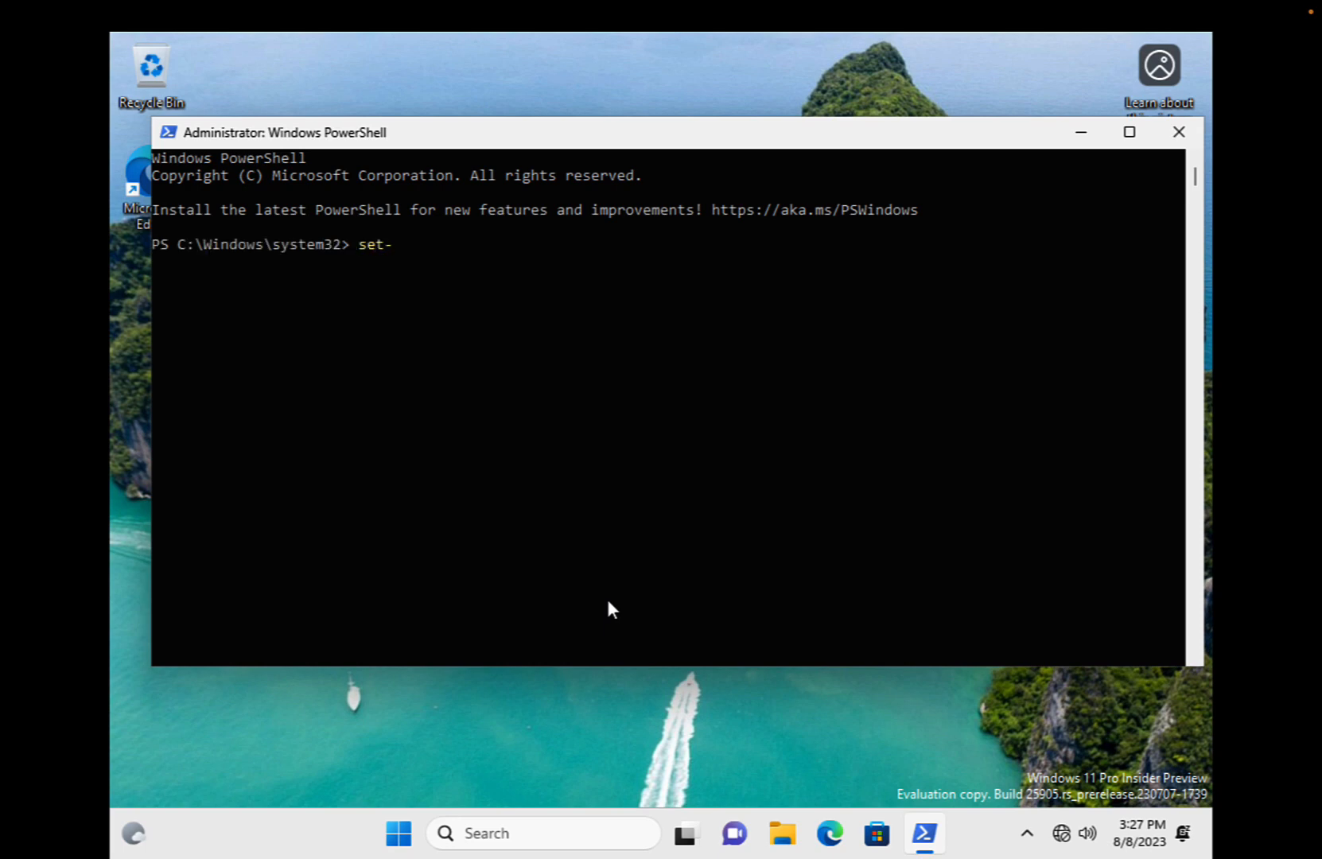
text(execution)
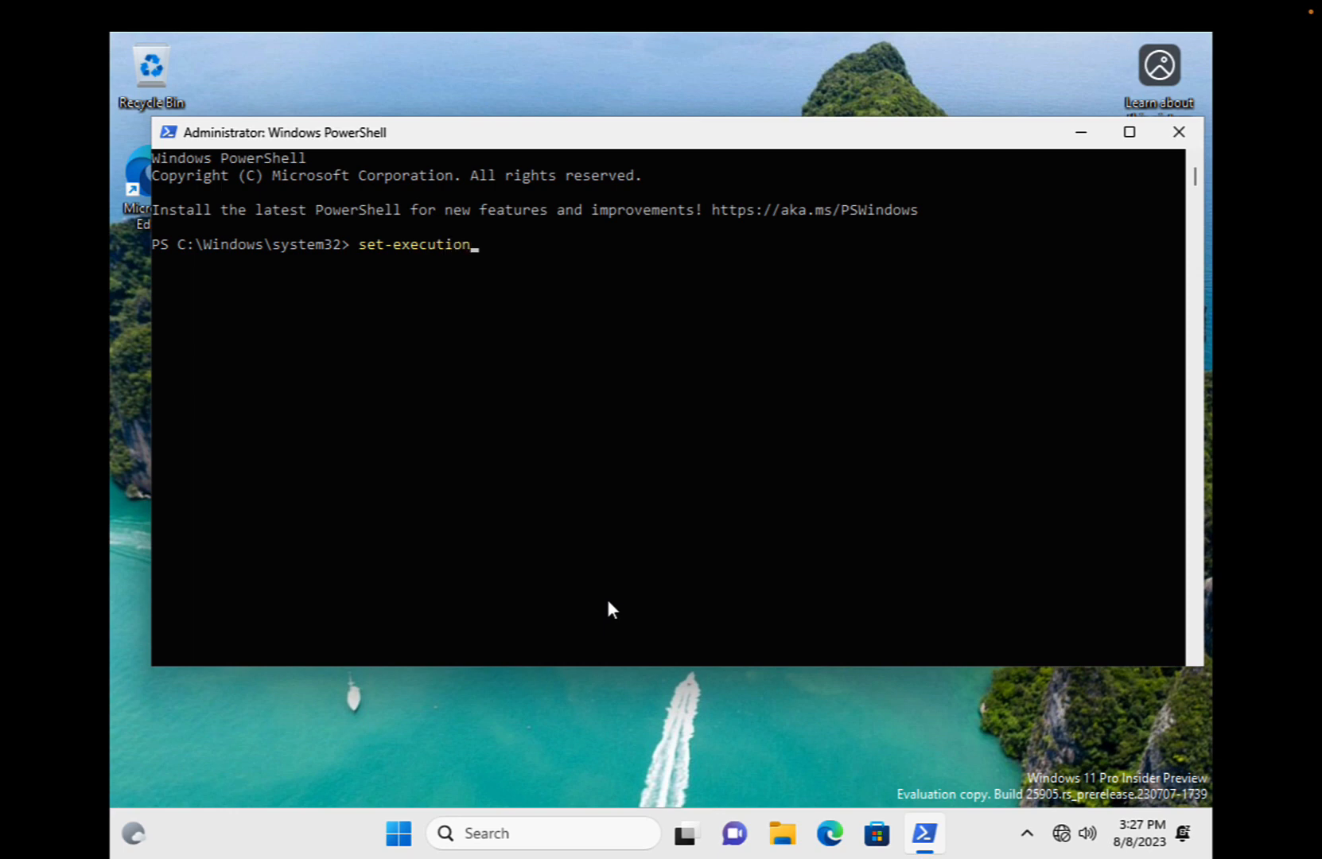
text(poli)
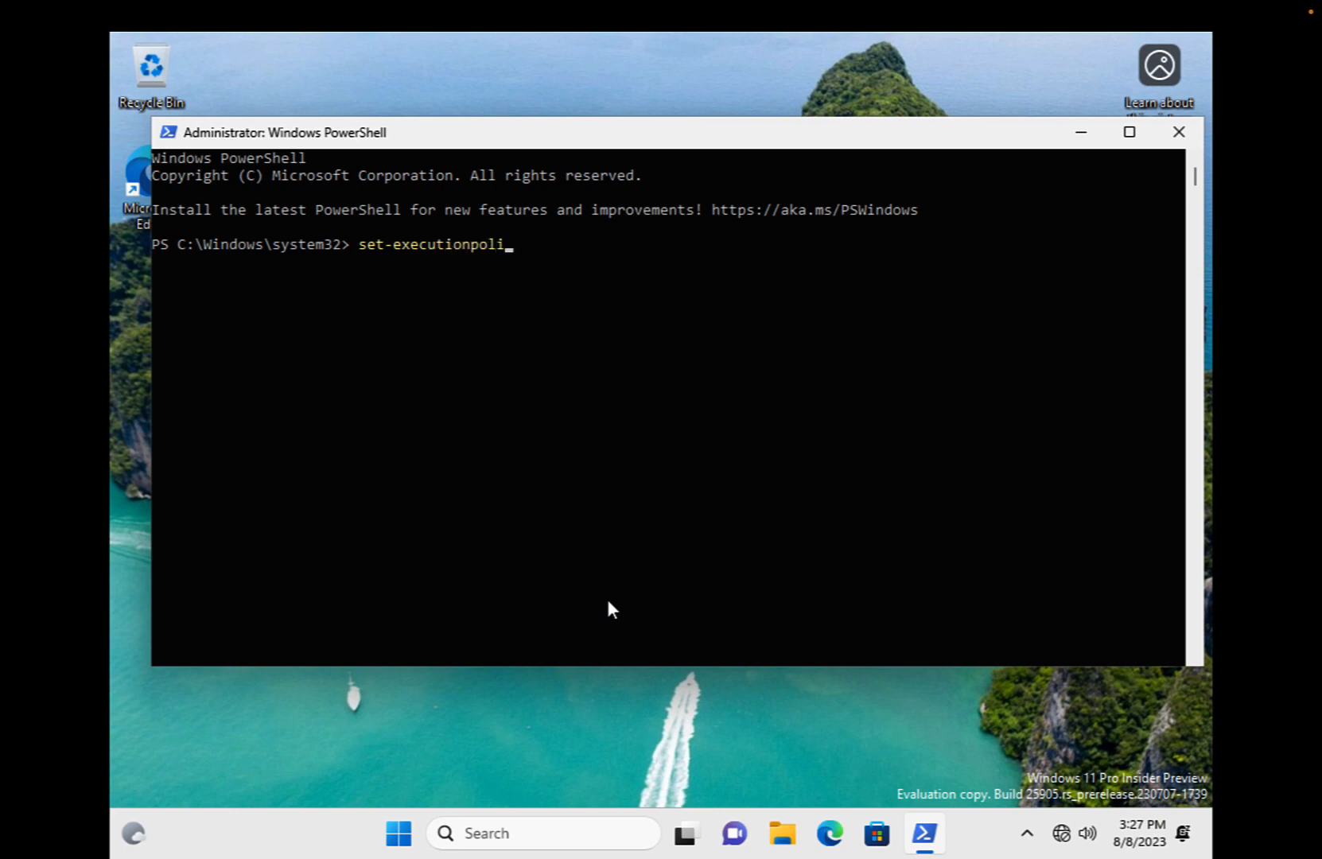
text(cy)
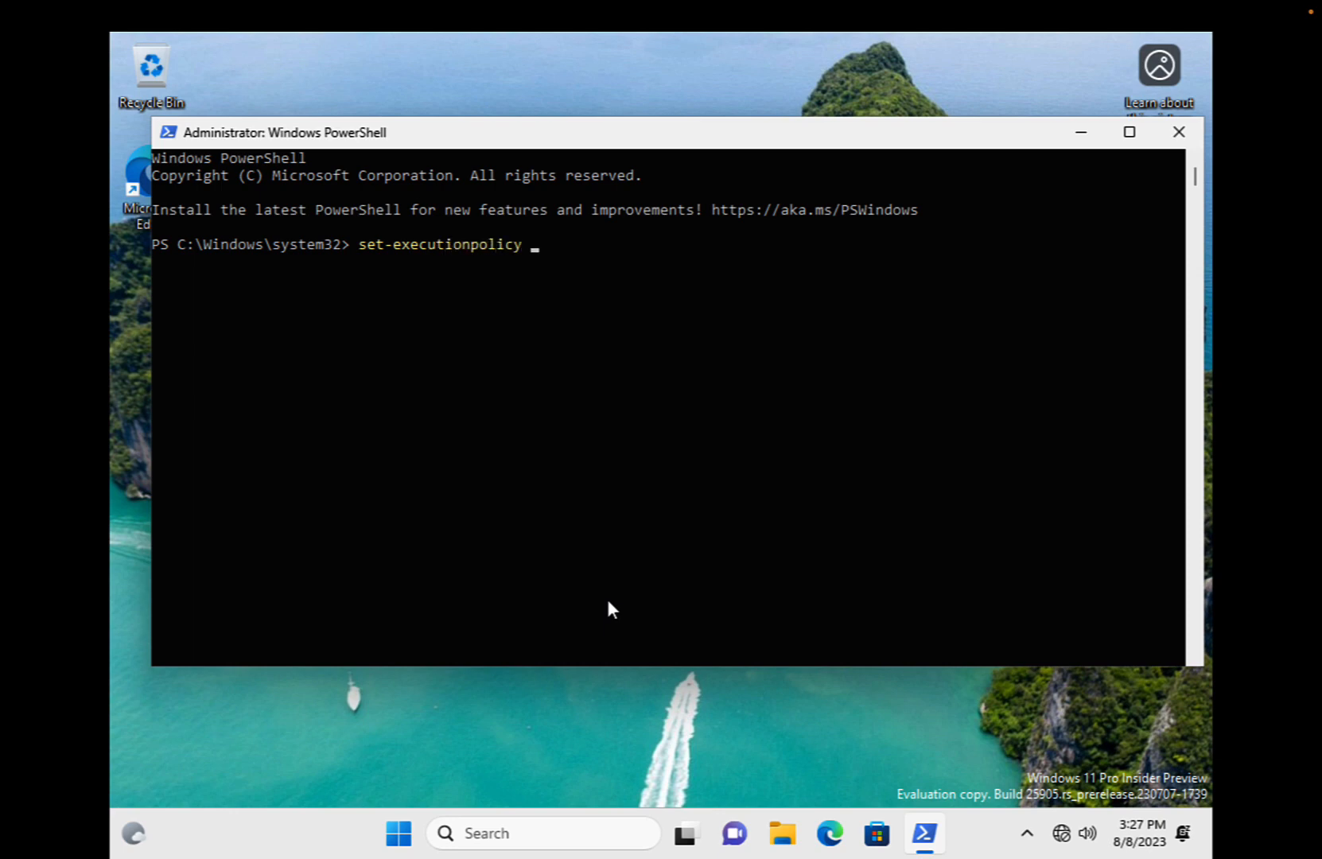
text(remotesigned)
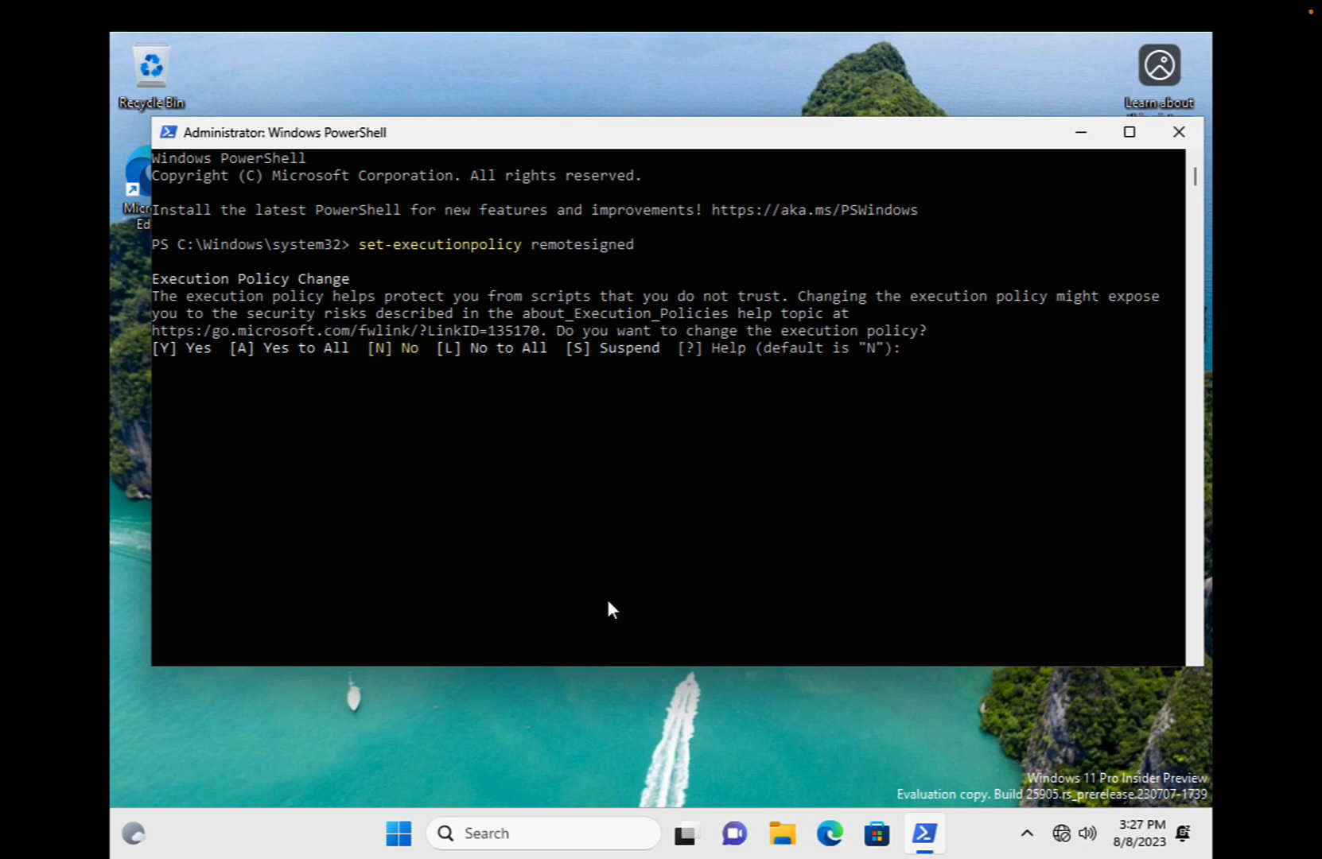
text(A)
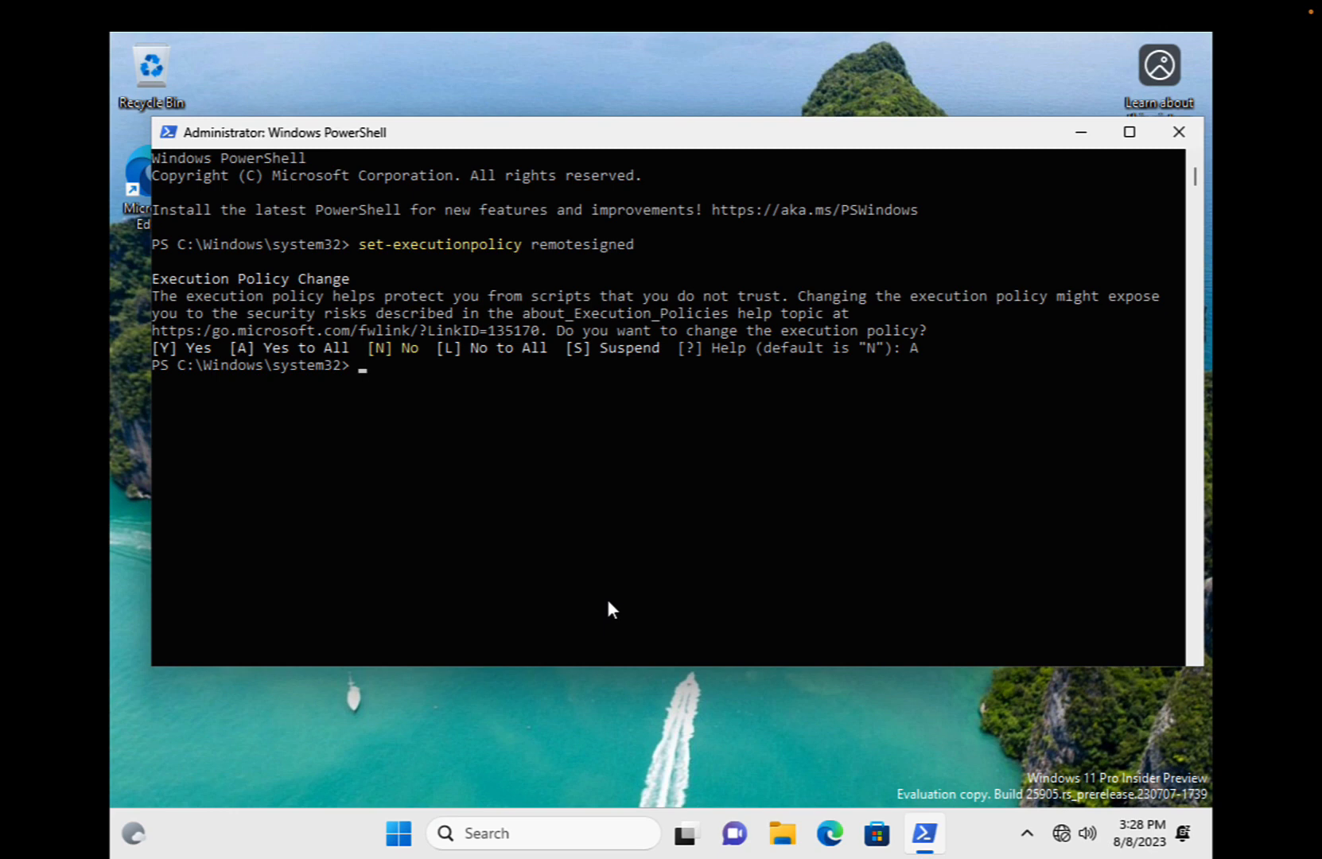
mouse_move(643, 579)
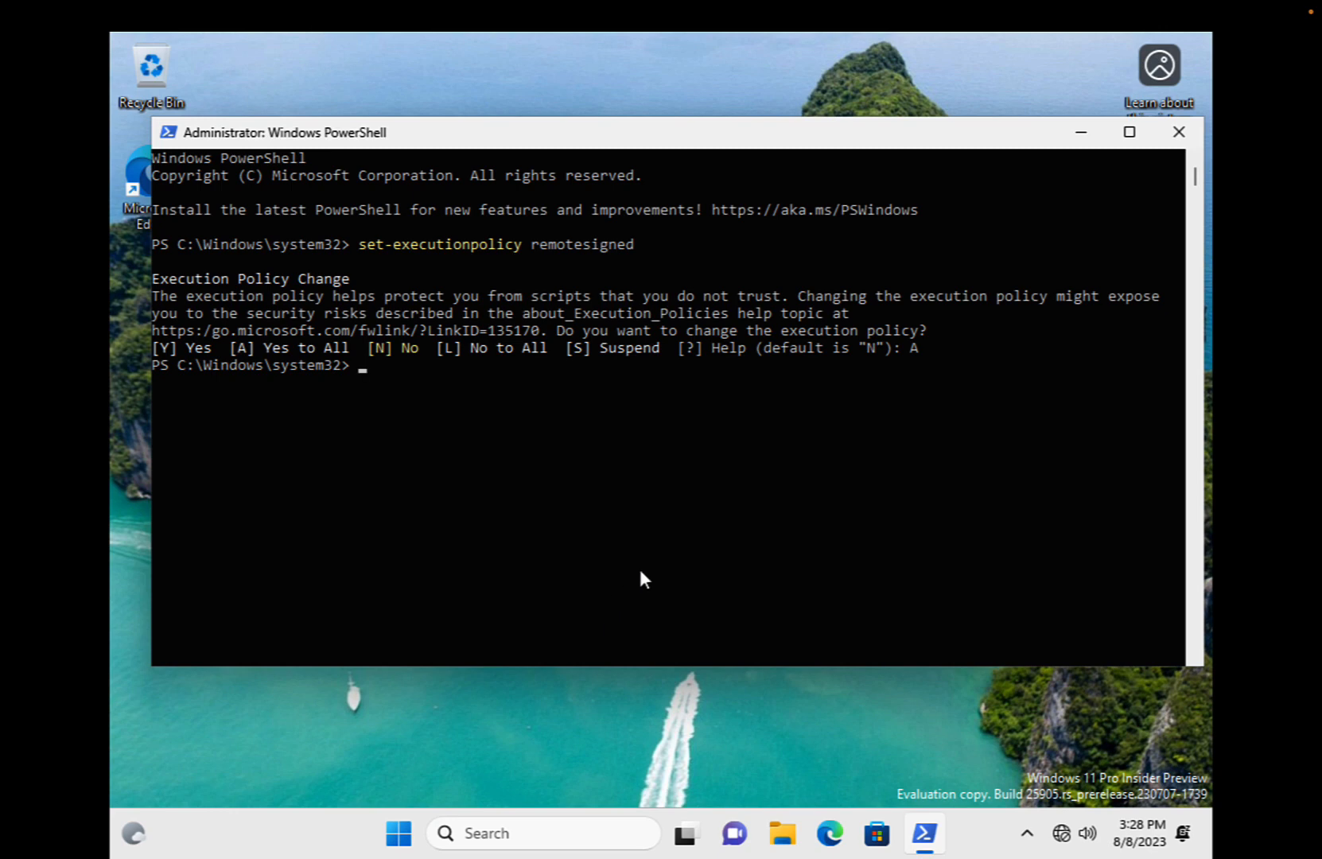
mouse_move(1147, 162)
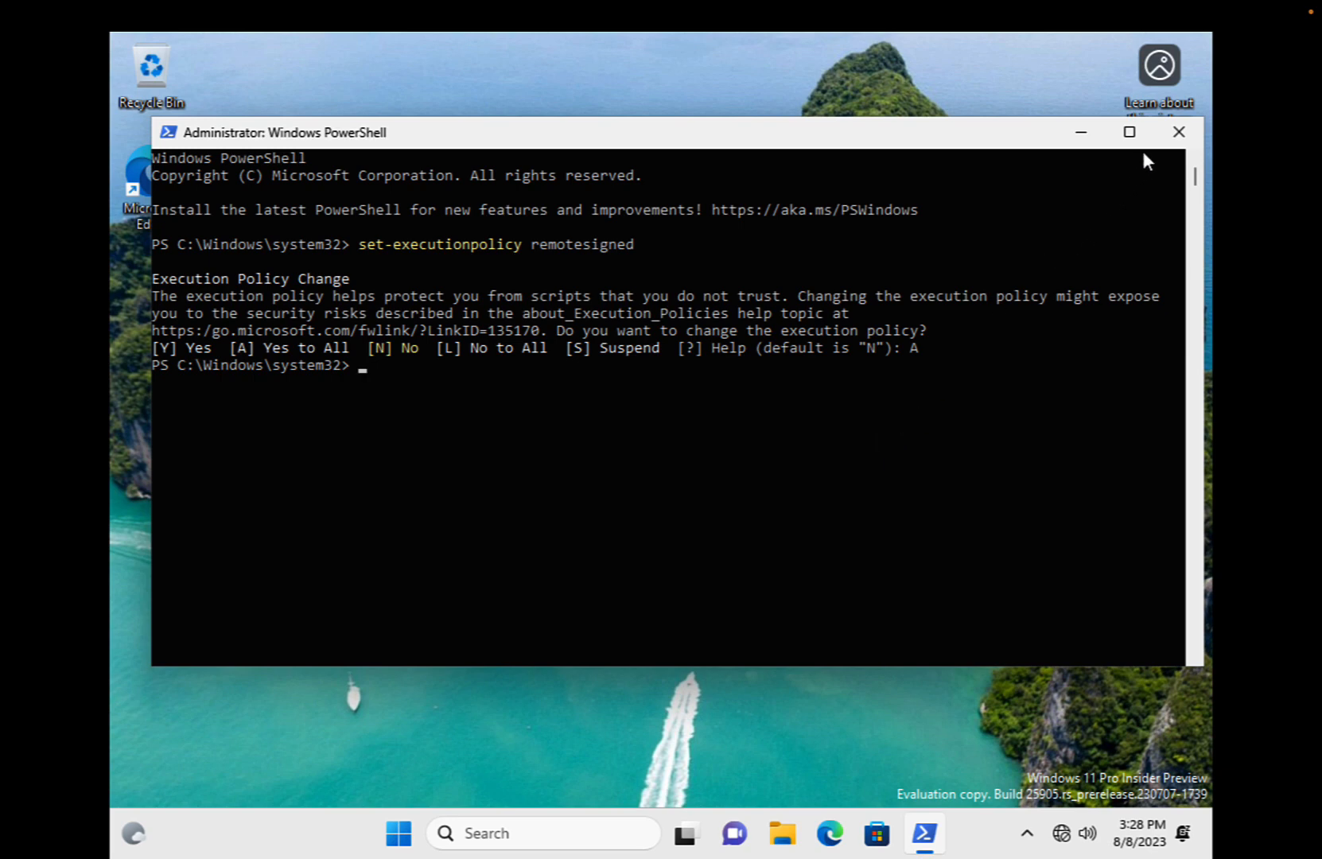
mouse_move(1179, 132)
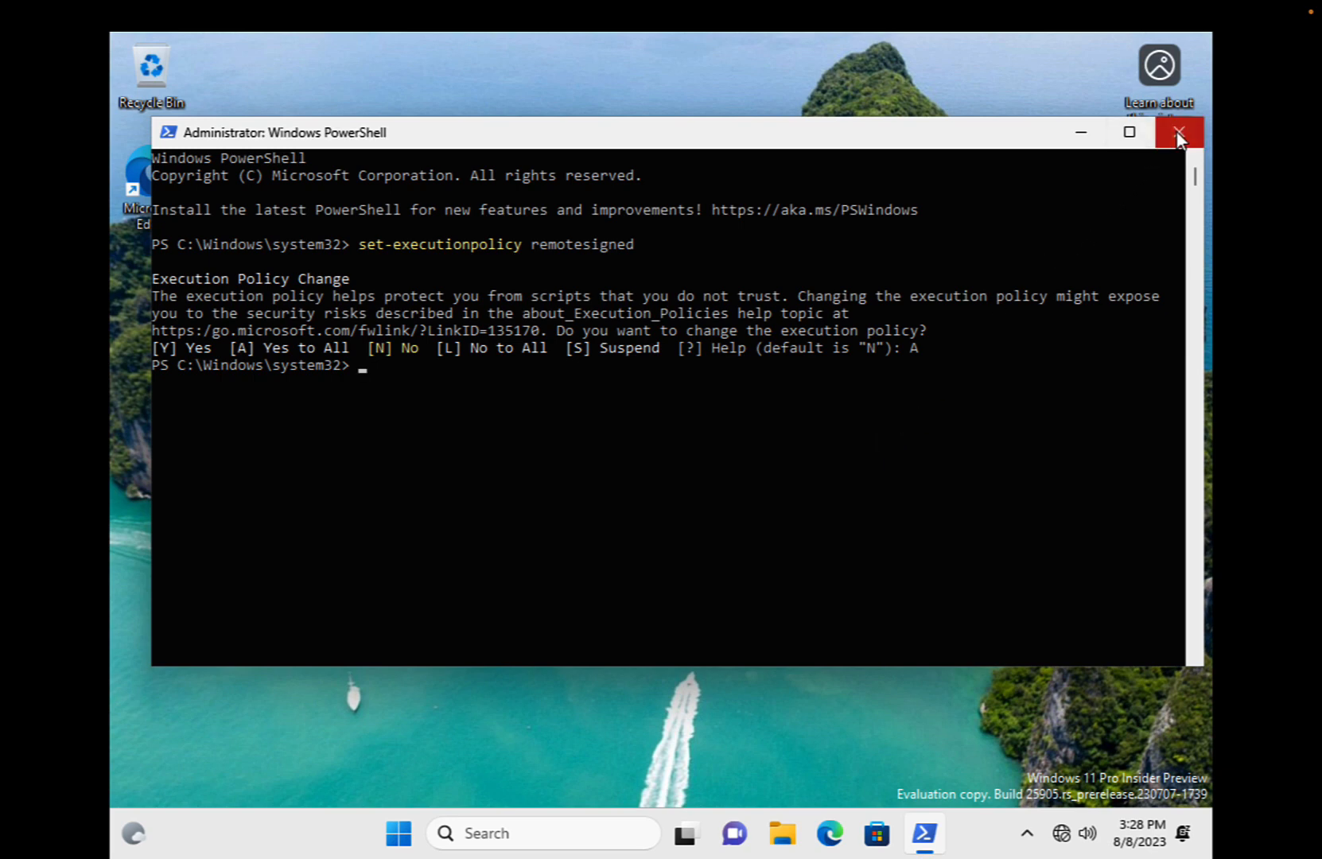
mouse_move(1179, 137)
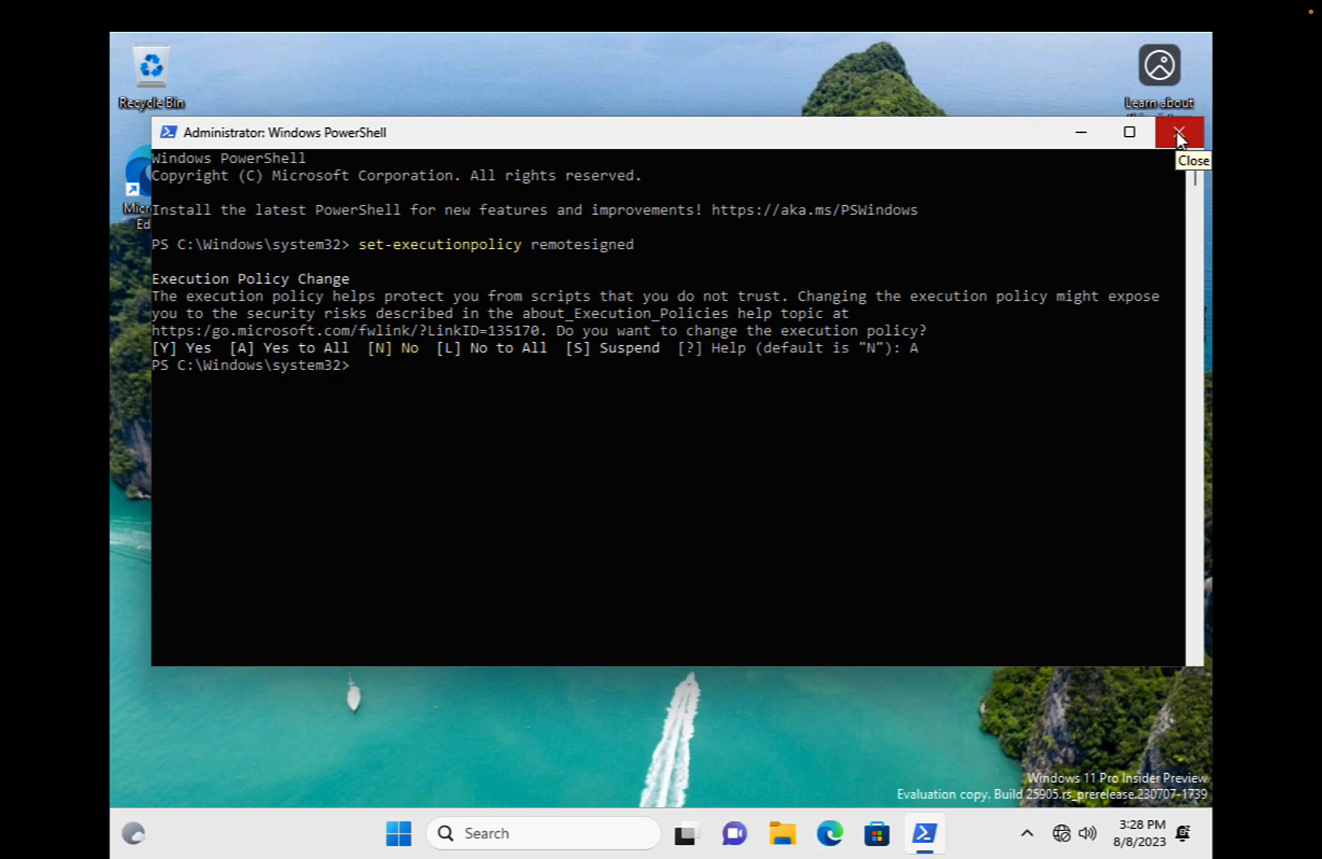
Step: Close the administrator PowerShell window, leaving the empty desktop
click(1179, 132)
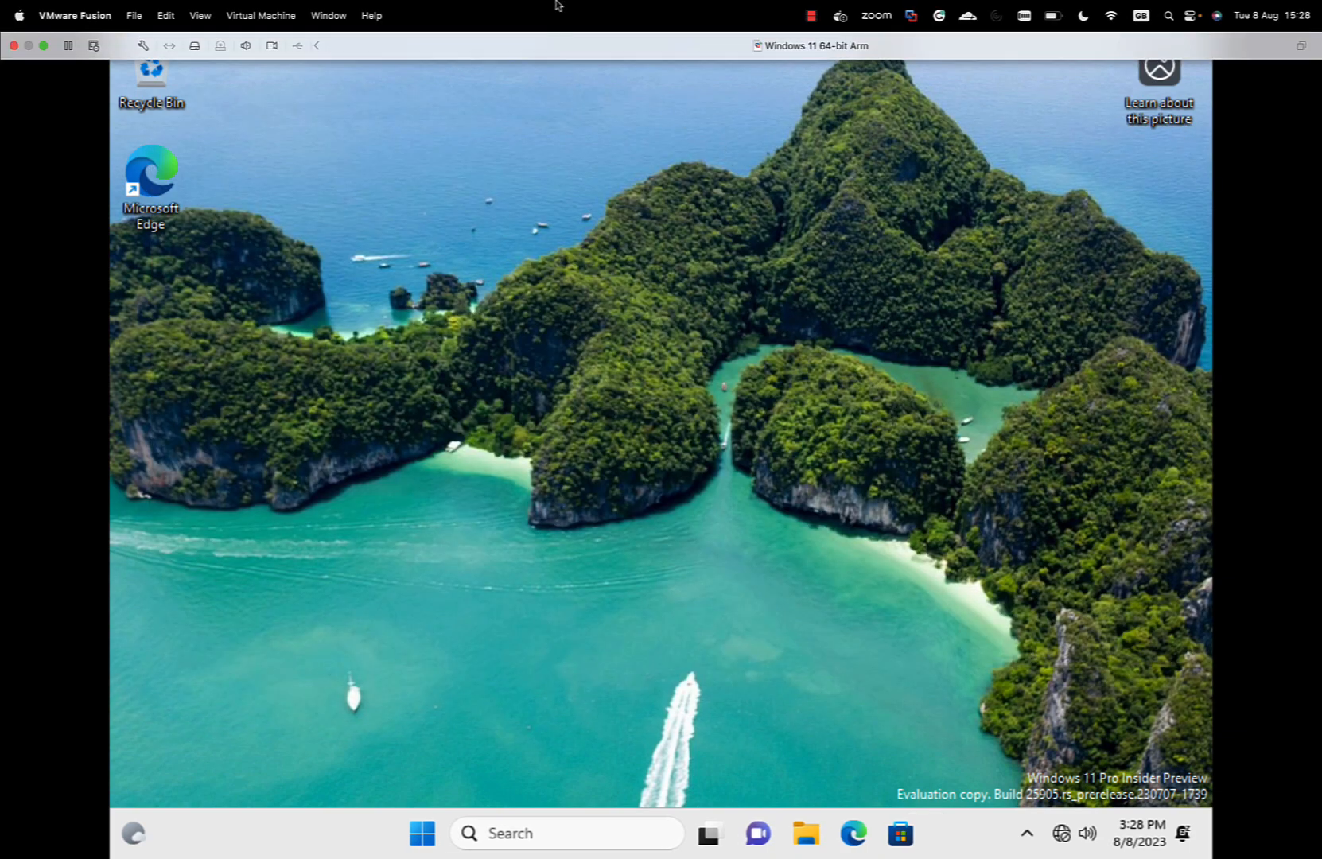
Step: Mount the VMware Tools disc from the Fusion menu, browse DVD Drive (D:) and view the setup script
click(261, 16)
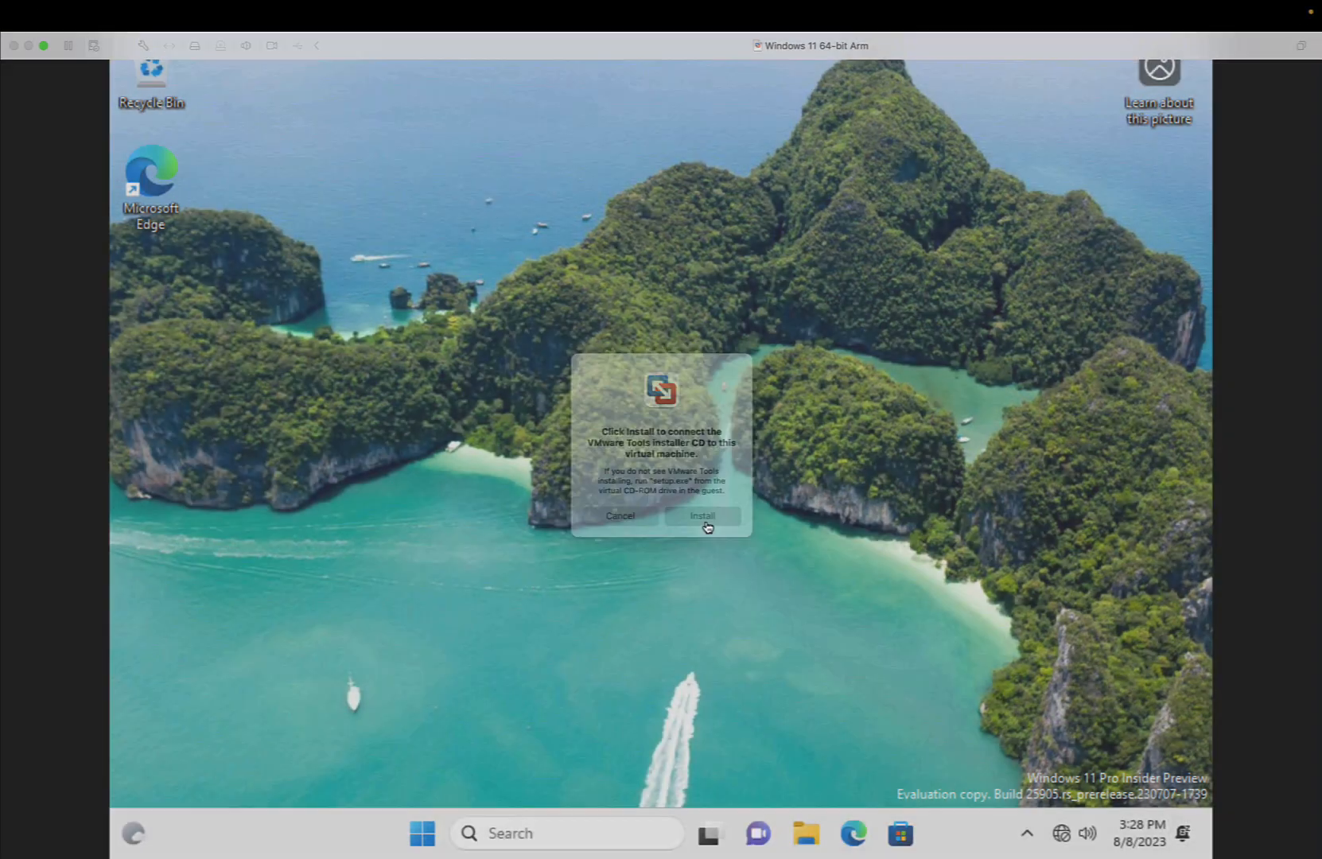
click(702, 515)
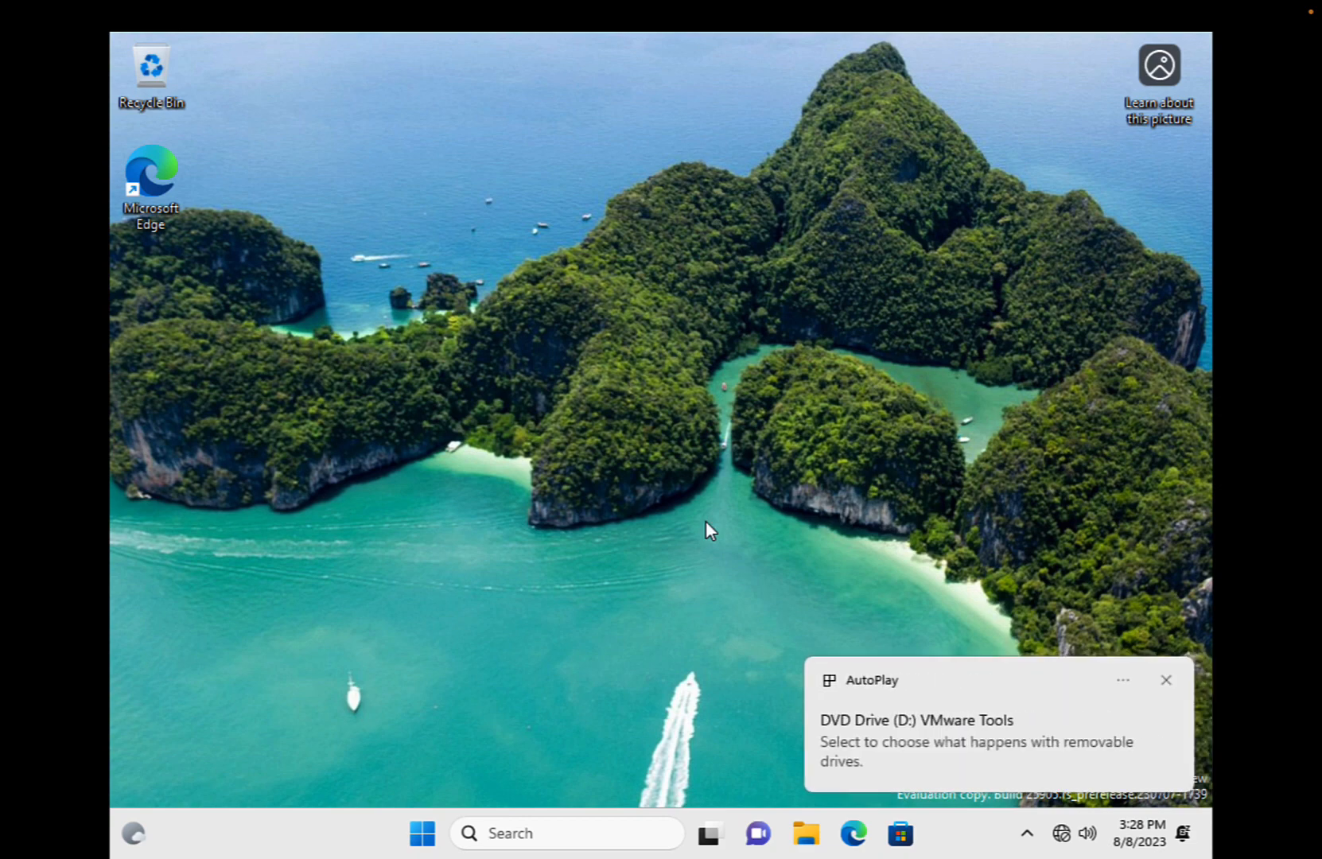
click(915, 721)
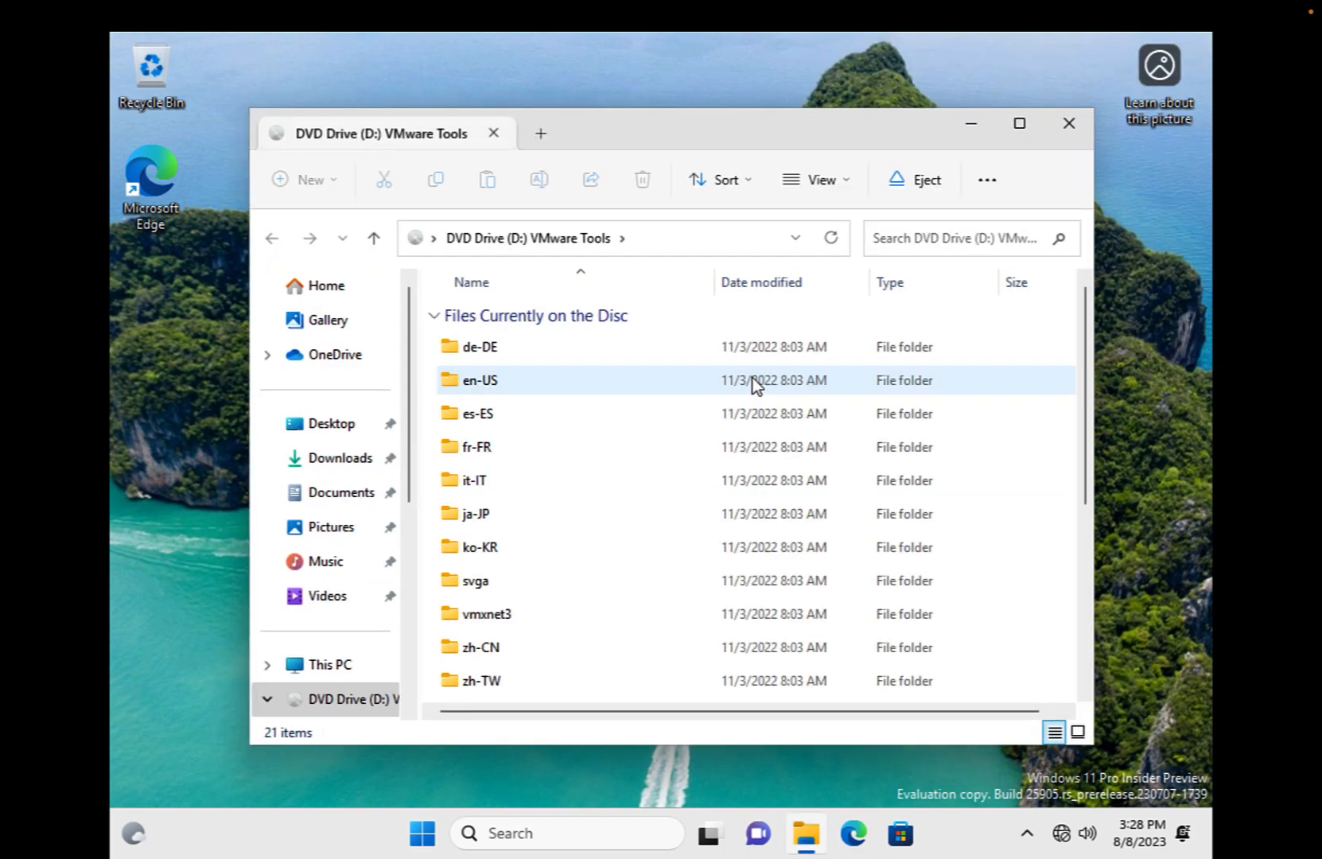
scroll(down, 3)
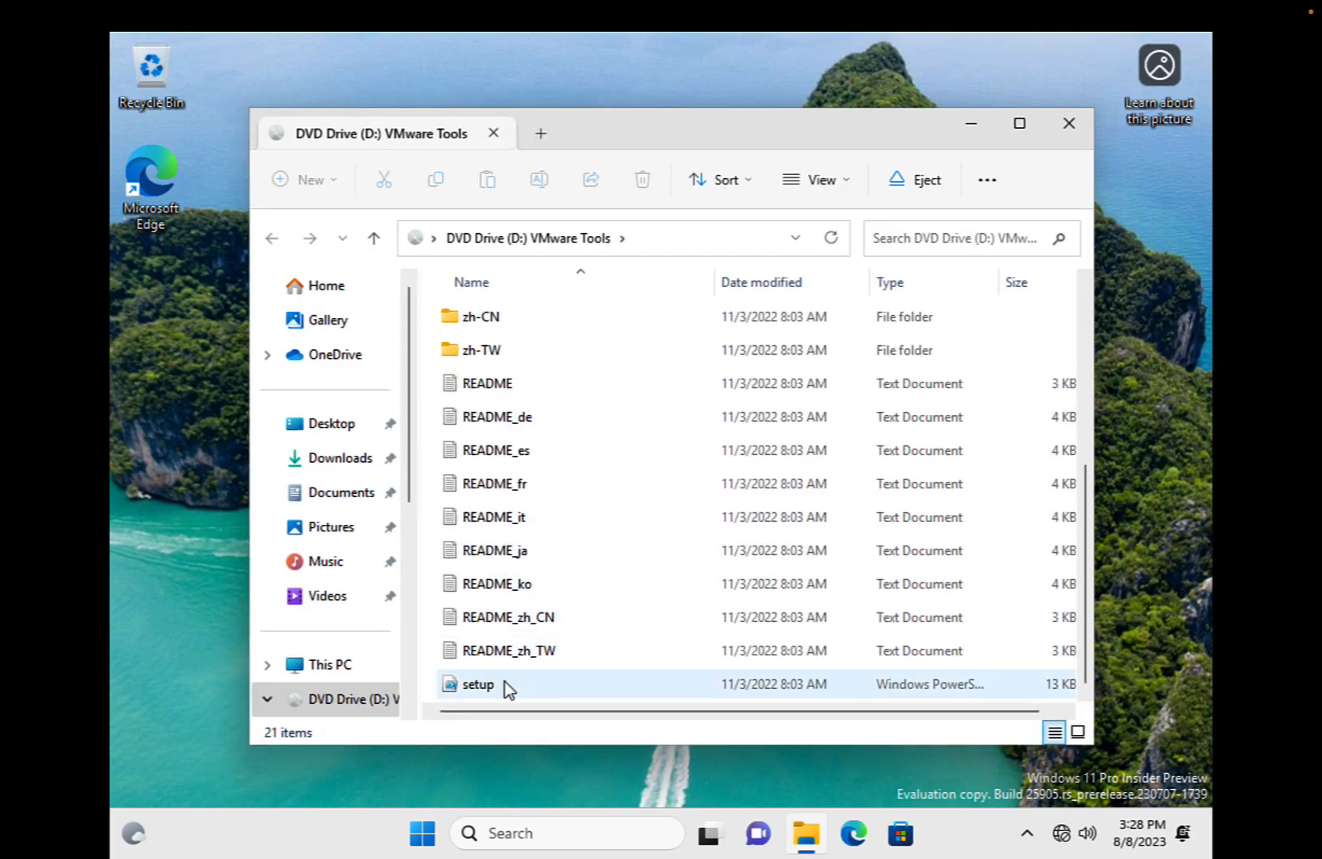
double_click(477, 684)
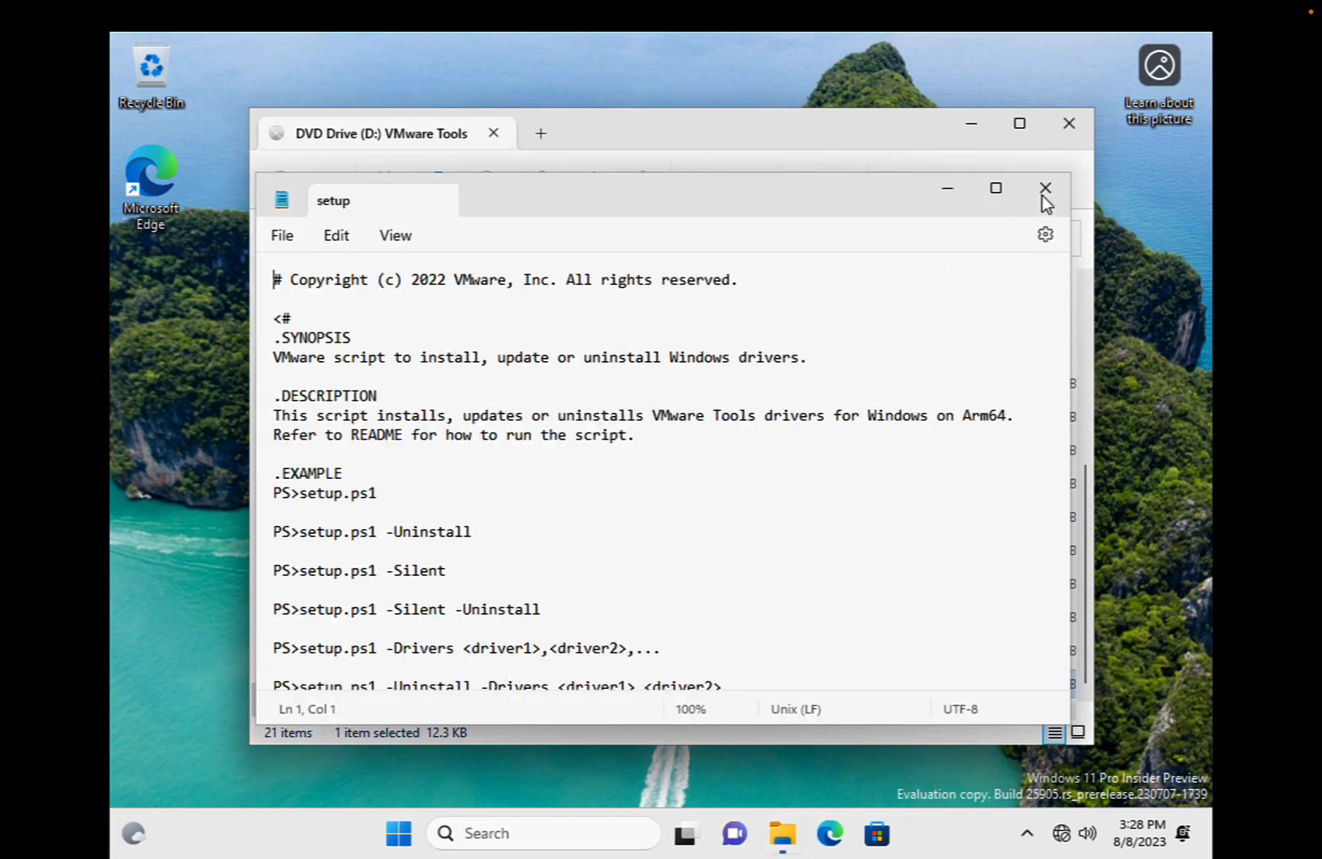
click(1045, 187)
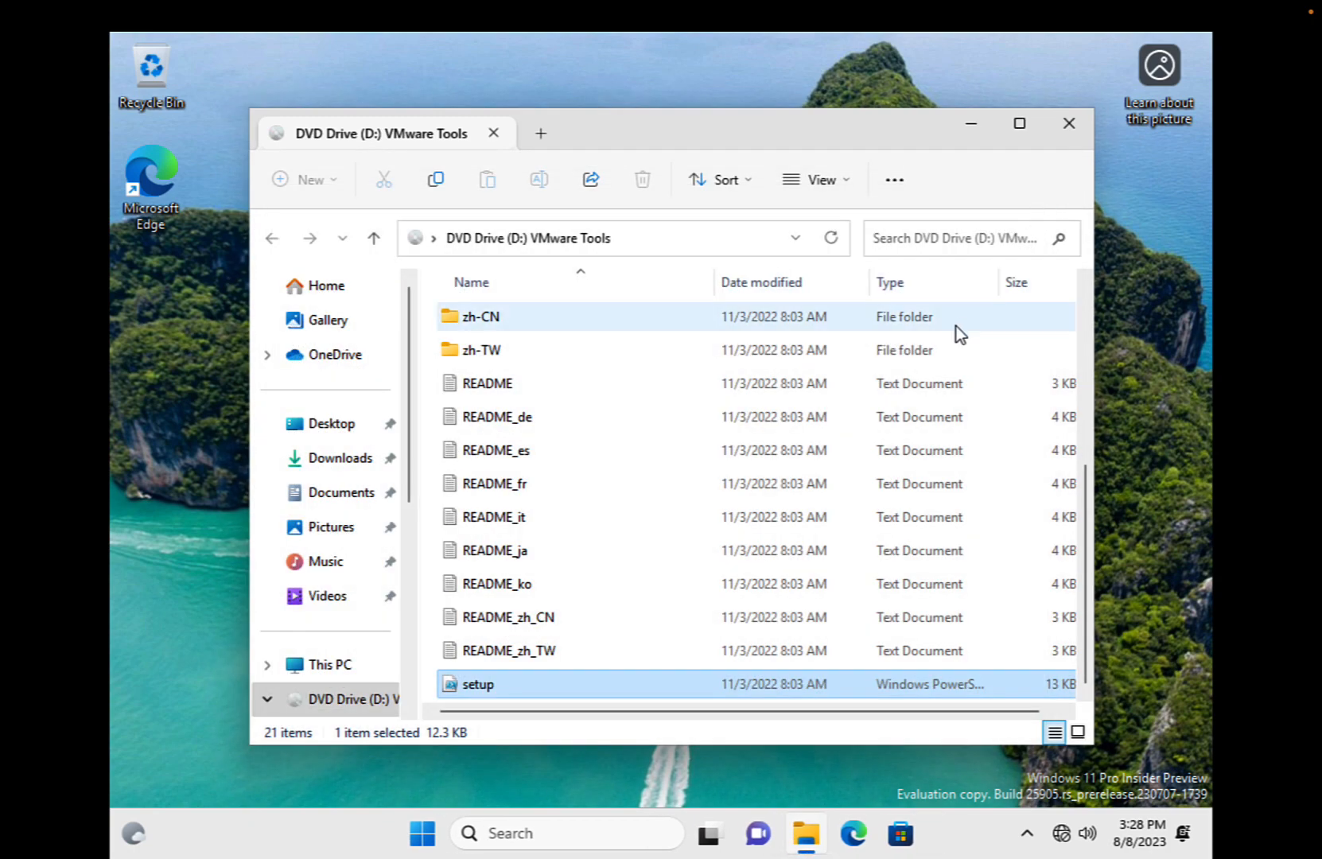
mouse_move(843, 417)
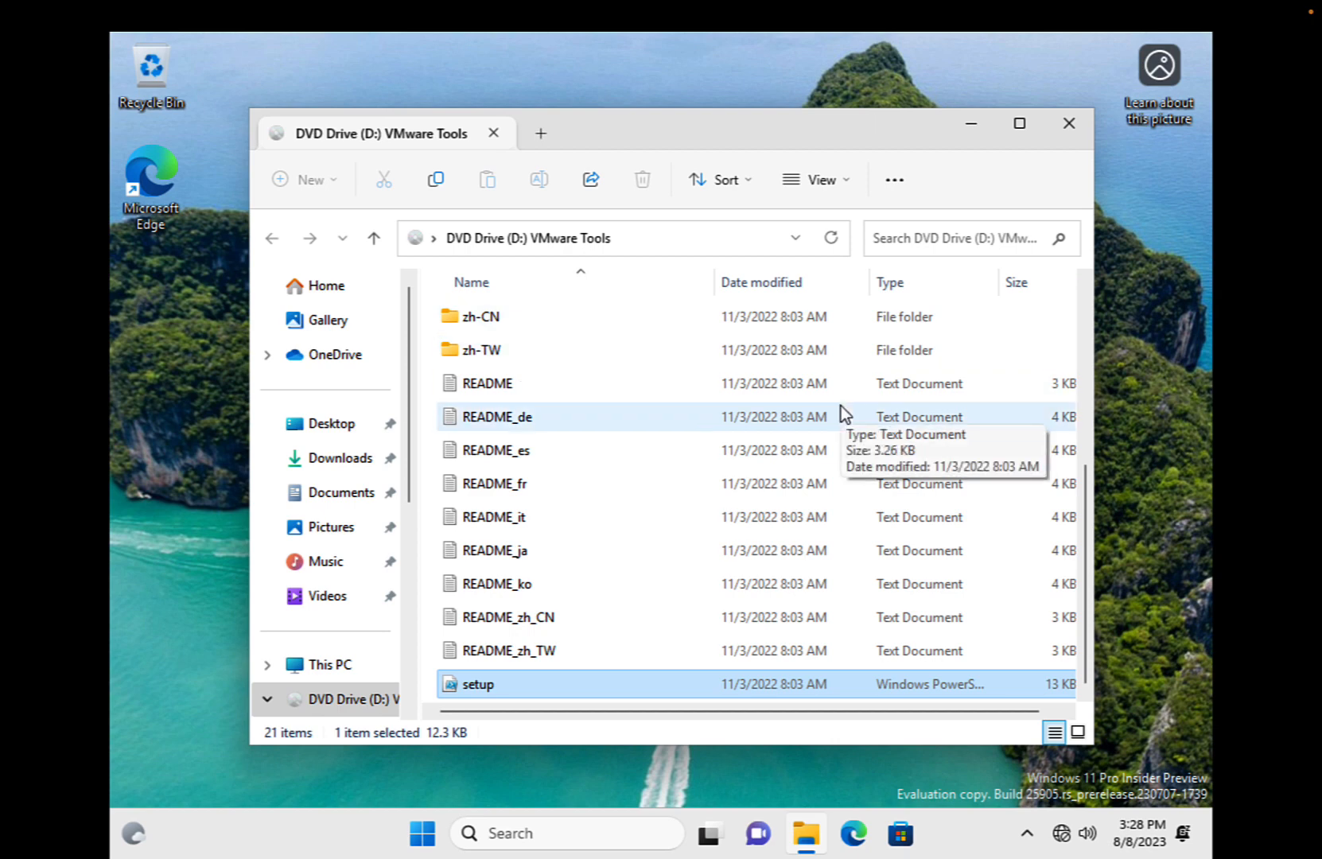
mouse_move(603, 687)
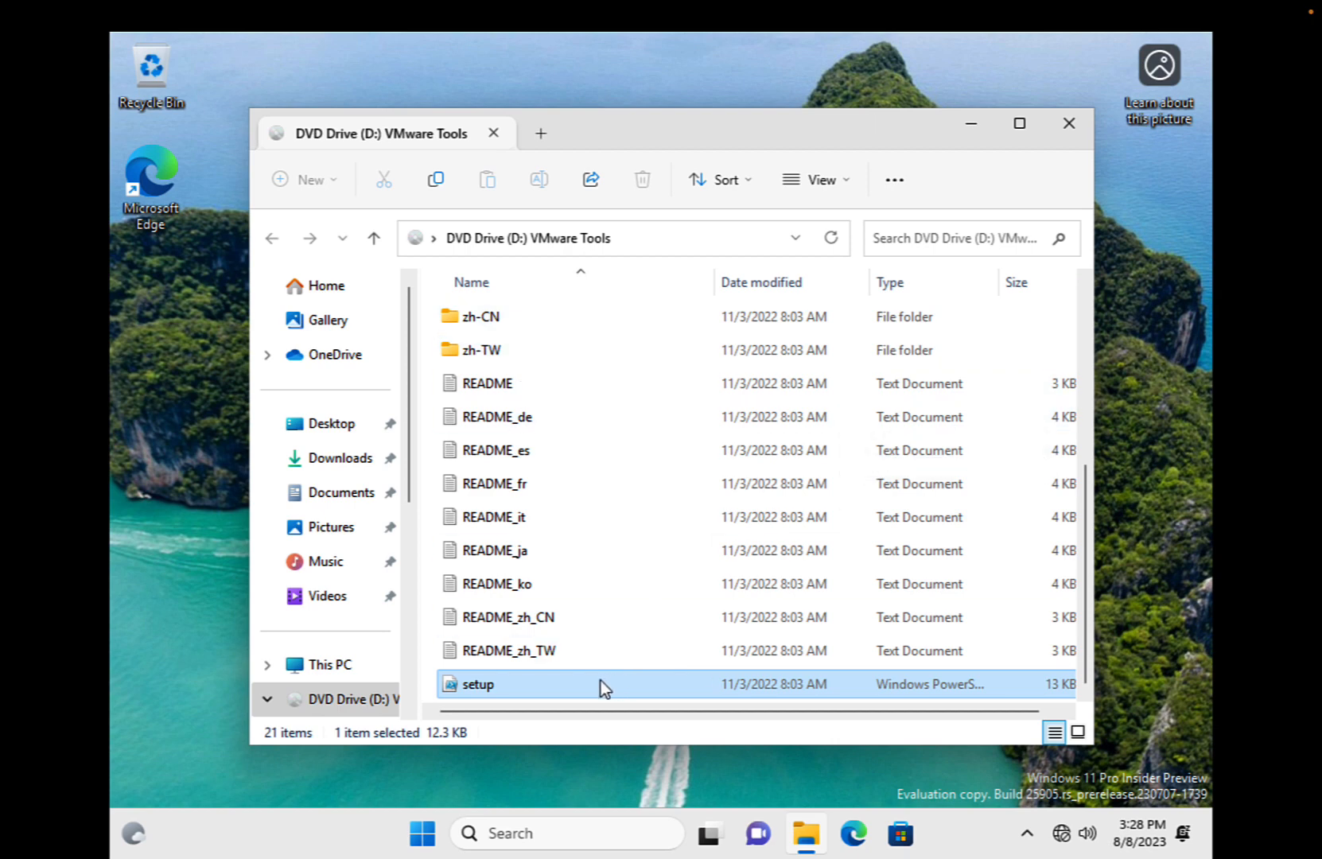
Step: Run the setup script with PowerShell, approve UAC, then close the disc folder
right_click(475, 683)
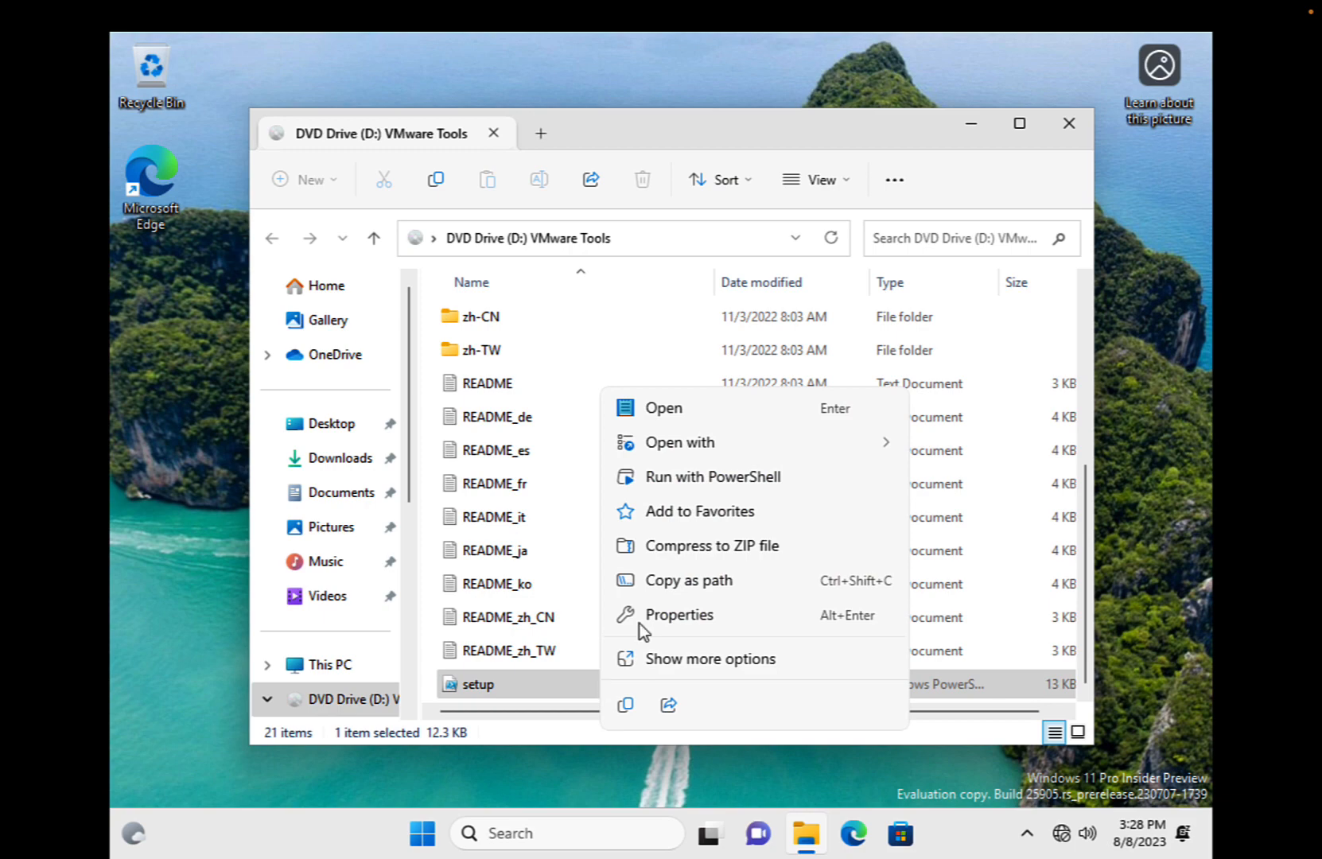
click(713, 475)
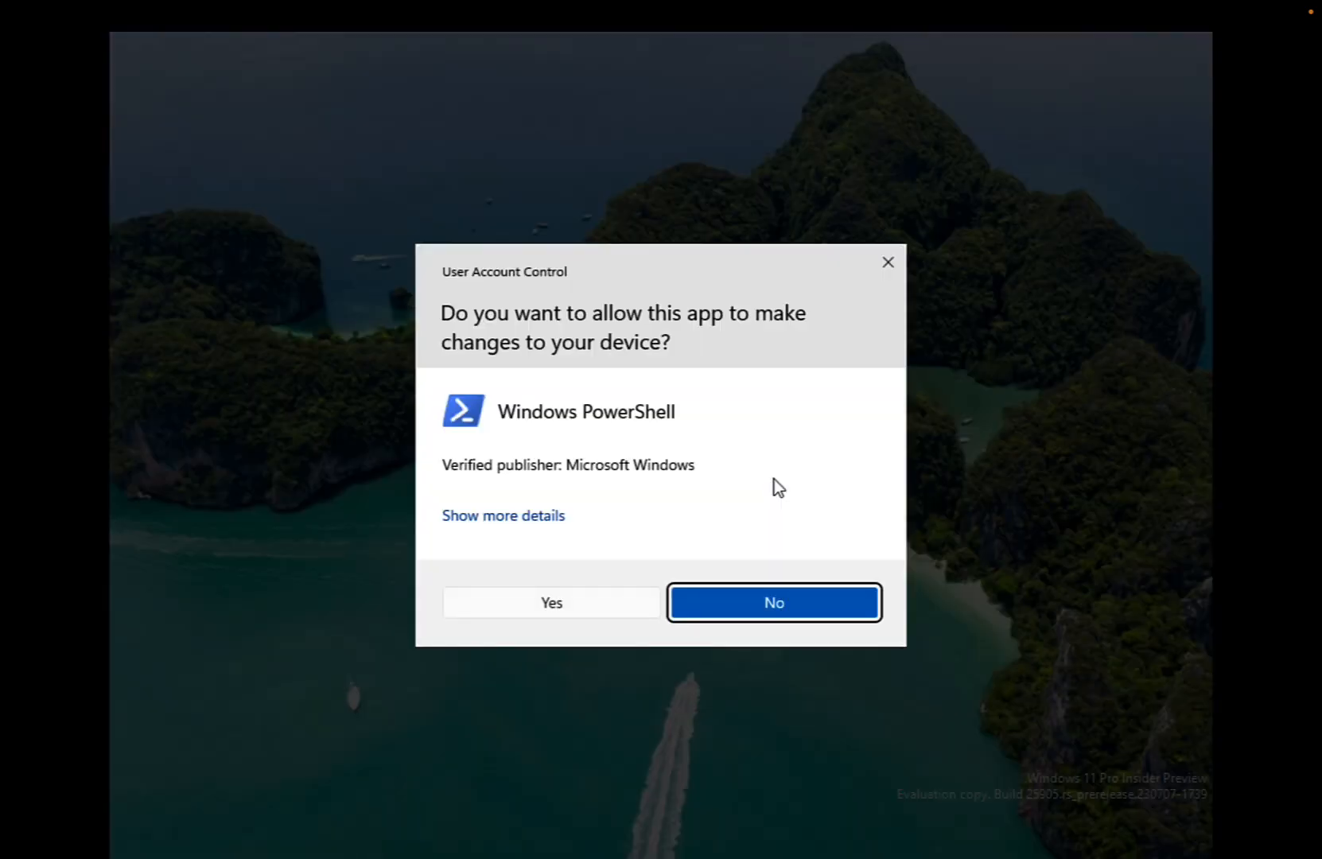
click(552, 602)
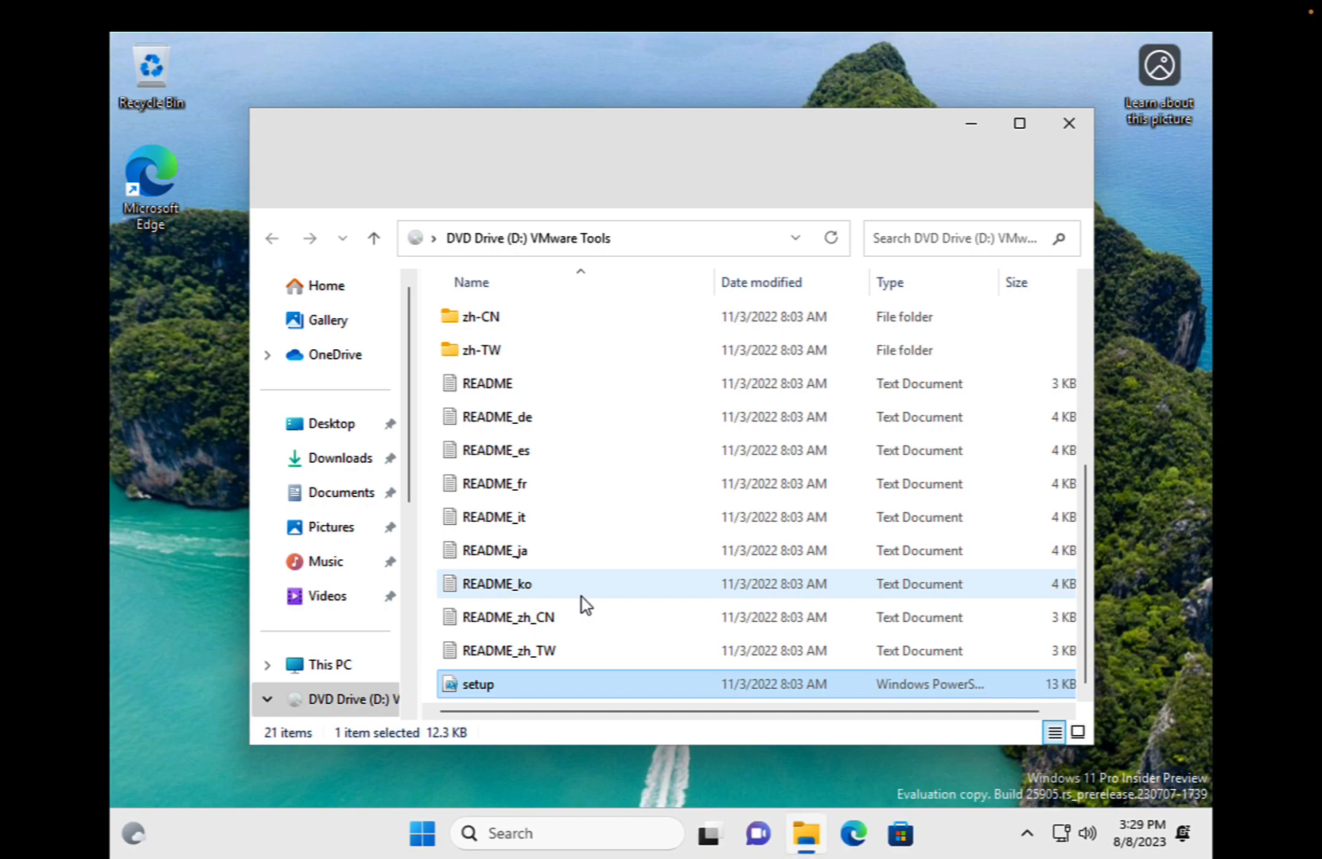
click(1068, 123)
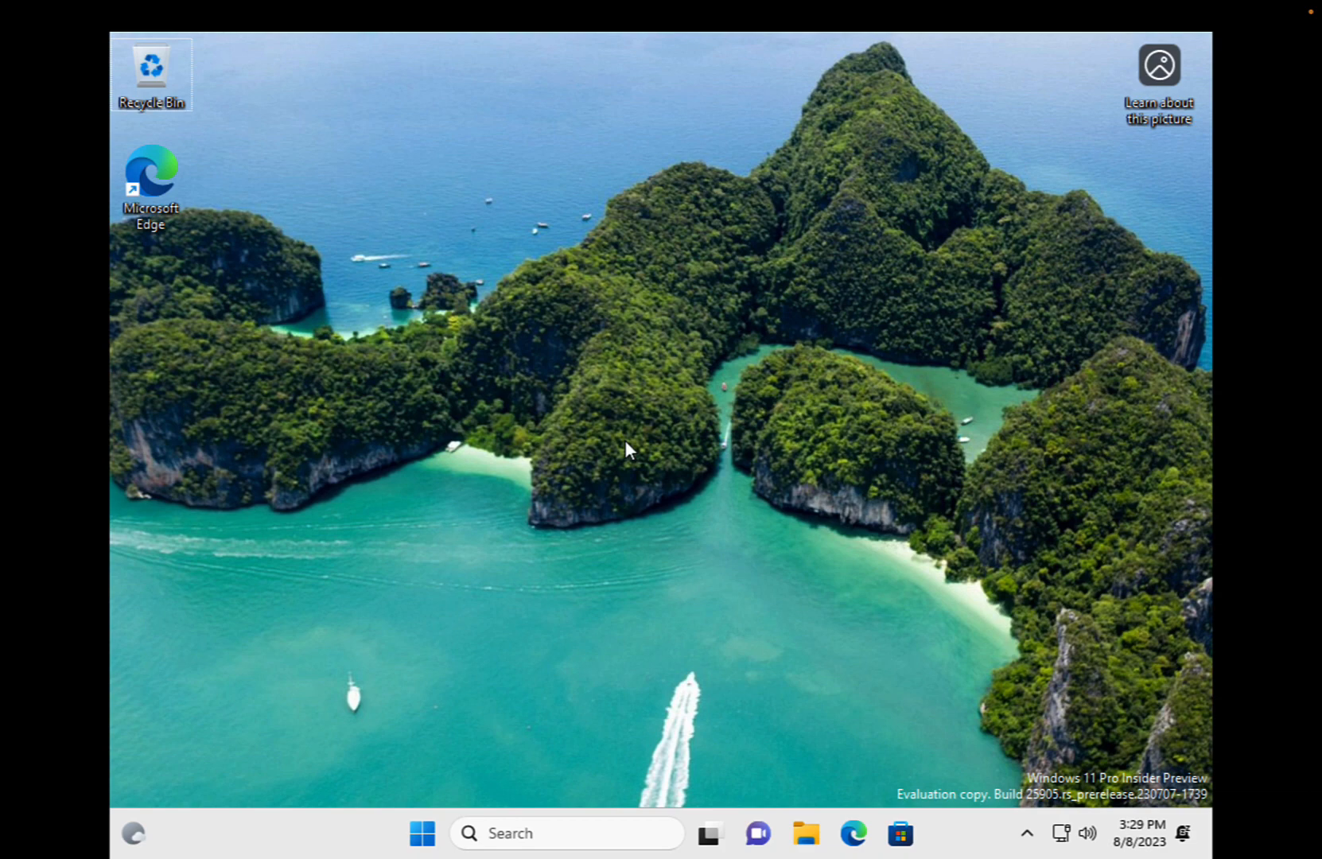
Step: Find and open the Display settings page via Start search for 'display settings'
click(711, 834)
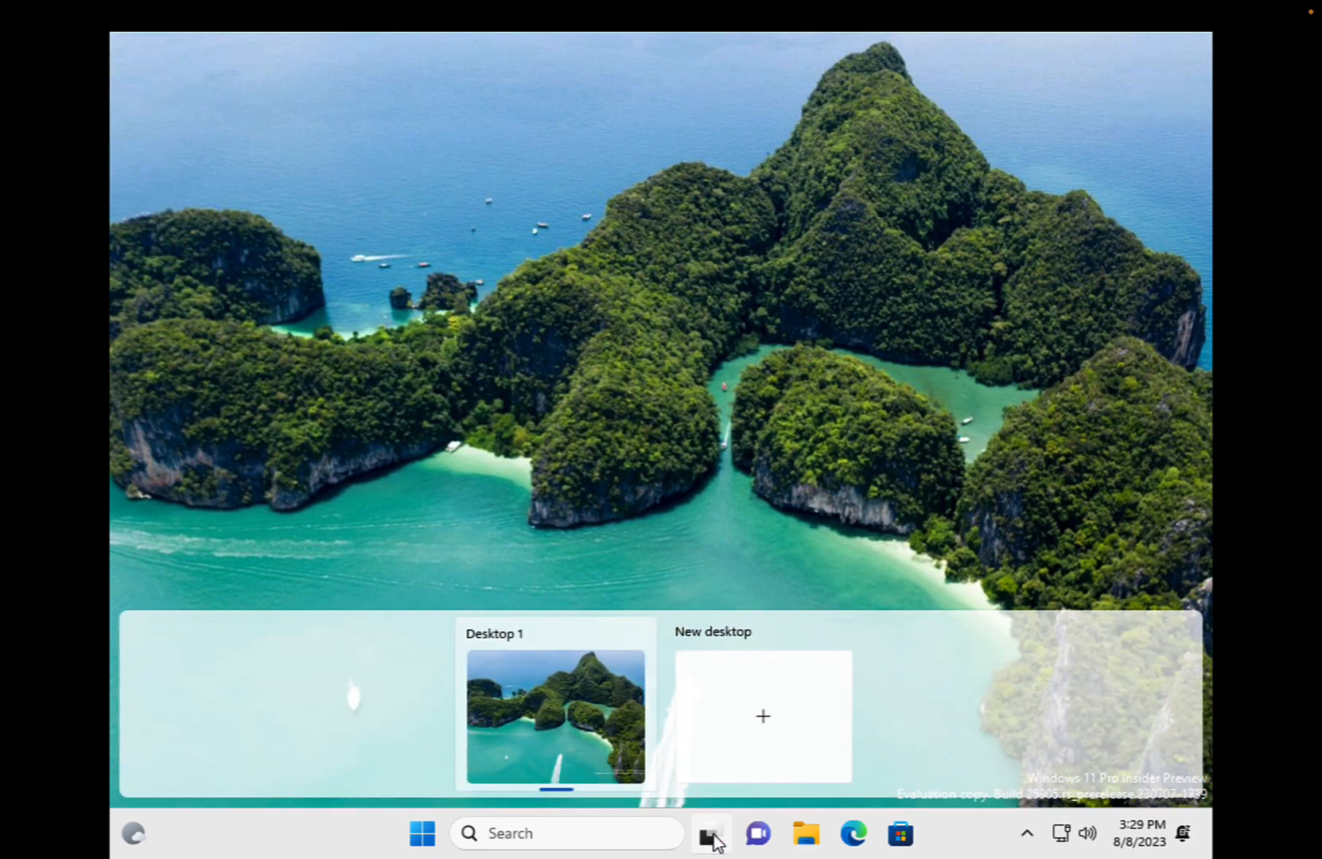
click(709, 834)
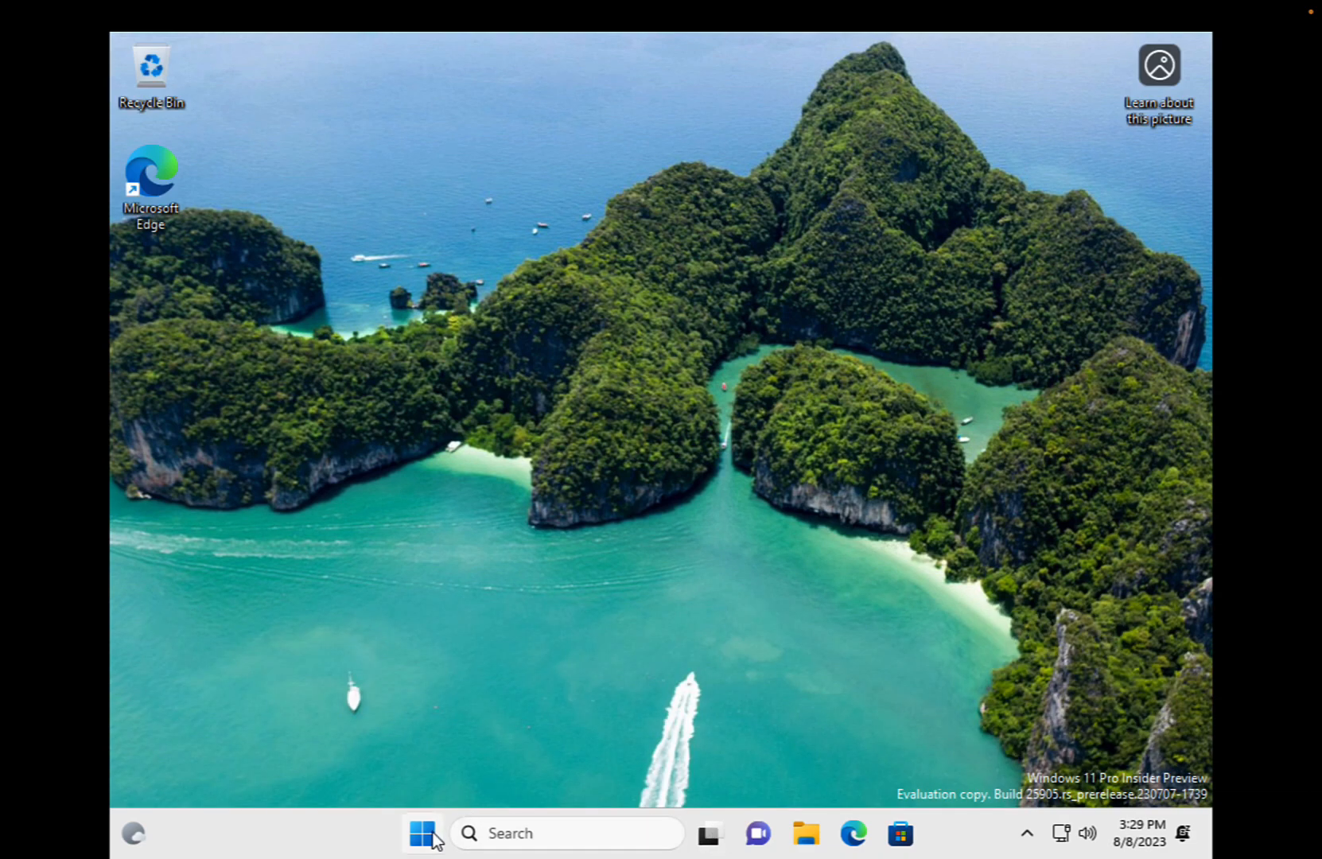
text(display settings)
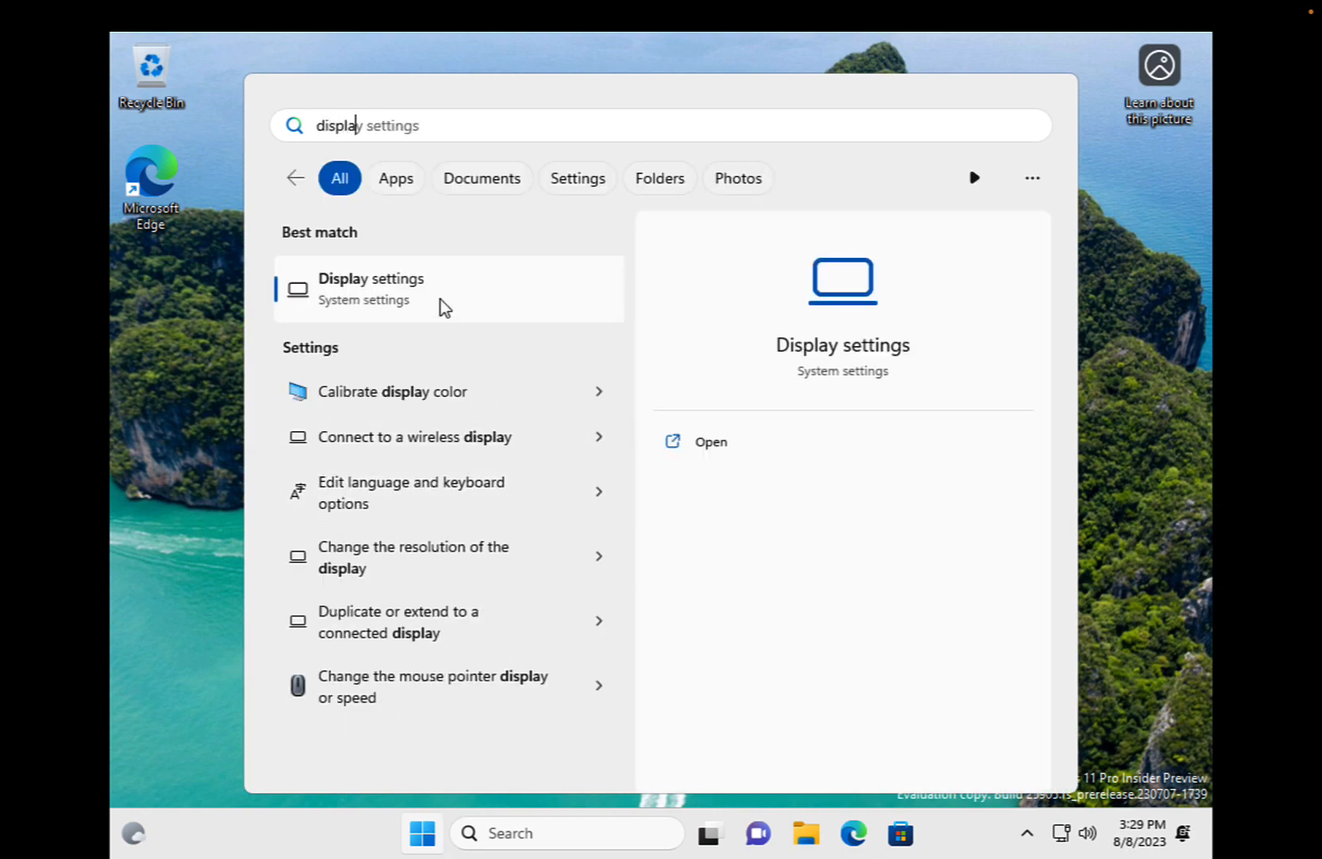
click(370, 288)
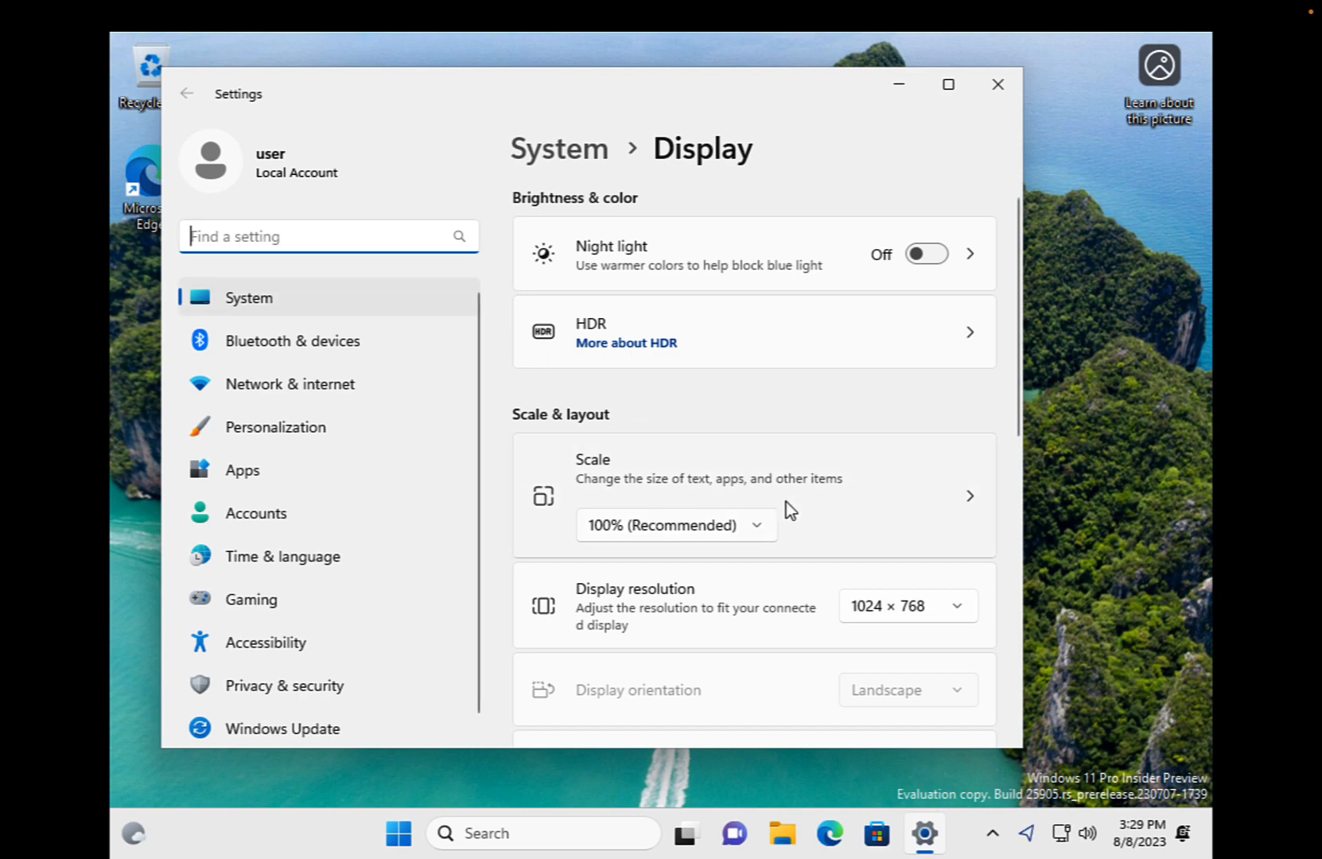
Step: Set the display resolution to 1440 × 900, keep the change, and close Settings
click(907, 605)
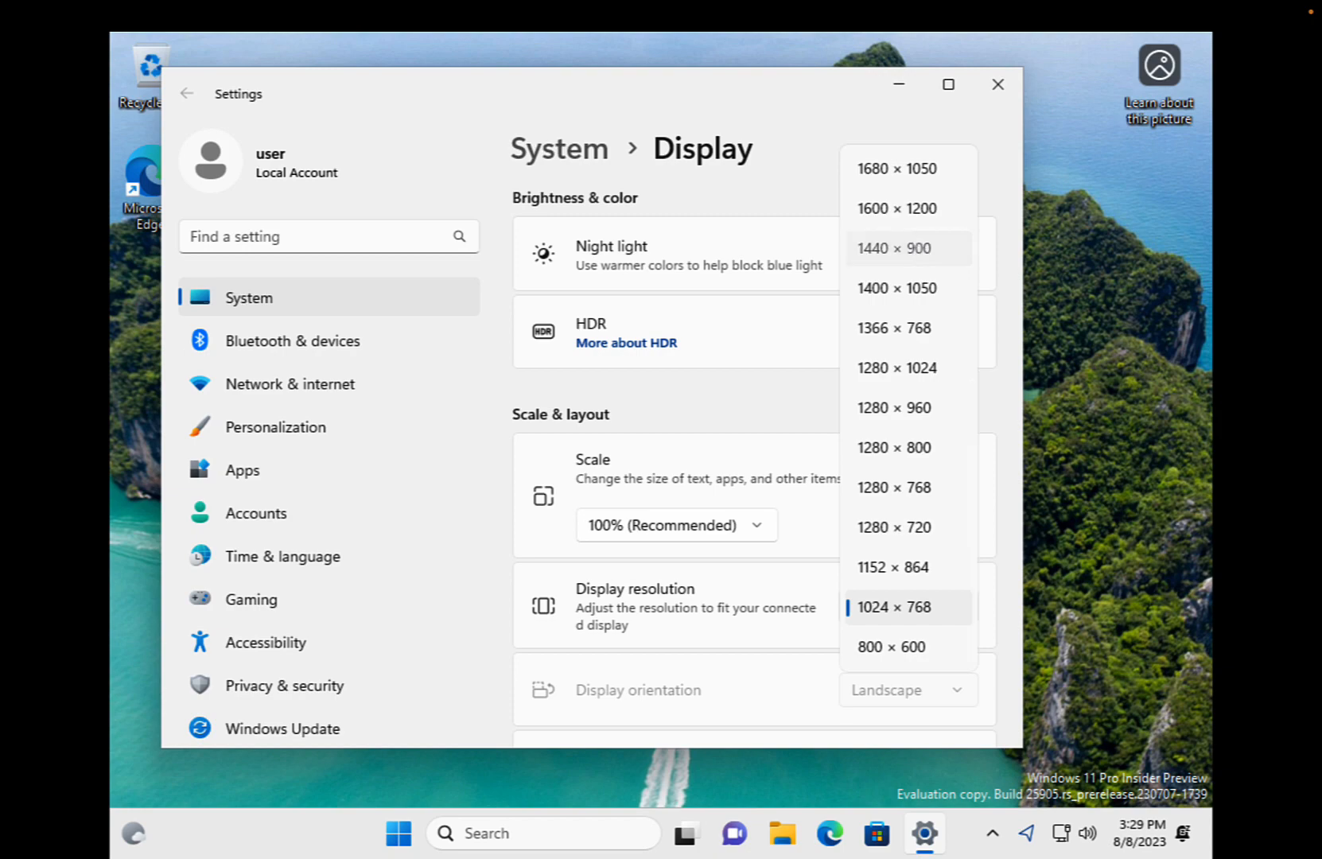
click(894, 248)
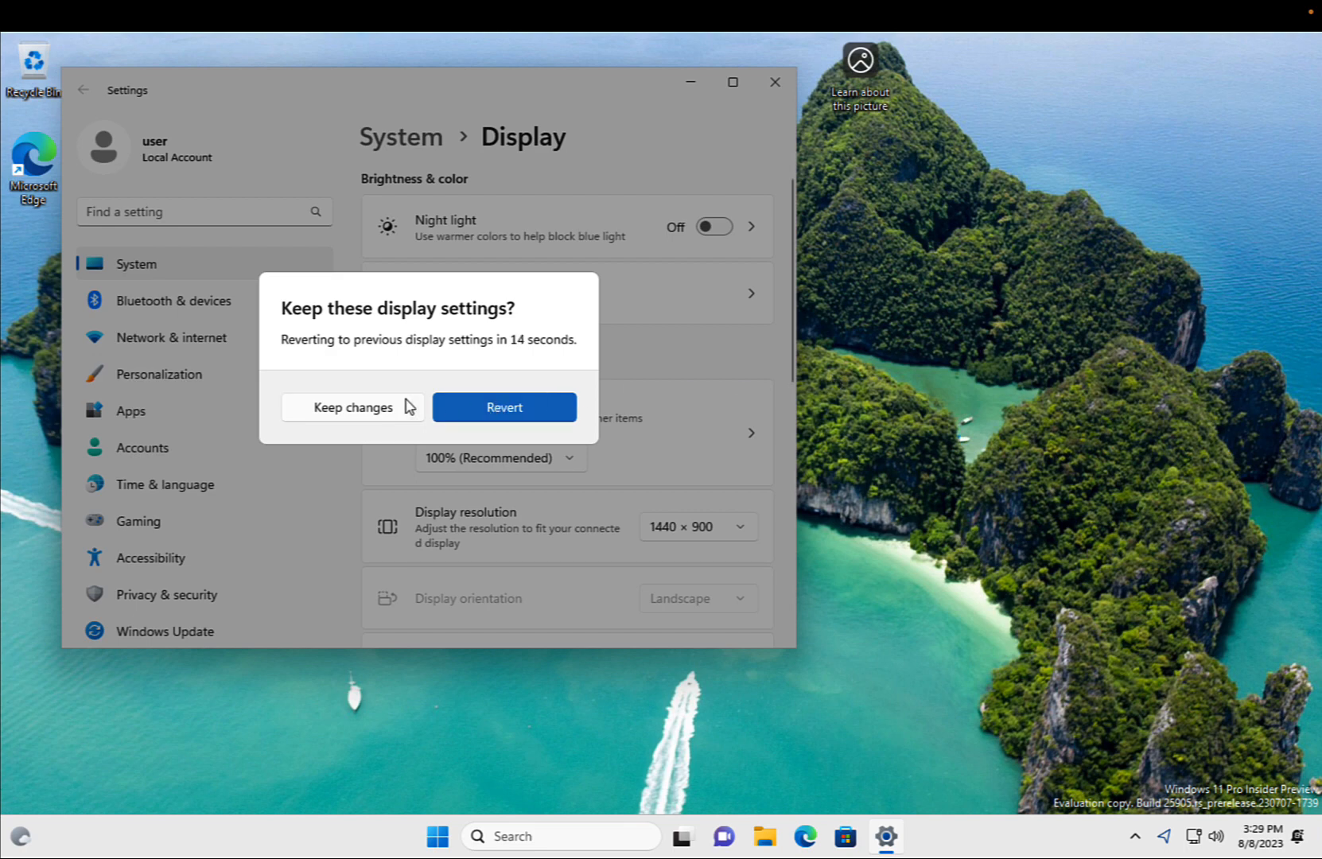
click(352, 407)
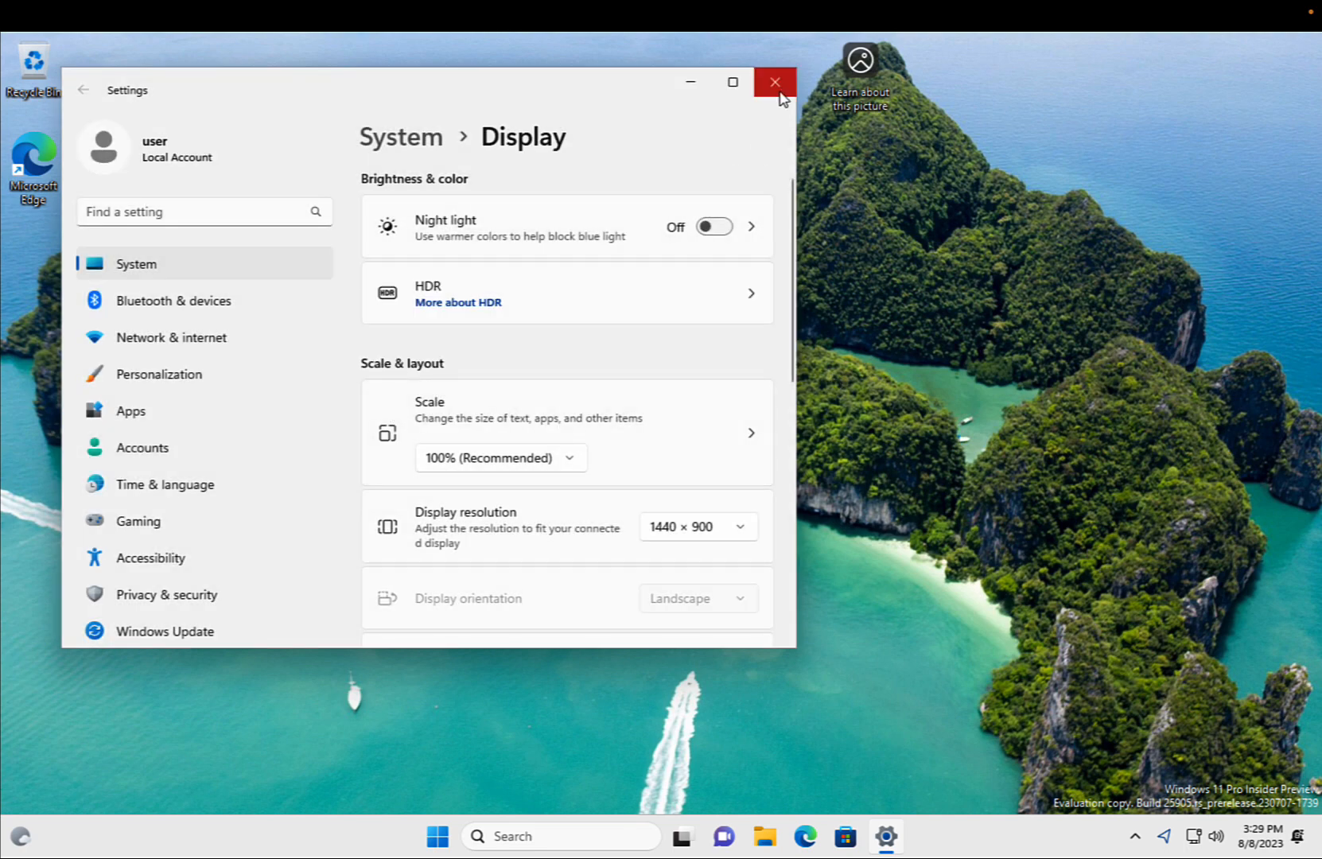
click(773, 81)
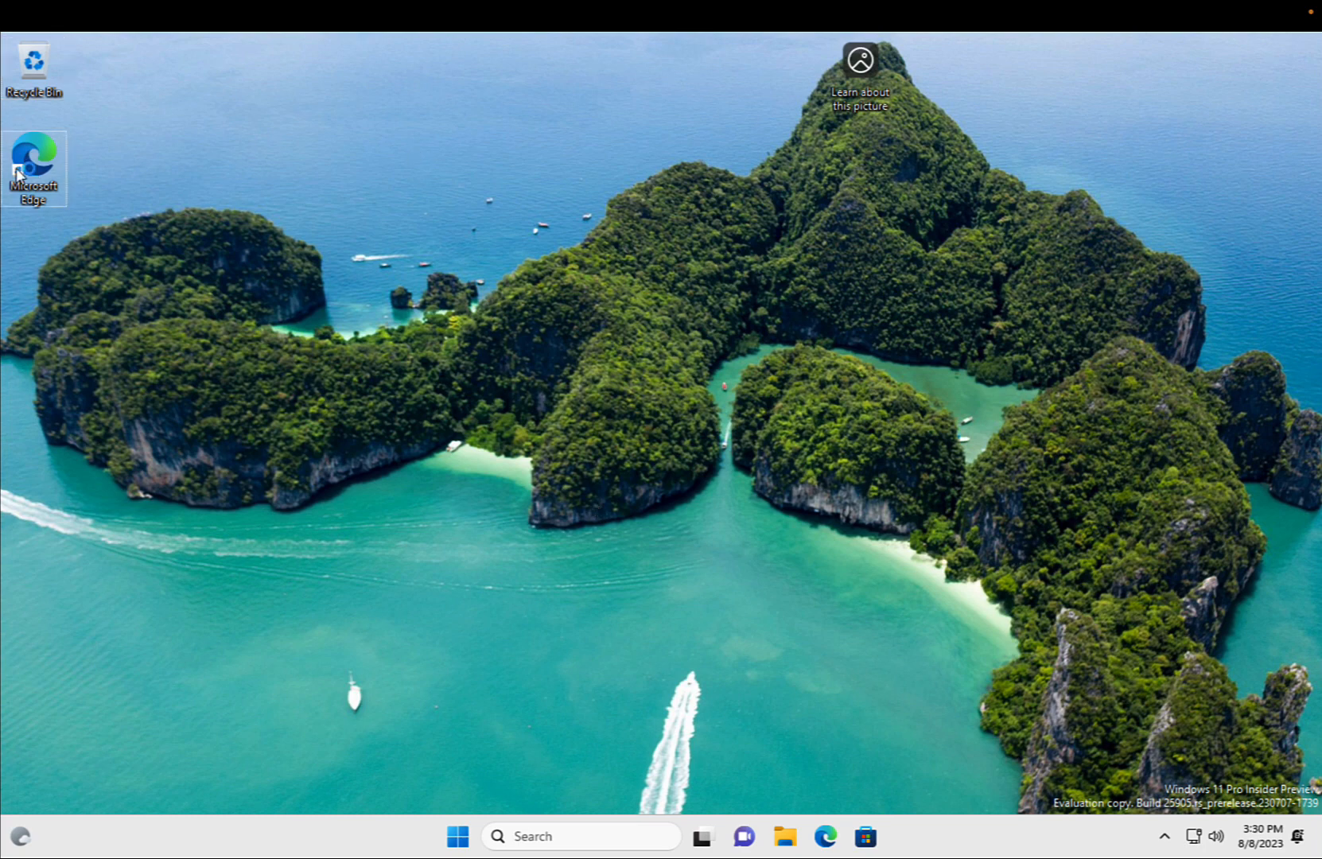
Step: Launch Edge, skip importing Google browsing data, confirm privacy choice, and close the Welcome tab
double_click(34, 163)
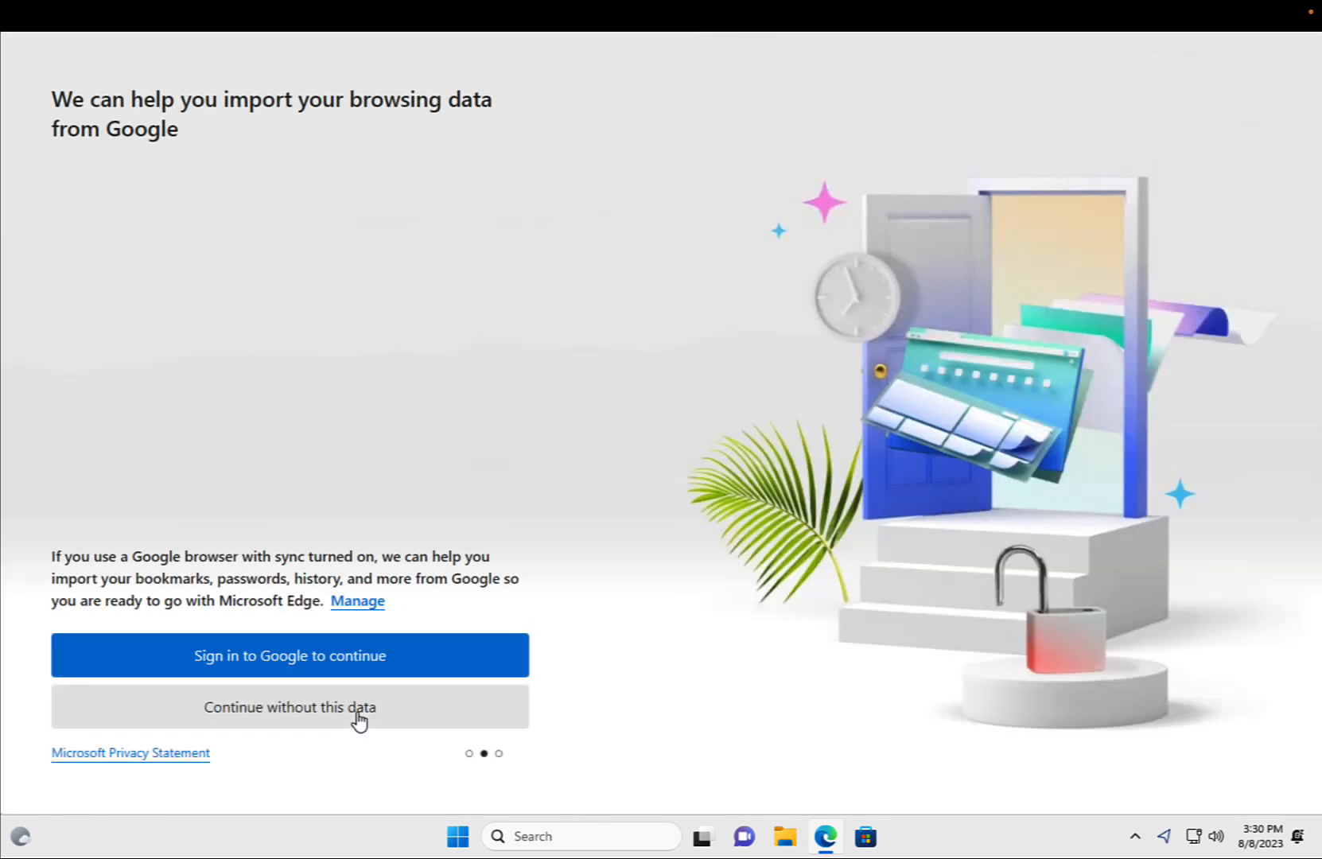
click(289, 706)
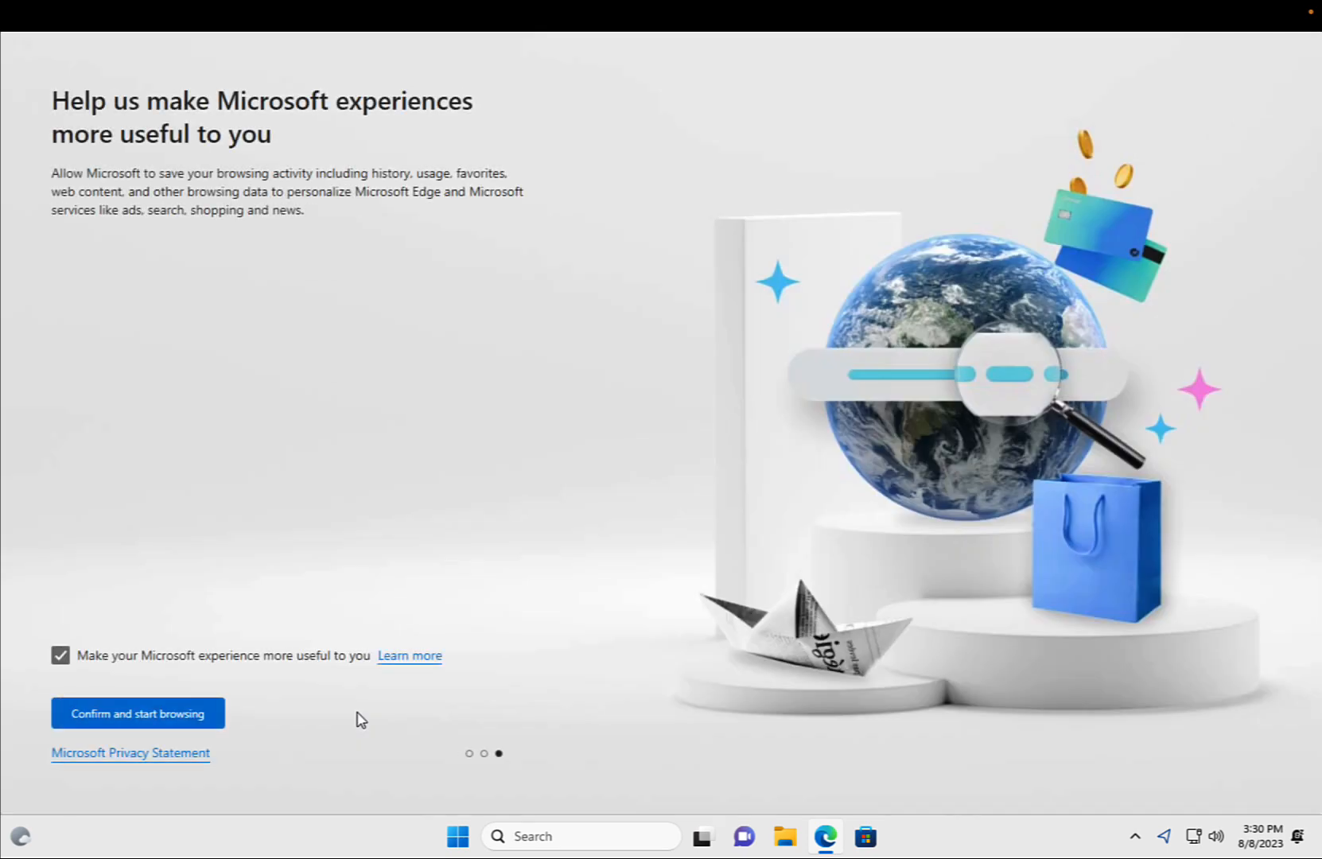
click(137, 712)
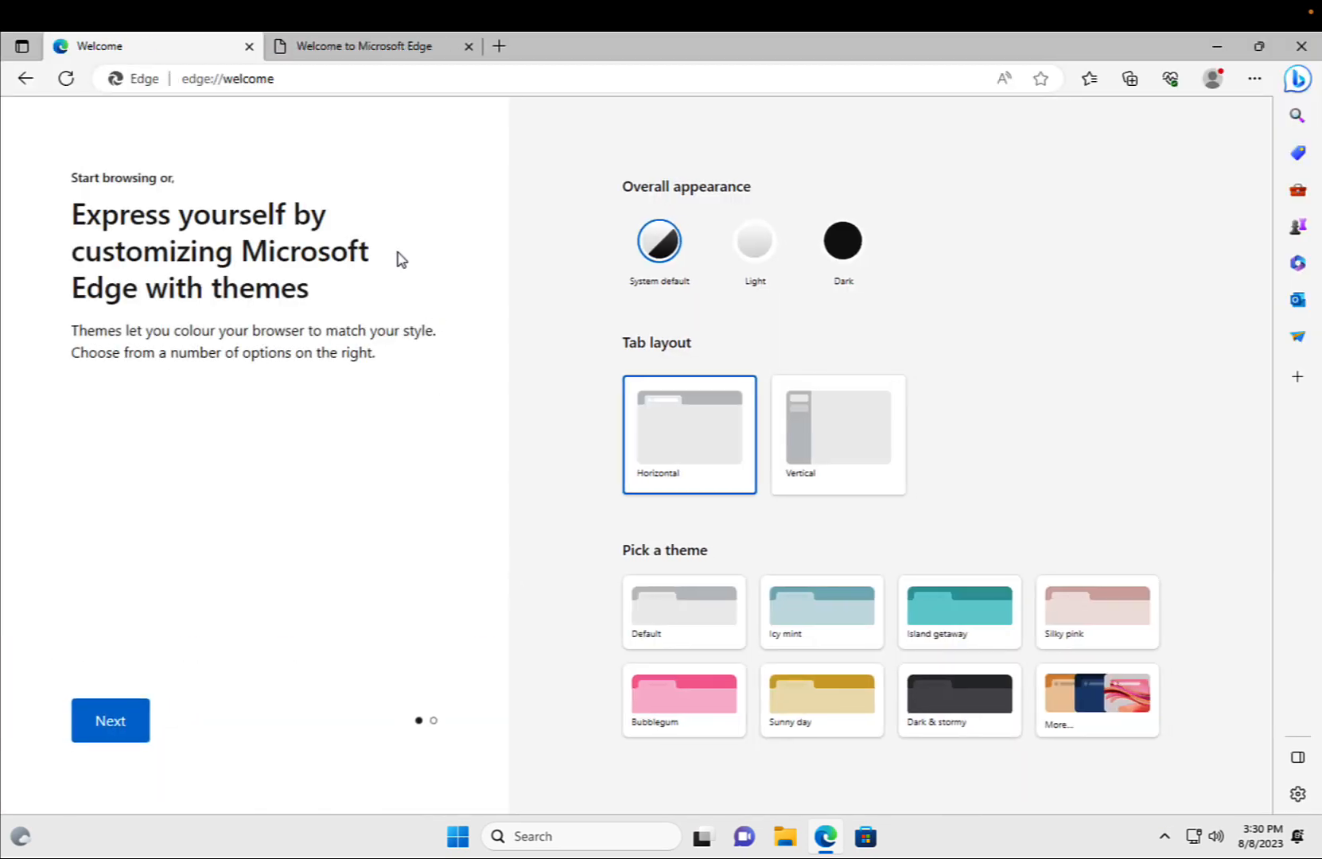
mouse_move(250, 47)
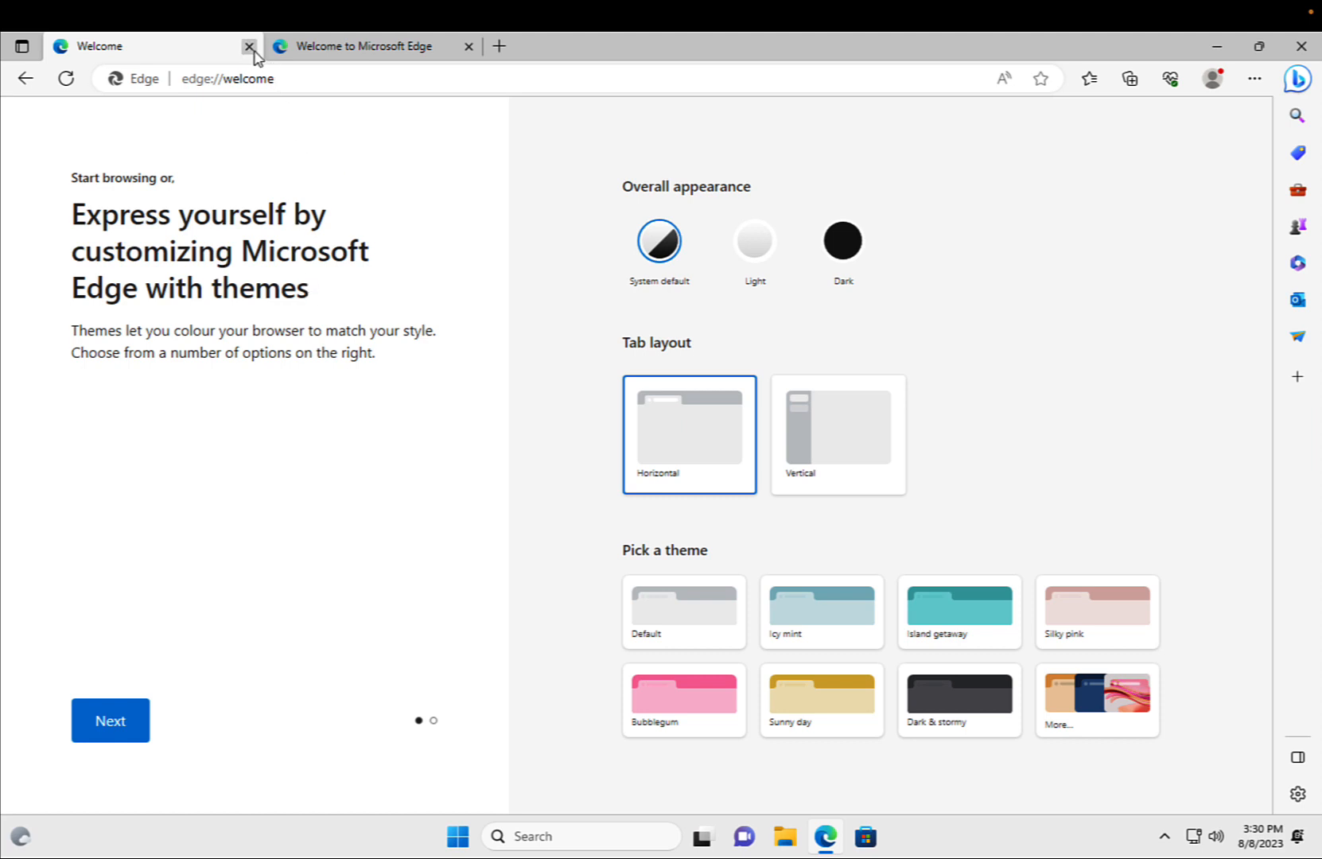
click(250, 46)
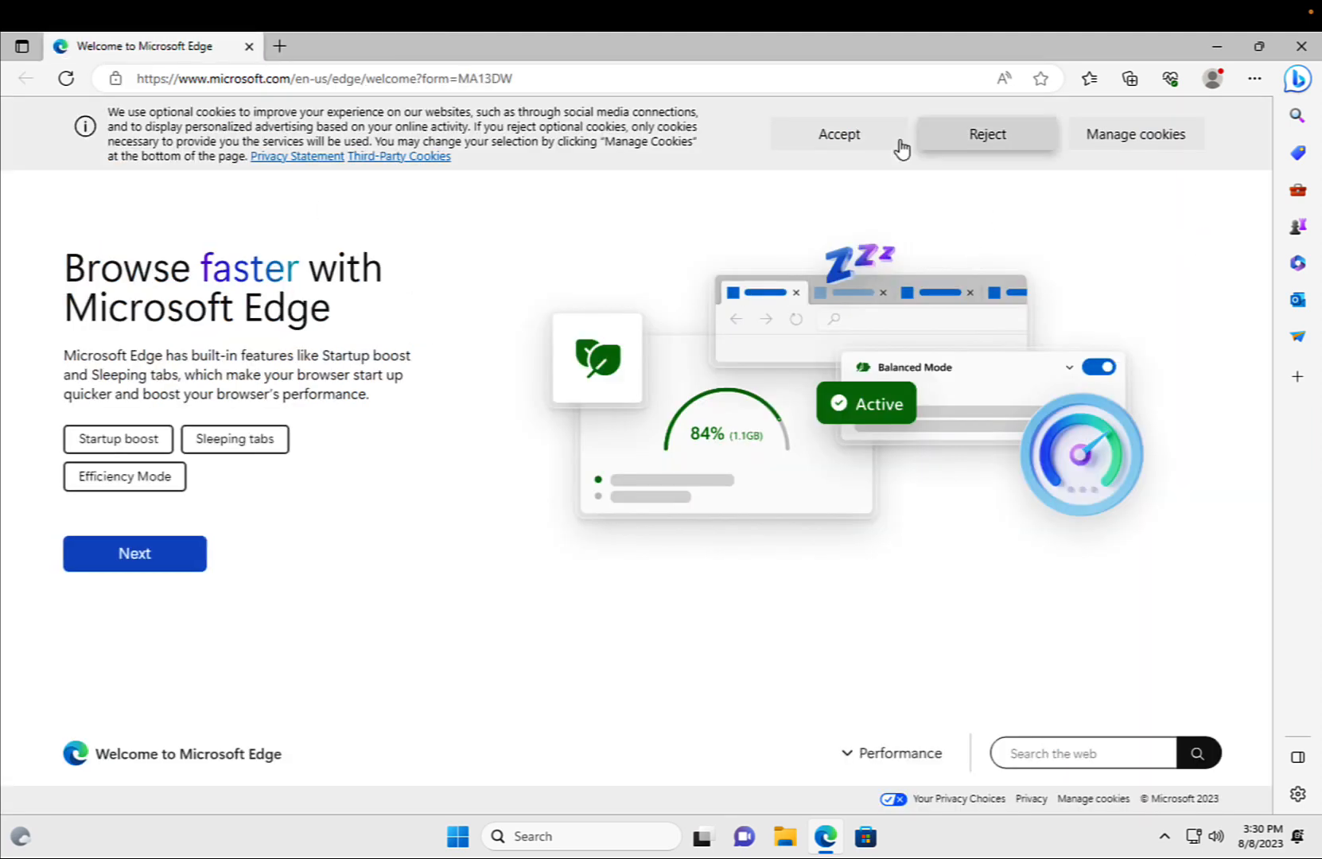
Step: Dismiss the cookie notice and page through the welcome tour to the gaming slide
click(986, 134)
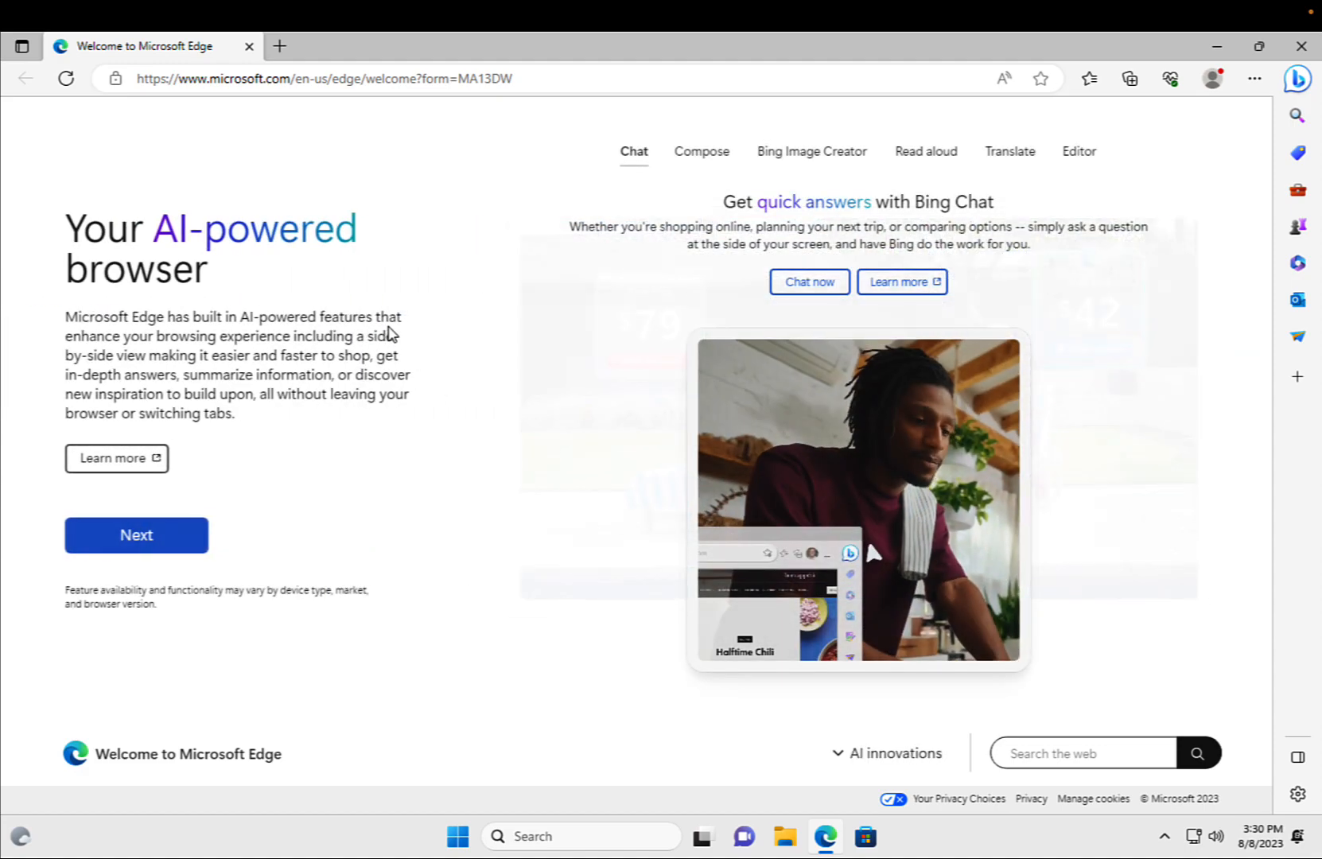
click(135, 534)
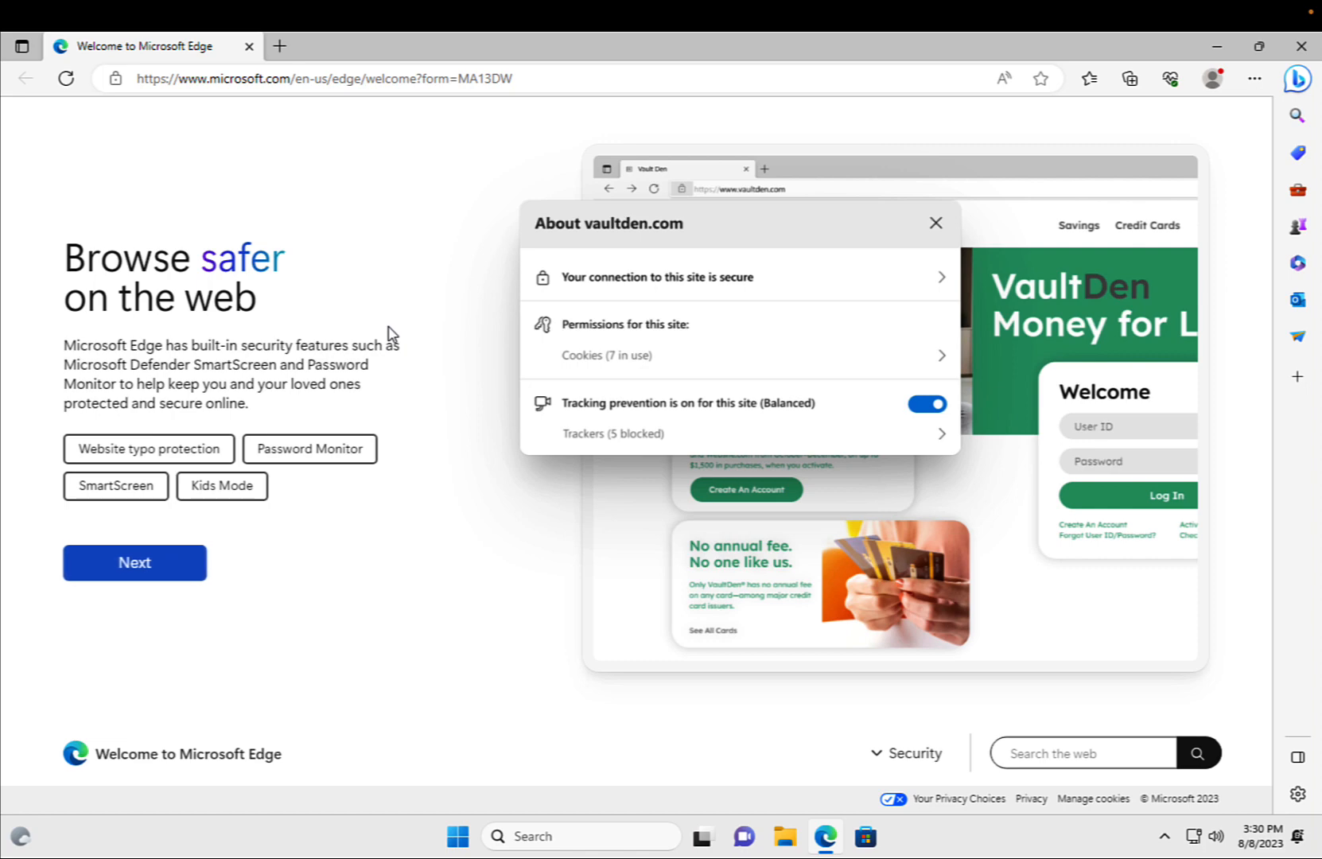
mouse_move(761, 248)
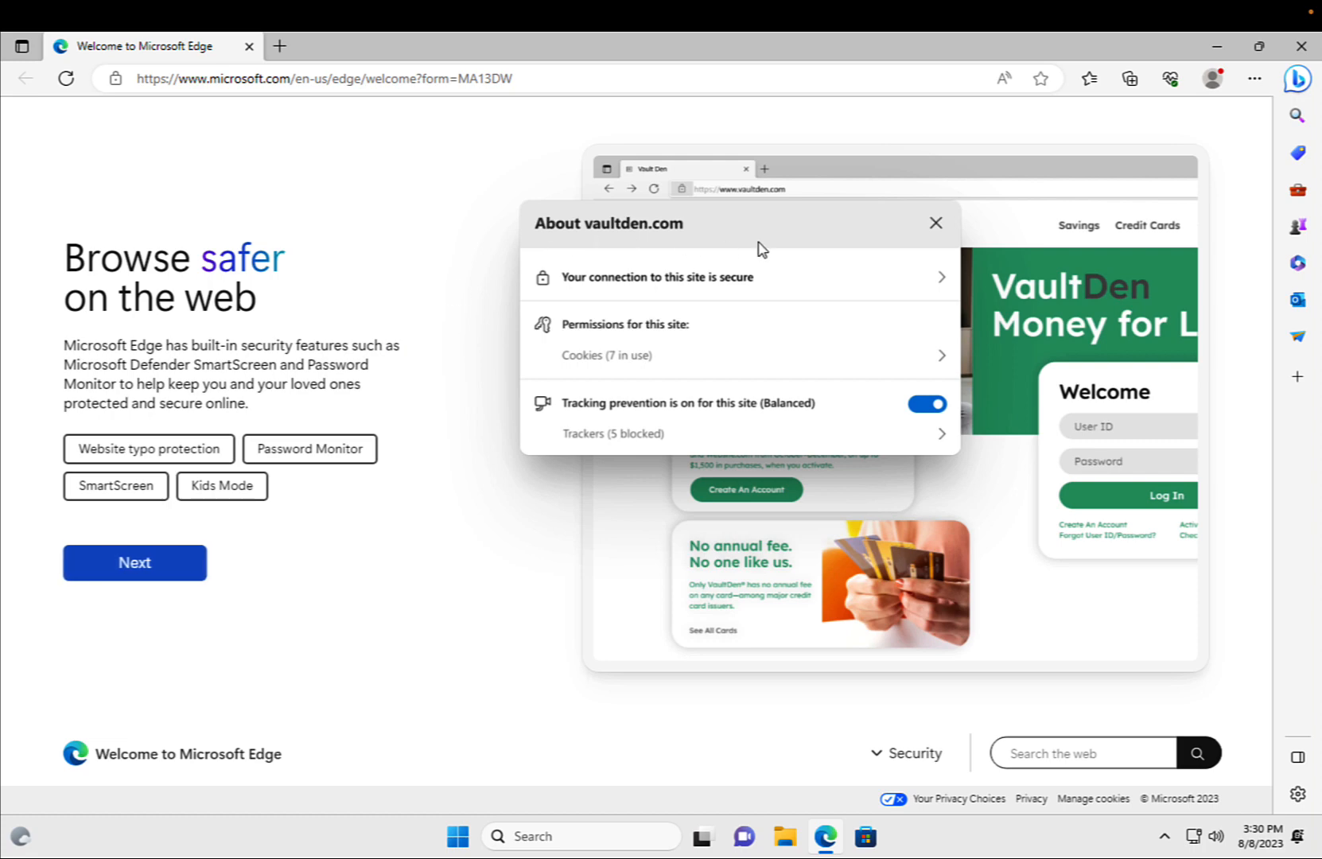
click(134, 561)
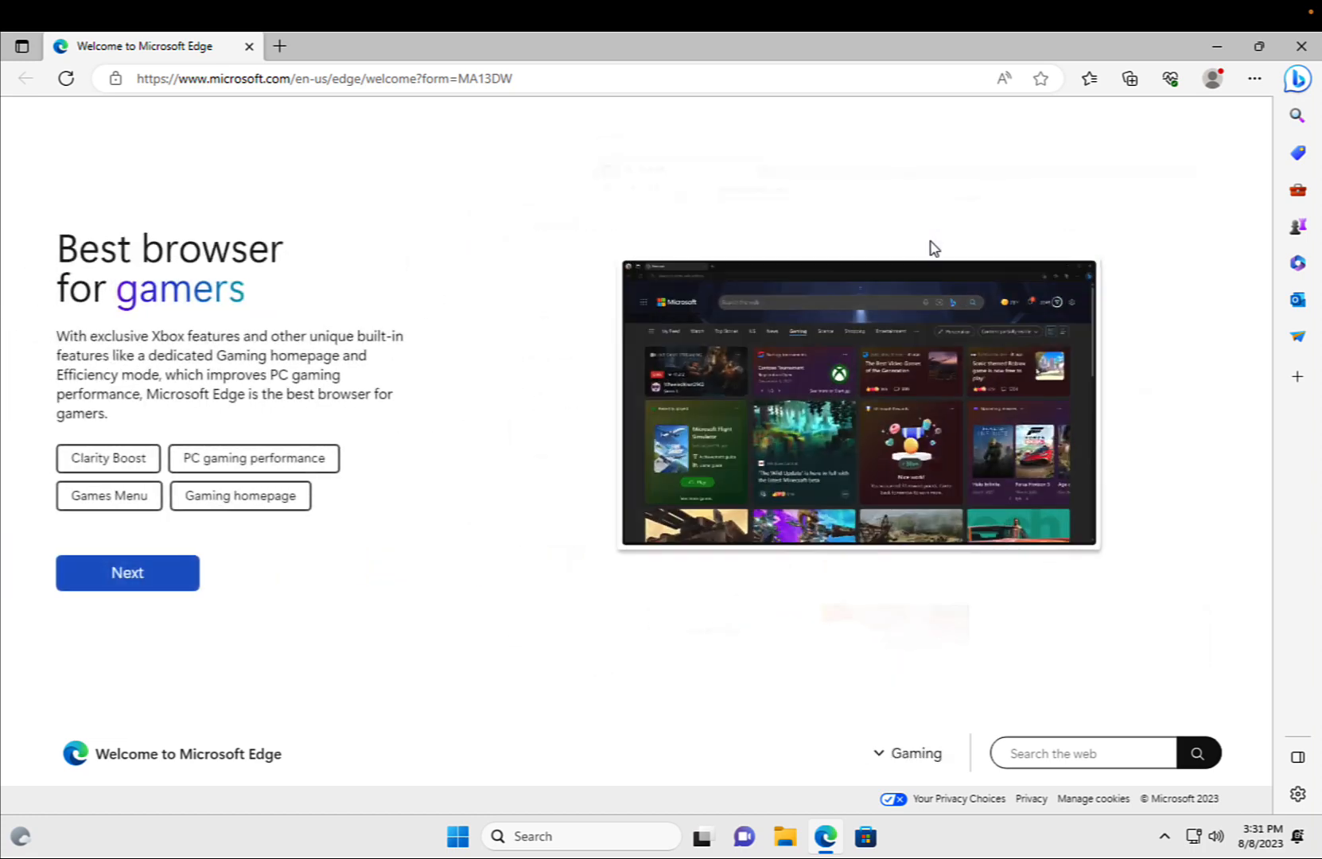
click(457, 837)
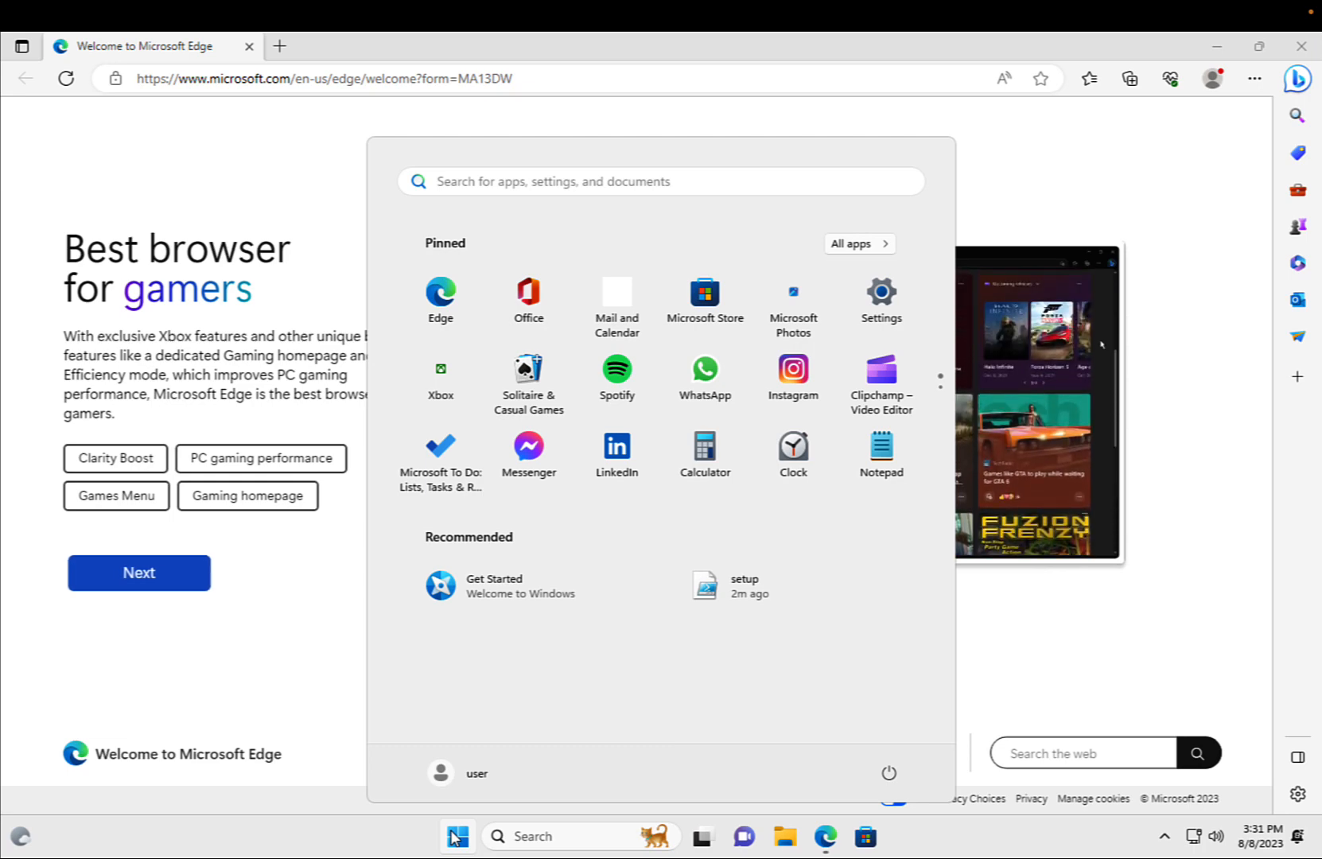
Step: Restart the Windows guest from the Start power menu and sign back in at the lock screen
click(457, 836)
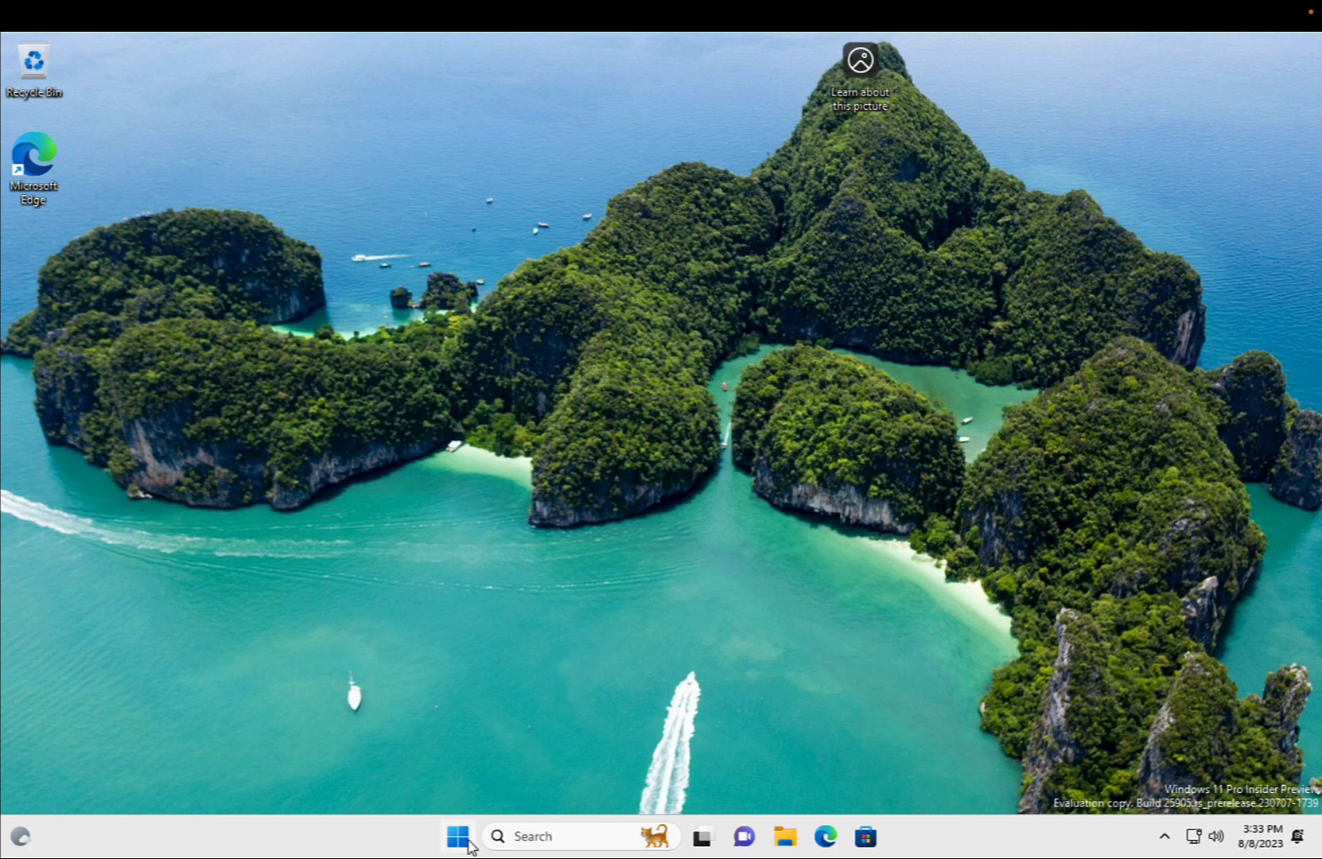
click(458, 836)
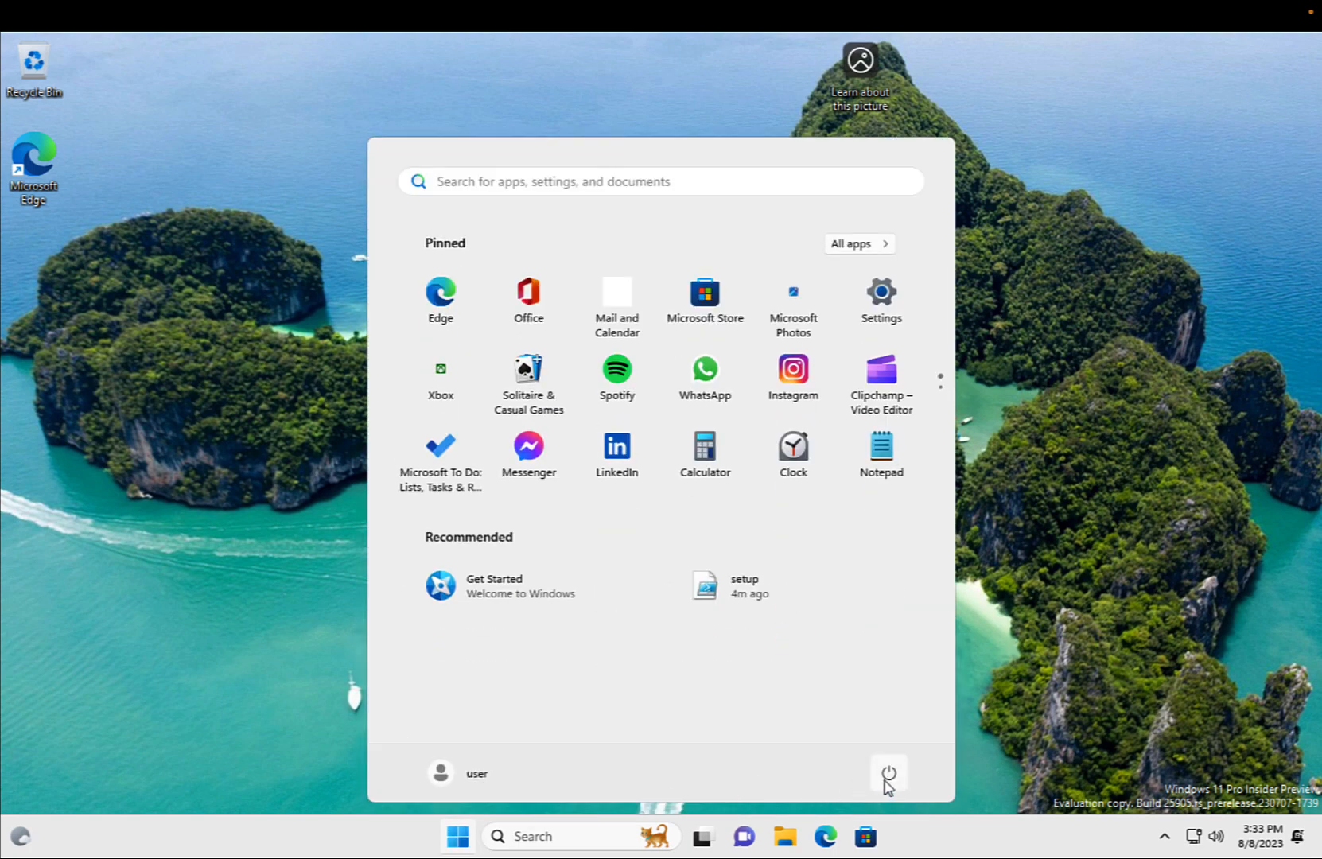
click(889, 773)
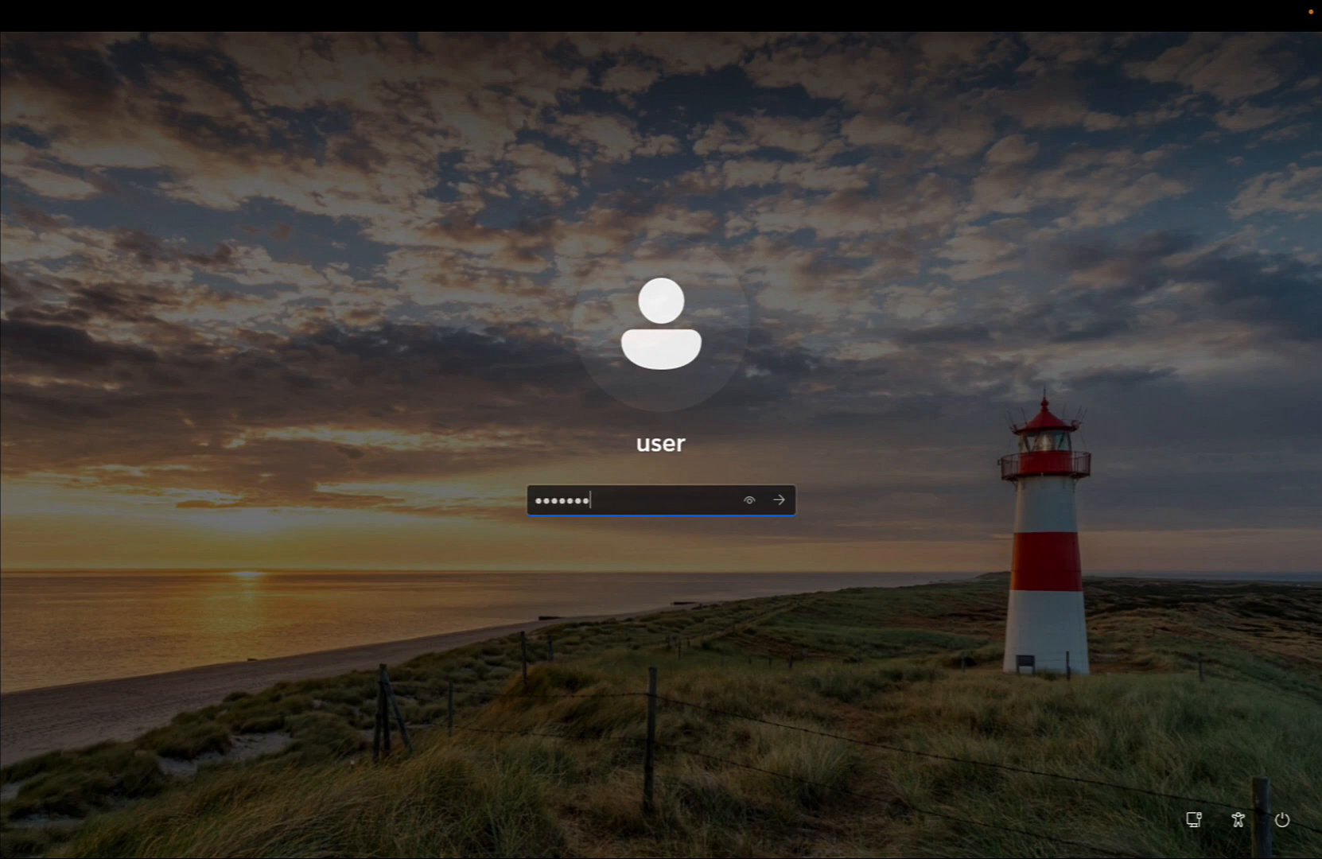
click(777, 499)
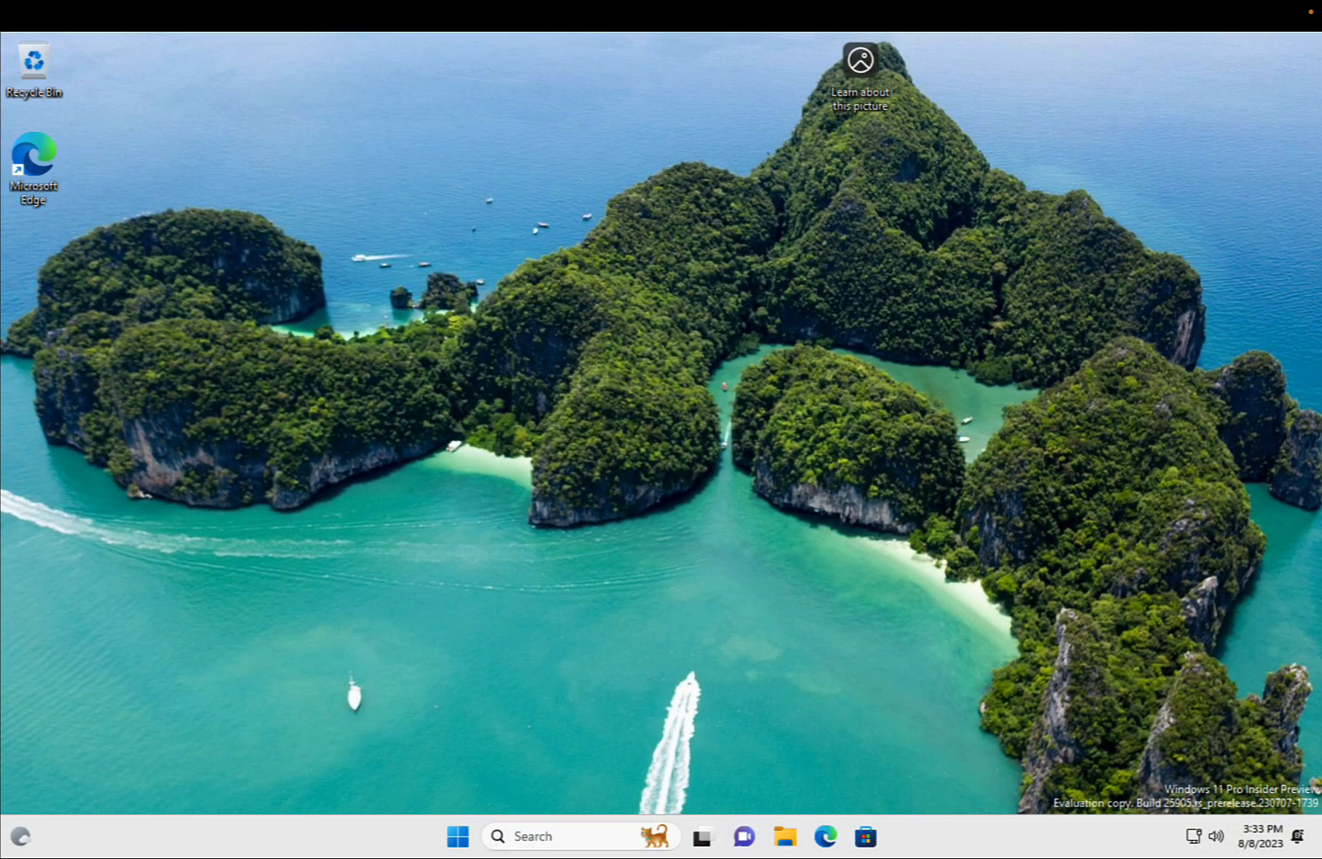